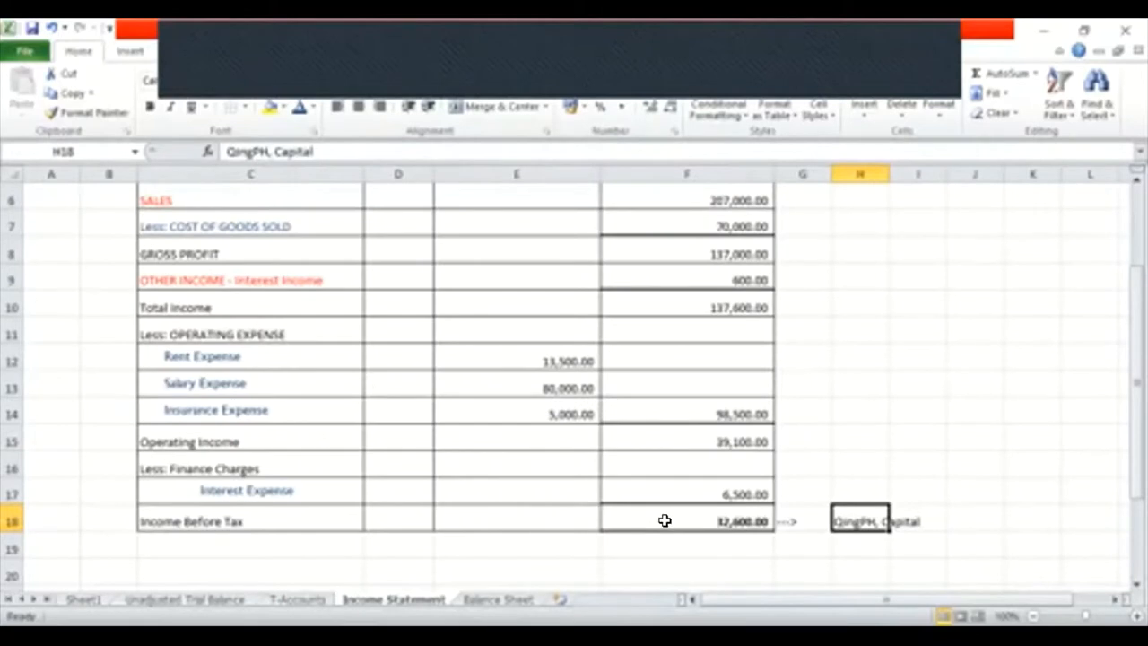
Check the Income Before Tax formula and switch over to Sheet1's T-accounts.
click(859, 492)
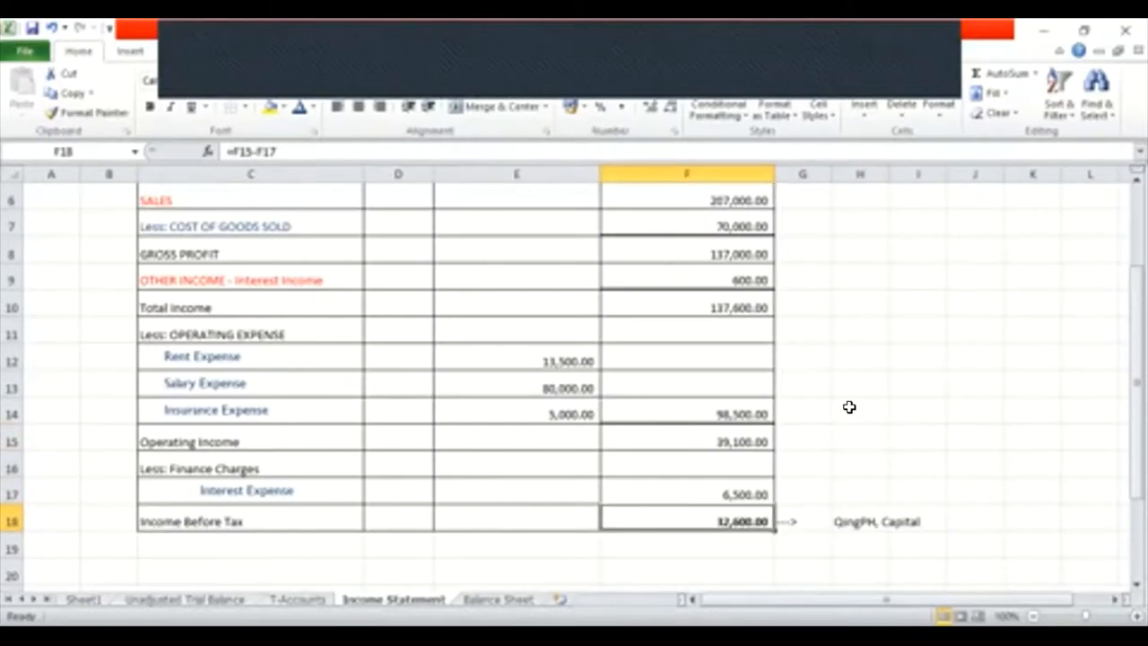
click(151, 106)
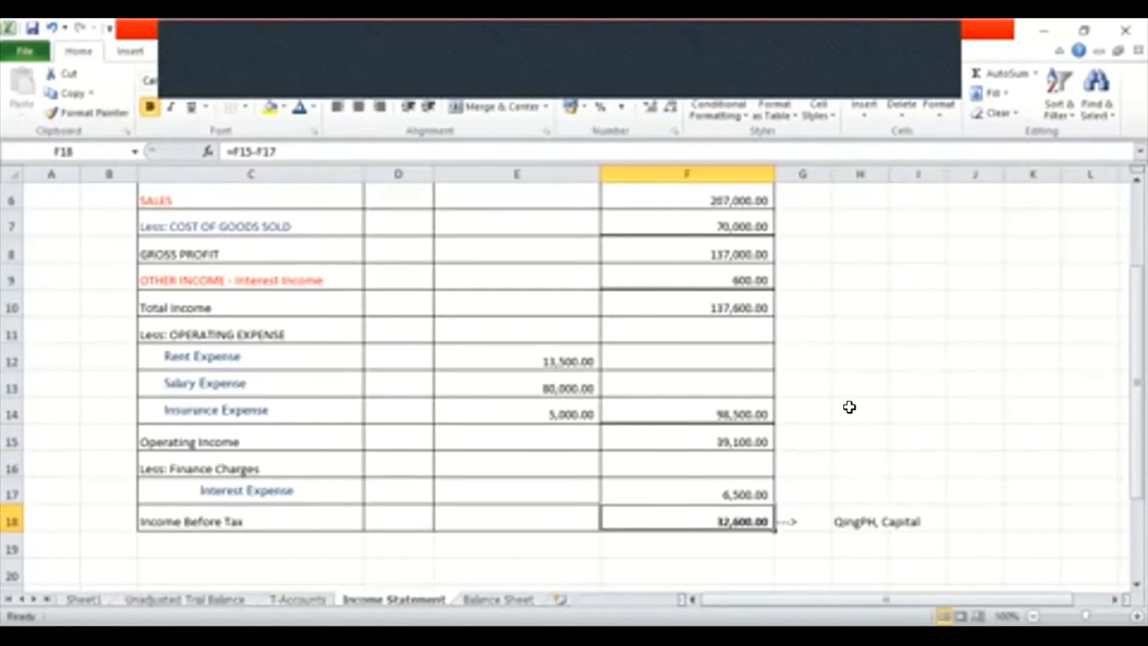
click(859, 520)
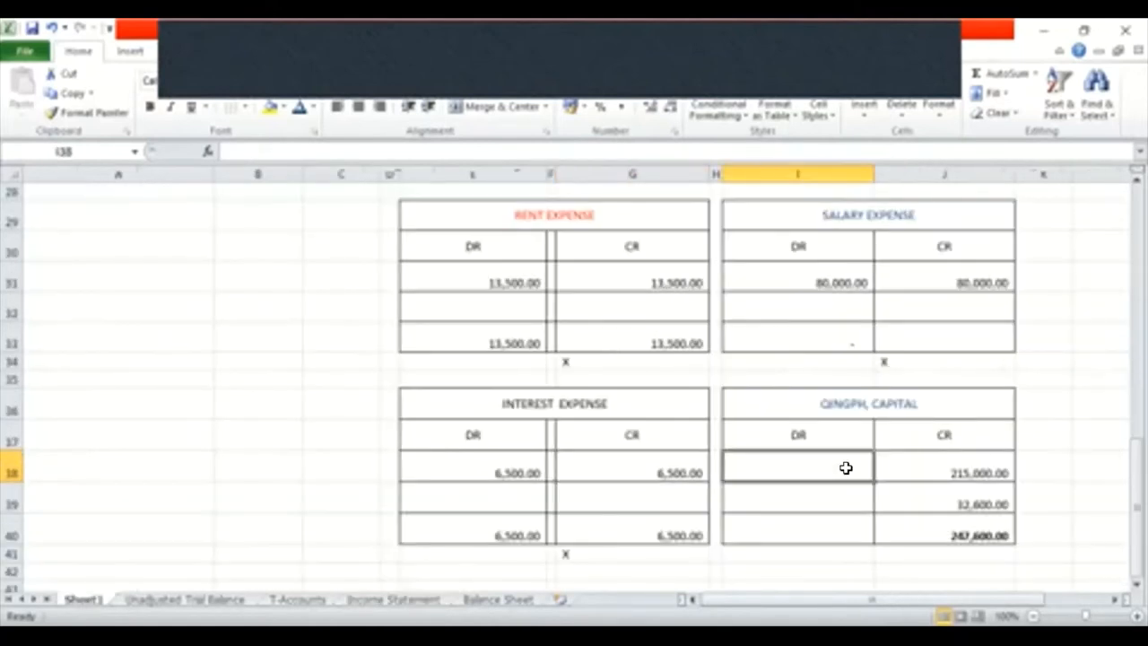
Inspect the QingPH, CAPITAL T-account: the 32,600 credit and the 247,600 SUM total.
click(869, 402)
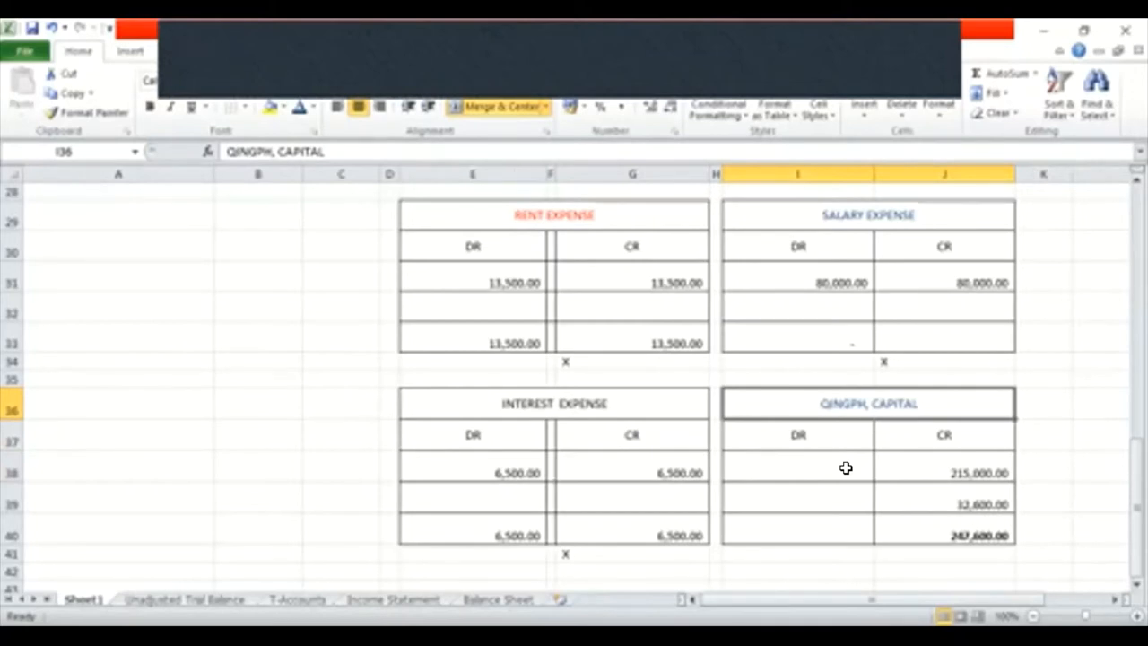
click(944, 473)
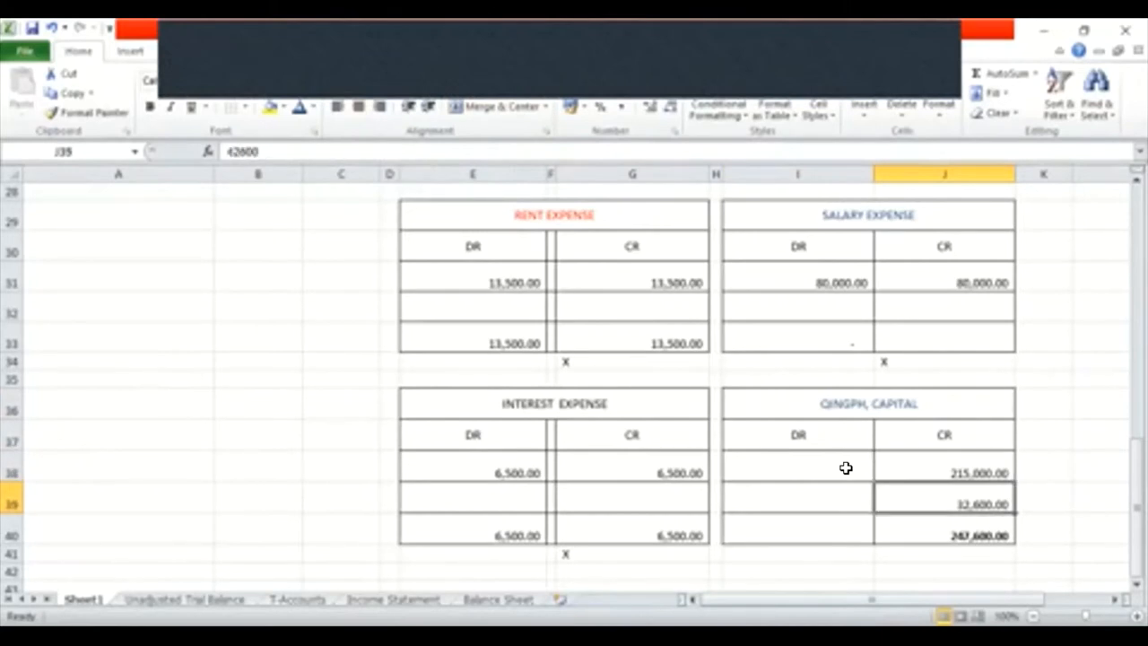
click(944, 535)
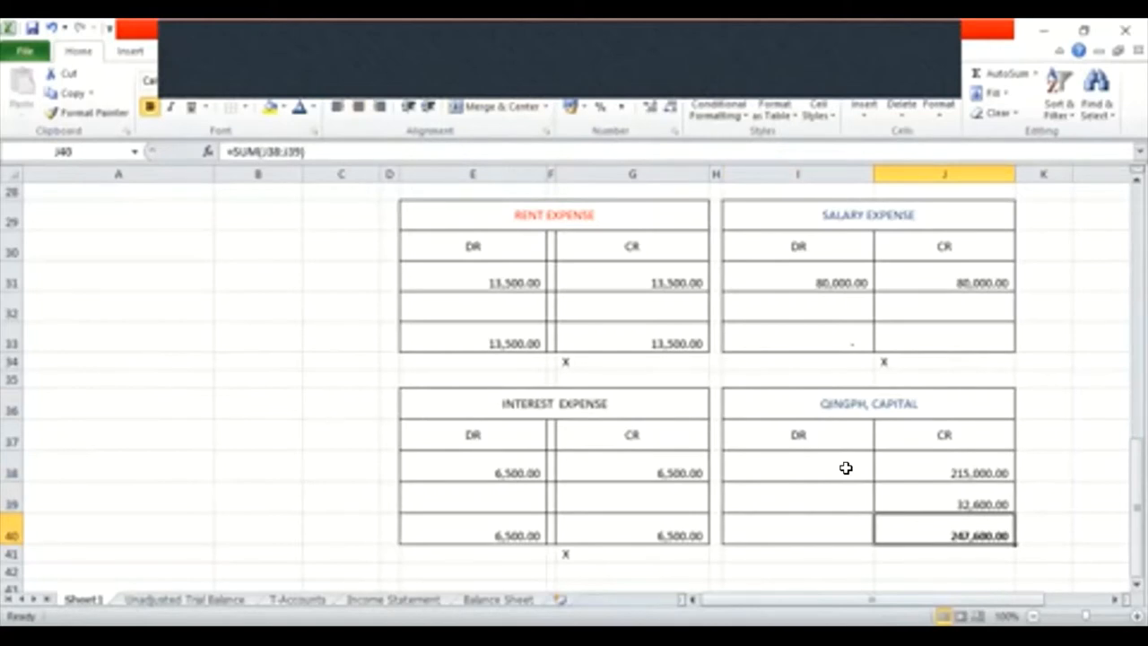
click(943, 436)
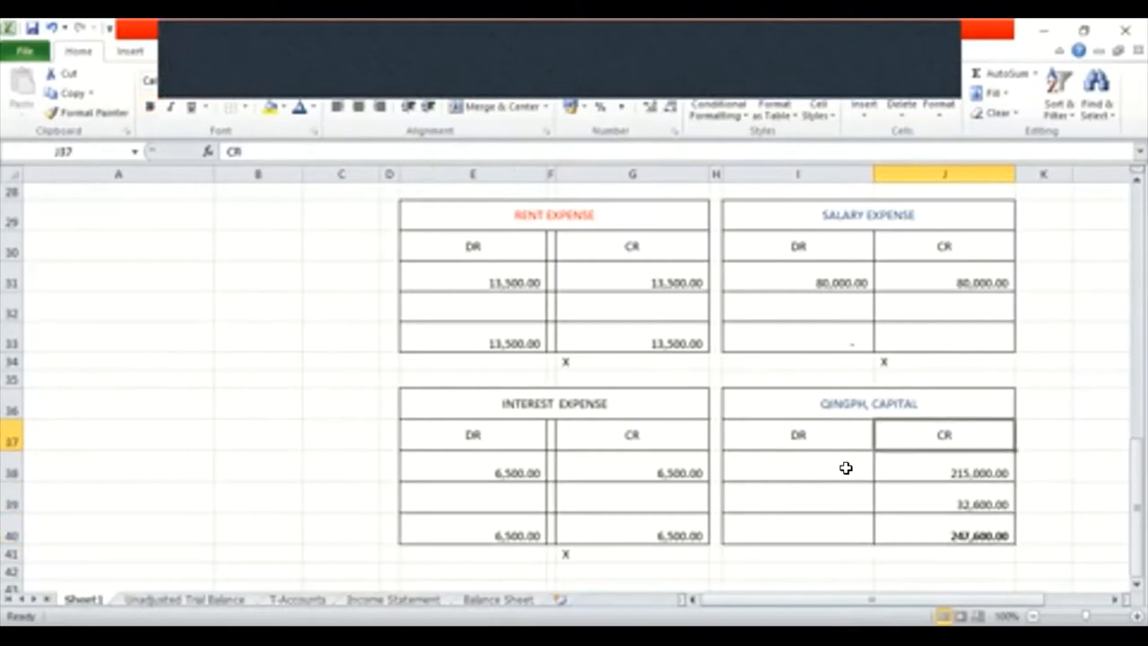
click(868, 402)
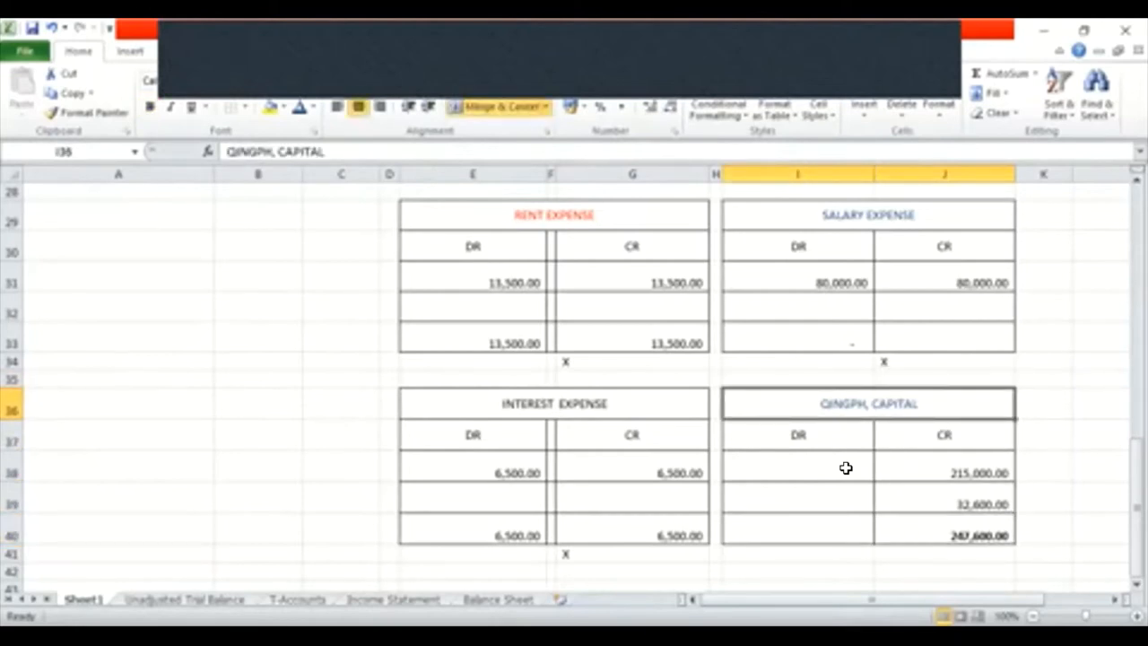
mouse_move(546, 567)
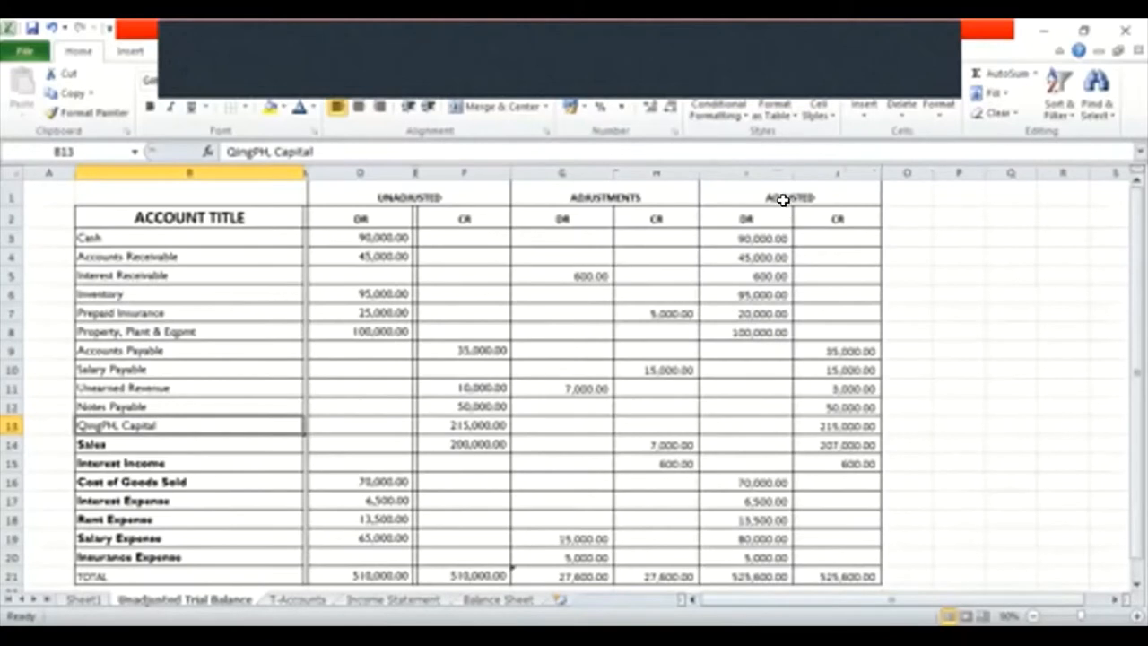
Review the Unadjusted Trial Balance account titles B3:B13, from Cash to QingPH, Capital.
click(790, 196)
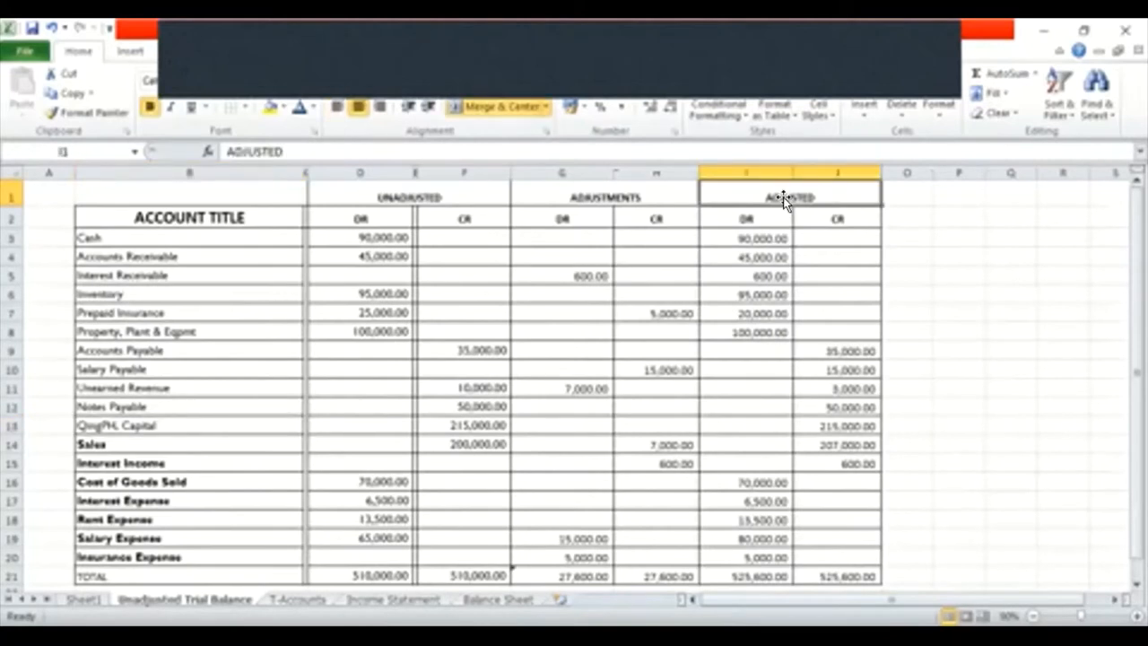
mouse_move(226, 222)
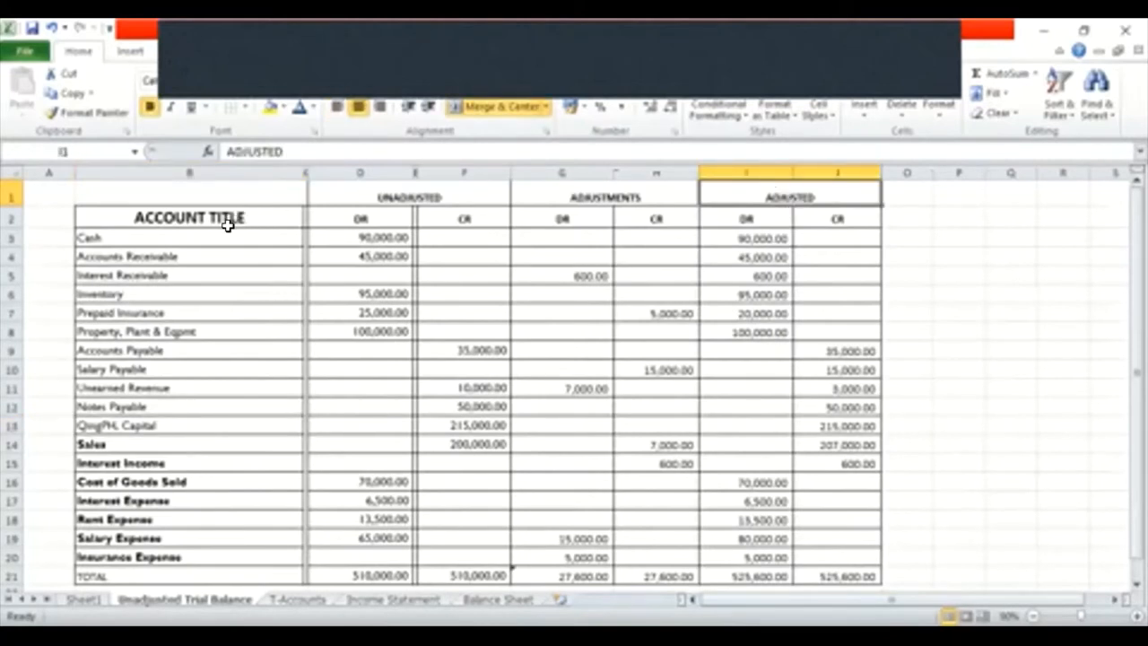
drag(190, 236, 191, 425)
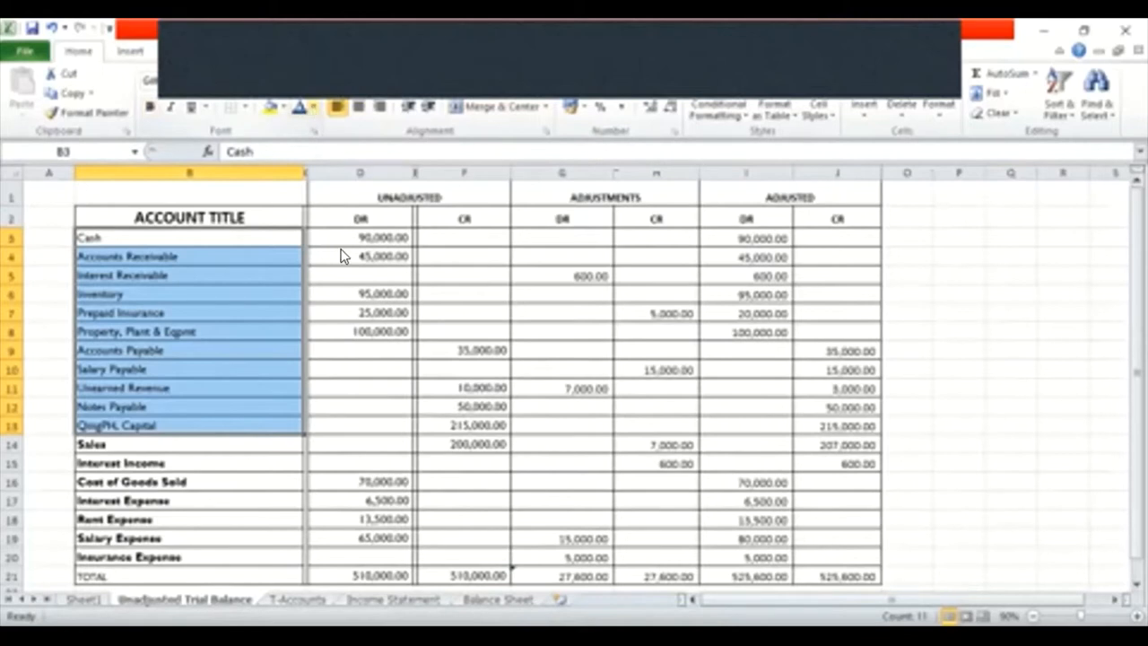
click(297, 106)
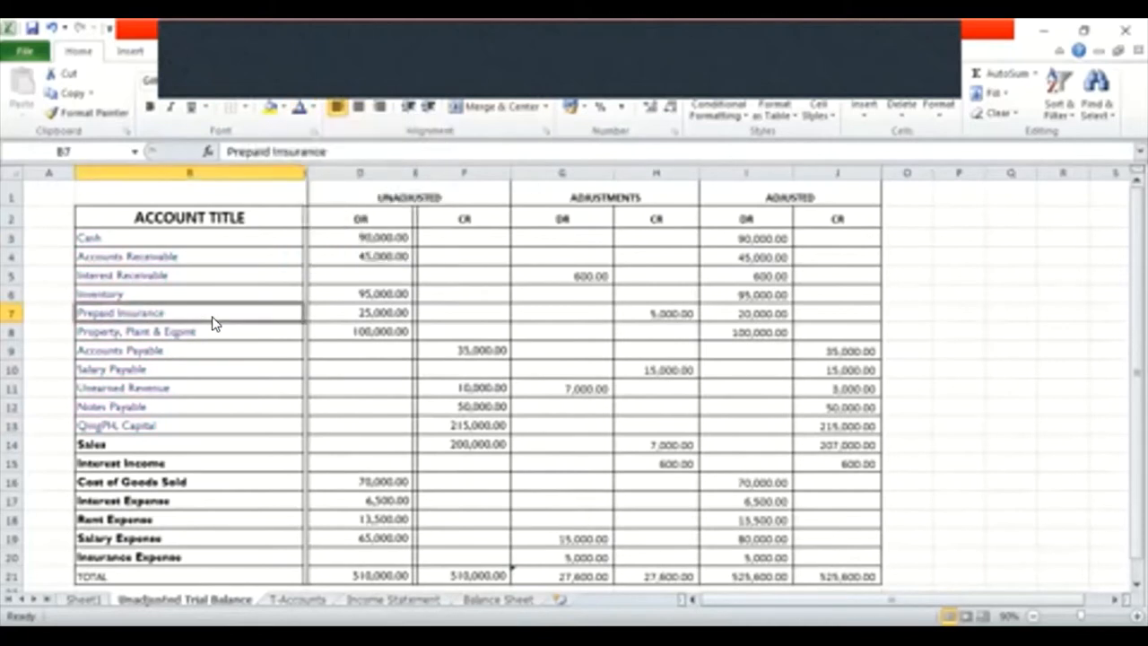
click(190, 237)
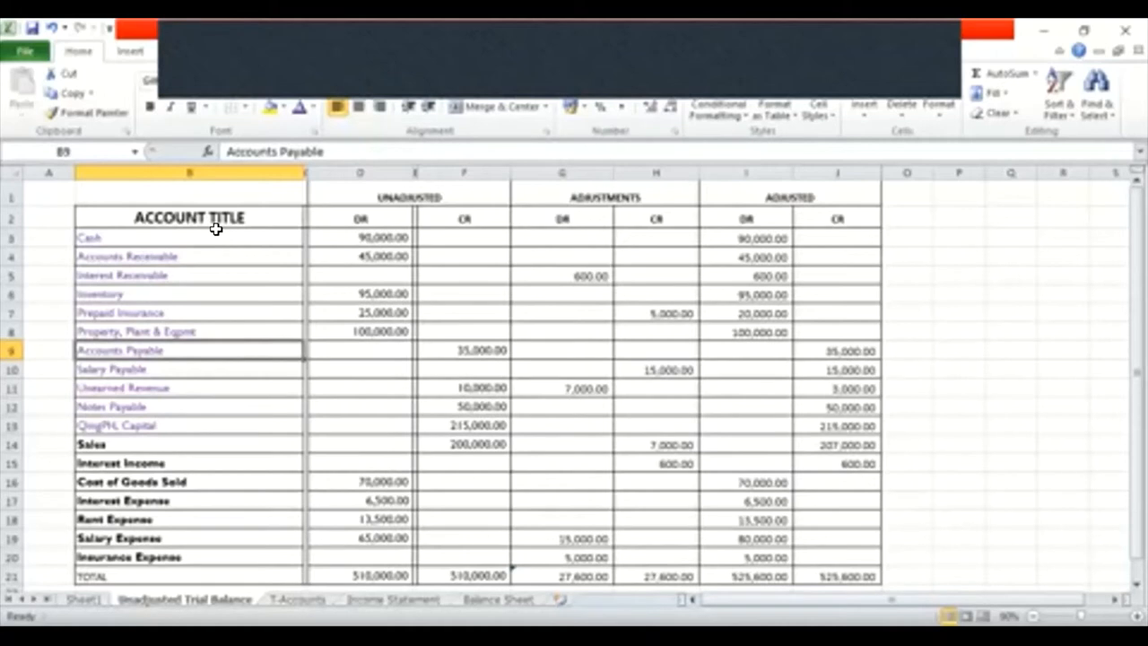
click(89, 237)
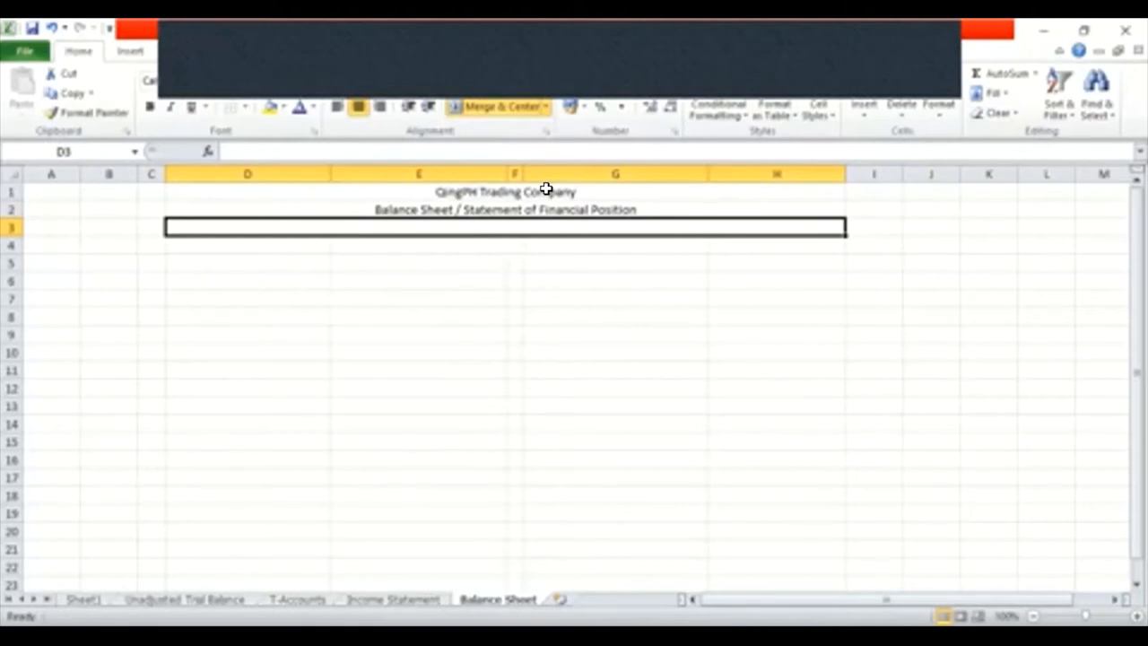
Add the third heading line 'As of December 31, 2015' beneath the report title.
text(As of December 31, 2015)
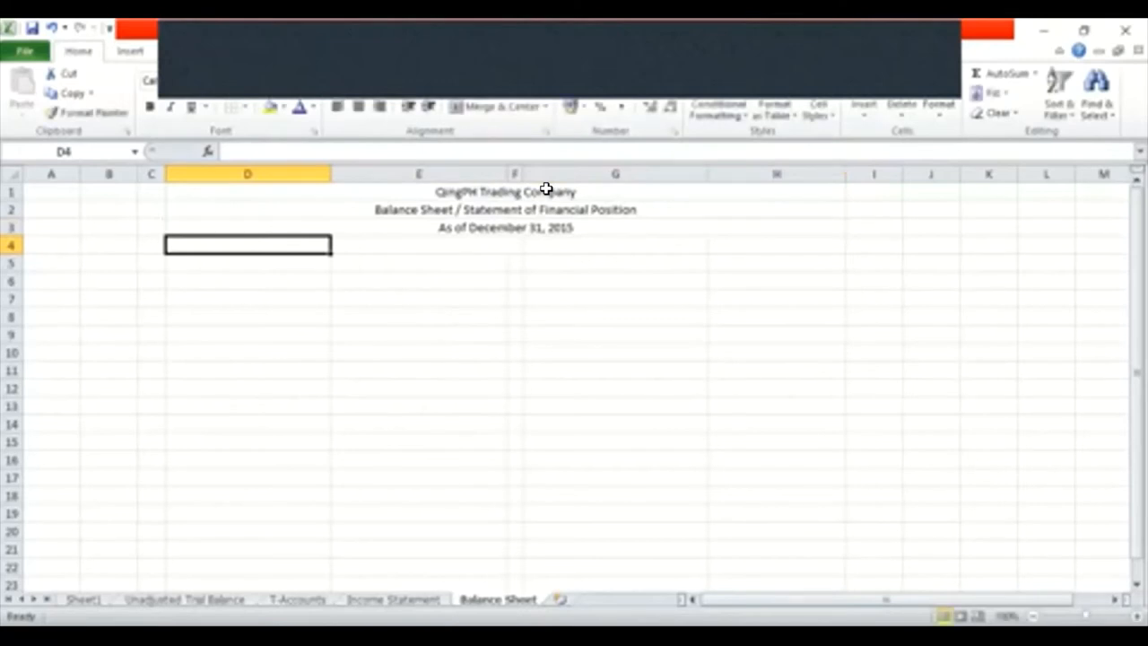
click(247, 280)
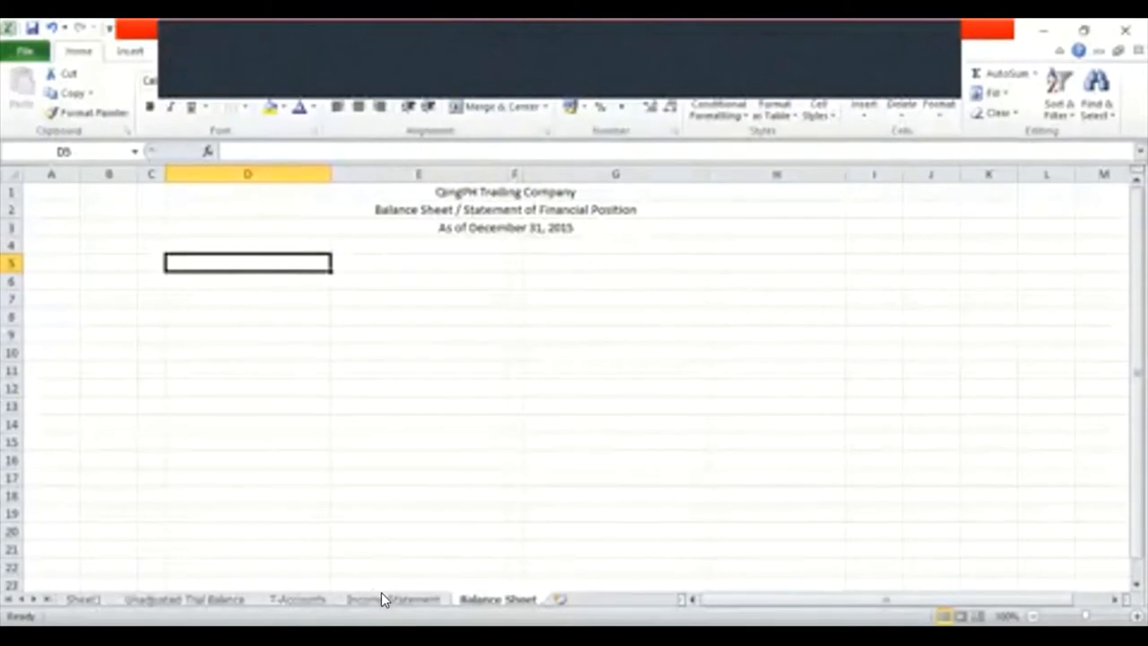
click(393, 599)
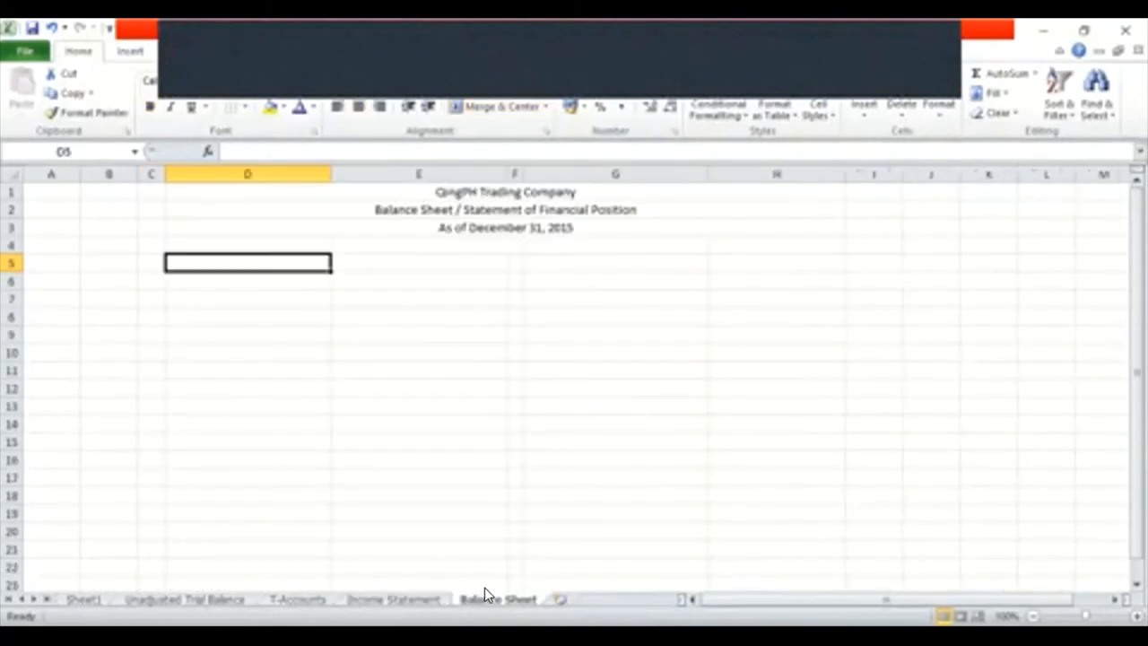
click(418, 262)
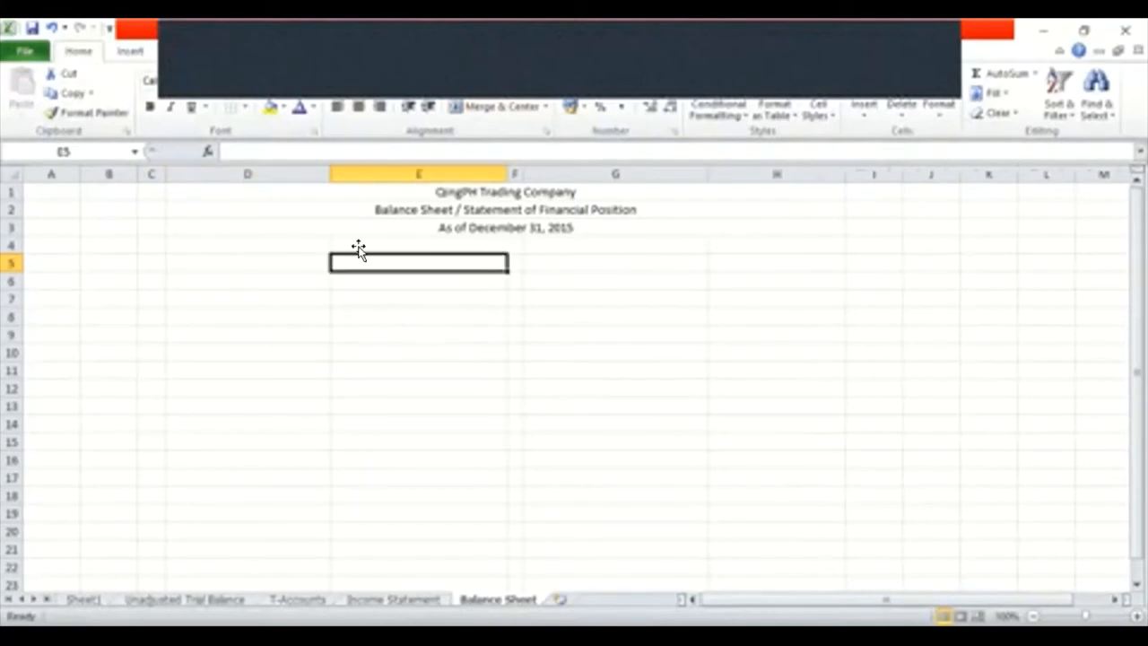
click(248, 262)
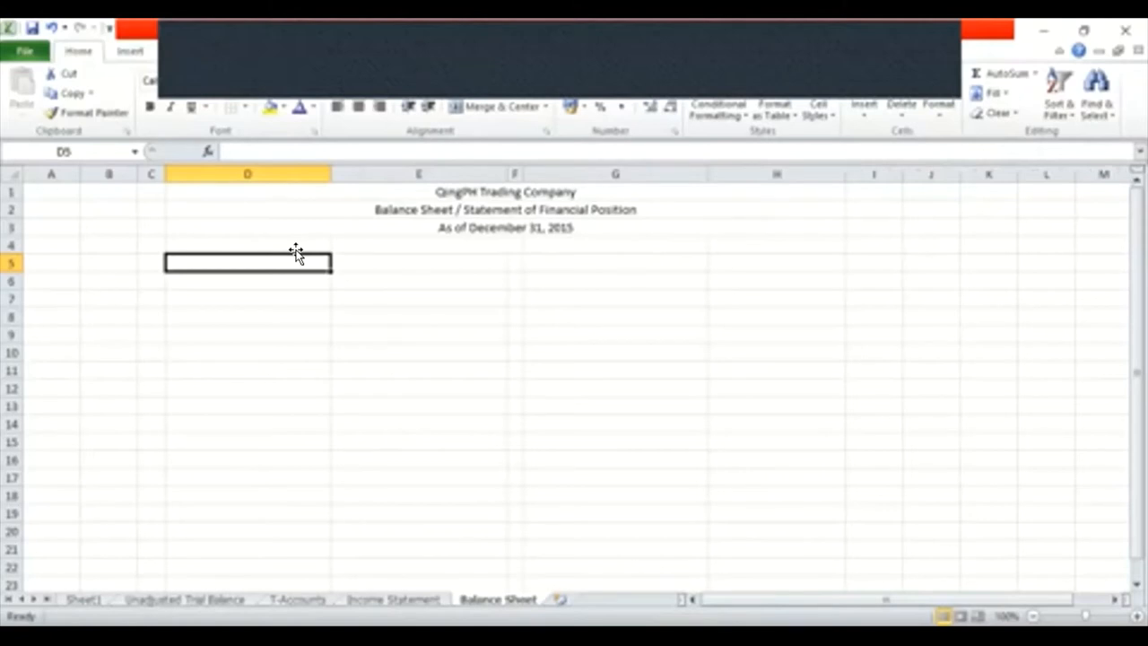
click(420, 246)
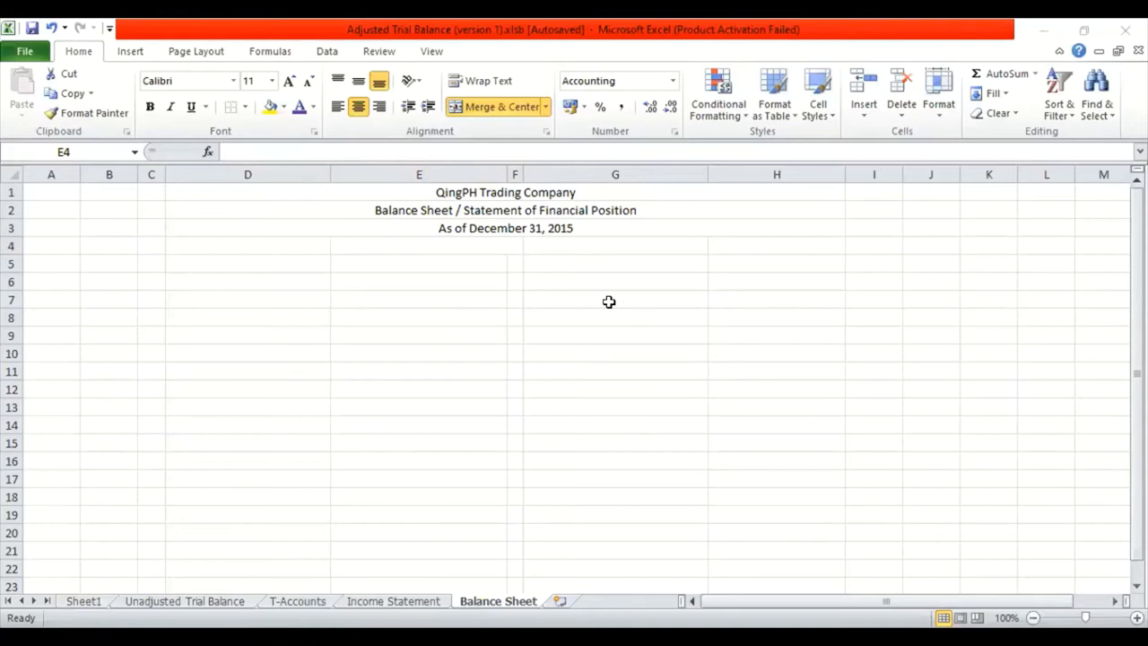
Enter ASSET merged across D5:E5 and CURRENT ASSETS beneath it in D6.
click(427, 244)
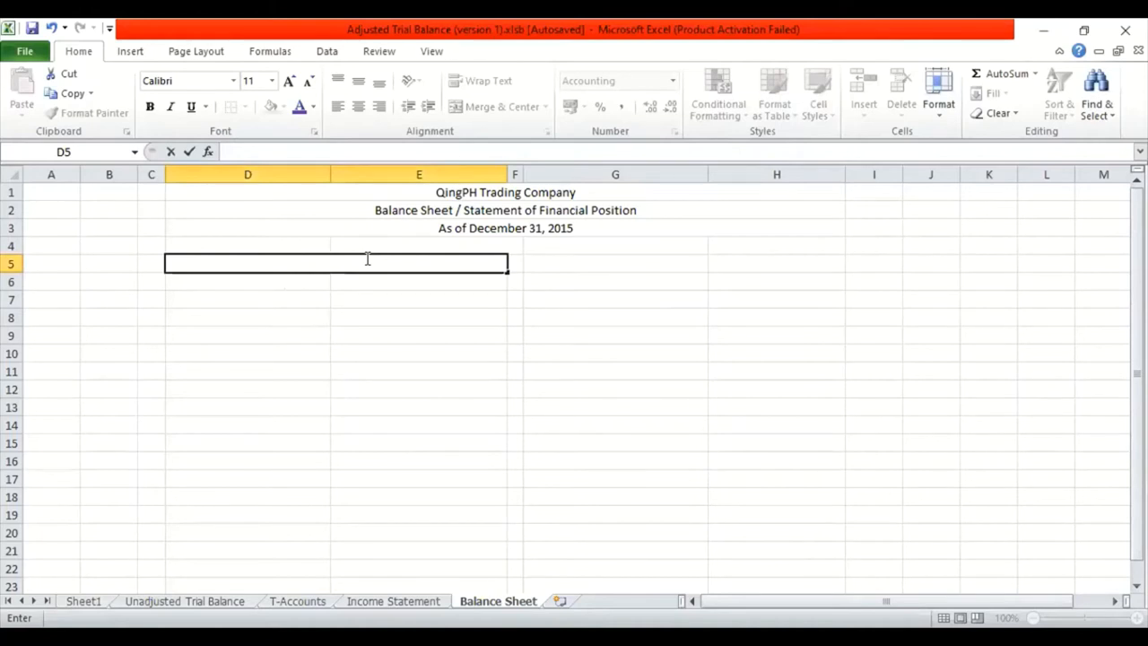
text(ASSET)
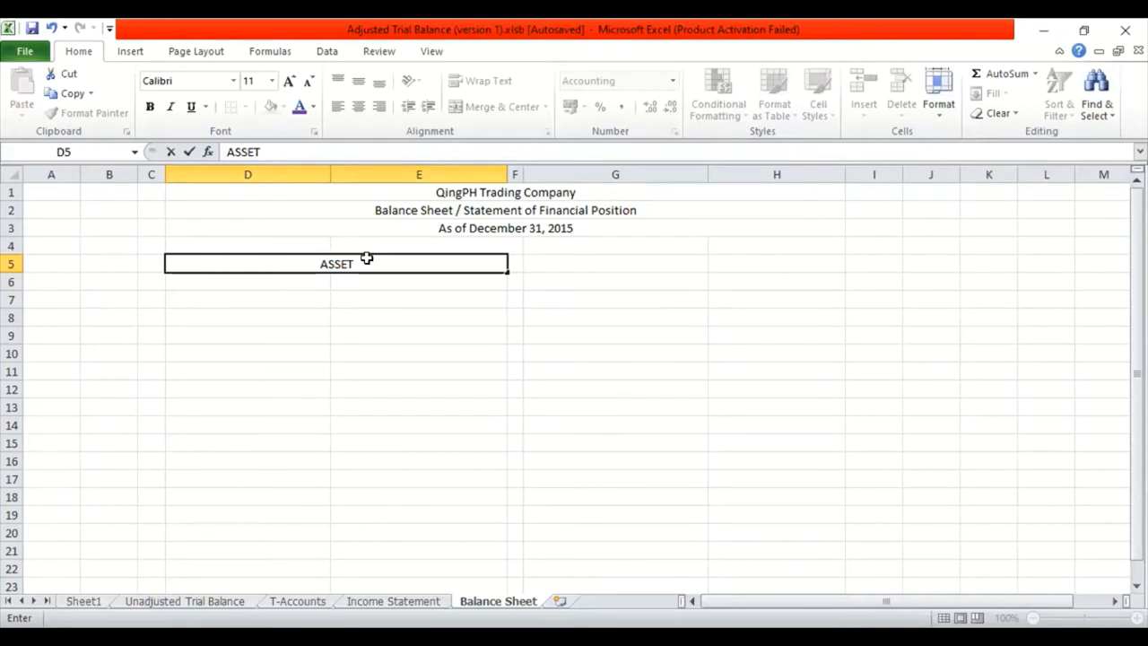
key(enter)
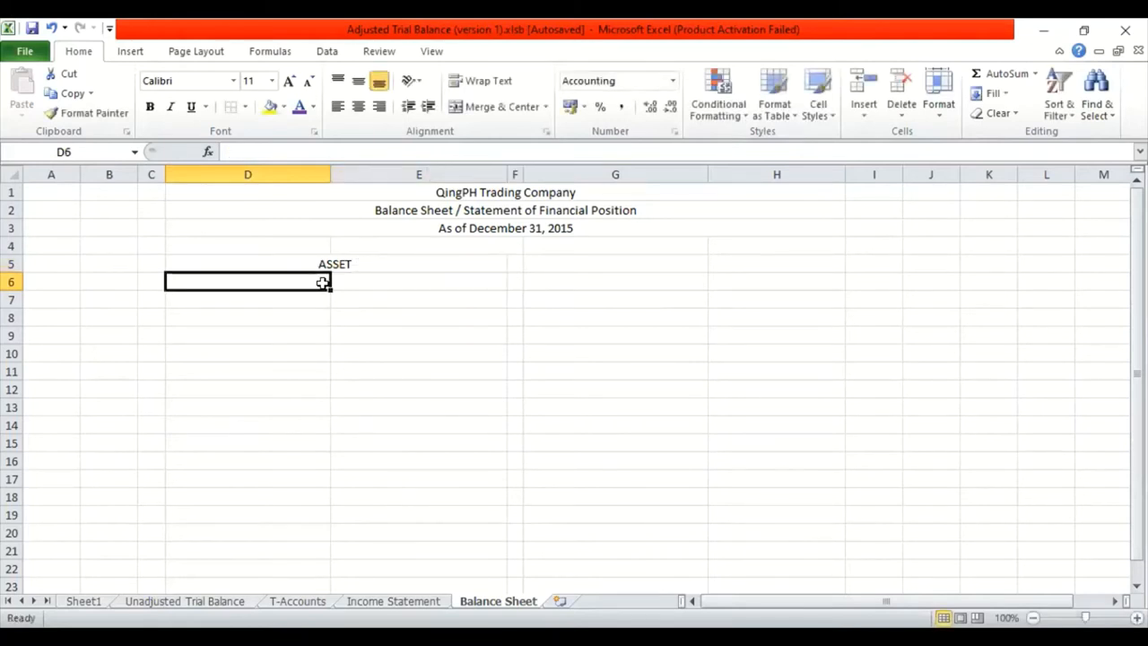
mouse_move(323, 290)
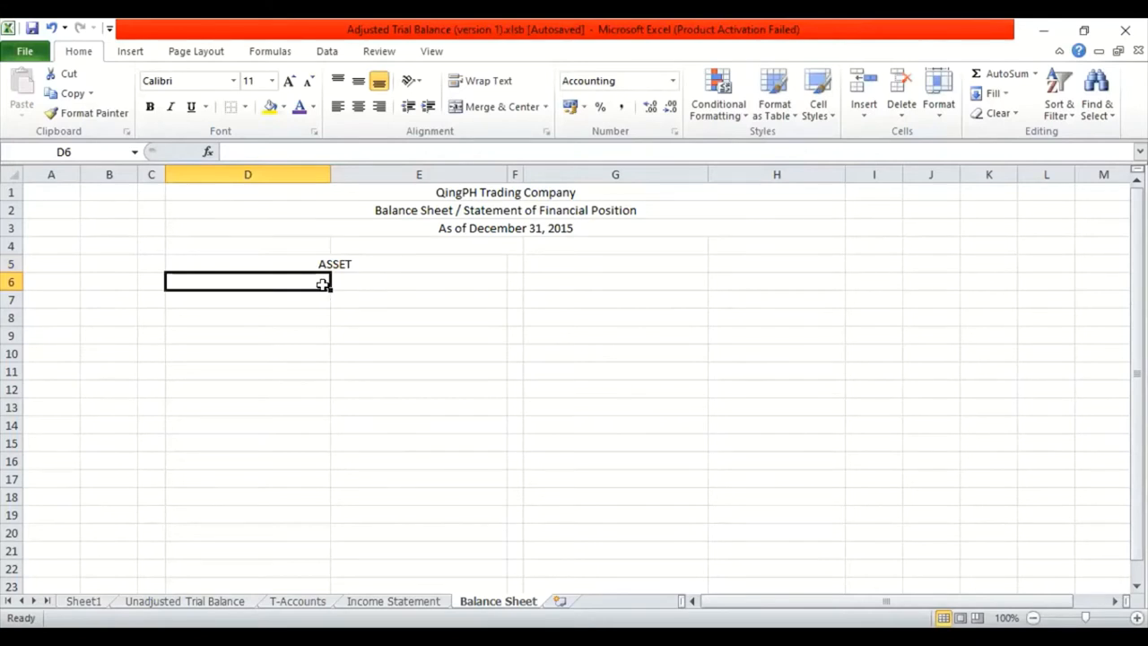
text(CURRENT)
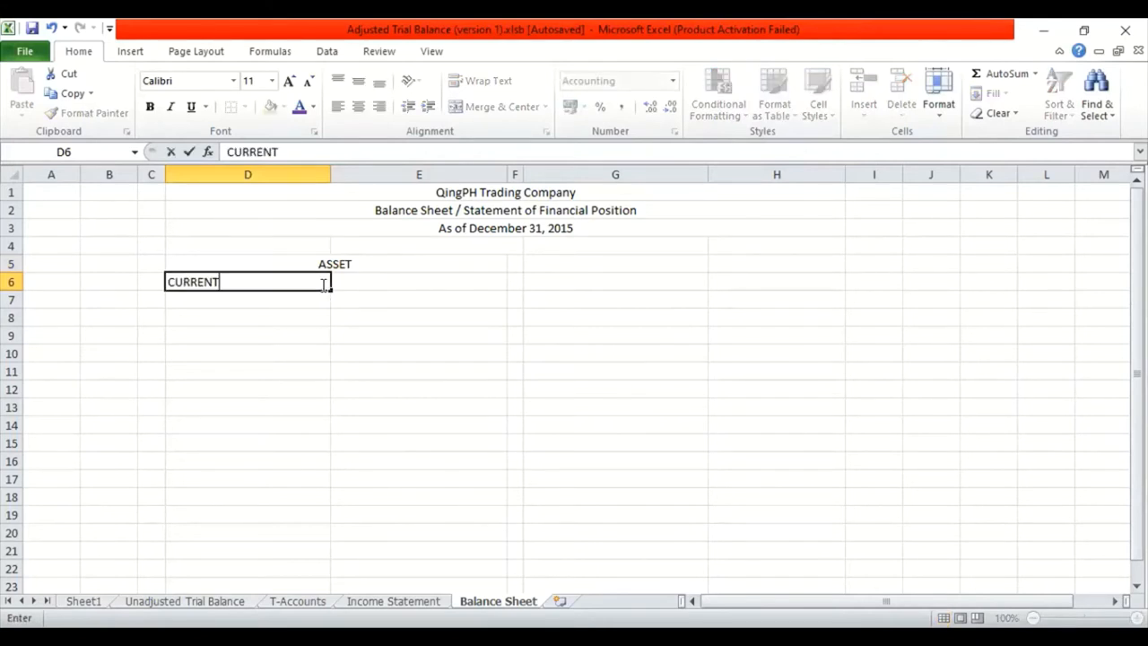
text(ASSETS)
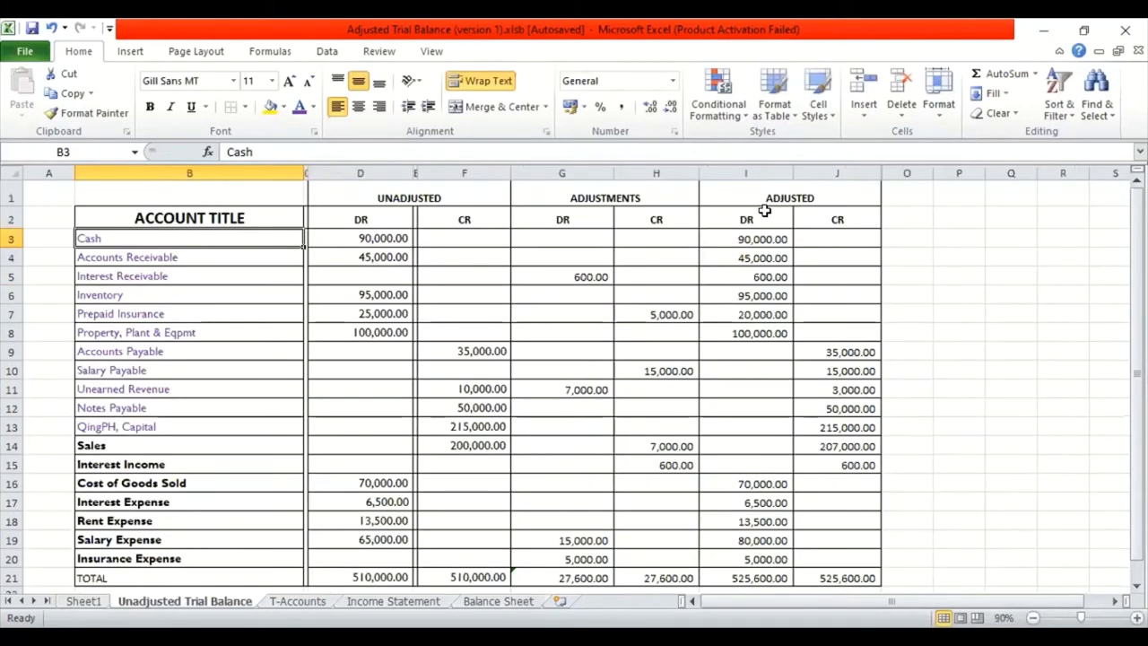
mouse_move(757, 249)
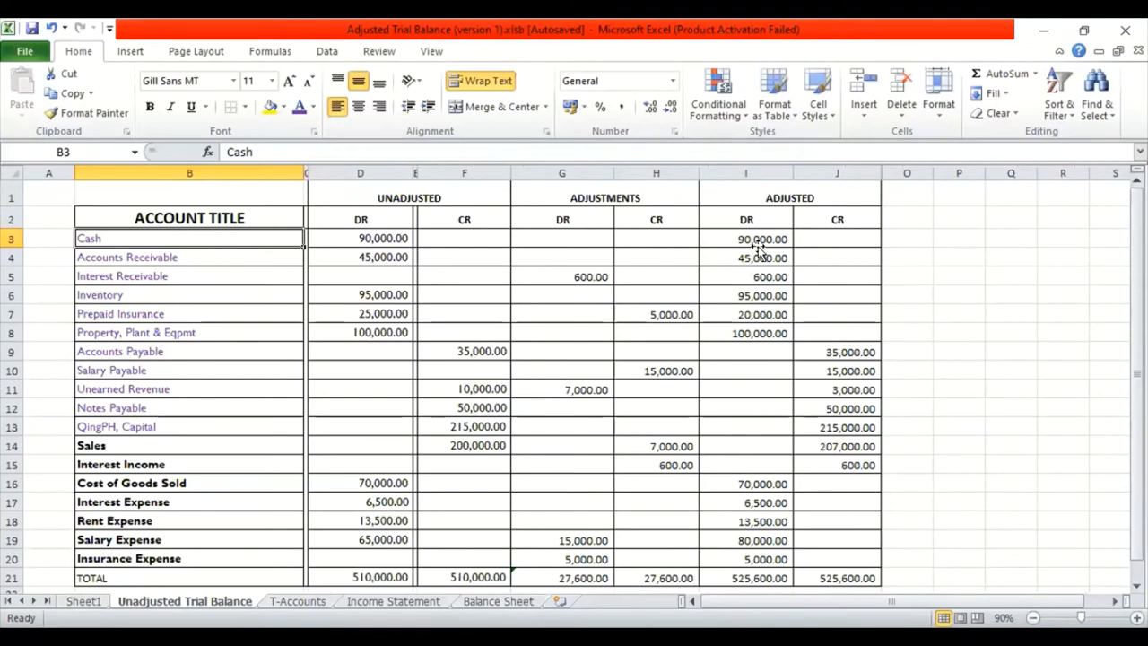
Copy Cash through Prepaid Insurance (B3:B7) from the trial balance into D7 under CURRENT ASSETS.
click(761, 238)
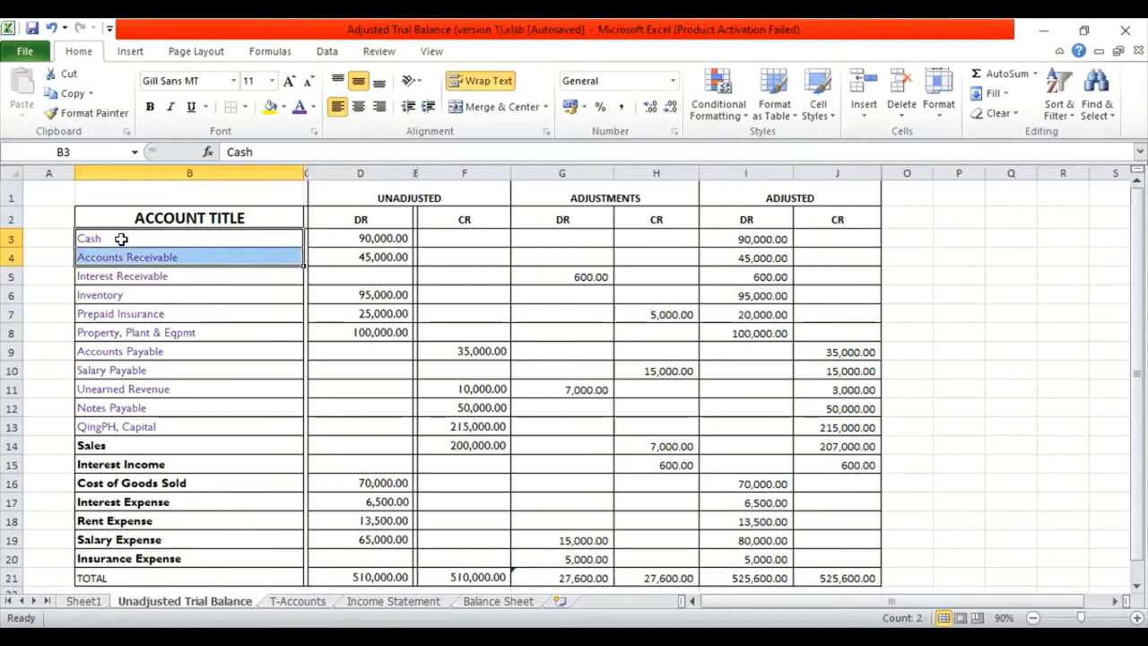
click(188, 239)
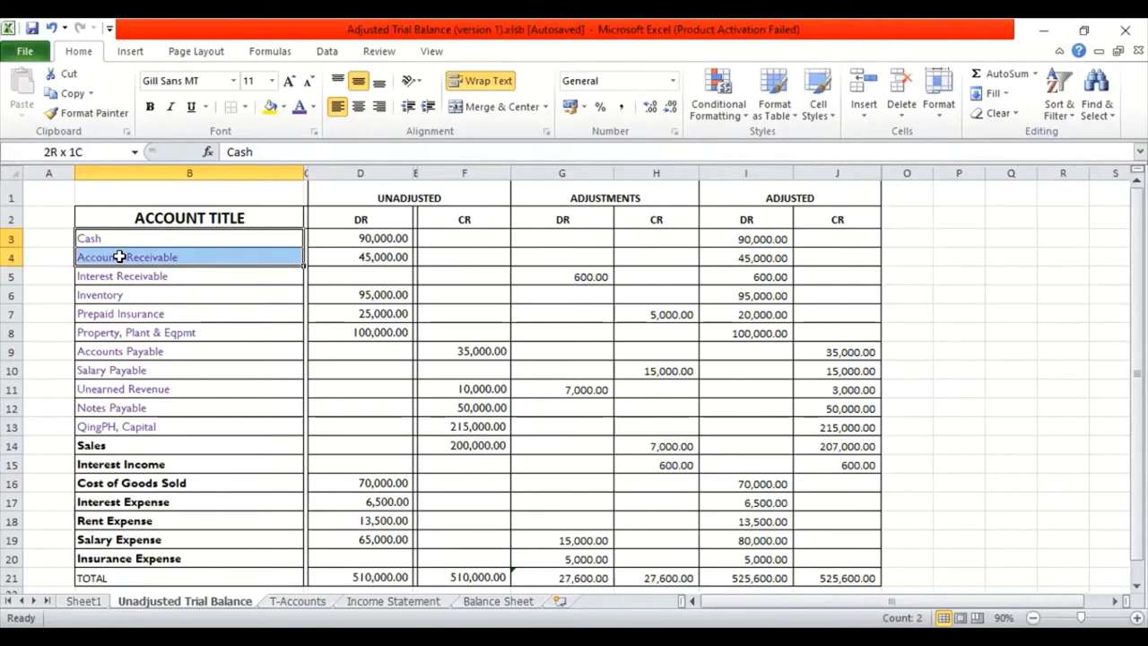
click(122, 277)
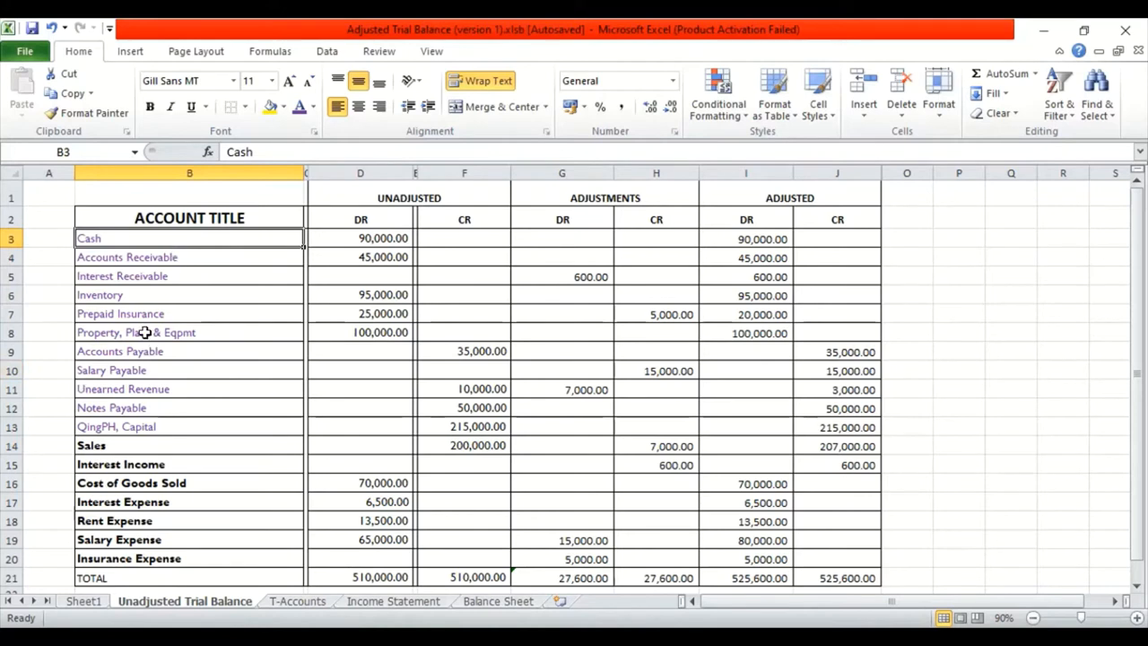
click(122, 276)
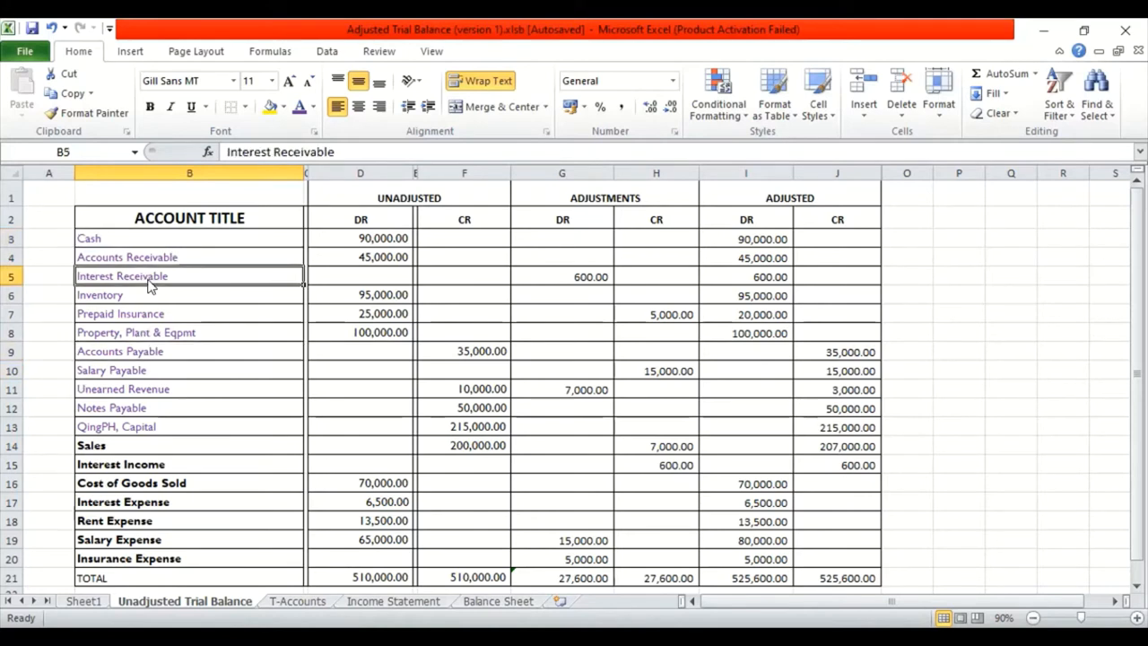
mouse_move(138, 239)
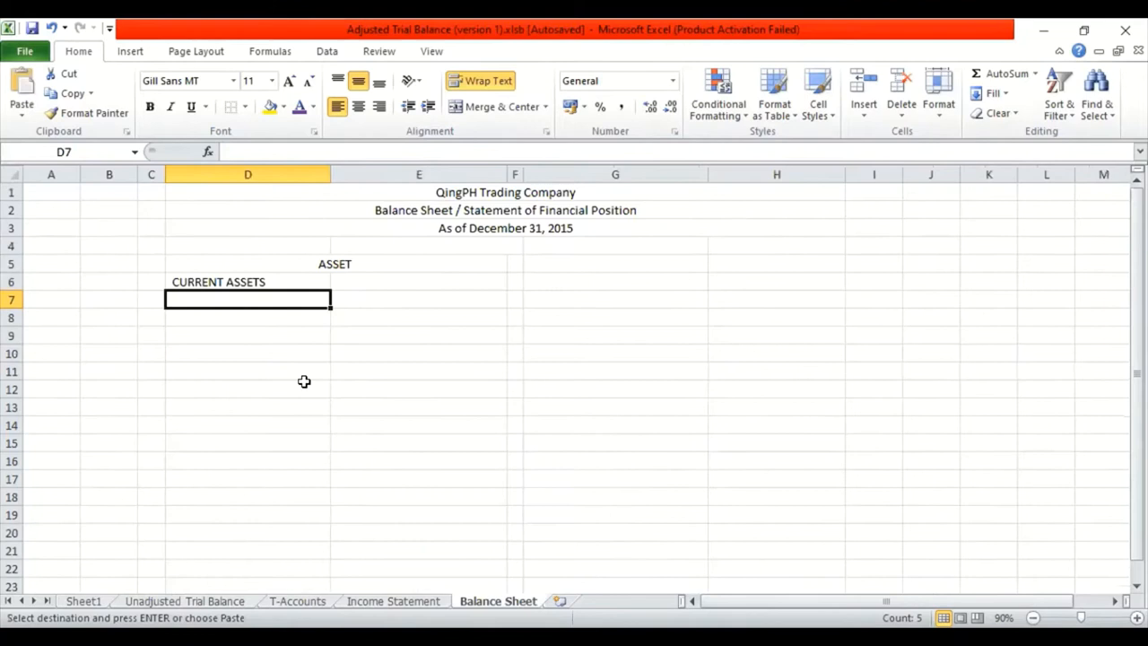
key(ctrl+v)
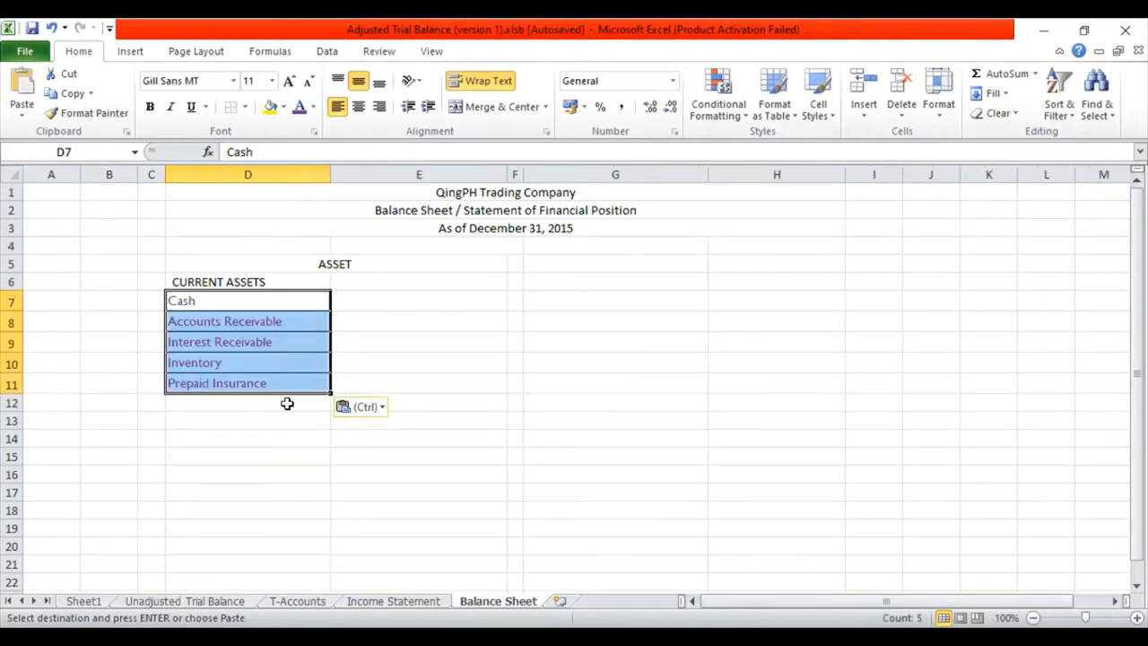
click(248, 402)
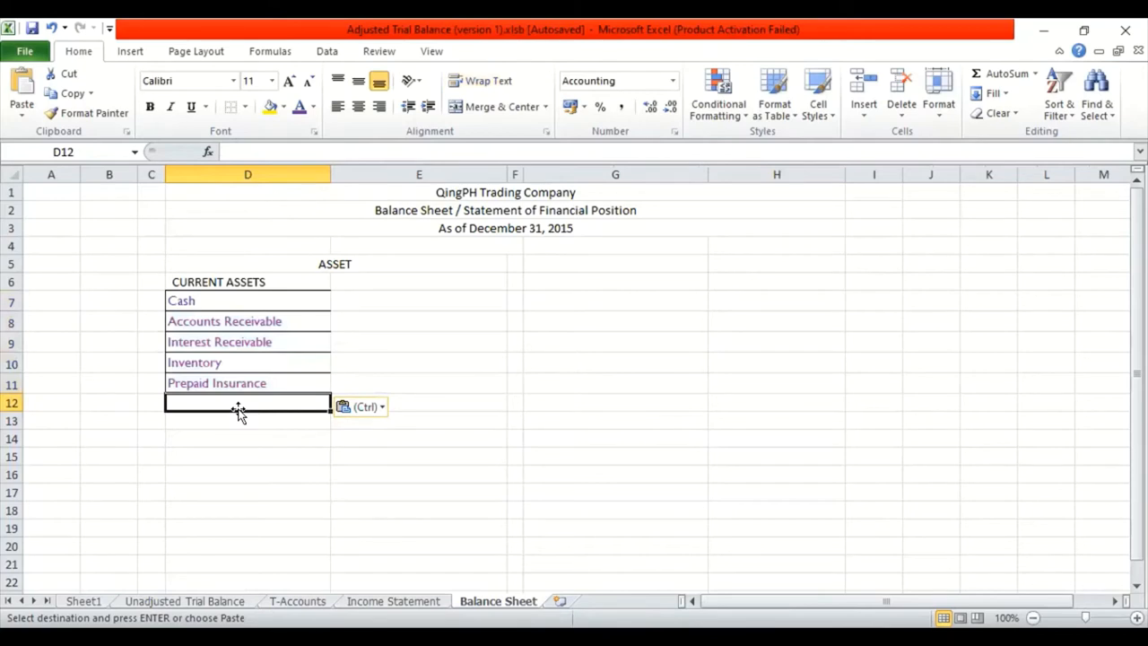
mouse_move(258, 433)
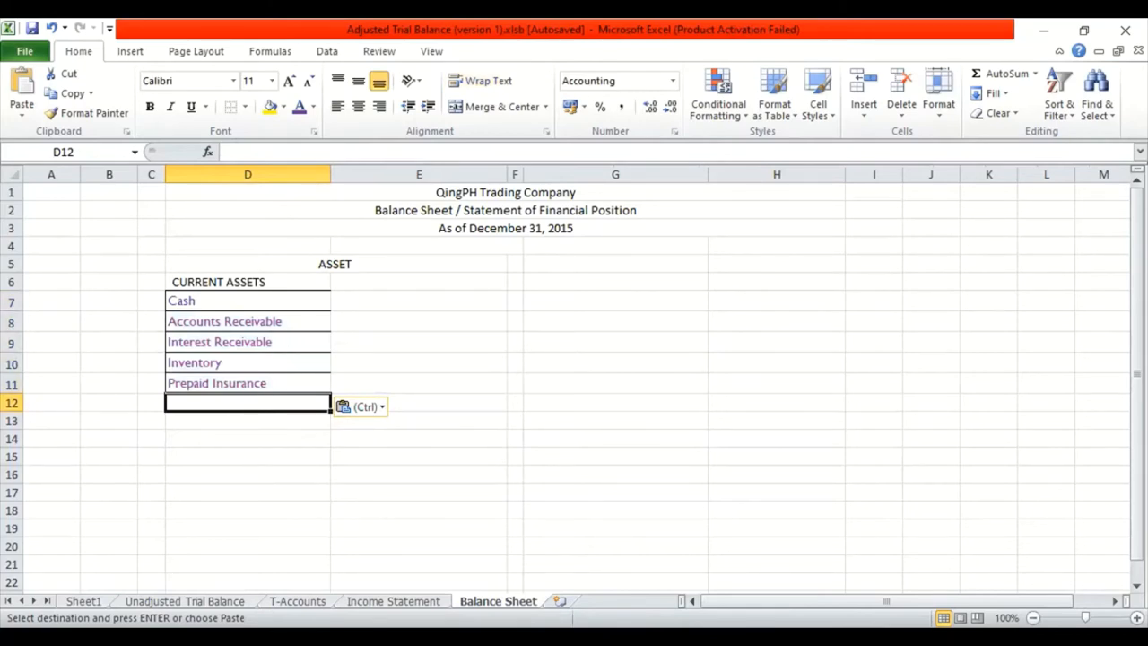
click(183, 601)
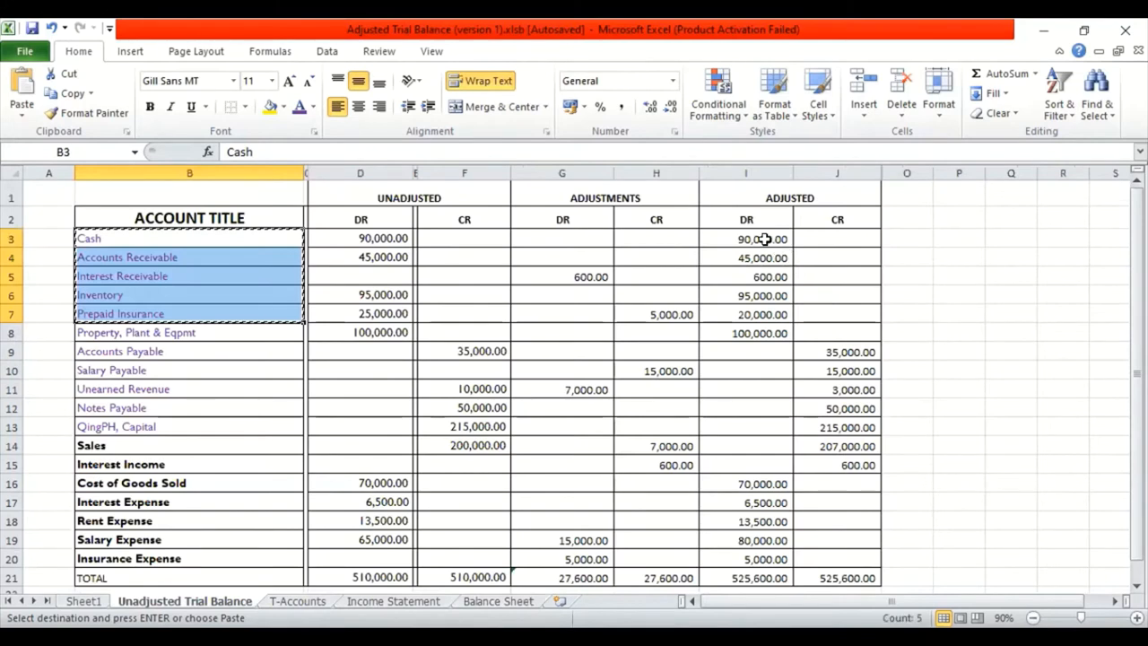
Copy the adjusted debits I3:I7 from the trial balance and paste them beside the assets at E7.
click(746, 238)
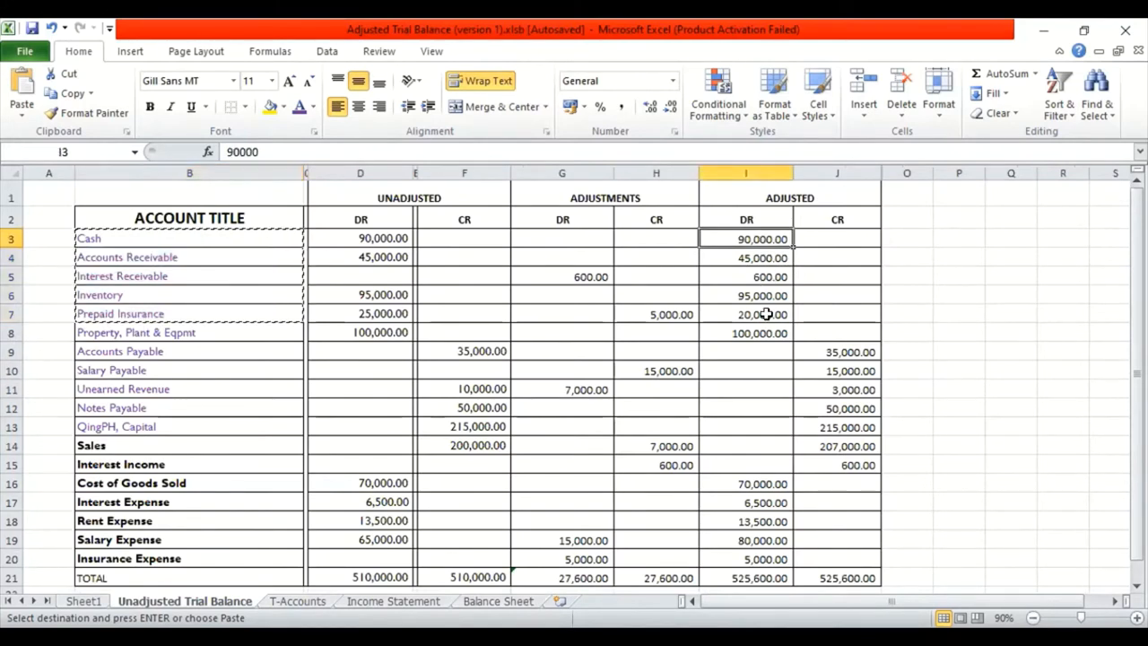
drag(746, 239, 747, 314)
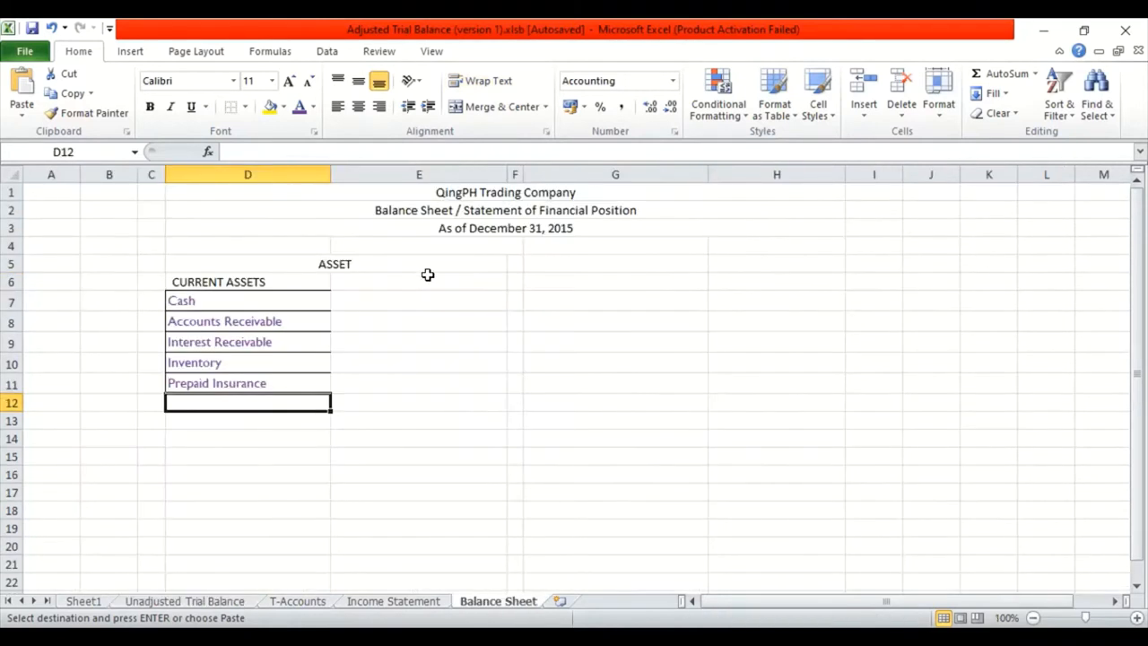
click(420, 282)
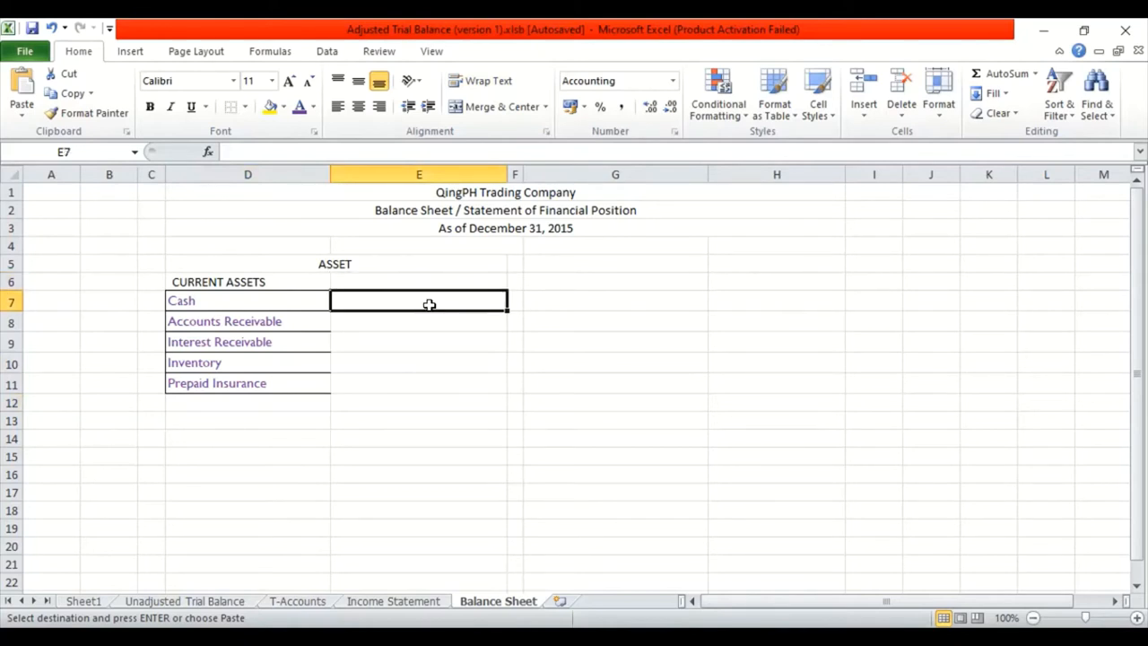
key(ctrl+v)
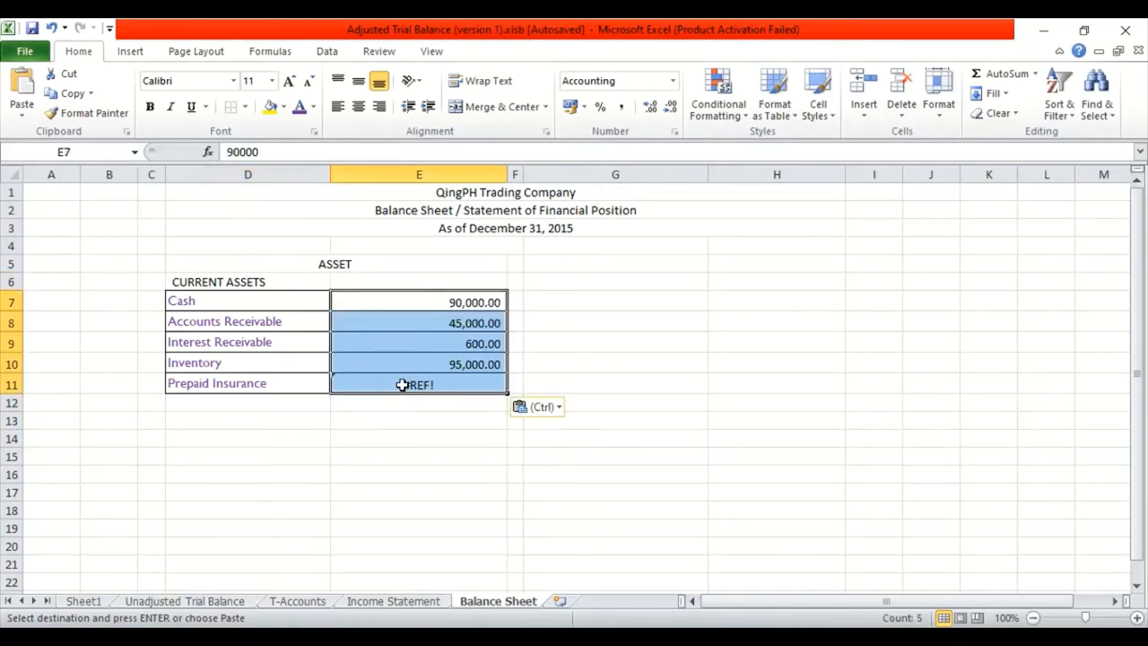
Replace the #REF! Prepaid Insurance amount in E11 with its value of 20,000.00.
click(418, 384)
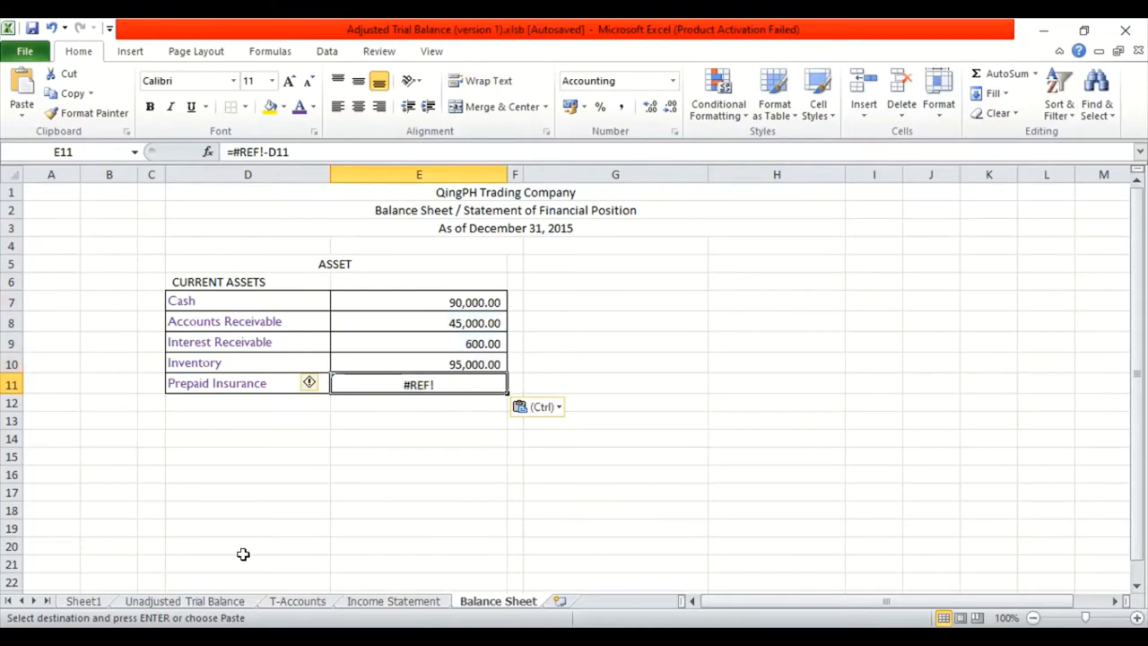
click(183, 601)
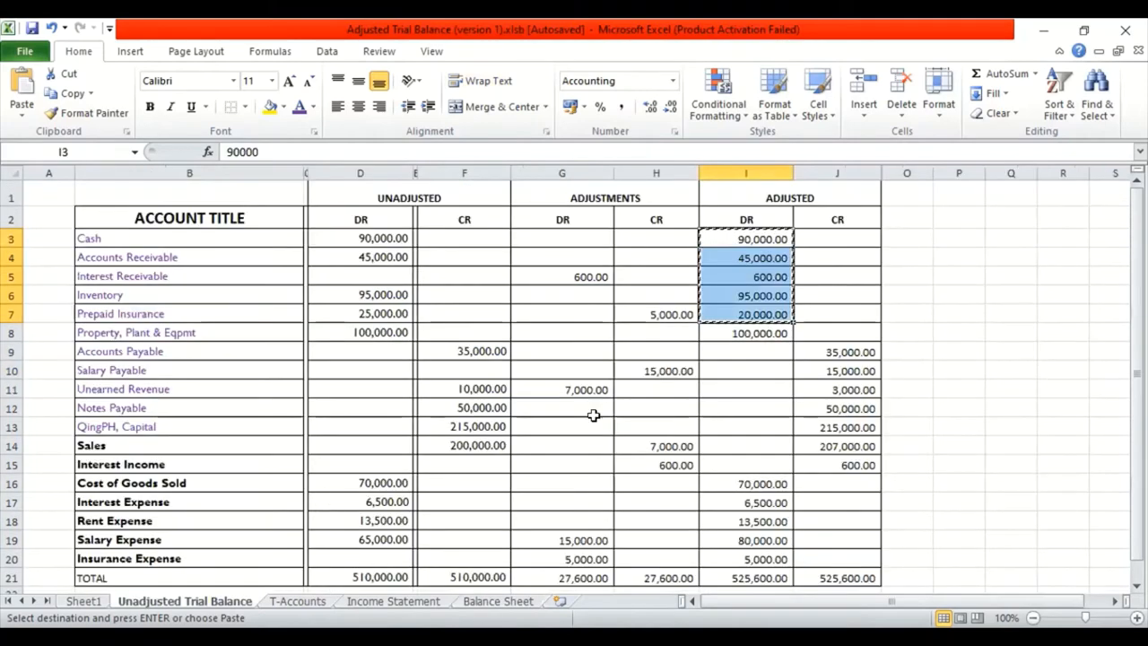
click(836, 370)
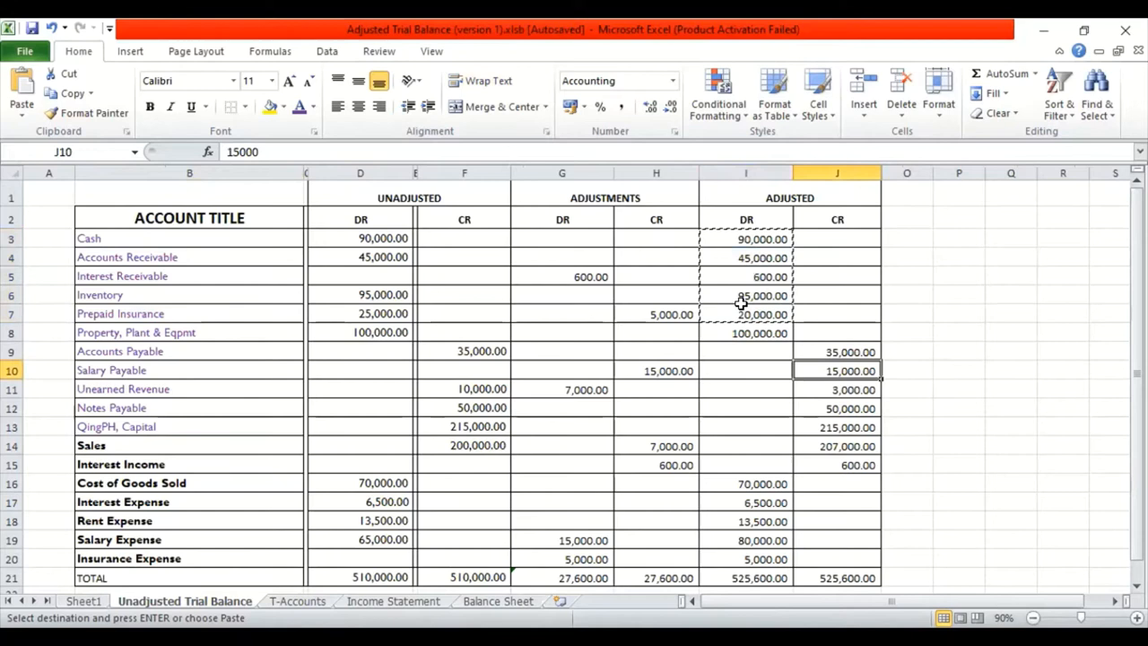
click(746, 294)
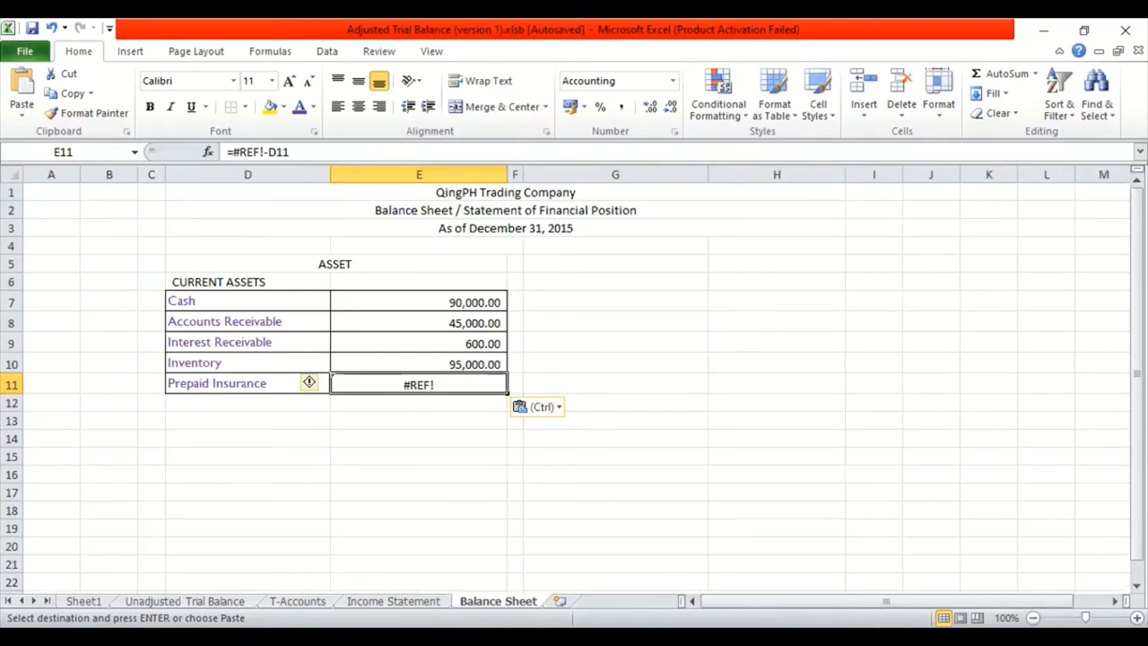
text(2000)
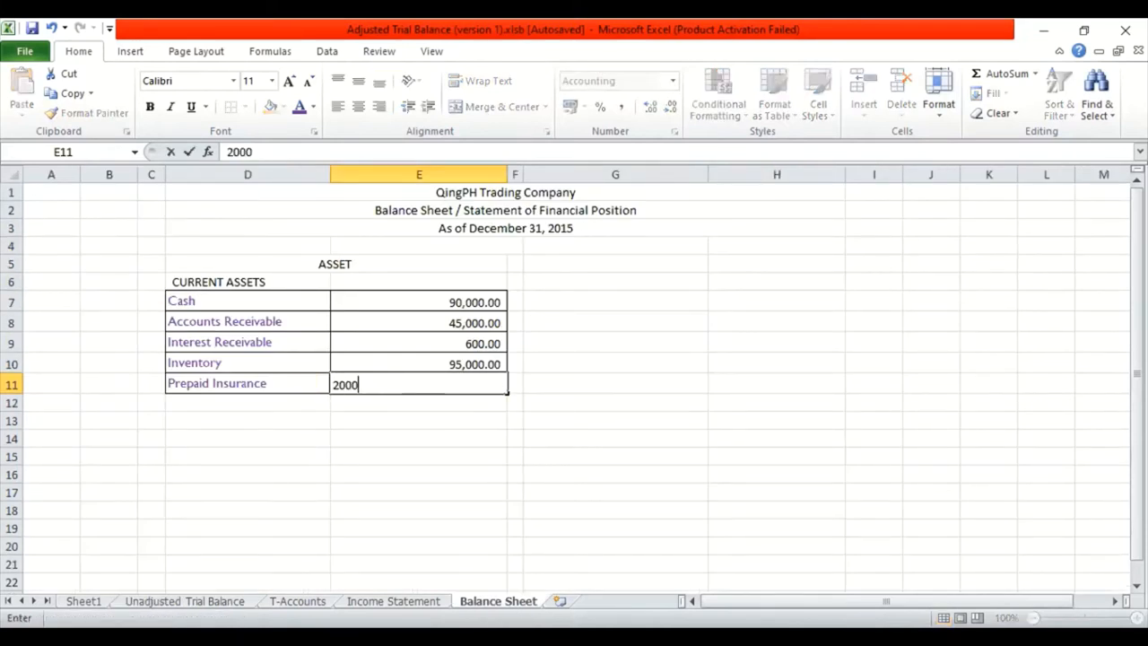
key(Return)
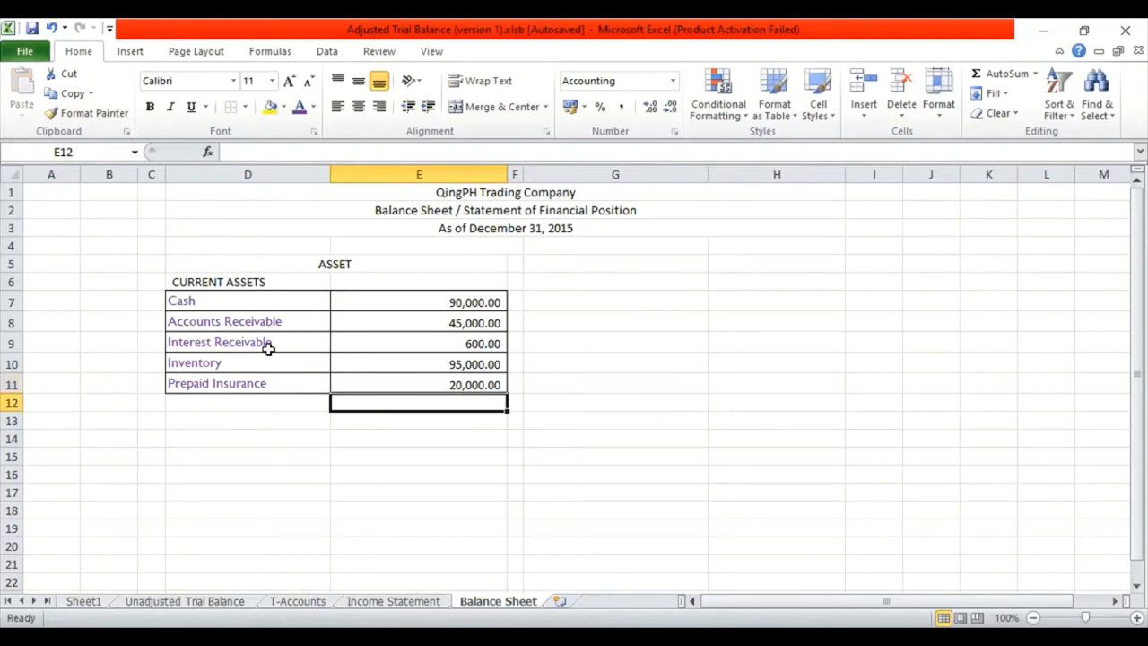
mouse_move(235, 413)
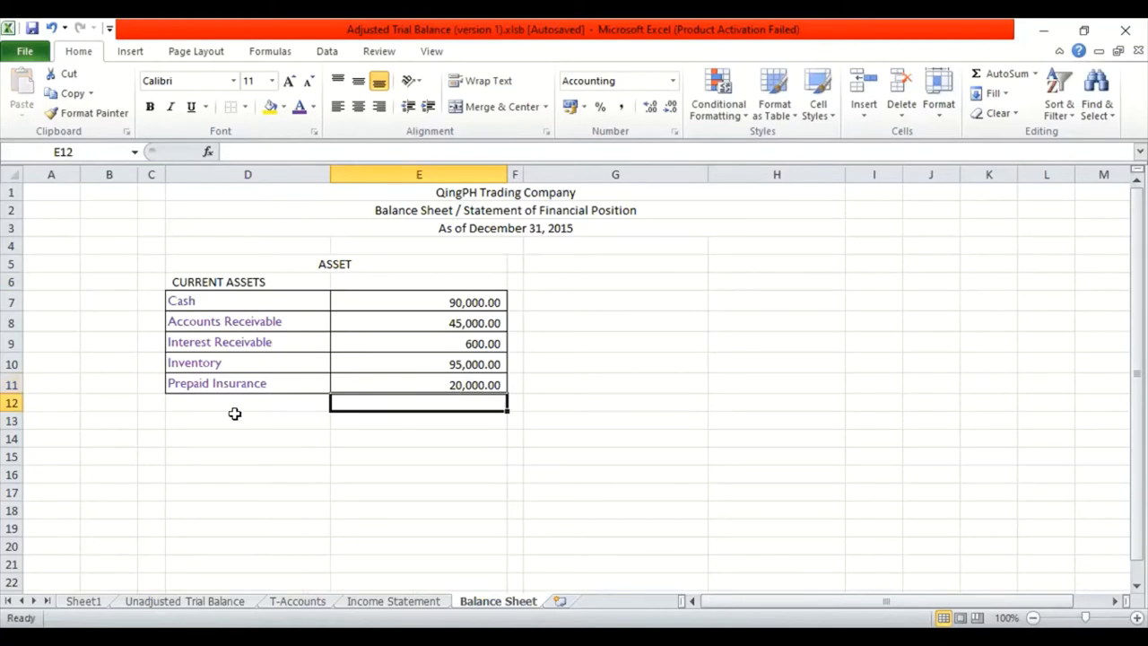
Add a NON-CURRENT ASSET heading below the current assets in column D.
click(247, 420)
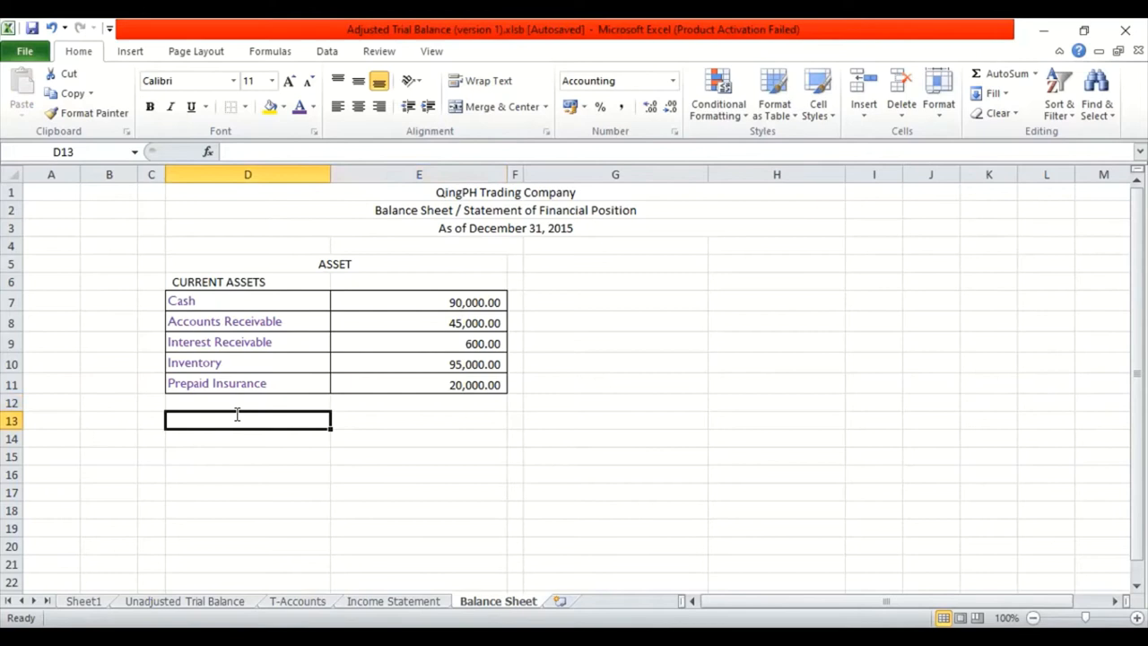
text(NON-)
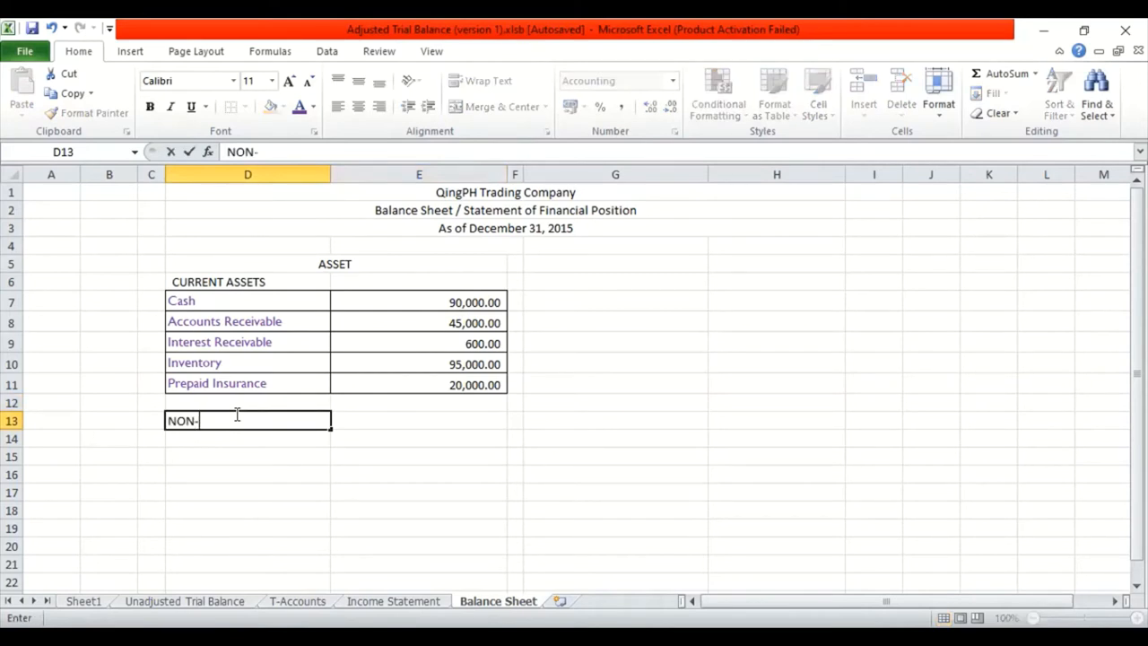
text(CURRENT AS)
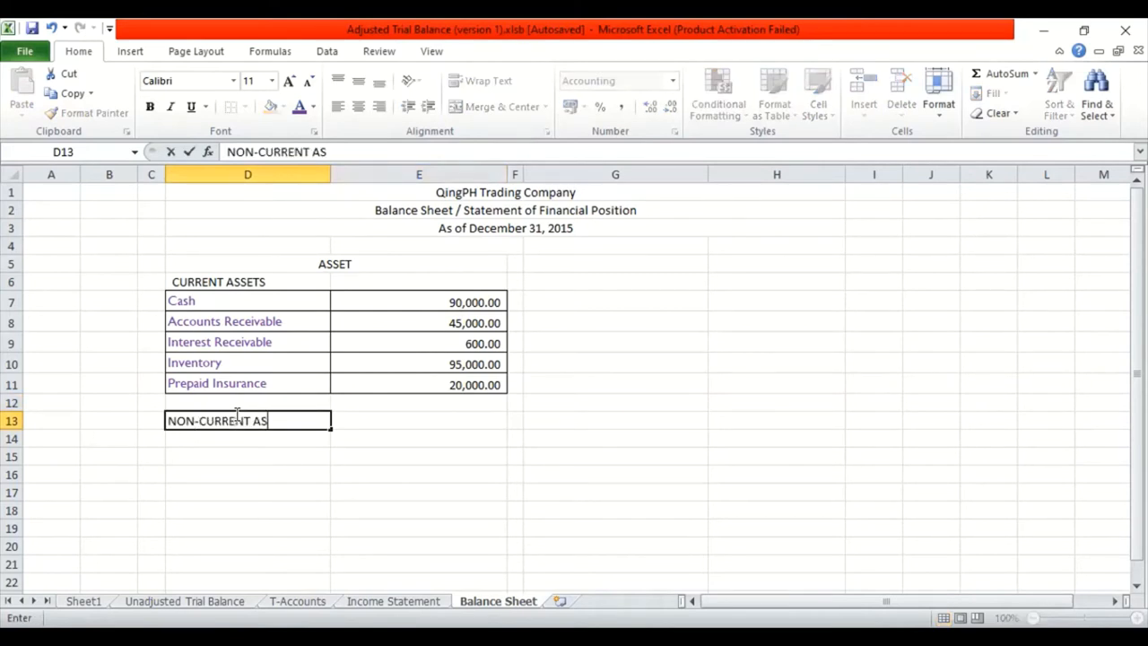
key(Return)
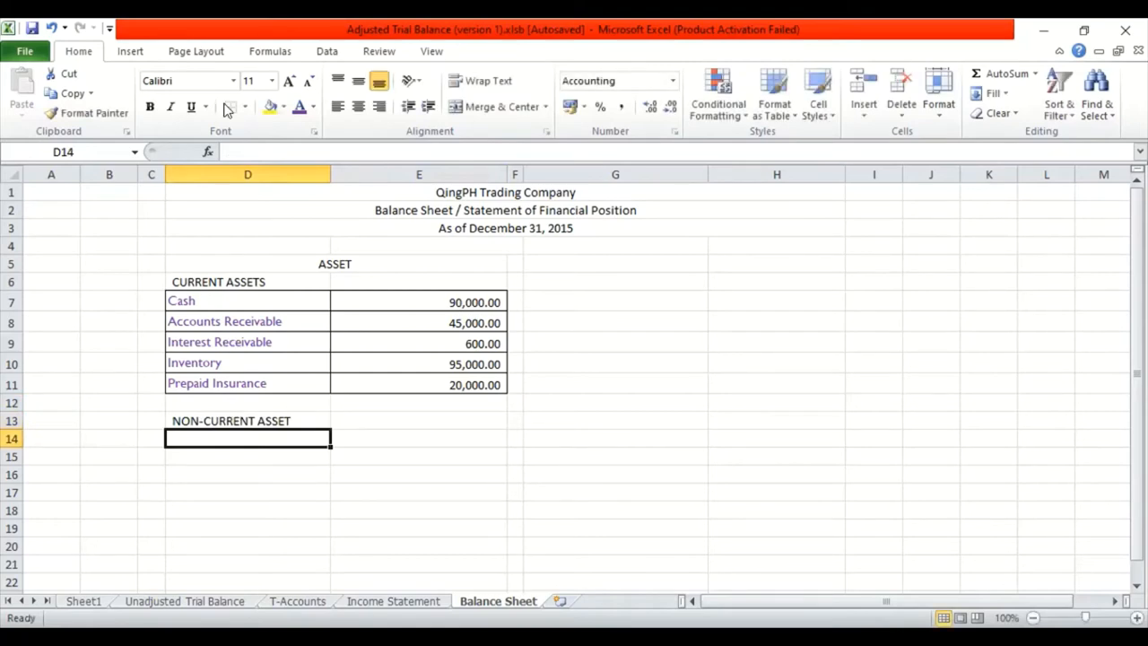
mouse_move(170, 359)
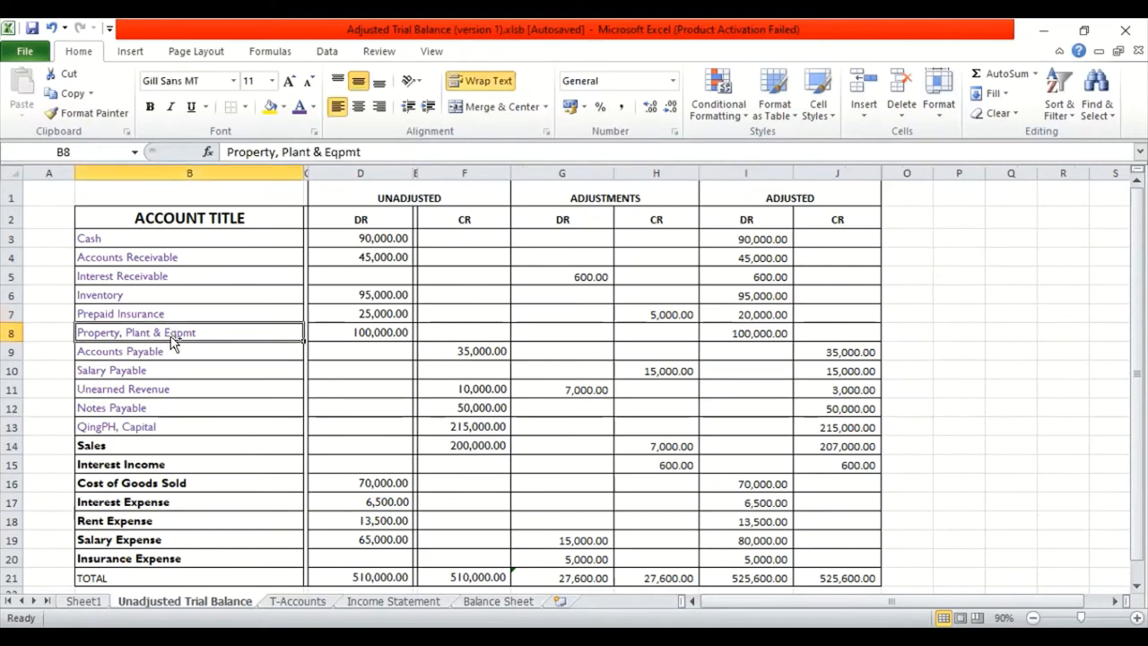
List Property, Plant & Eqpmt at 100,000.00 under the non-current heading.
key(ctrl+c)
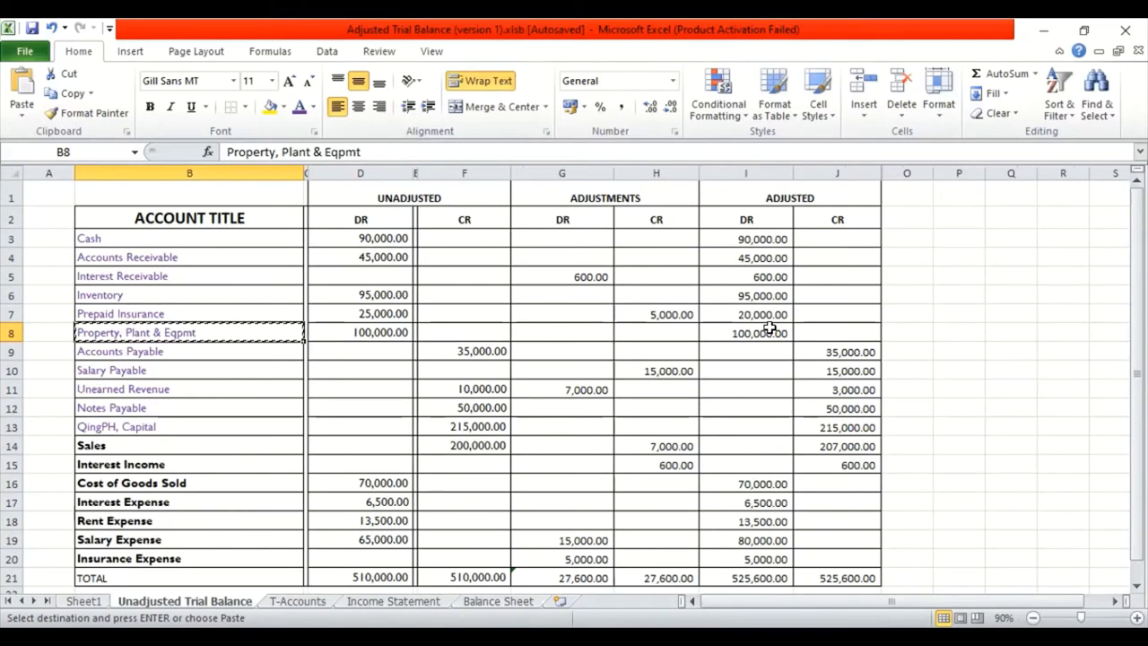
click(746, 332)
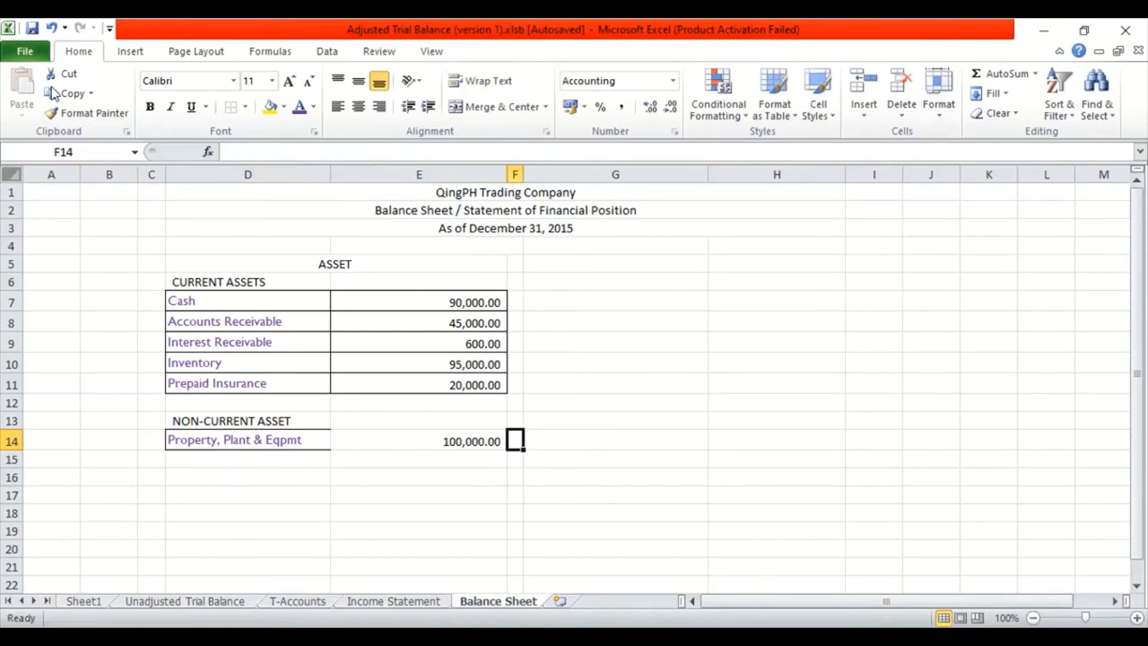
click(11, 174)
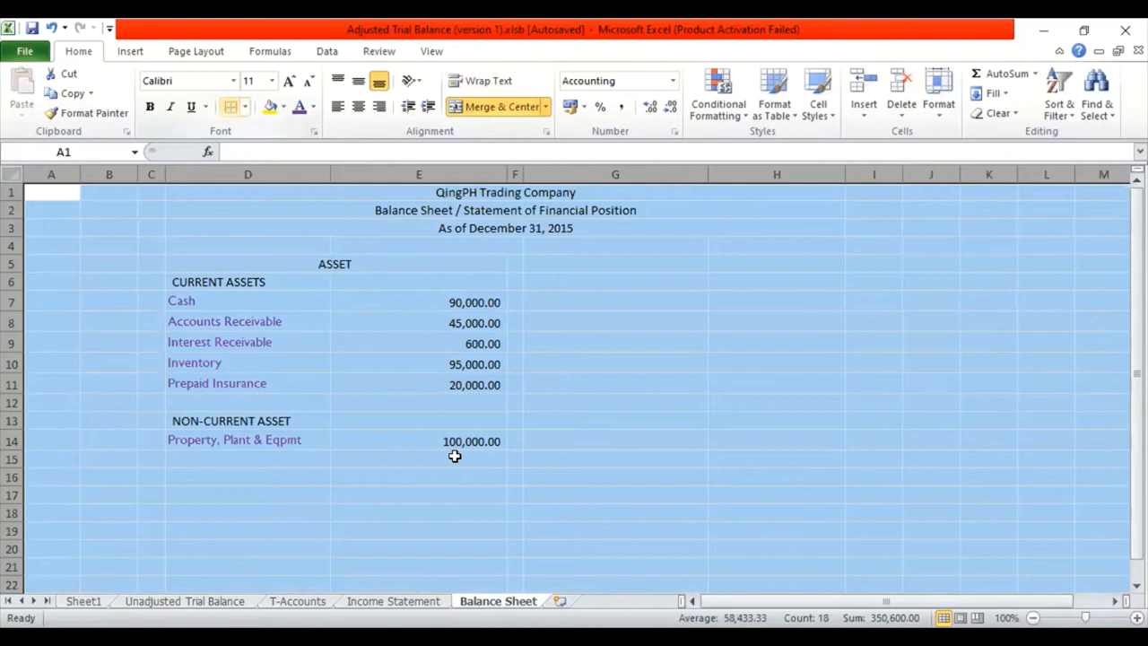
click(418, 459)
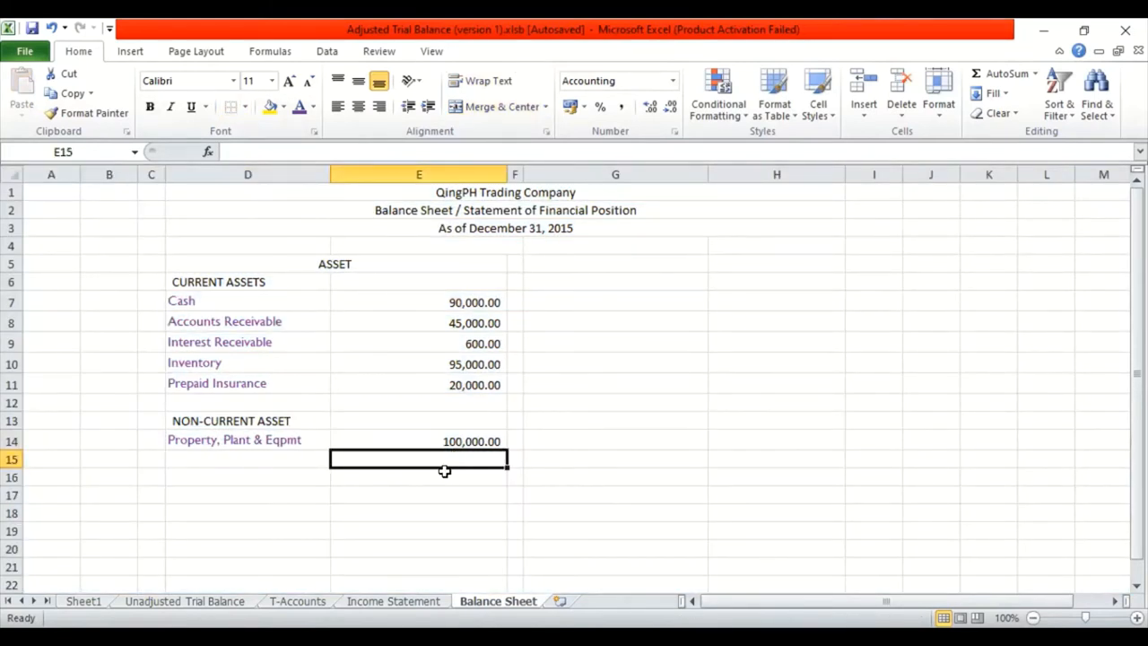
mouse_move(449, 524)
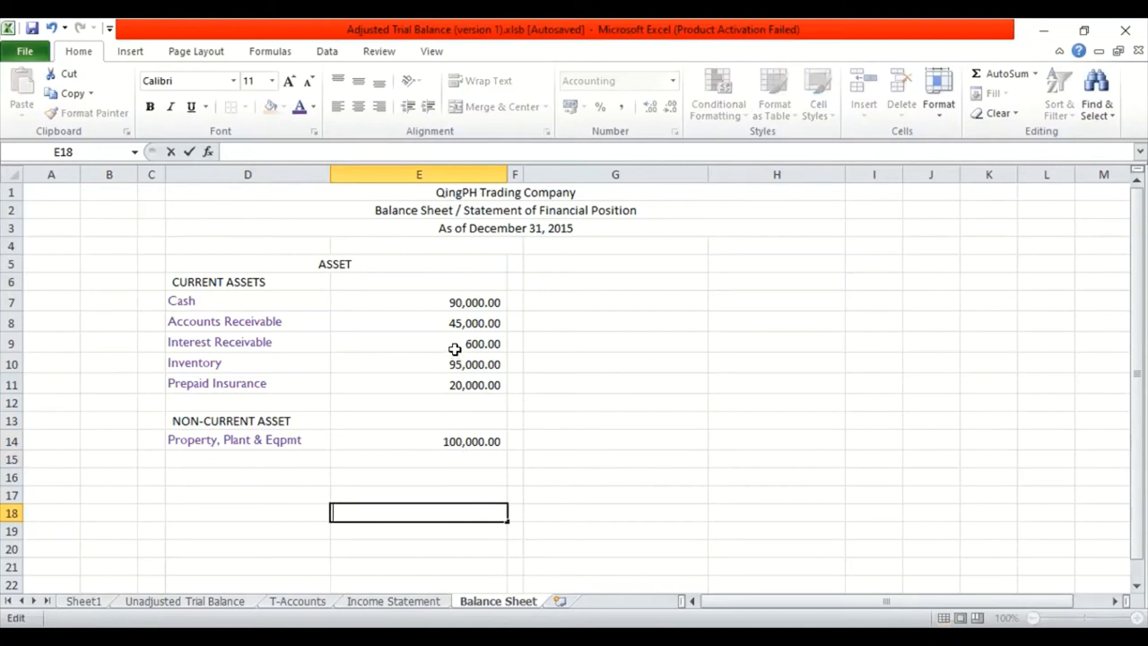
AutoSum the asset amounts E7:E18 into a 350,600.00 total and label row 19 TOTAL.
drag(420, 301, 419, 513)
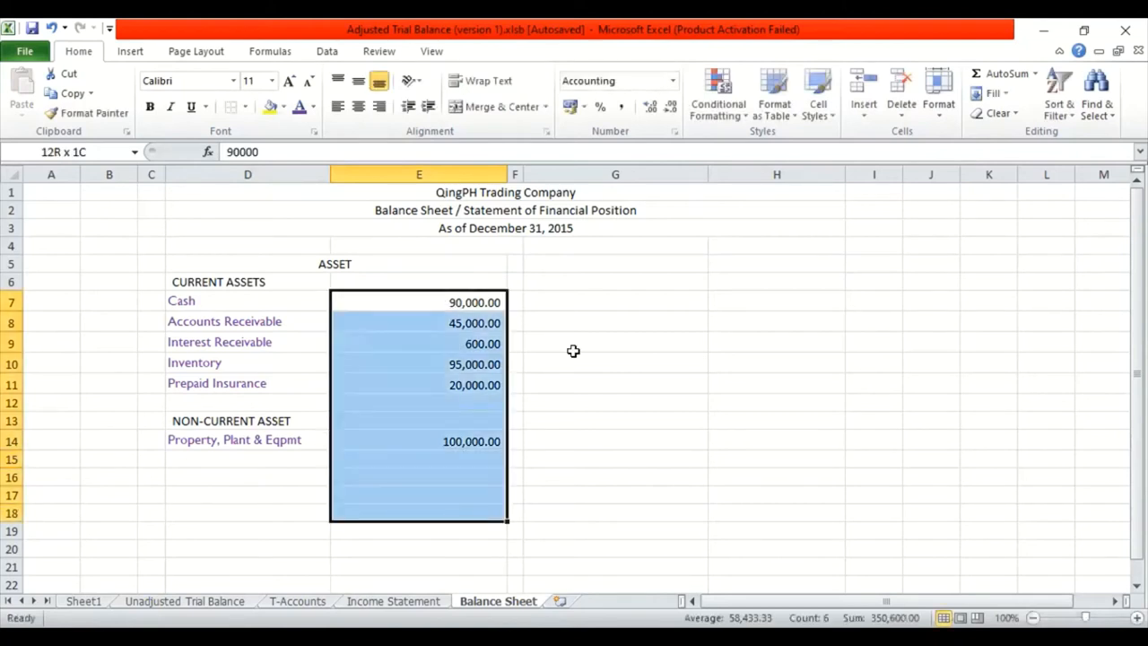
mouse_move(1005, 74)
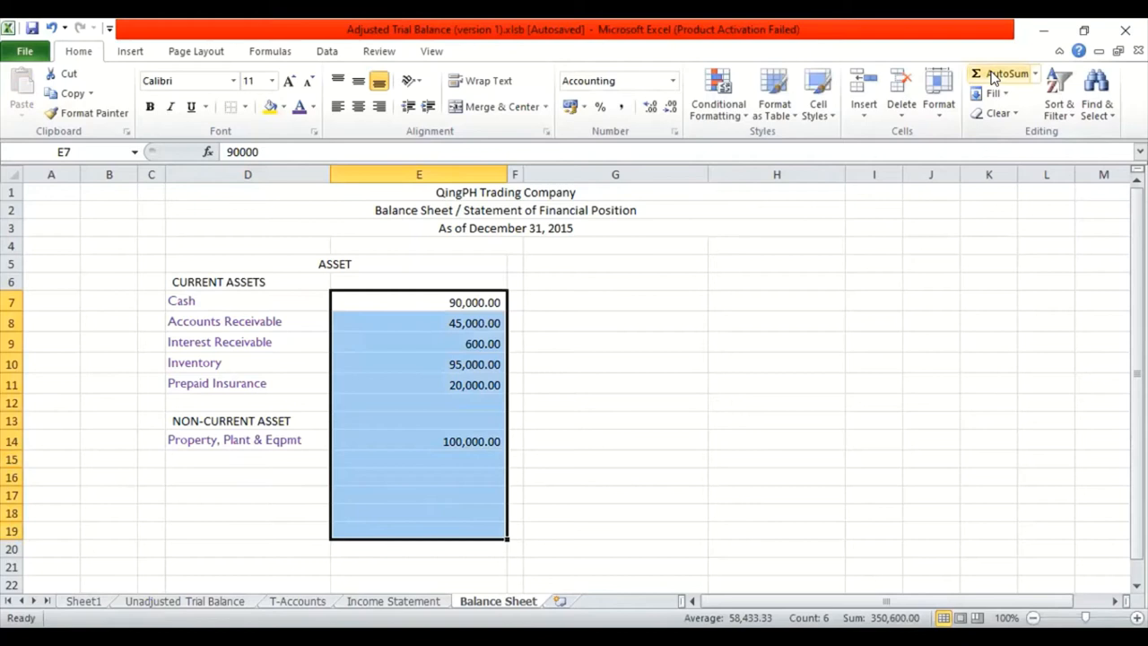
click(1001, 74)
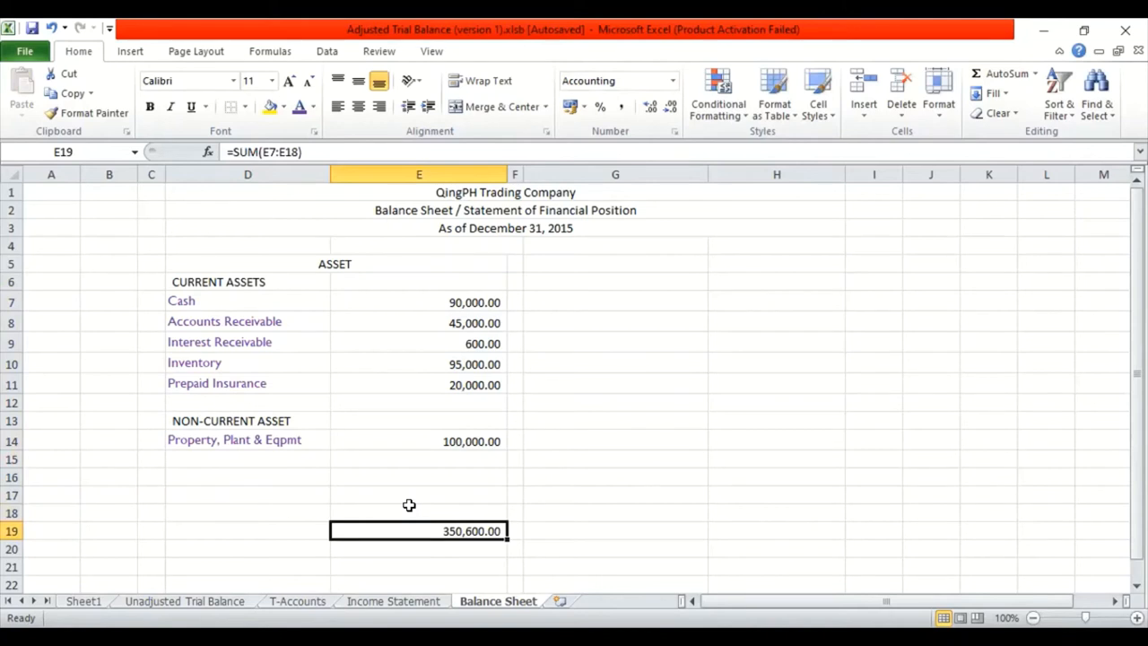
click(247, 531)
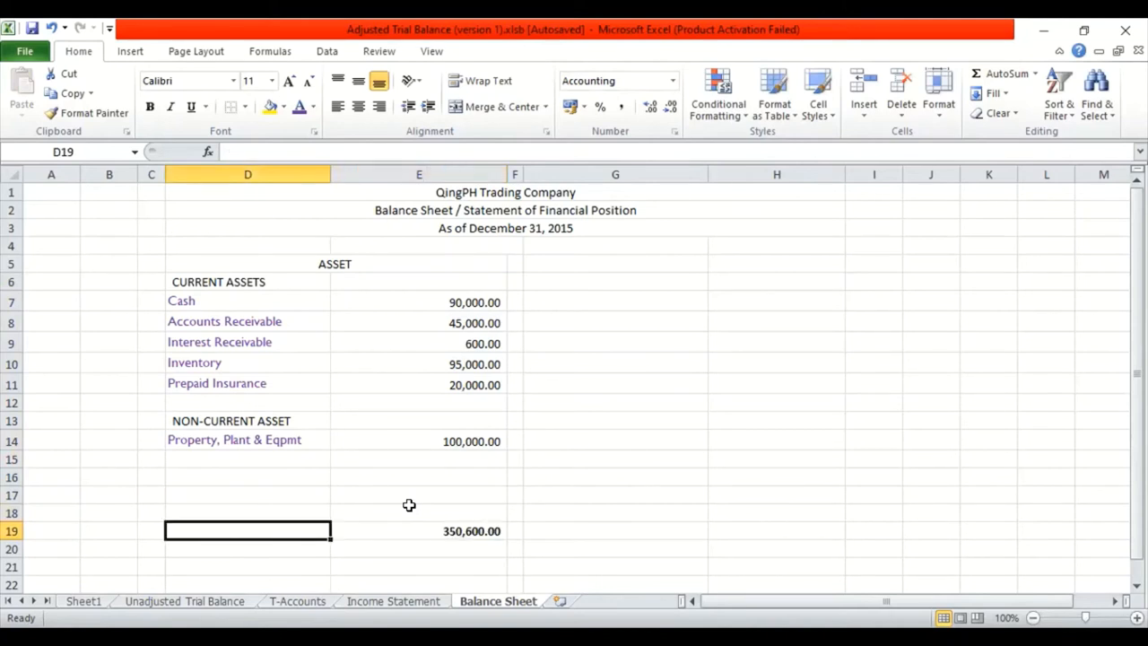
text(TOTAL)
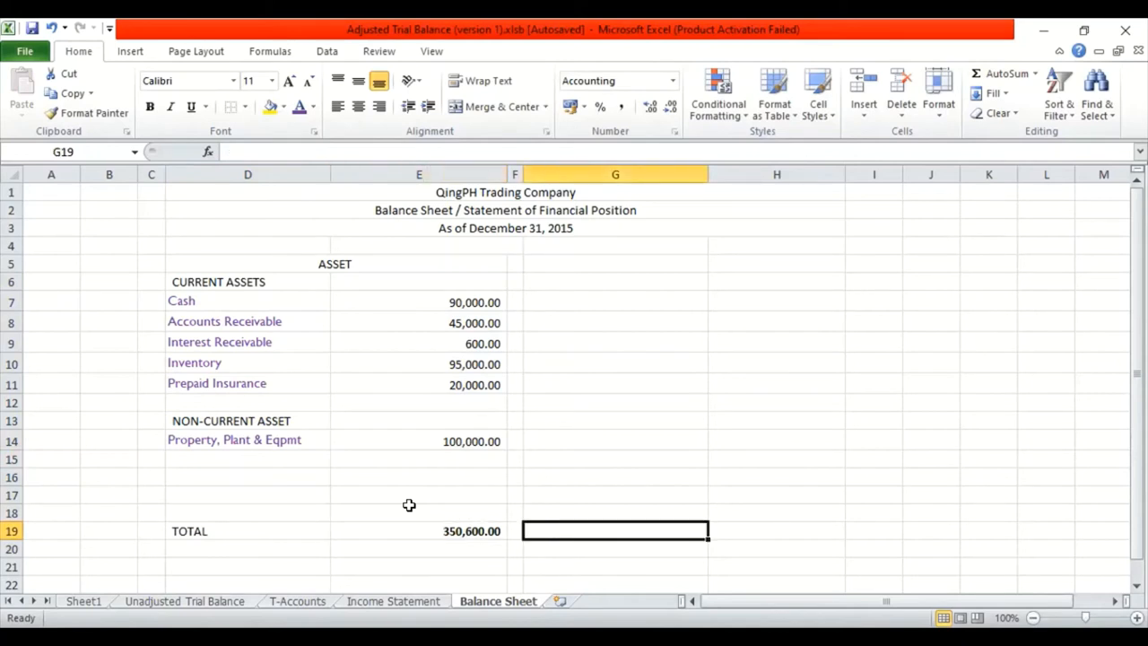
Move to the liabilities side of the sheet and settle on the heading cell in column G.
click(613, 262)
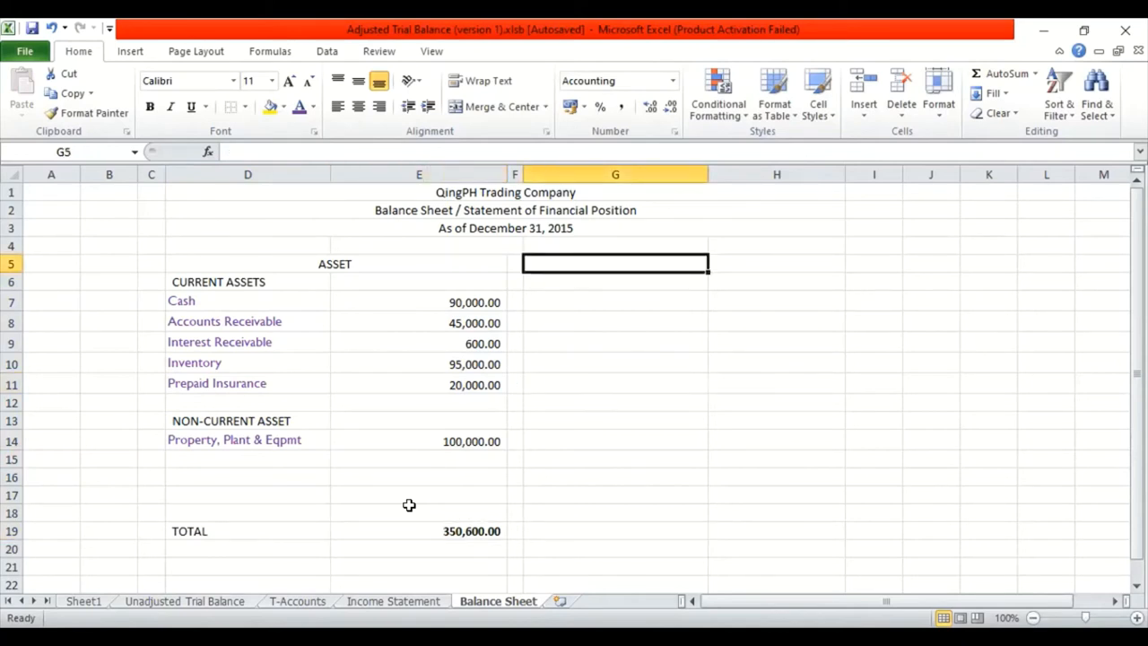
click(614, 420)
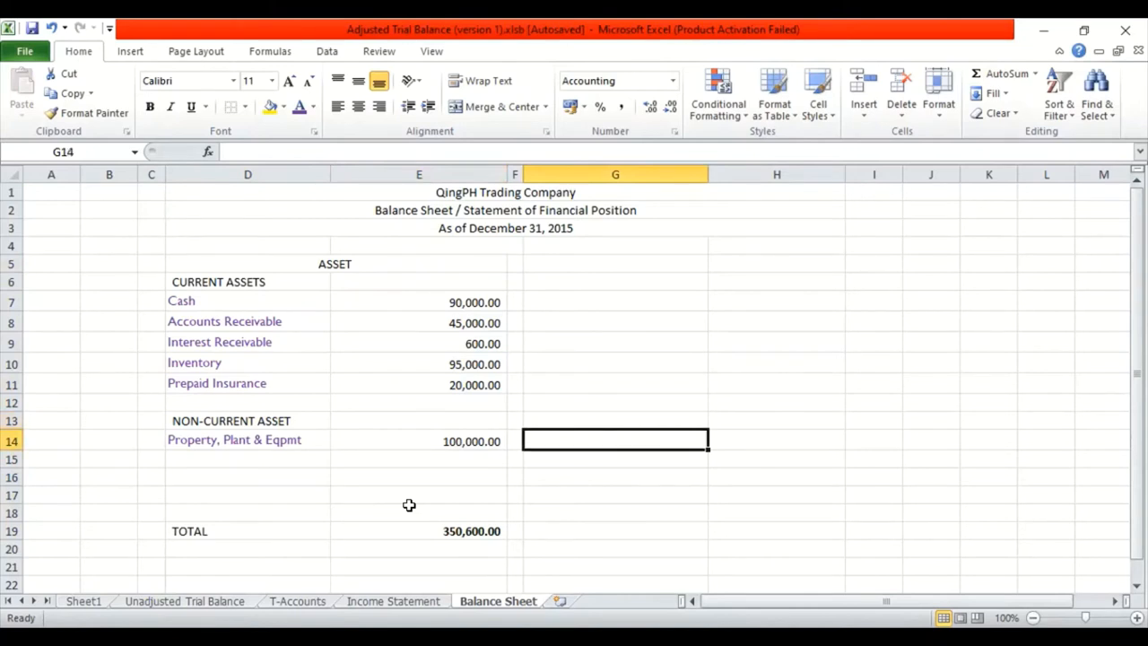
click(616, 340)
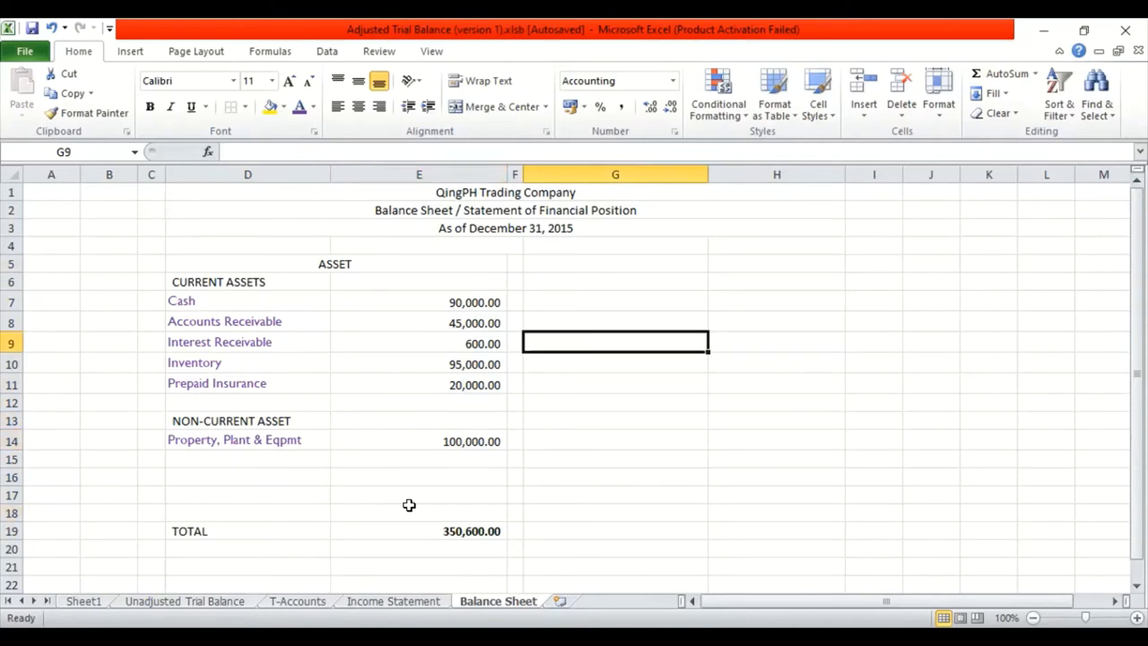
click(614, 282)
text(LIA)
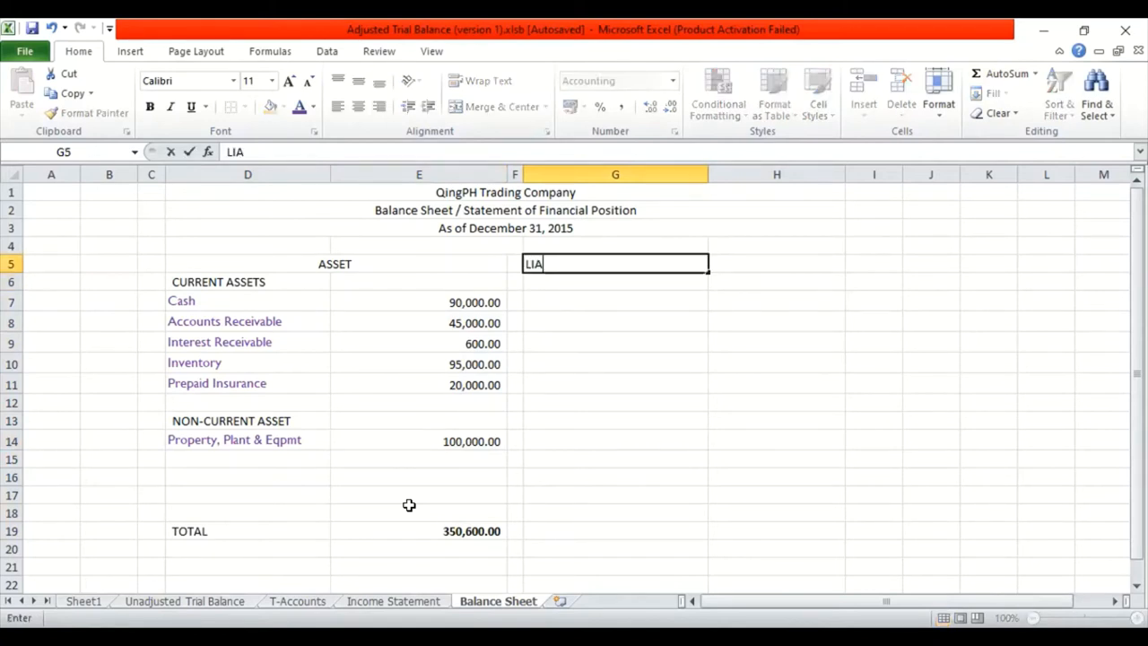
Enter LIABILITIES in G5 and Merge & Center it across G5:H5.
text(BILITIES)
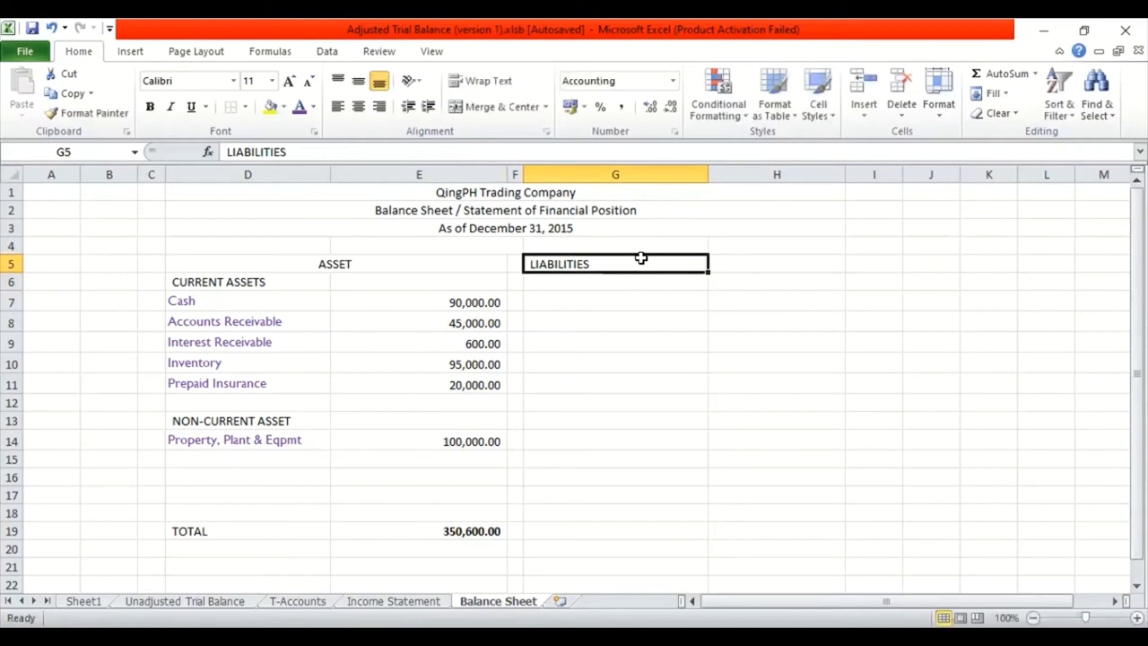
drag(614, 262, 777, 262)
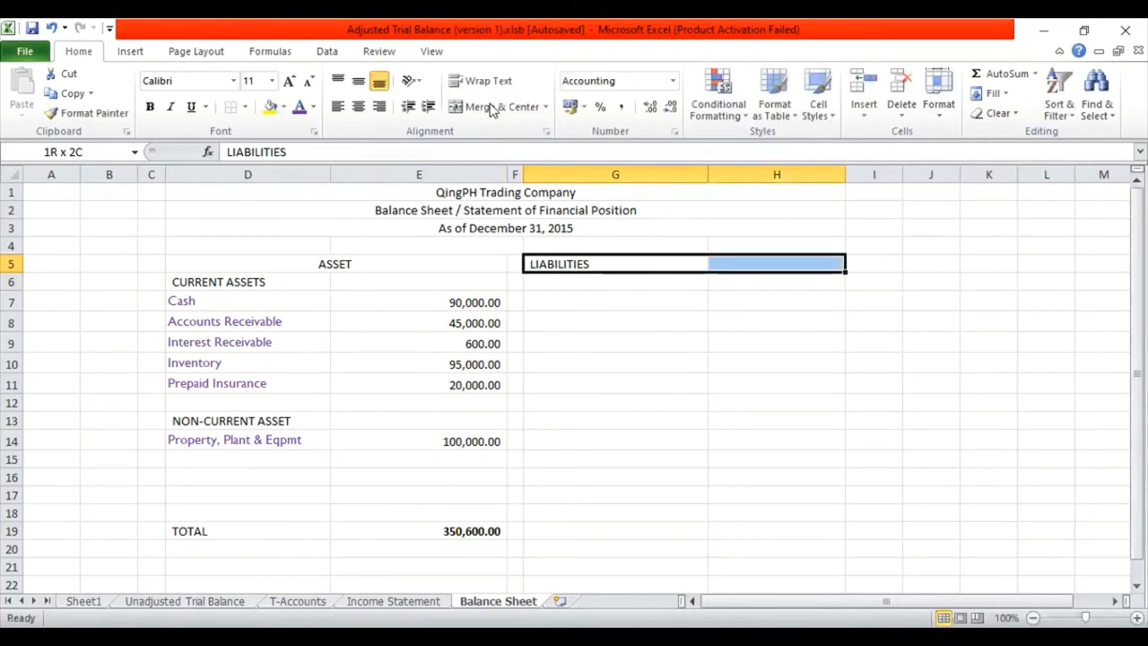
click(493, 106)
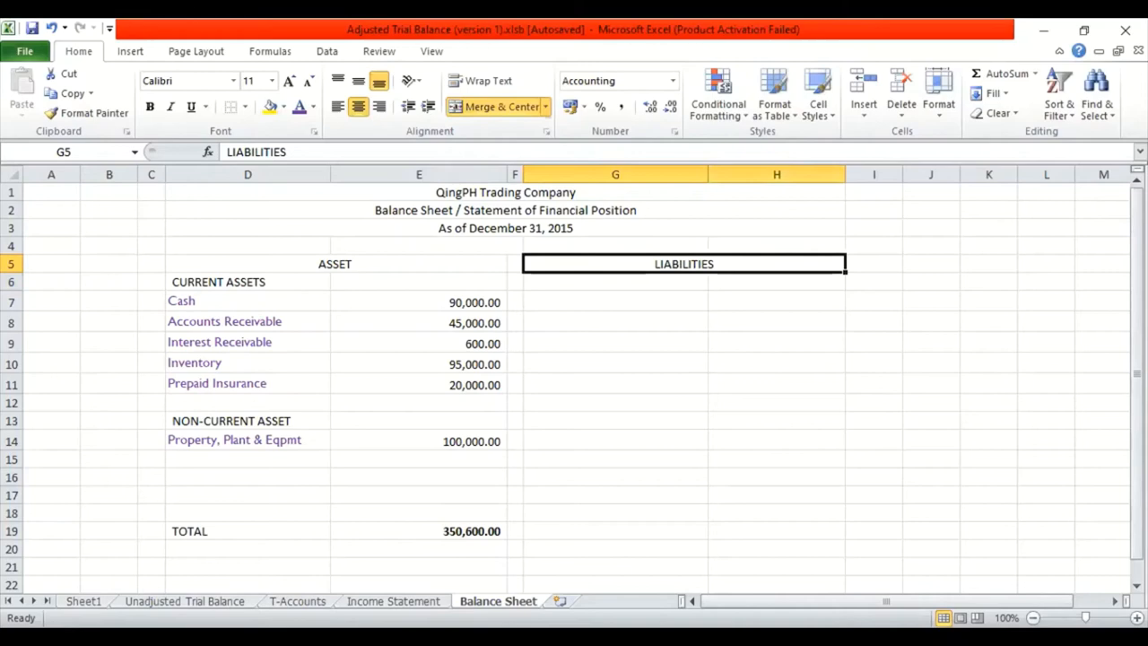
Copy the liability names Accounts Payable through Notes Payable (B9:B12) from the trial balance into G7.
click(183, 601)
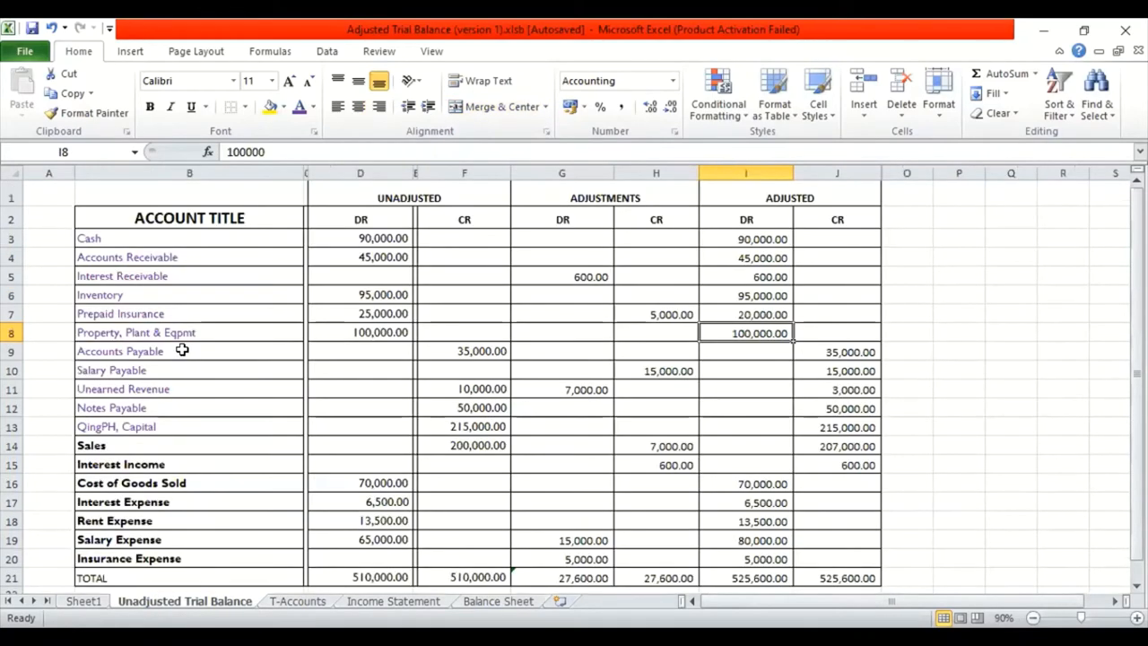
click(188, 349)
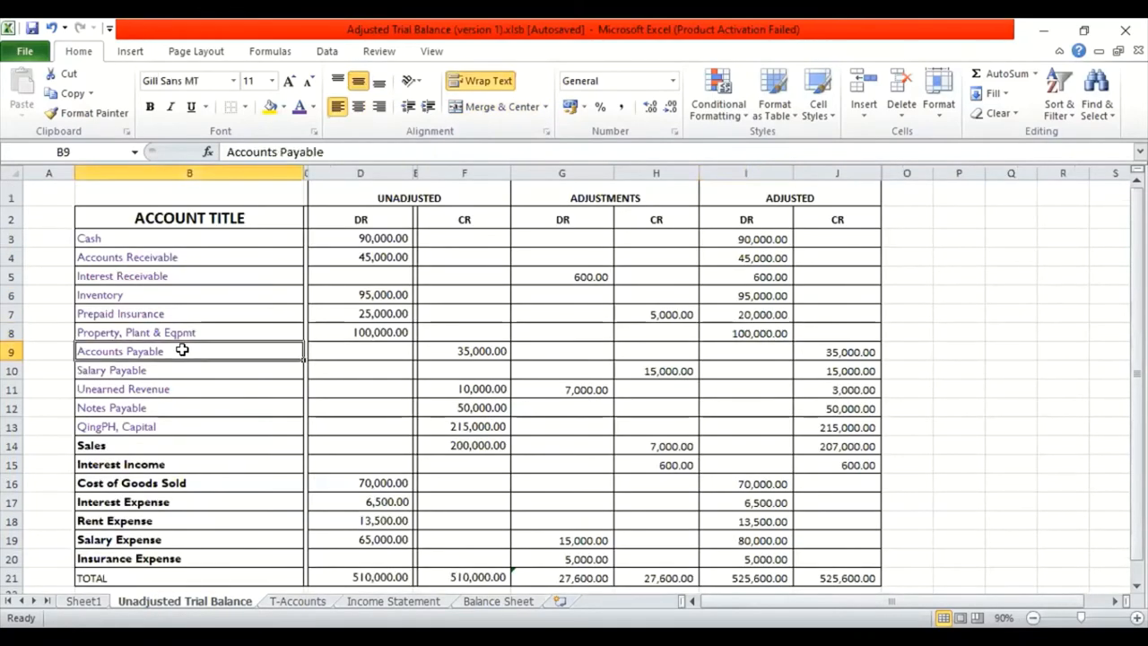
drag(188, 350, 188, 387)
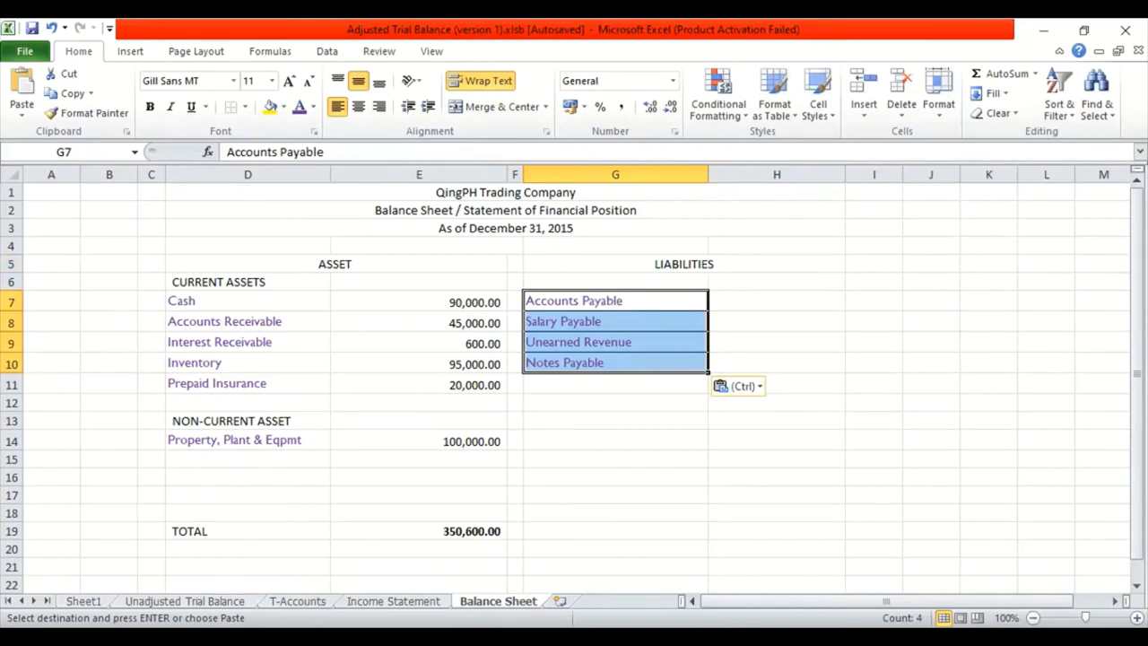
Bring the adjusted credits 35,000, 15,000, 3,000 and 50,000 into H7:H10, fixing the Unearned Revenue error.
click(183, 601)
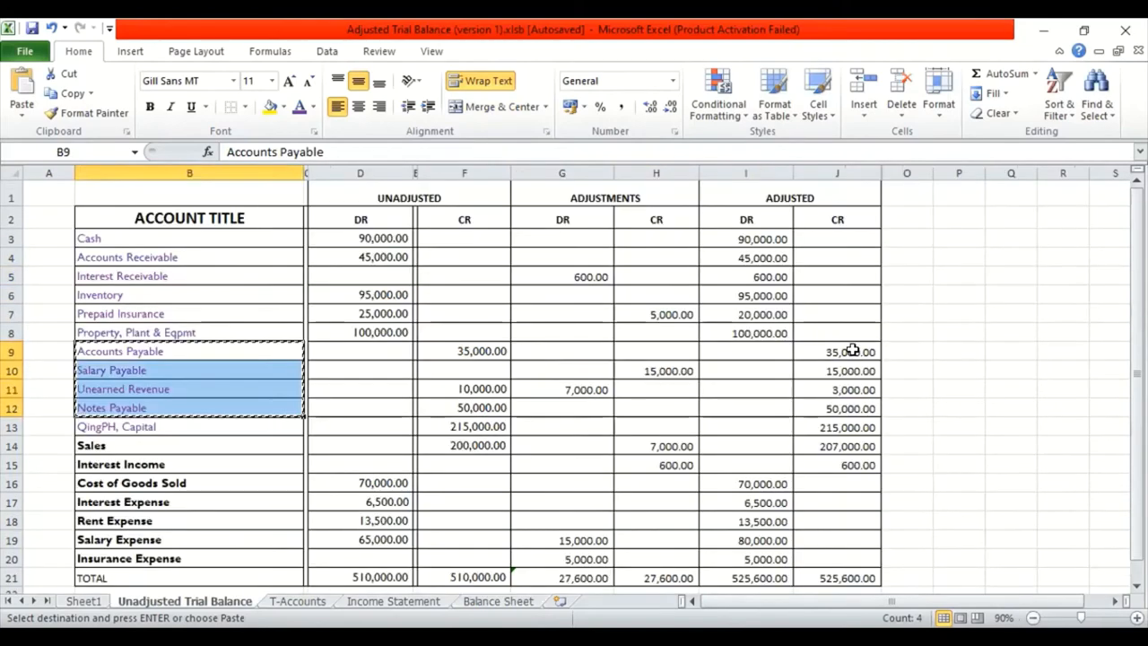
click(836, 349)
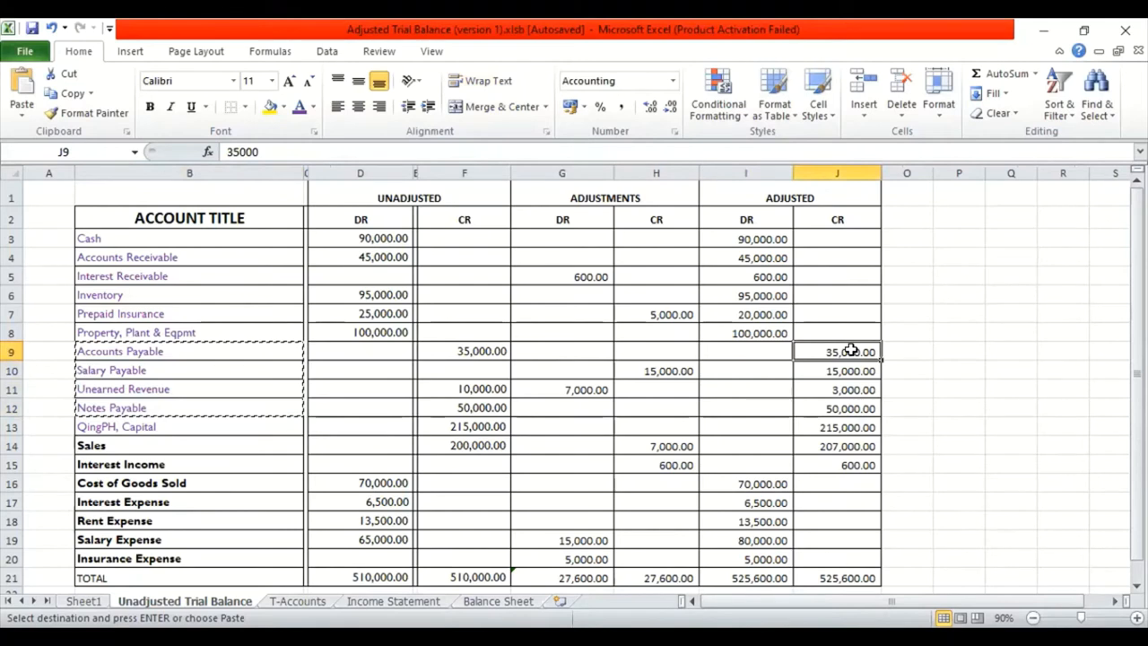
drag(836, 350, 836, 409)
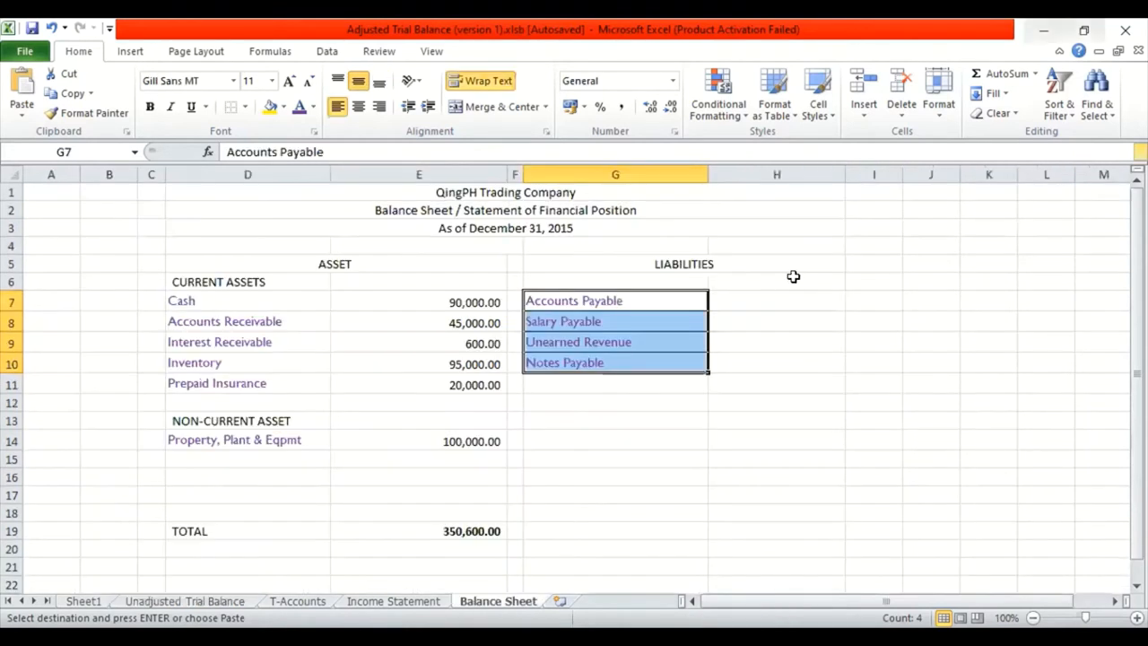
click(775, 302)
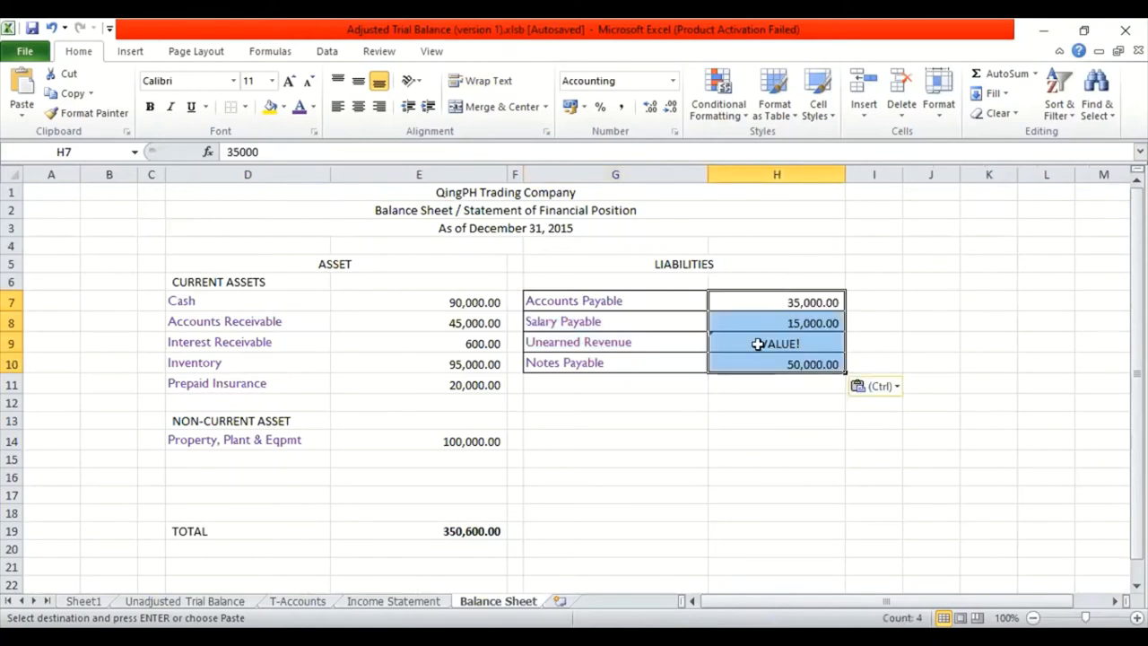
click(775, 343)
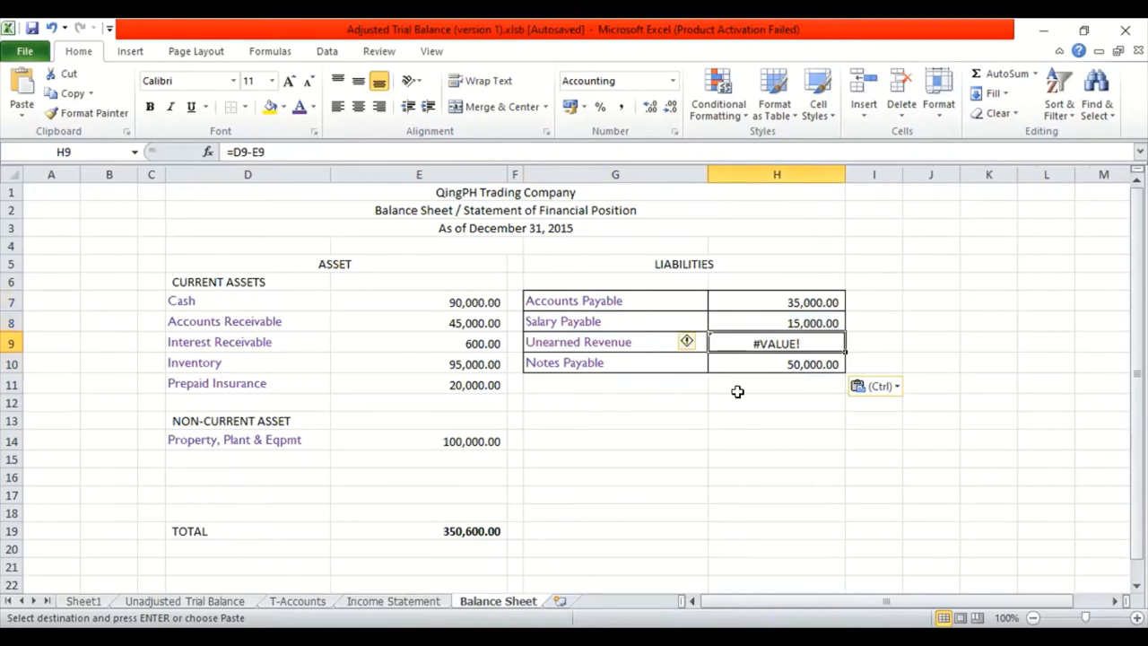
click(184, 601)
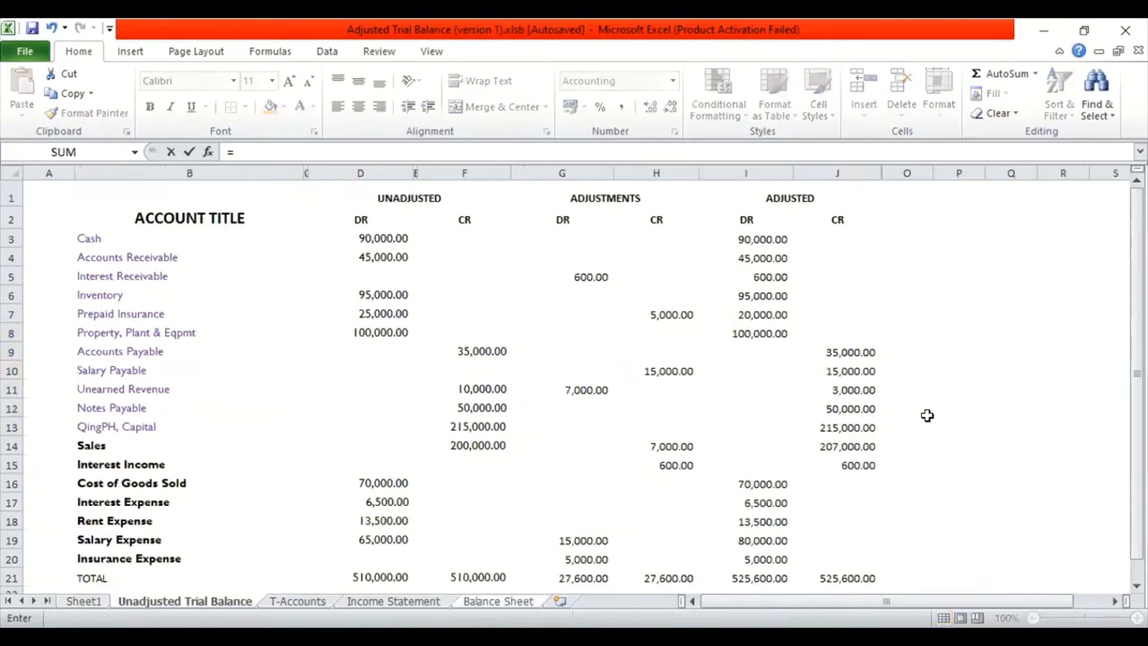
click(836, 389)
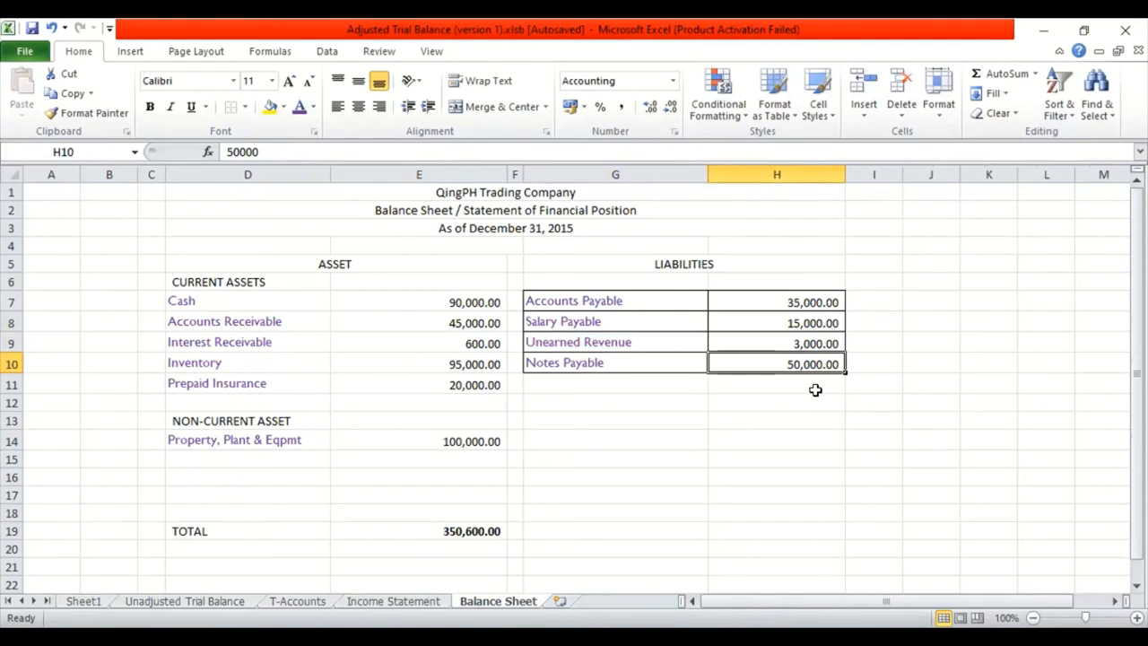
mouse_move(829, 330)
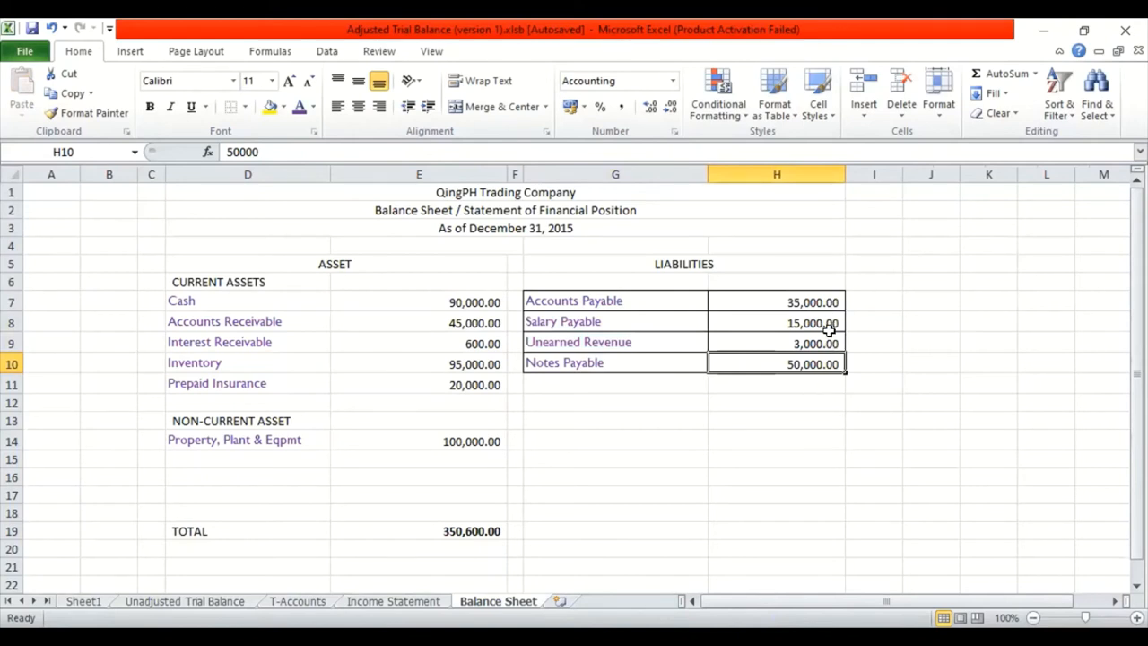
mouse_move(805, 313)
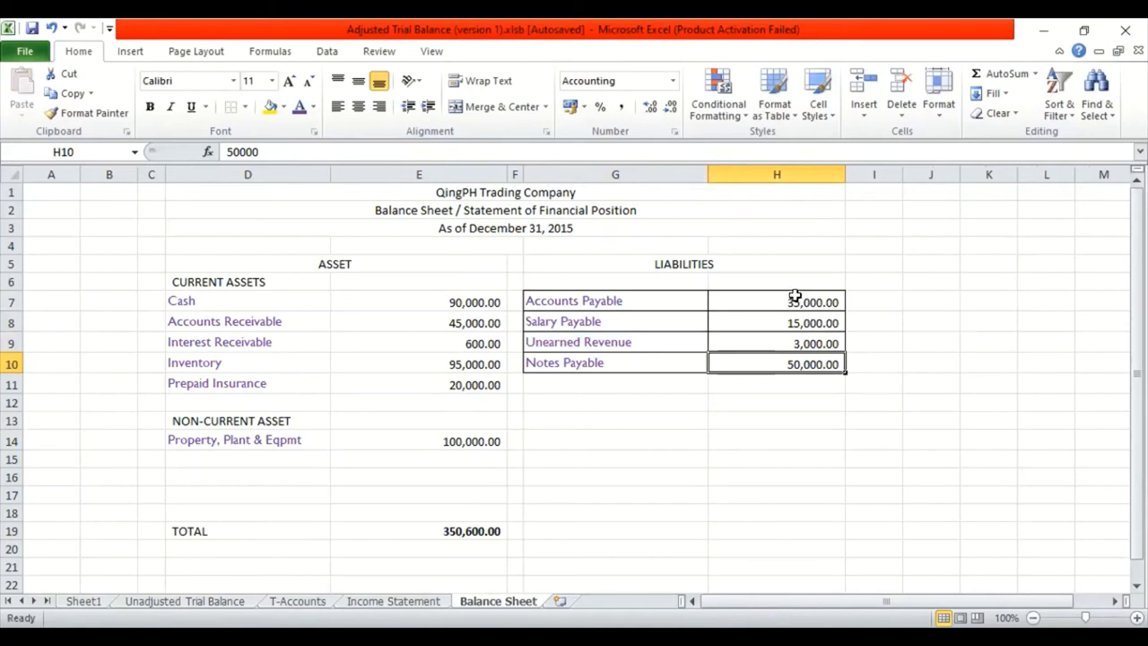
AutoSum the four liability amounts to 103,000.00 and label the row 'Total Liabilities'.
drag(775, 302, 775, 384)
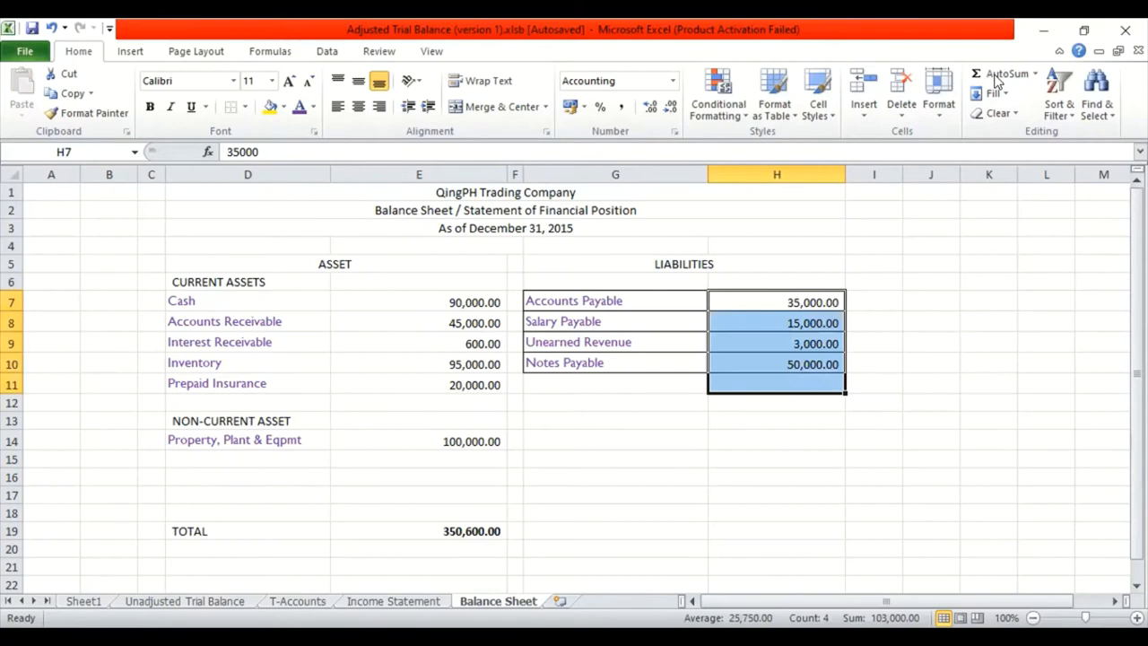
click(1008, 74)
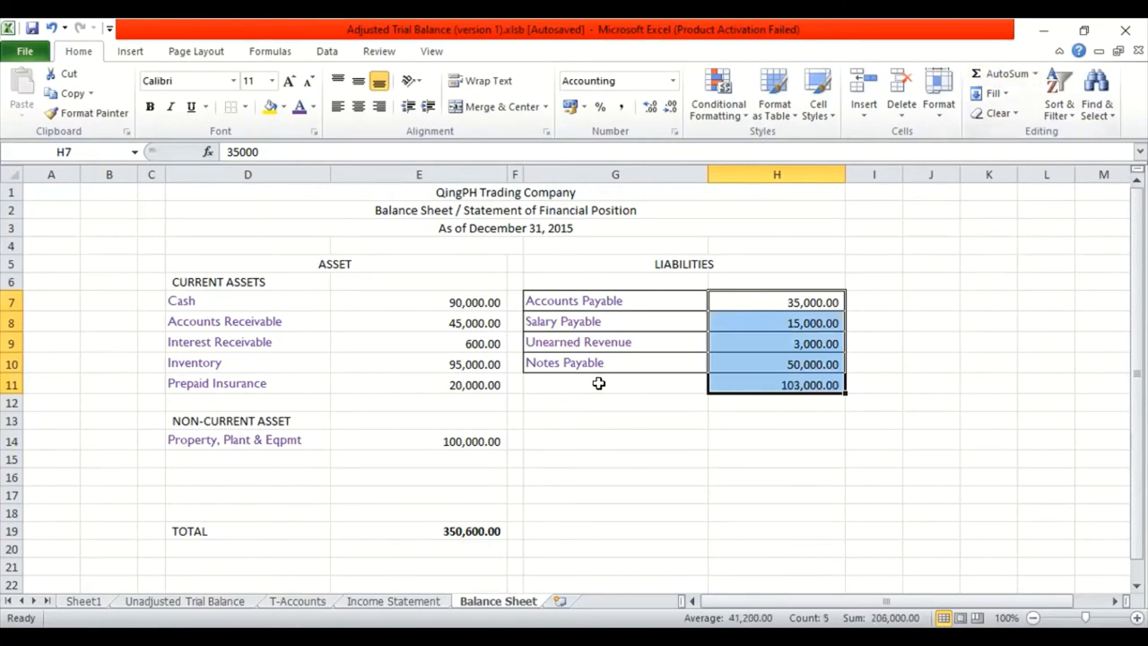
click(616, 384)
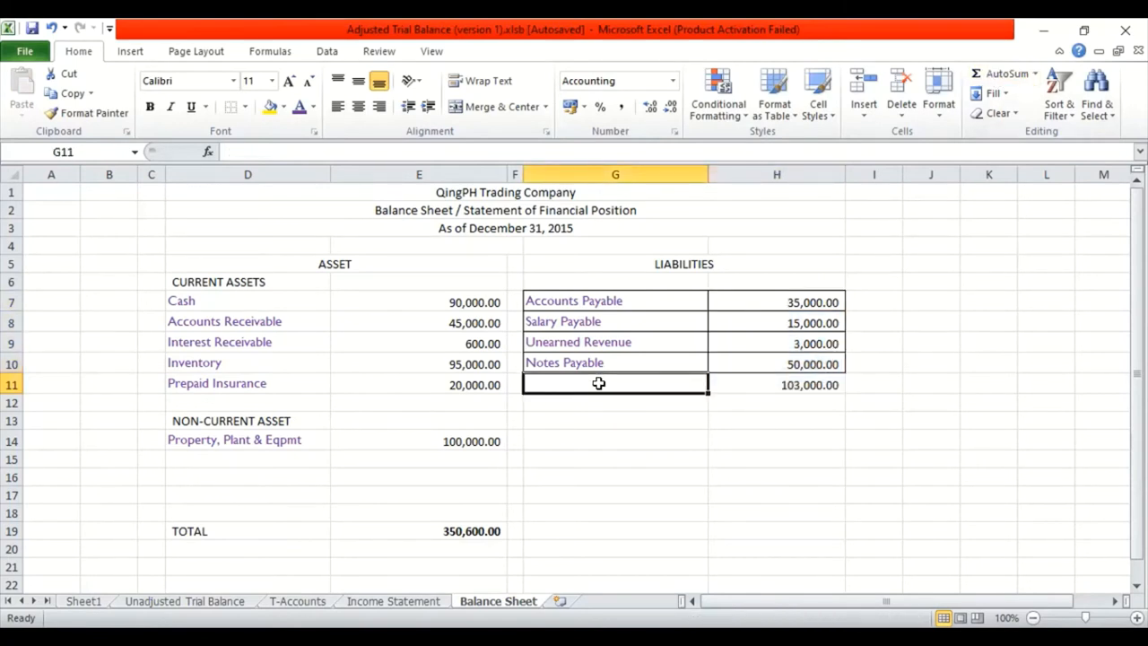
text(T)
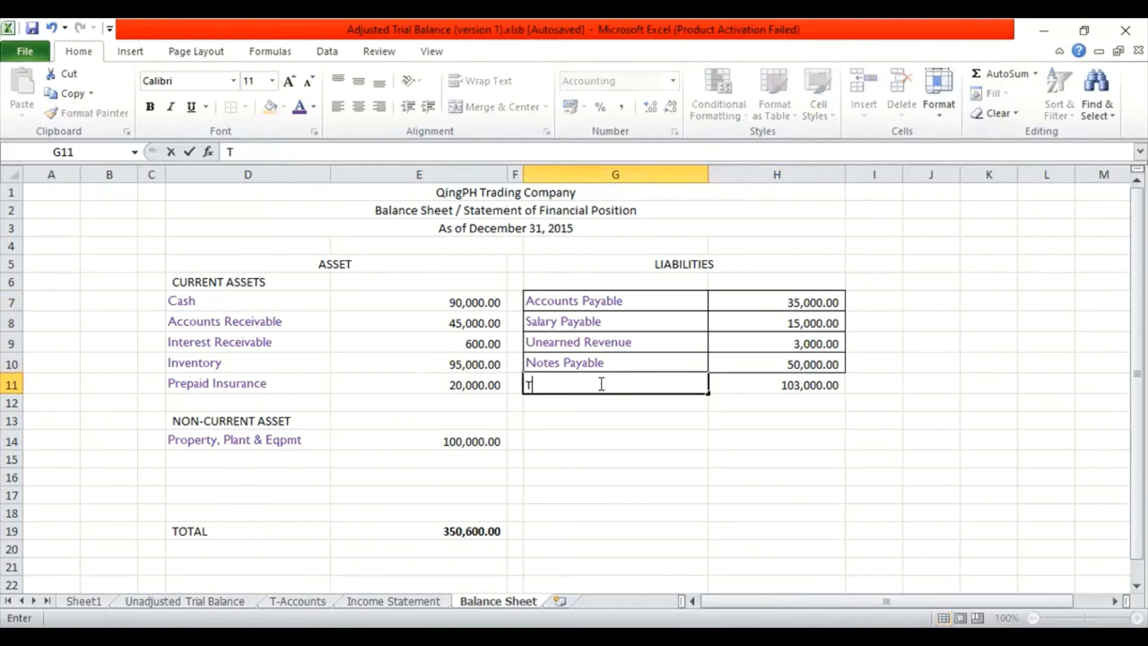
text(otal Liab)
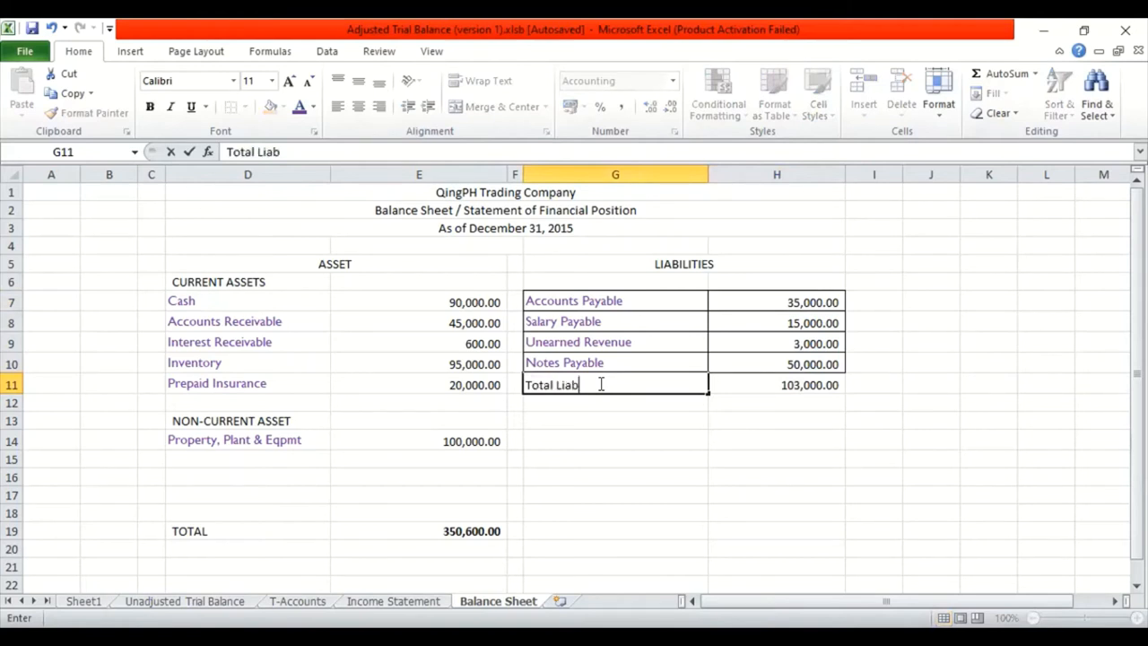
text(ilities)
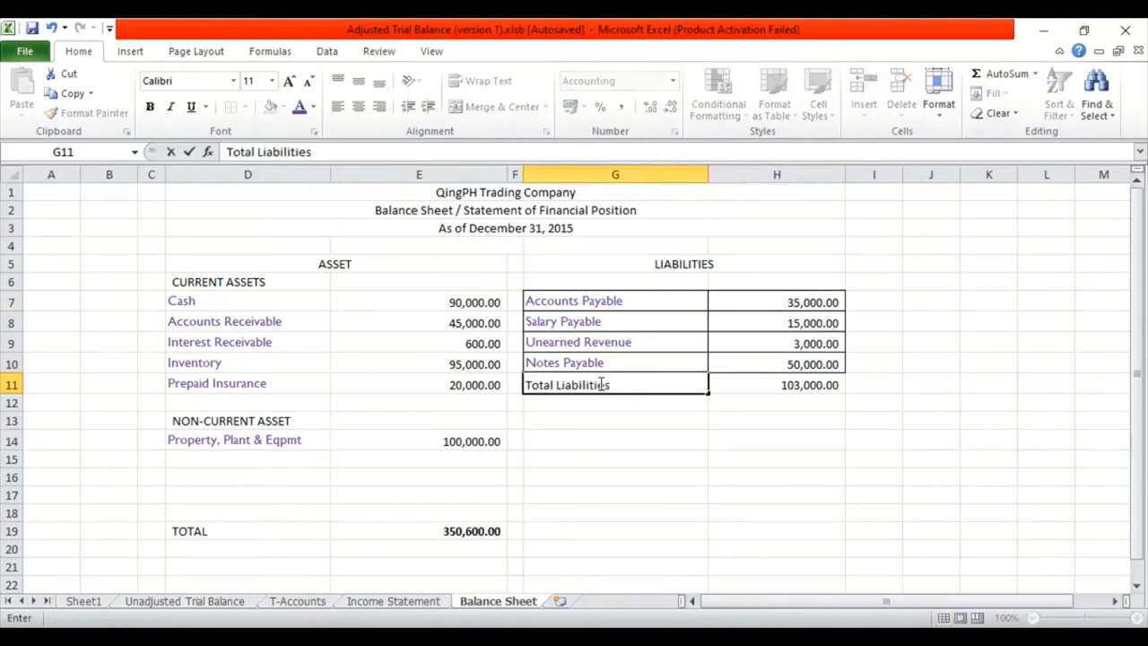
key(Enter)
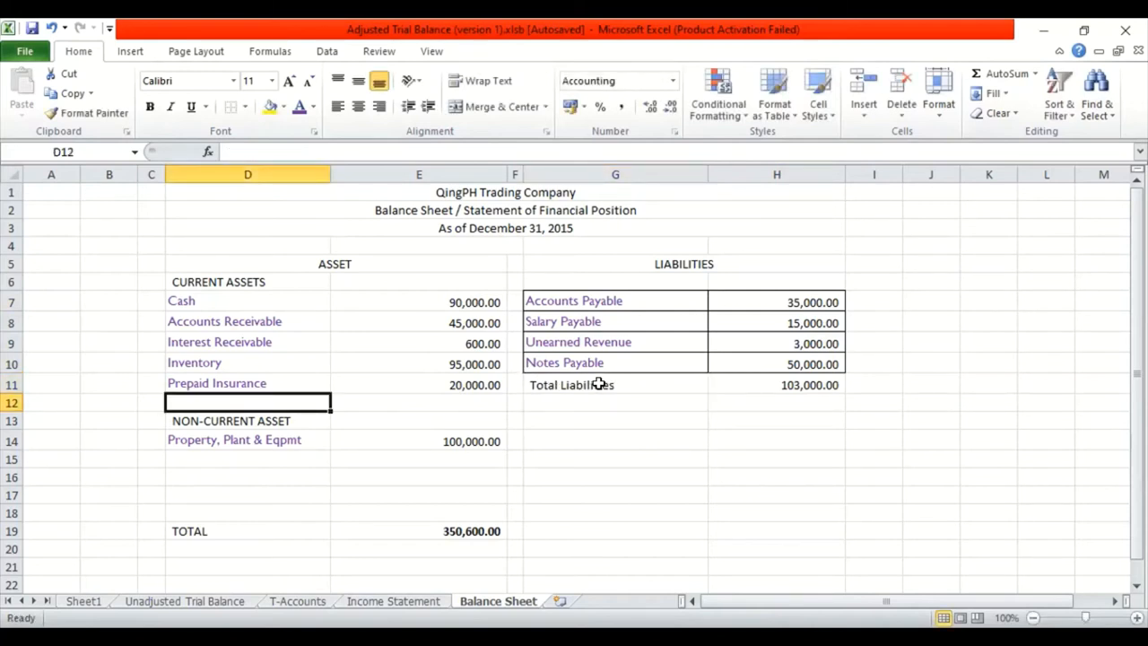
Label and AutoSum Total Current Assets at 250,600.00, then insert a blank row above NON-CURRENT ASSET.
text(Total Current Assets)
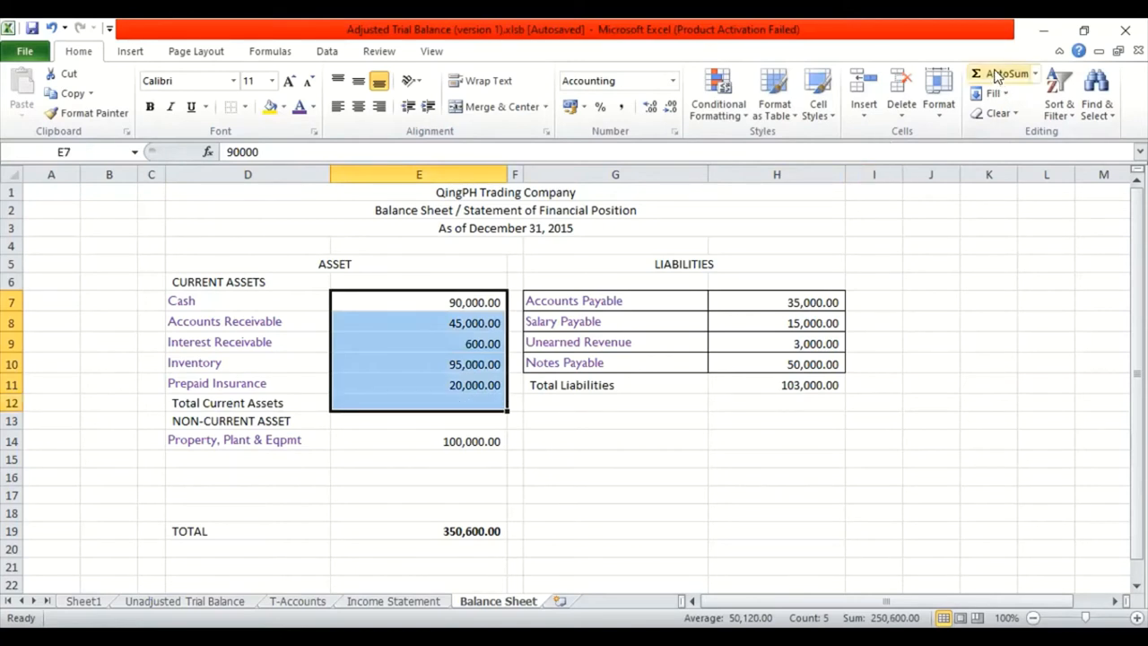
click(999, 74)
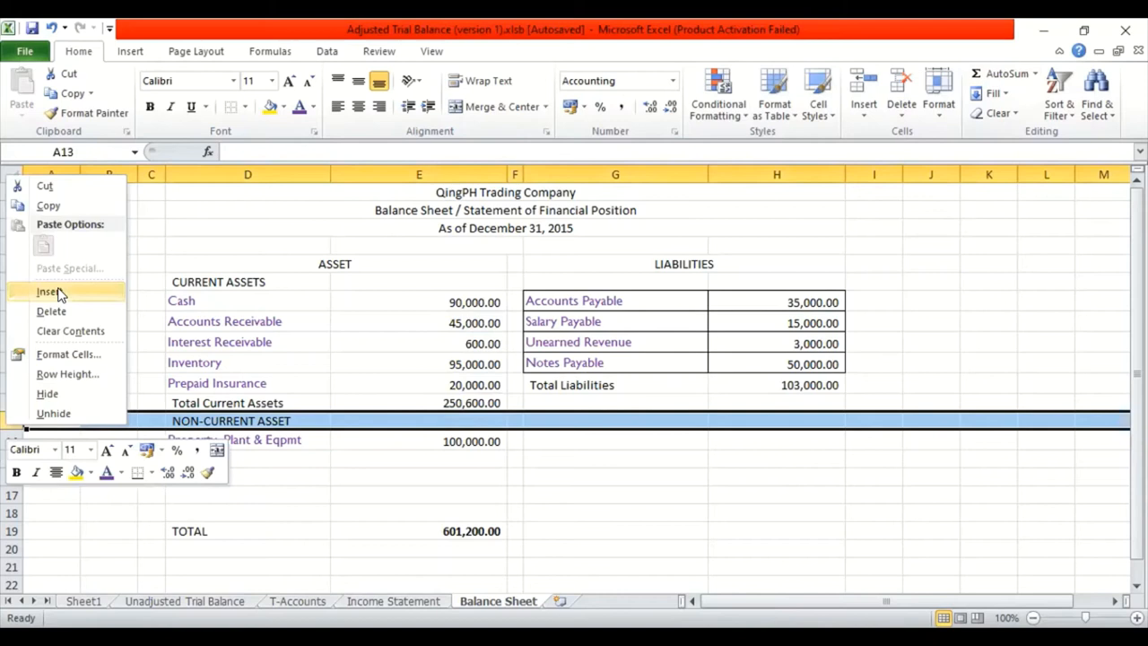
click(47, 291)
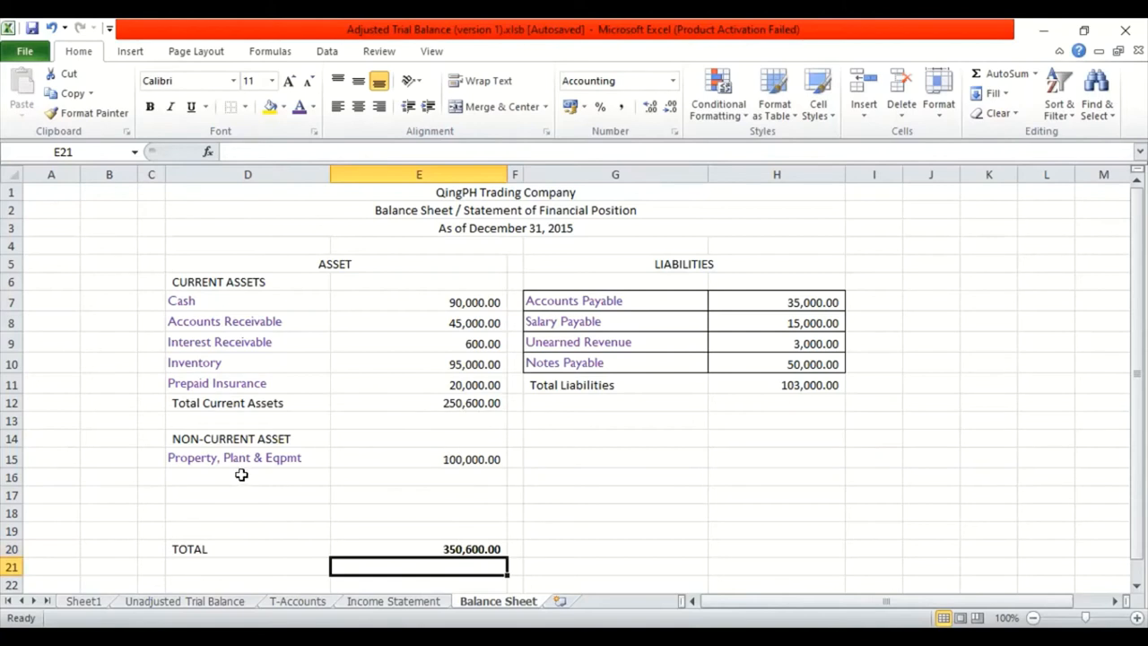
mouse_move(251, 488)
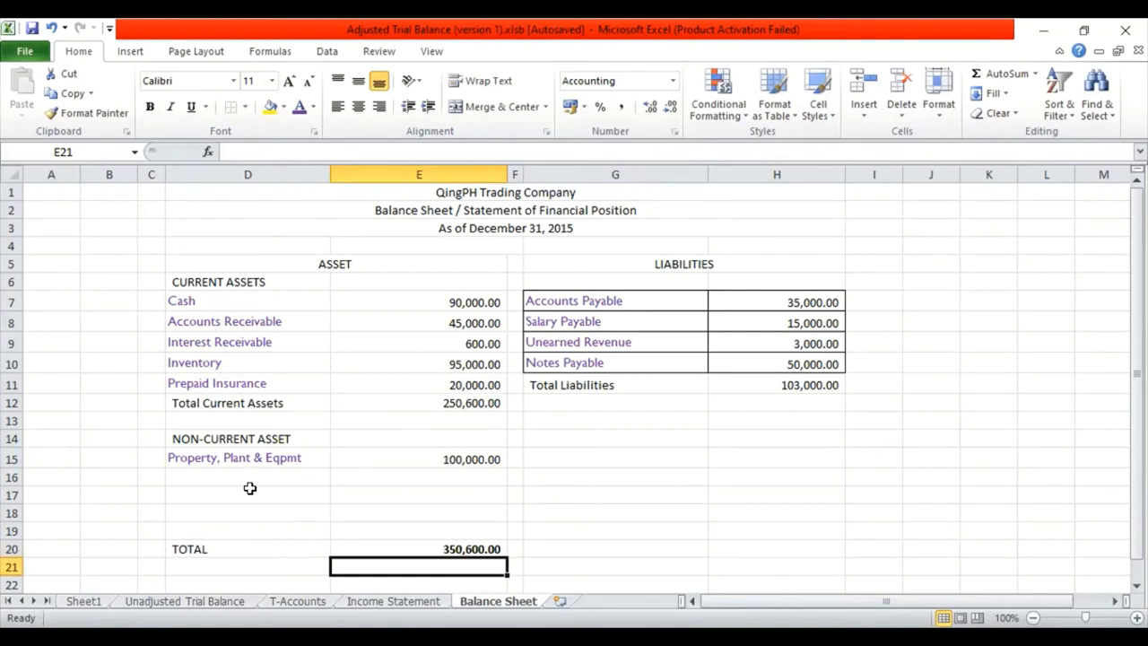
Enter 'Total Non-Current Assets' below Property, Plant & Eqpmt with an amount of 100,000.00.
click(248, 495)
text(Tota)
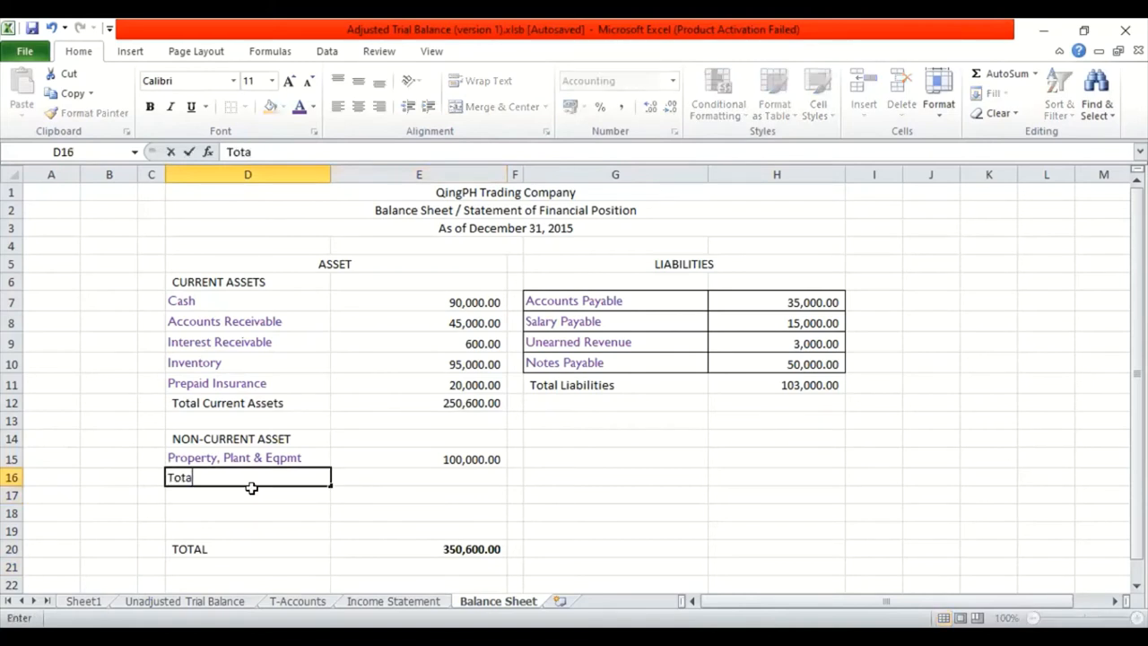
text(N)
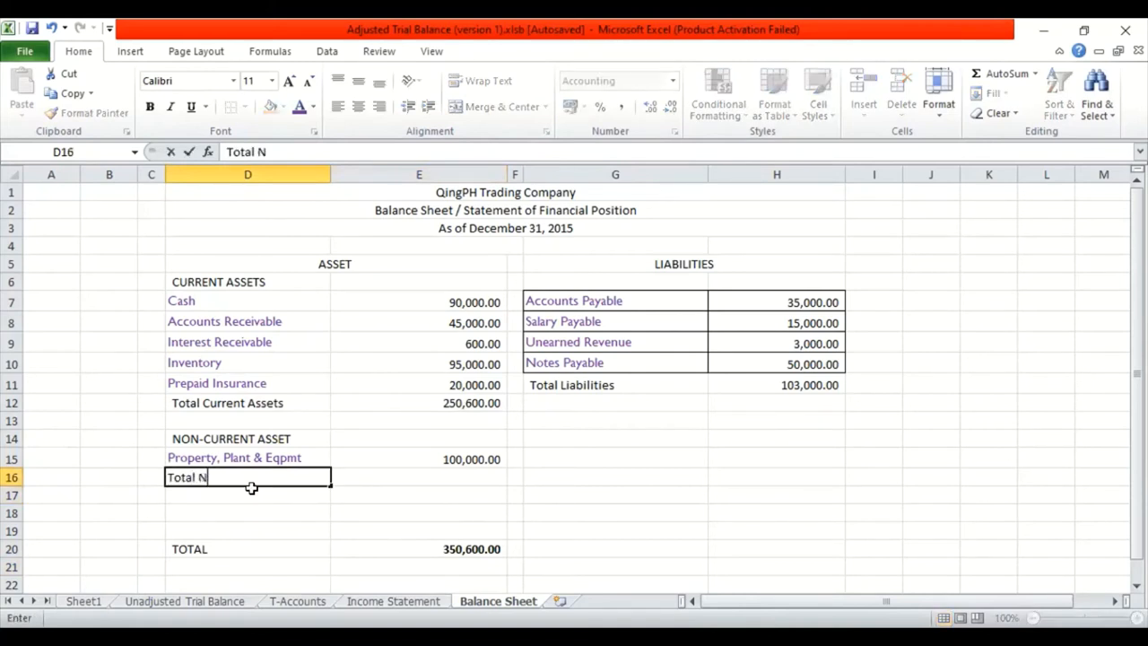
text(on-Current Assets)
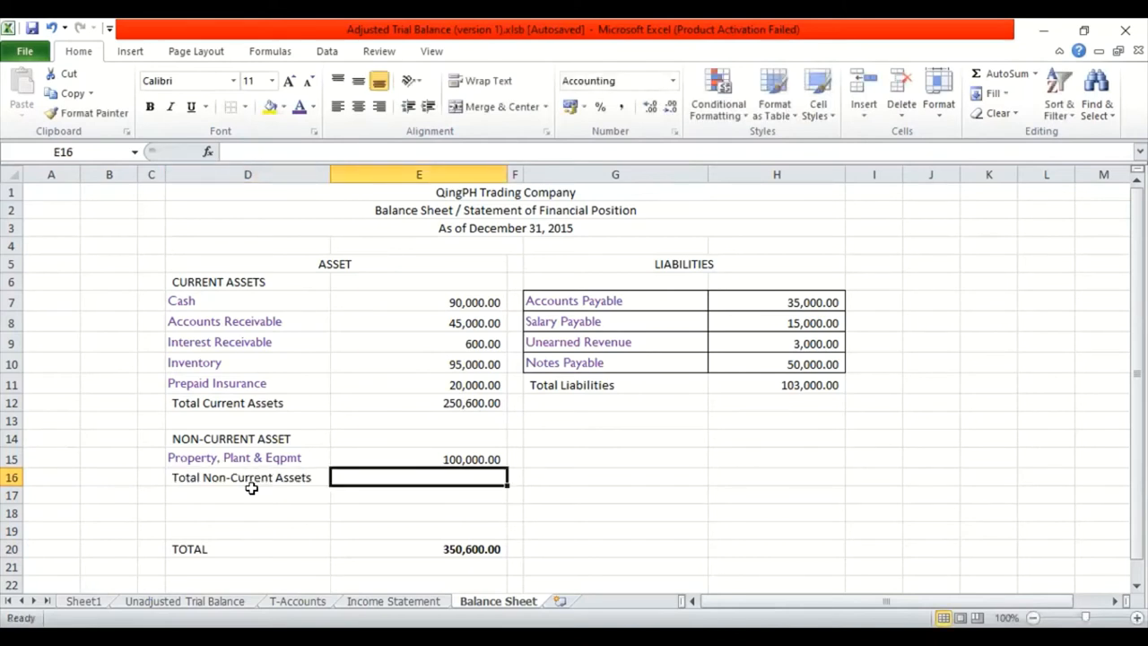
text(1000)
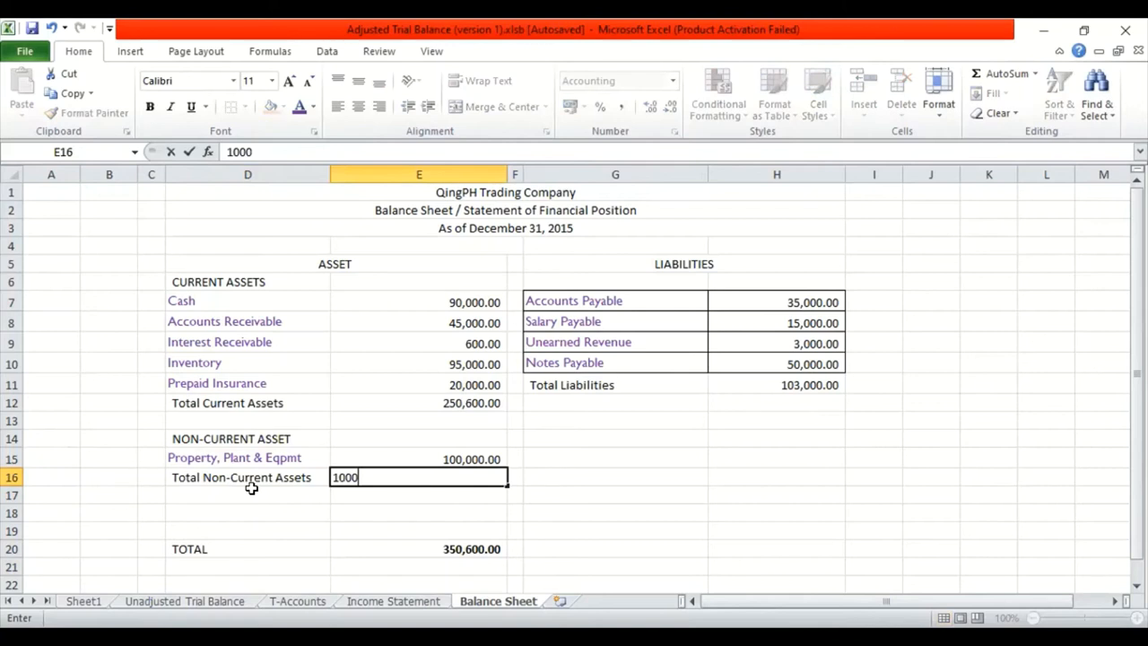
key(Return)
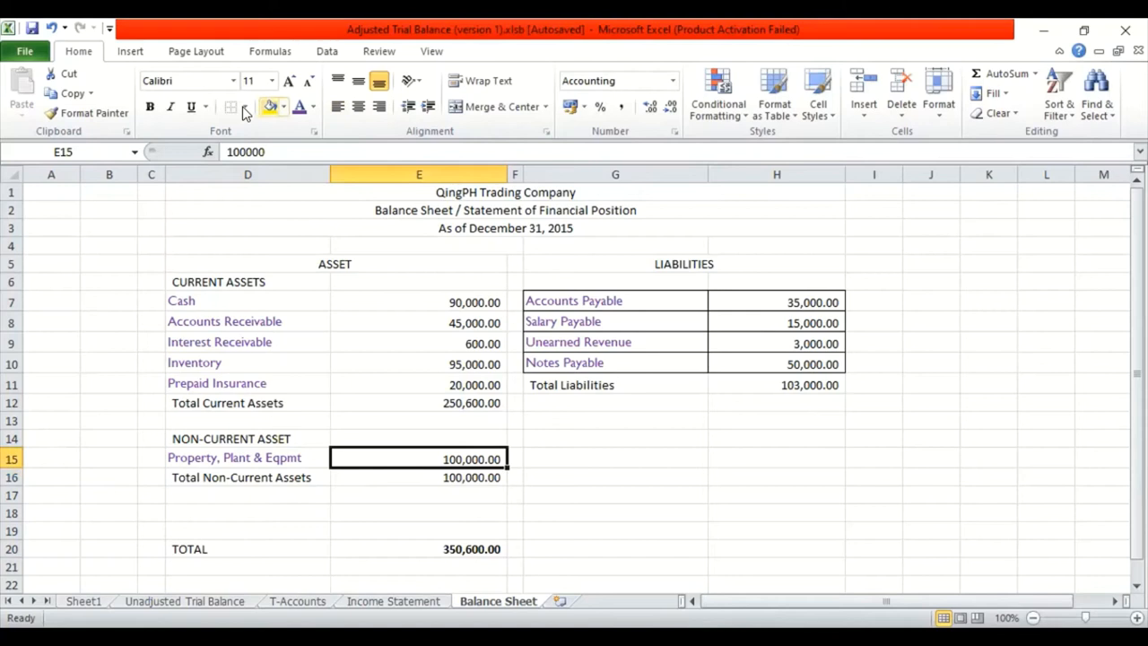
Put a thick bottom border under the 100,000.00 and Prepaid Insurance amounts.
click(259, 107)
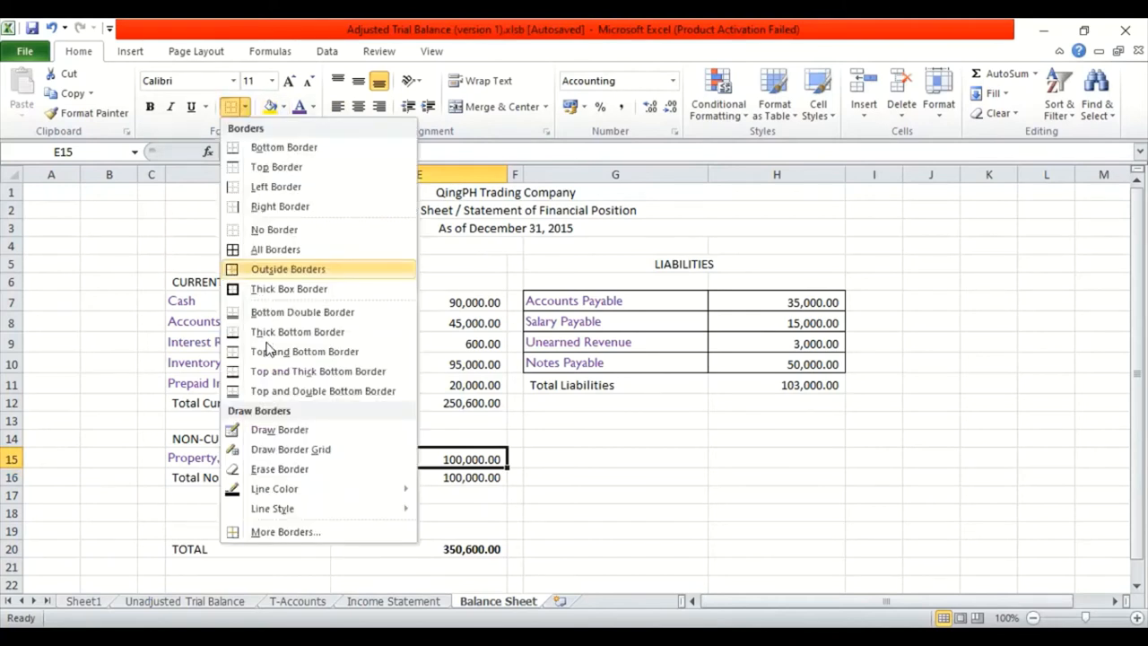
mouse_move(298, 332)
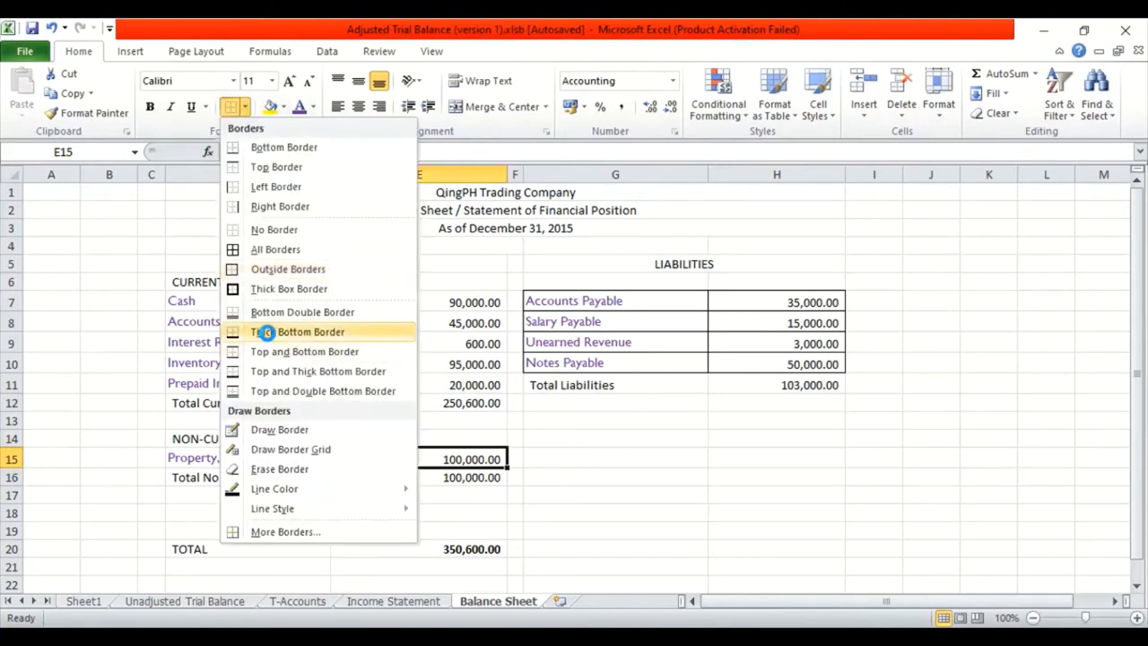
click(305, 350)
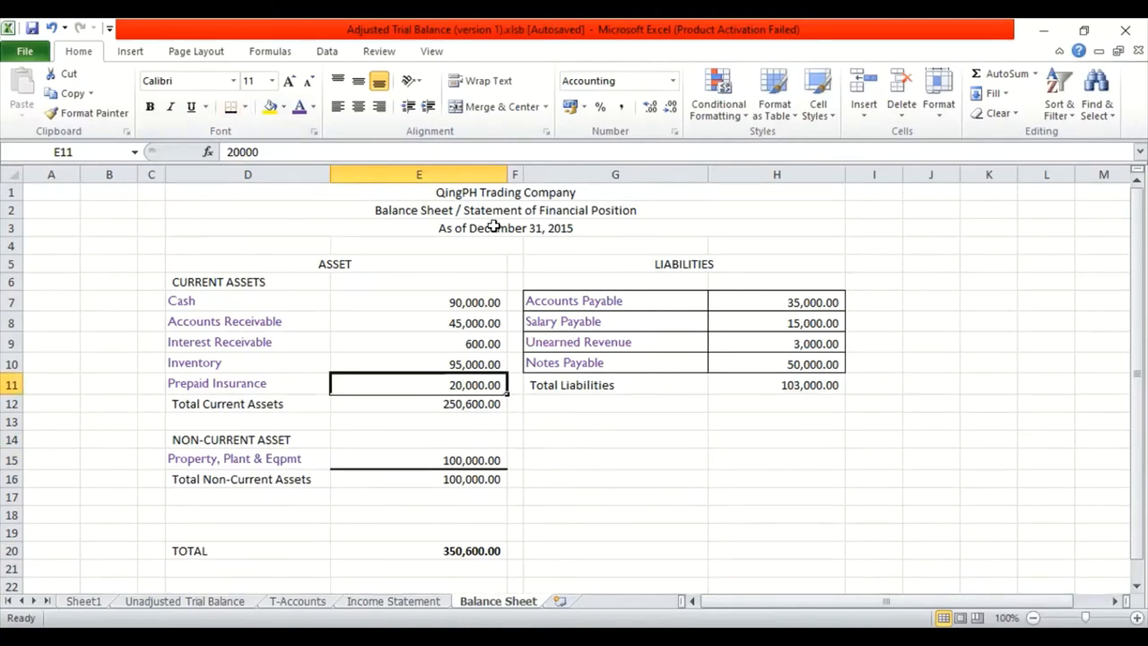
click(515, 282)
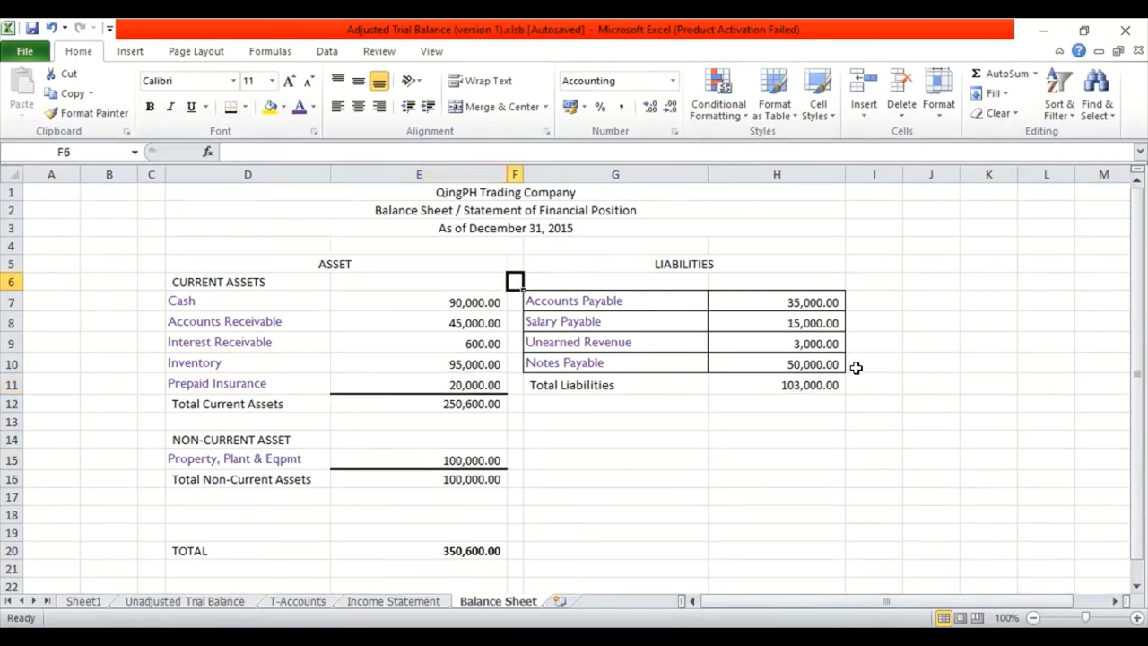
Remove all borders from the liabilities list and add a thick bottom border under Notes Payable.
drag(515, 280, 874, 363)
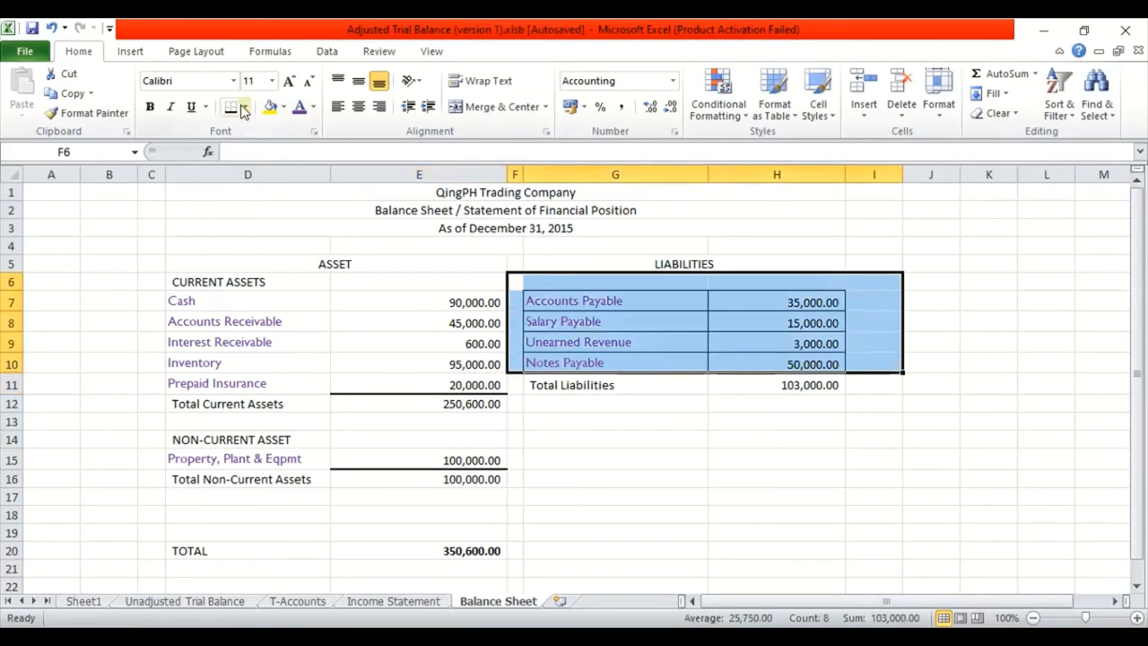
click(247, 108)
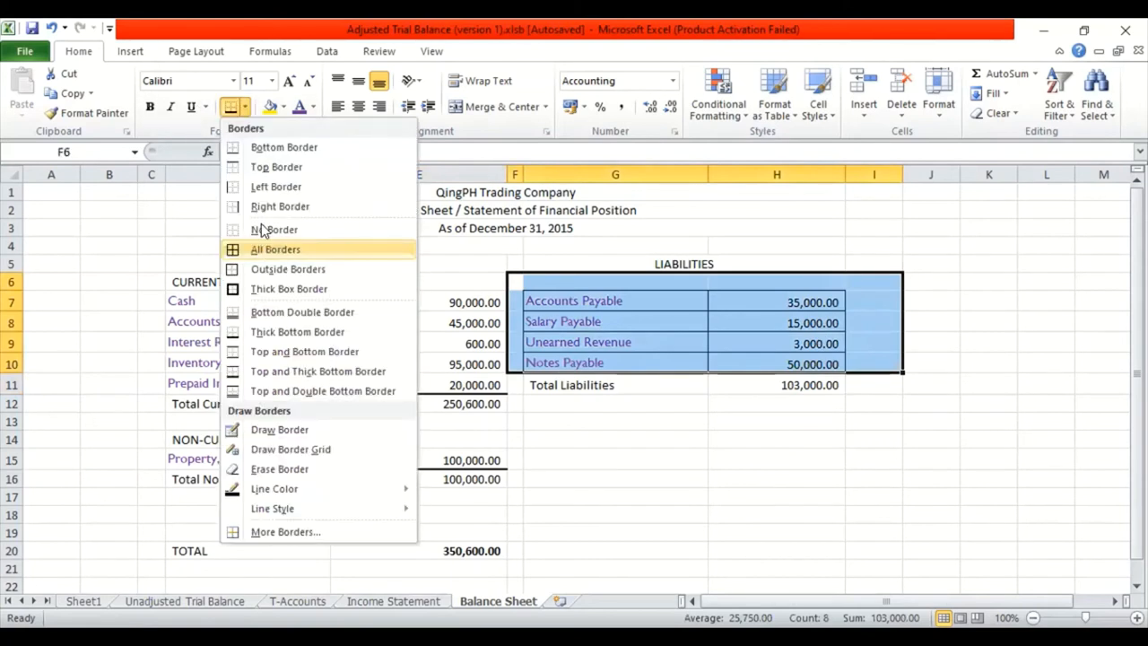
click(276, 249)
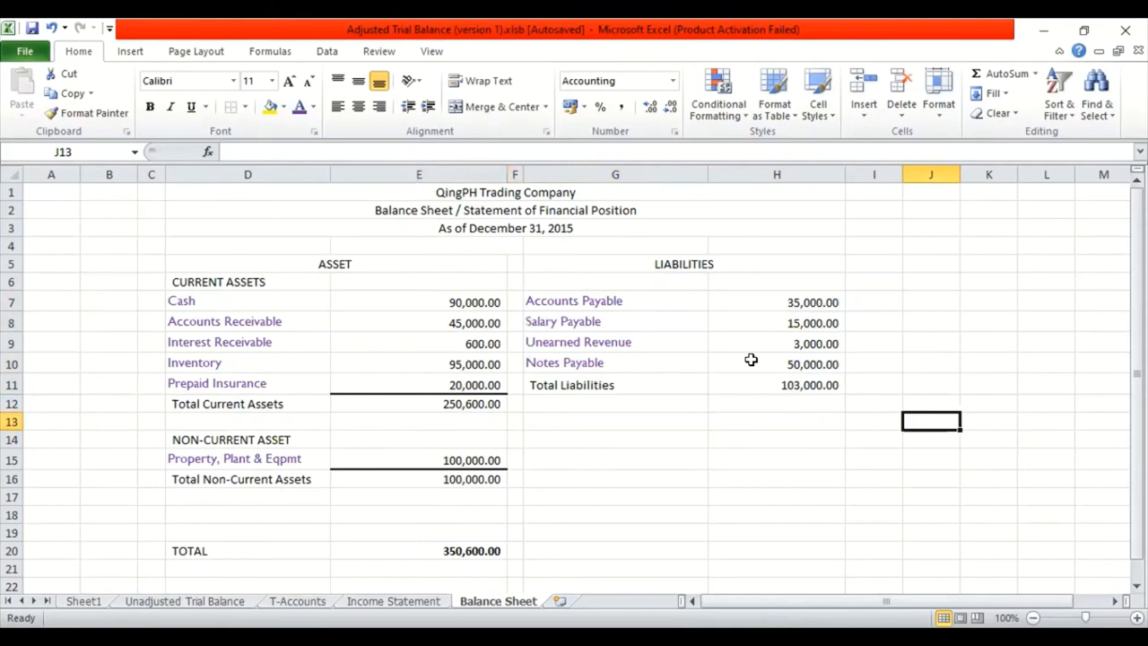
click(777, 362)
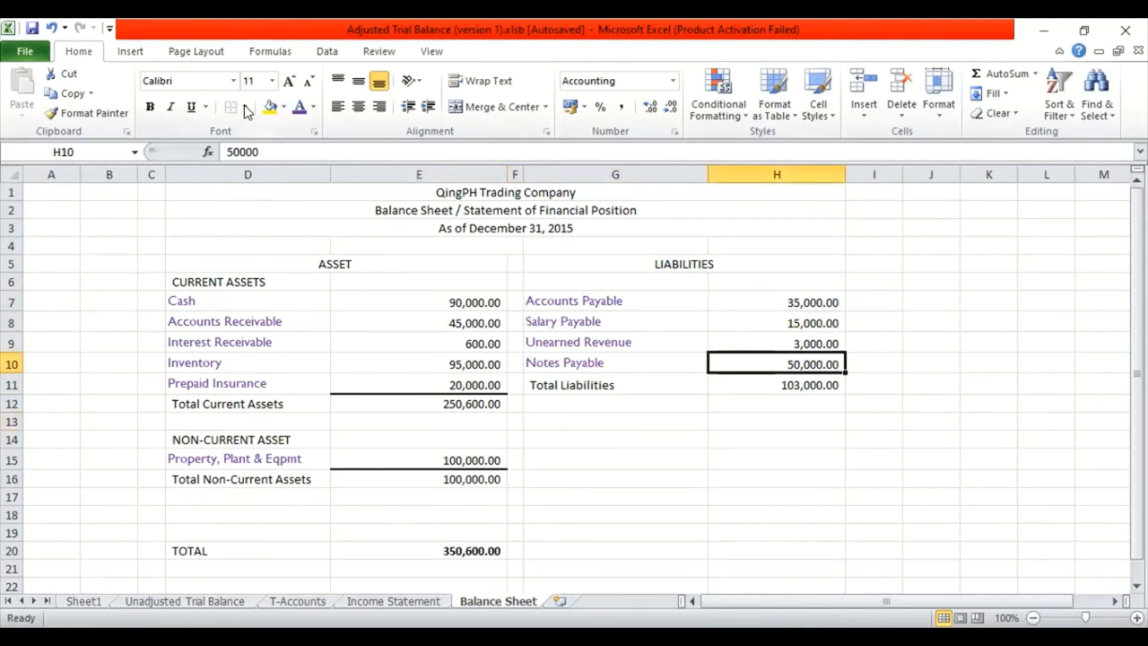
click(248, 108)
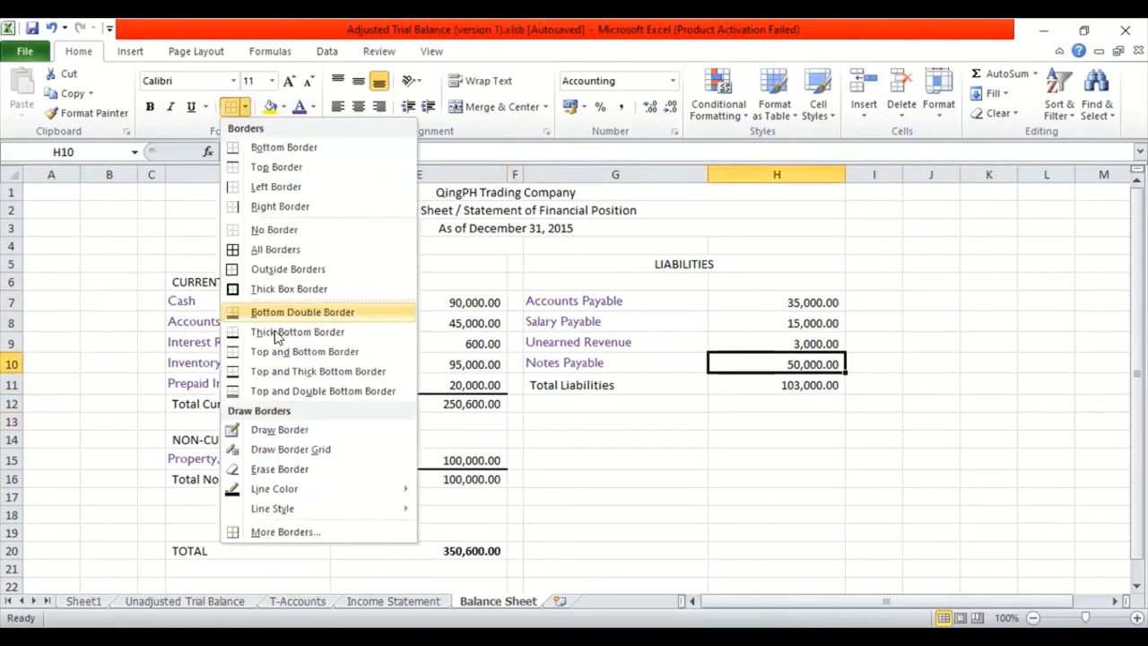
mouse_move(298, 330)
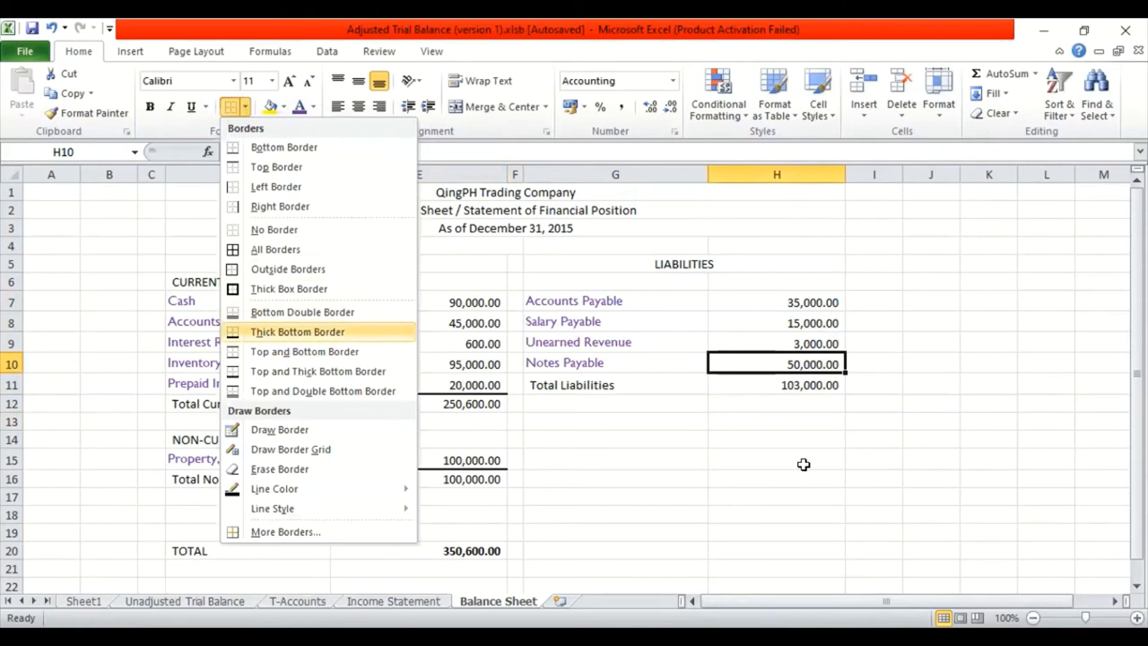
click(296, 331)
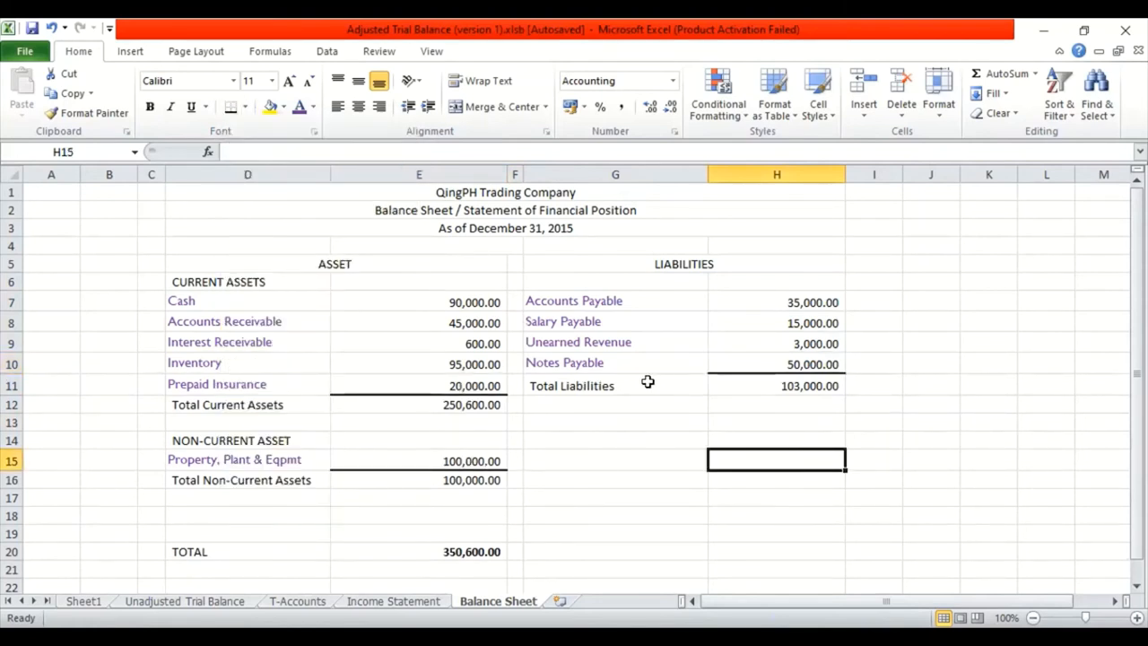
click(615, 384)
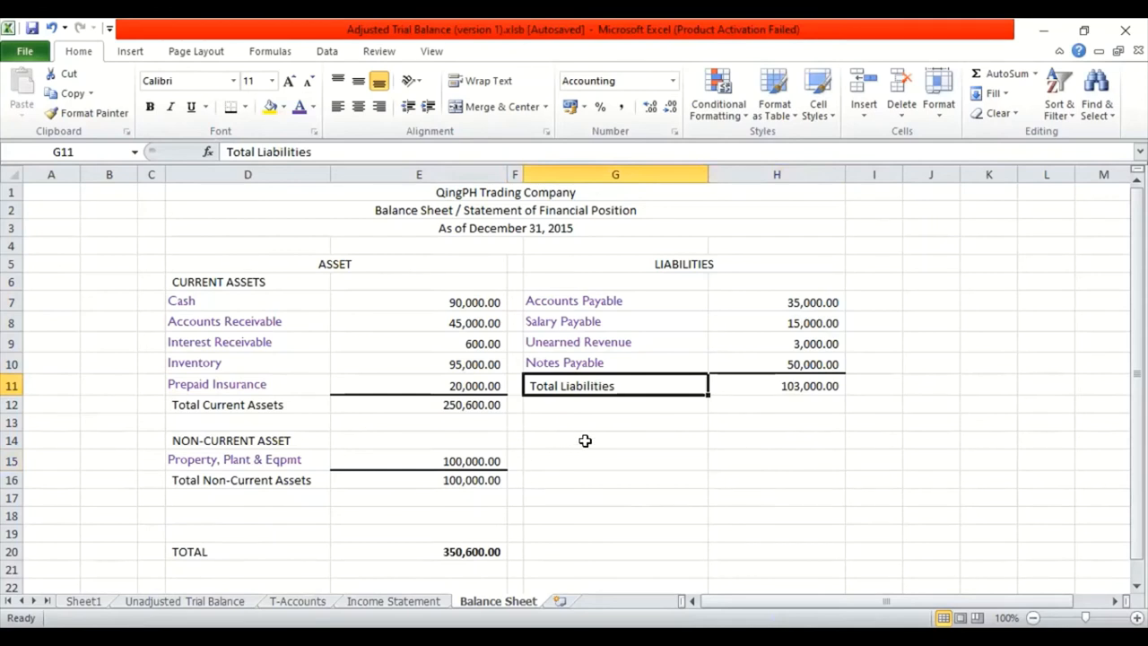
Add an OWNER'S EQUITY heading in G13.
click(615, 439)
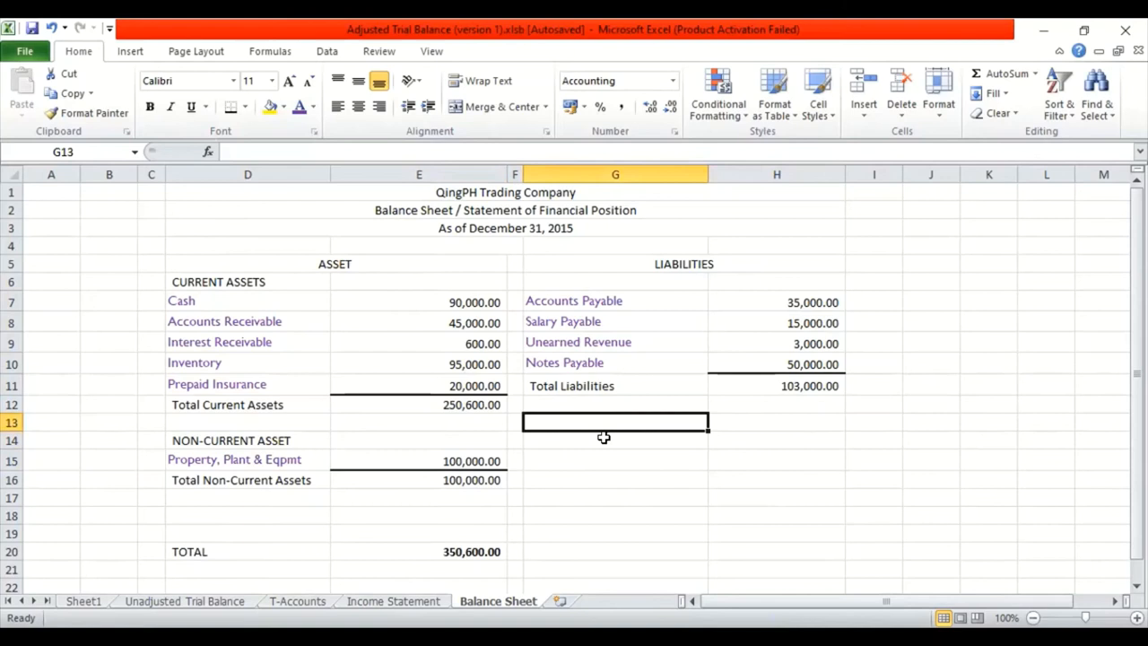
mouse_move(655, 224)
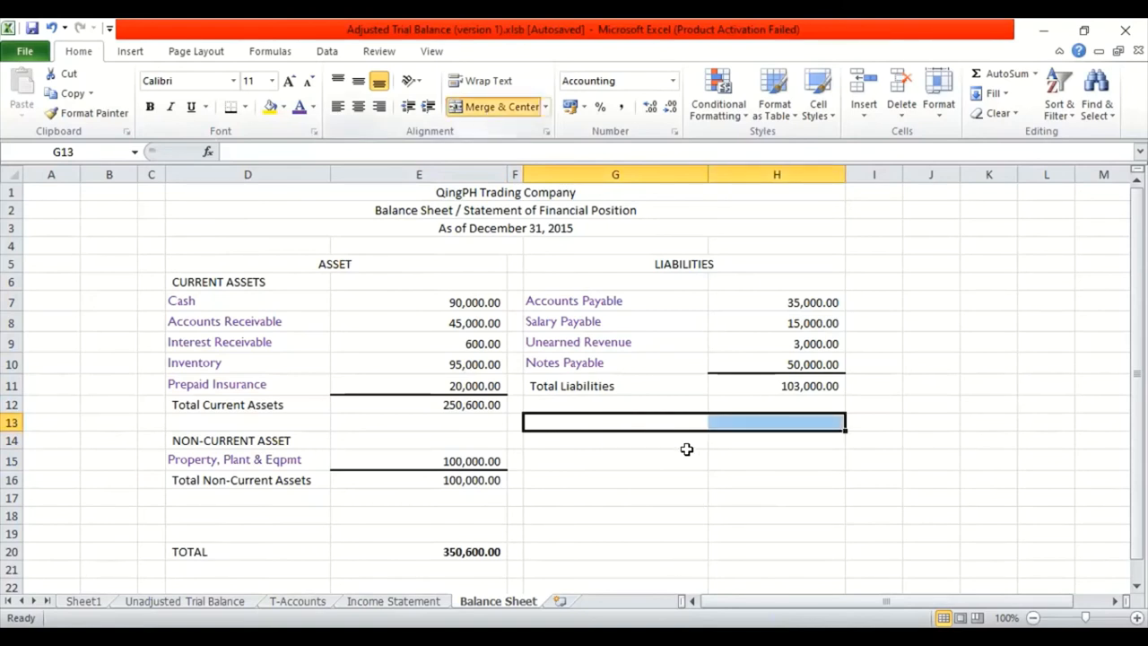
text(ow)
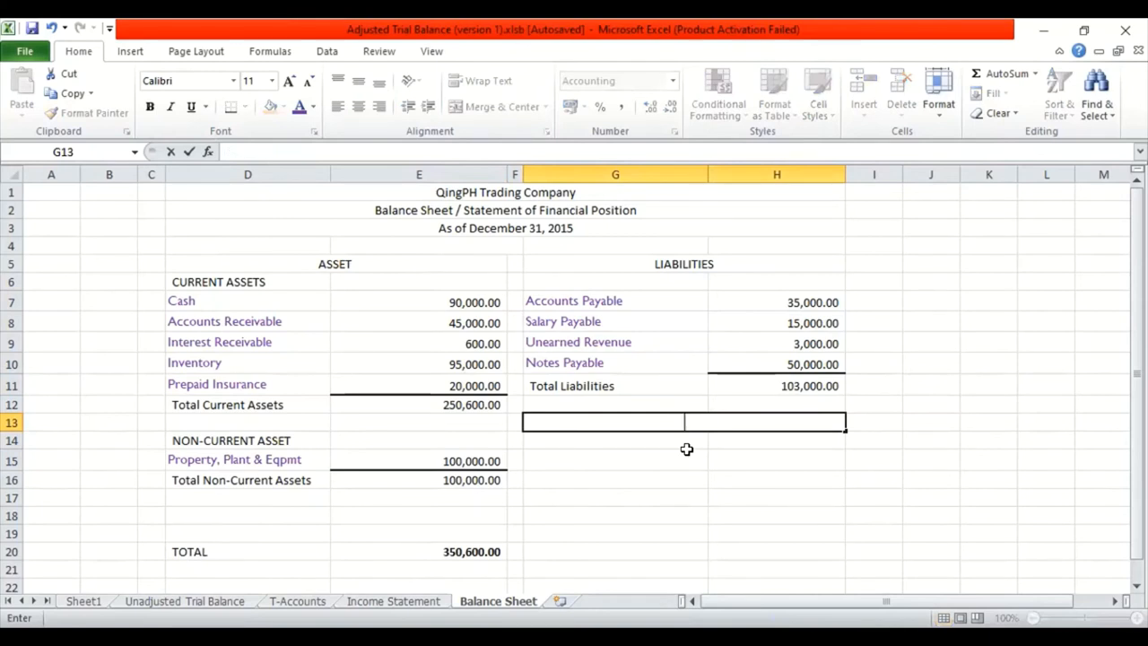
text(OWNER'S)
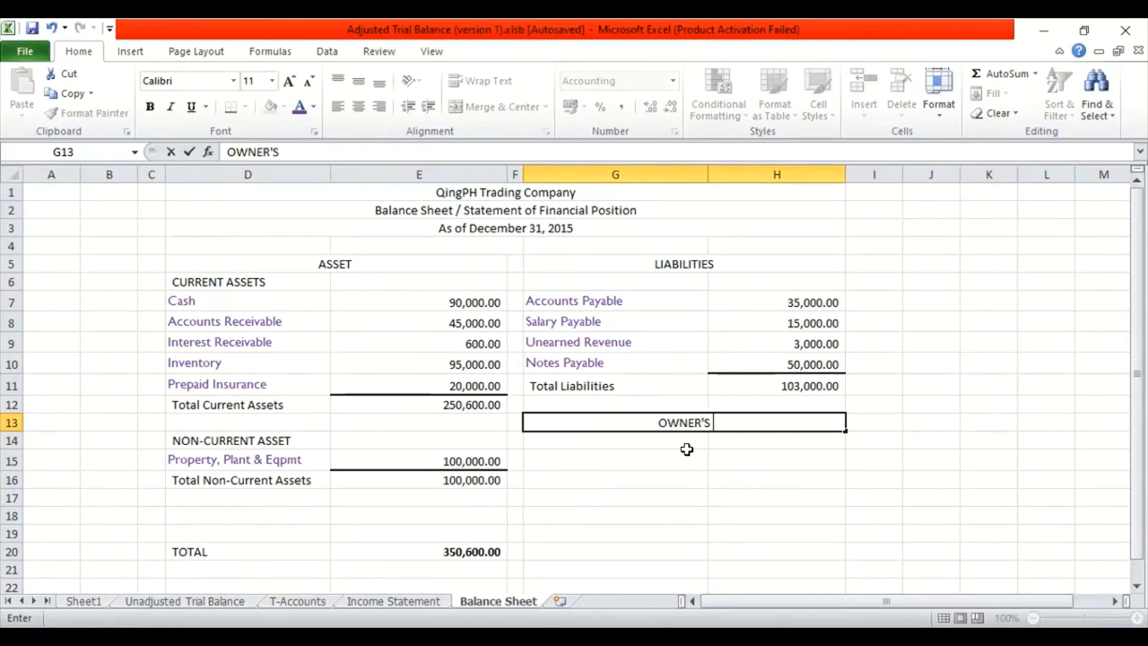
text(EQUITY)
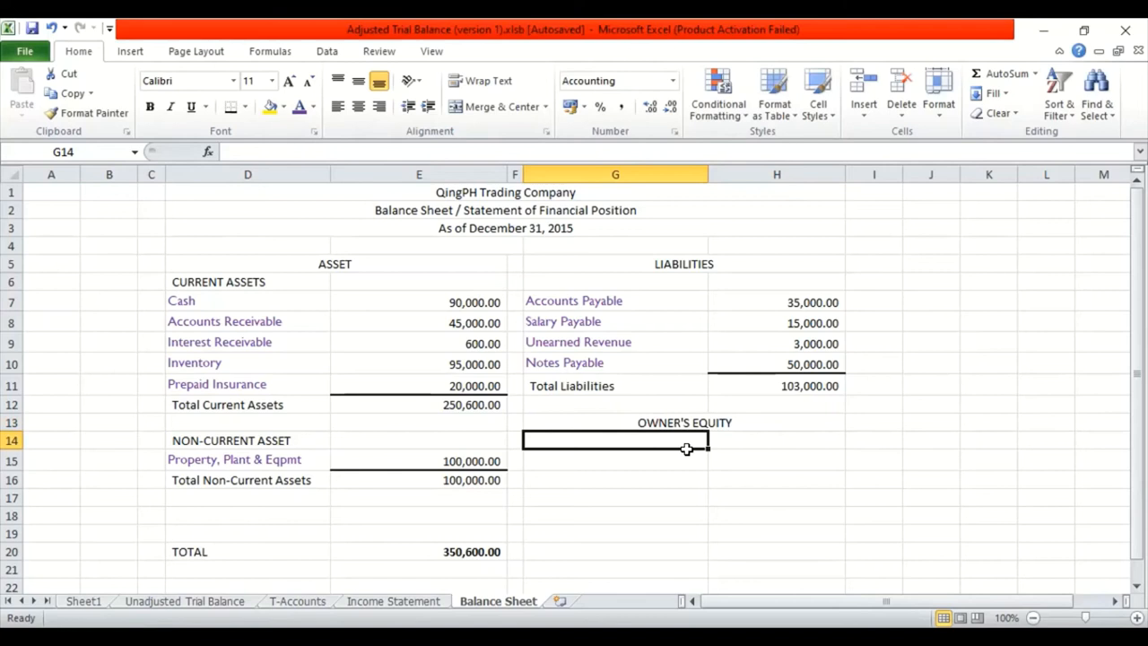
Add 'QingPH, Capital' with H14 linked to the capital T-account balance 247,600.00 on Sheet1.
text(qi)
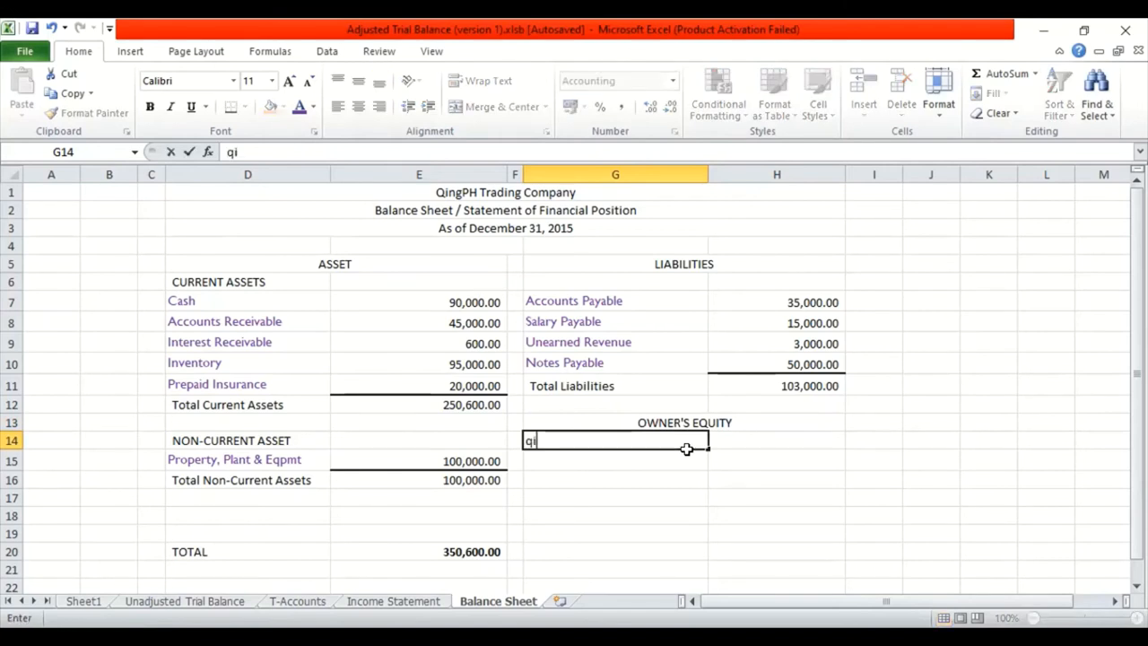
text(Qq)
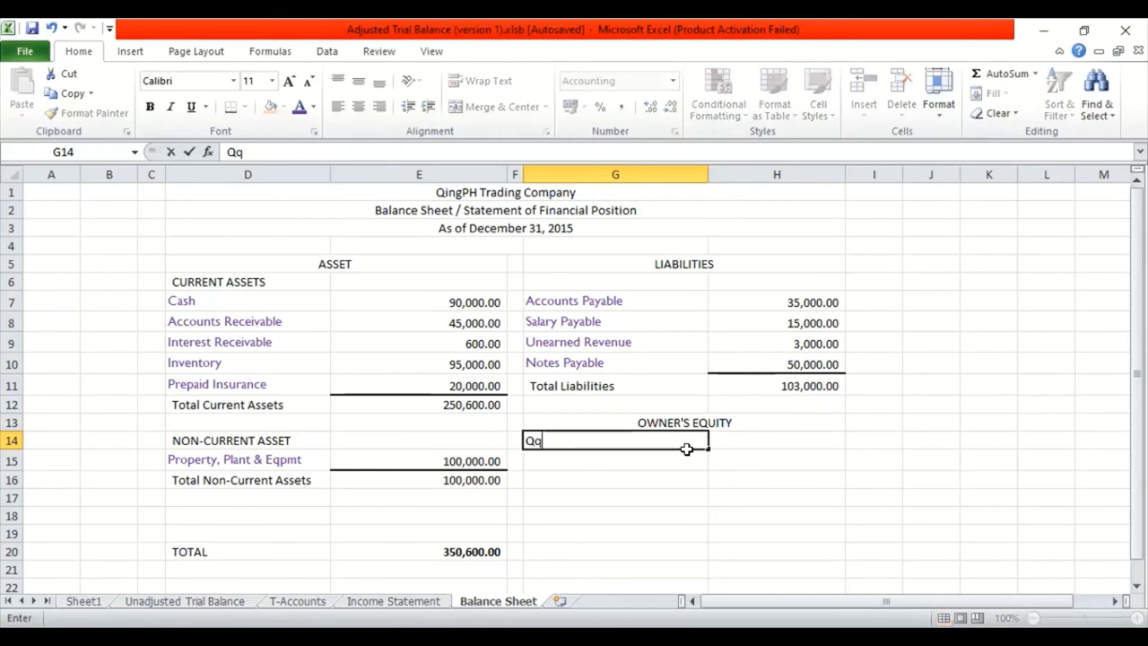
text(ing)
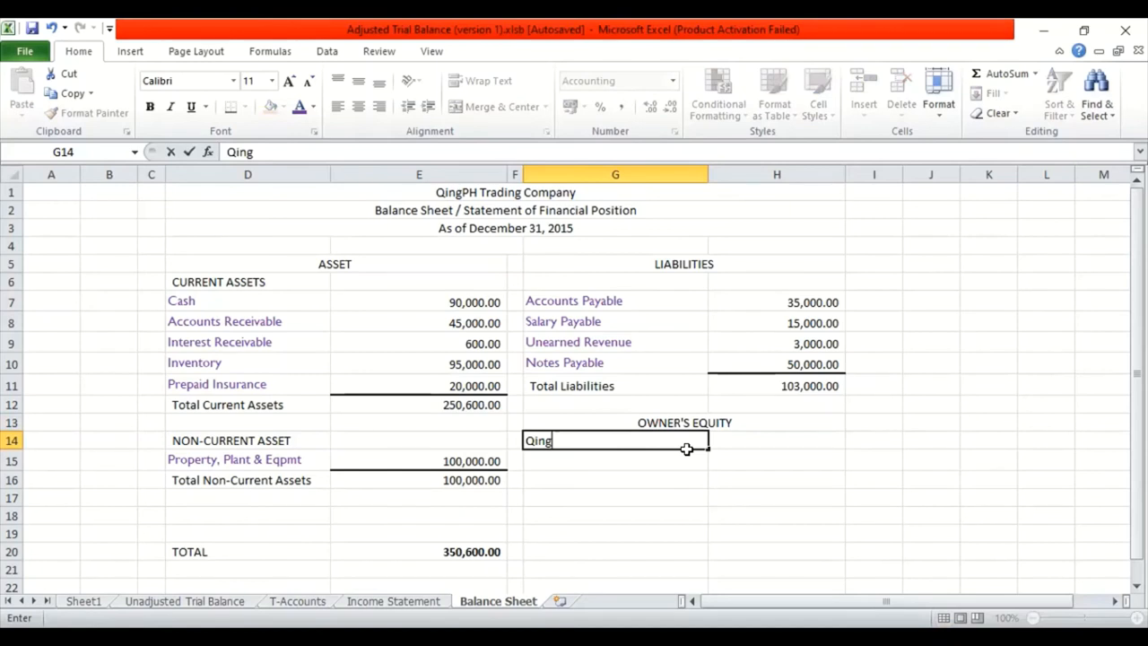
text(PH, Capital)
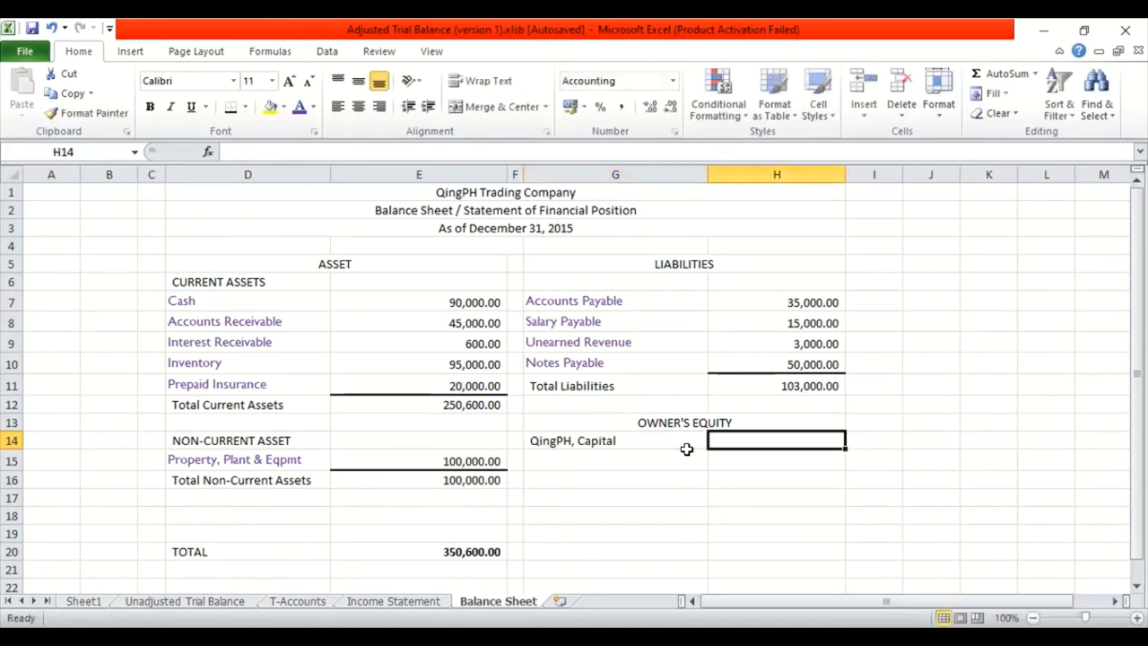
text(=Sheet1!)
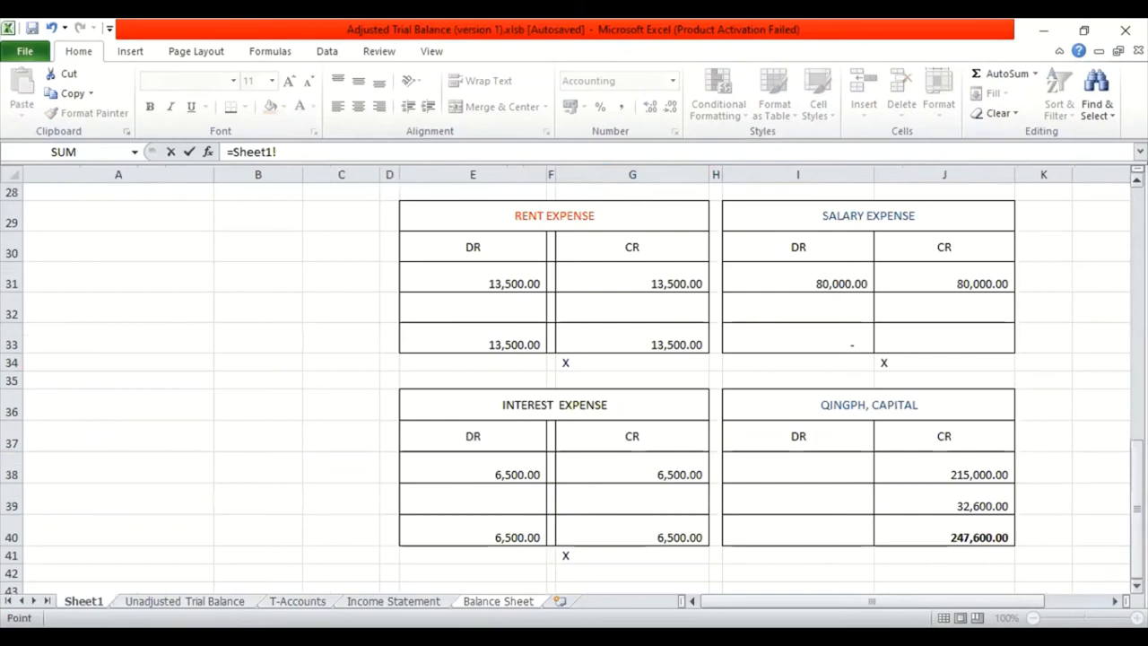
scroll(left, 3)
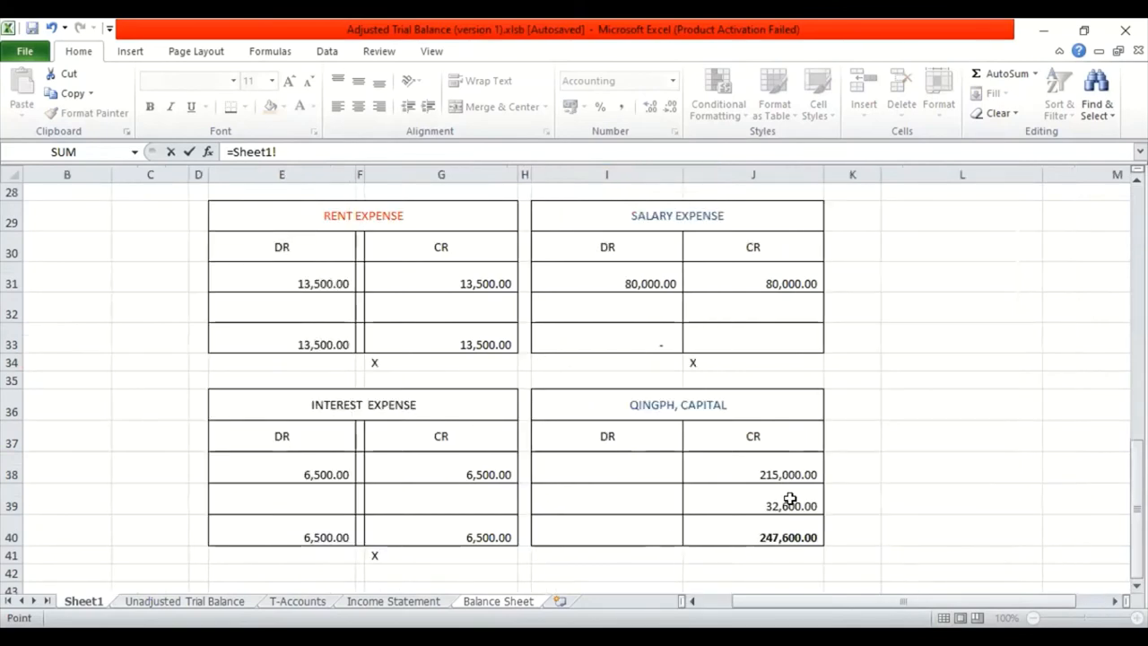
click(774, 538)
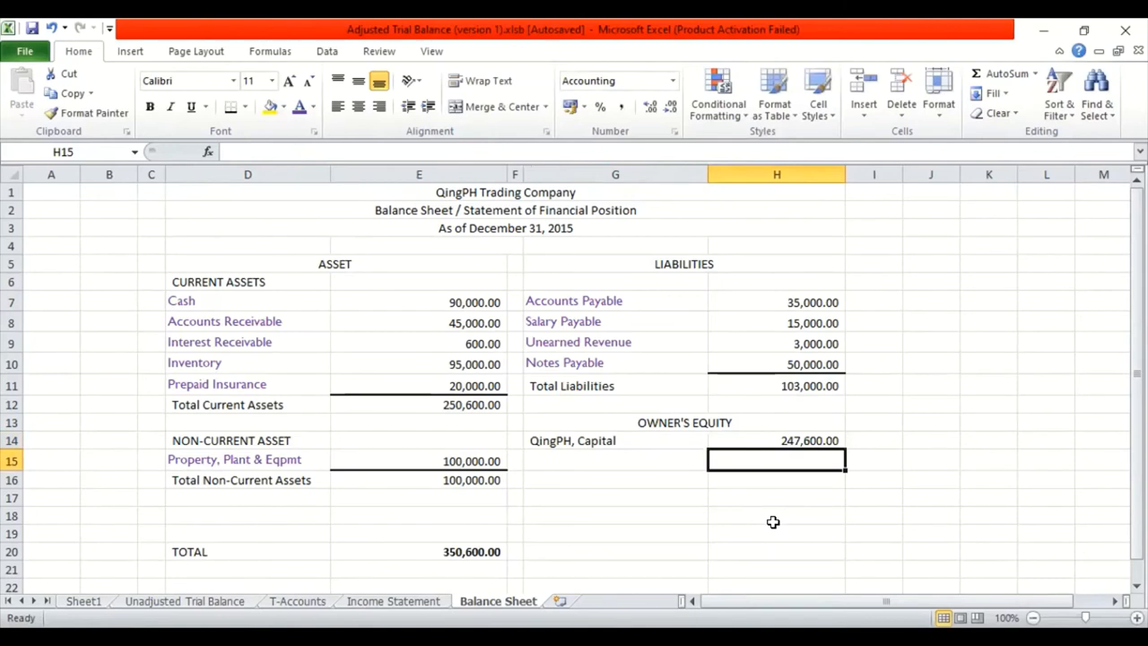
mouse_move(799, 432)
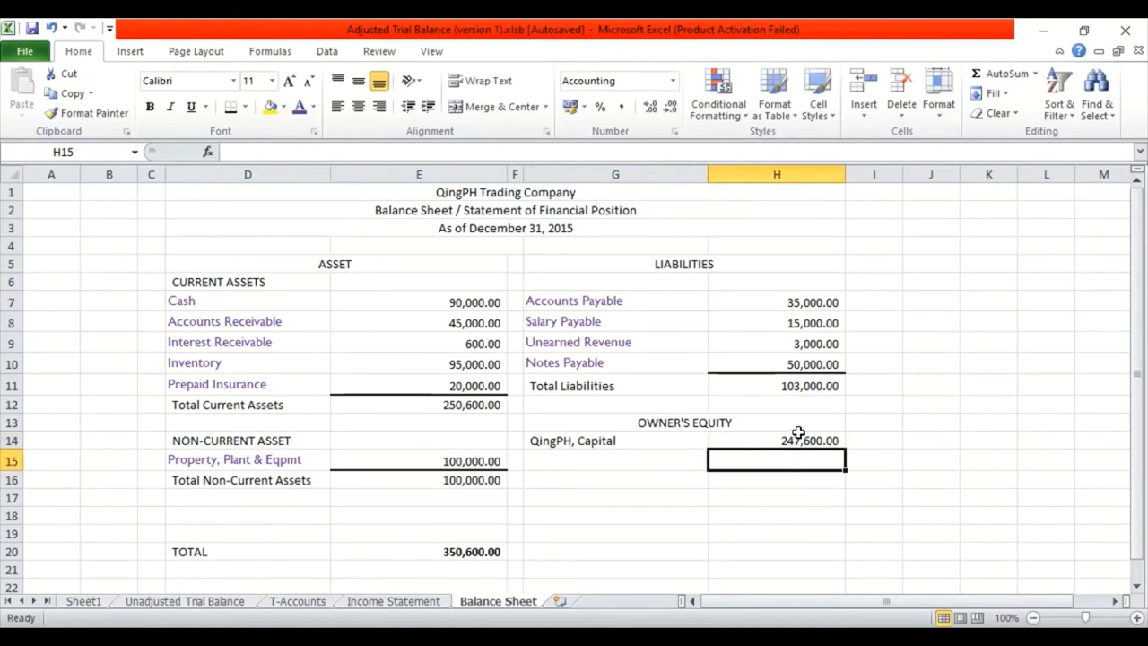
click(775, 441)
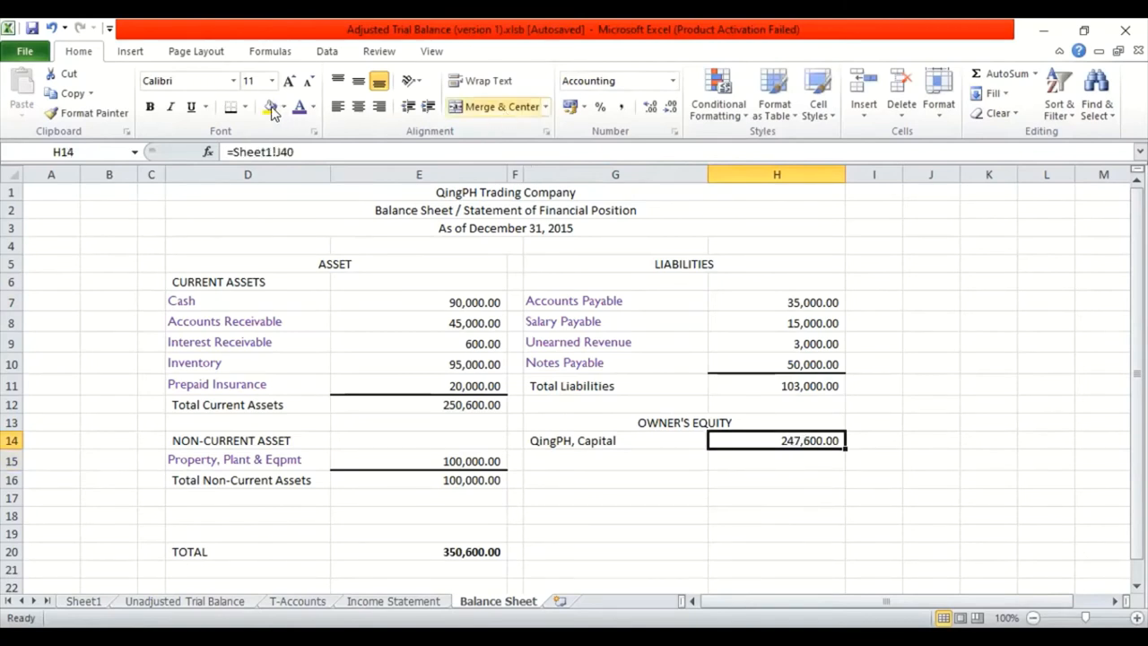
mouse_move(560, 470)
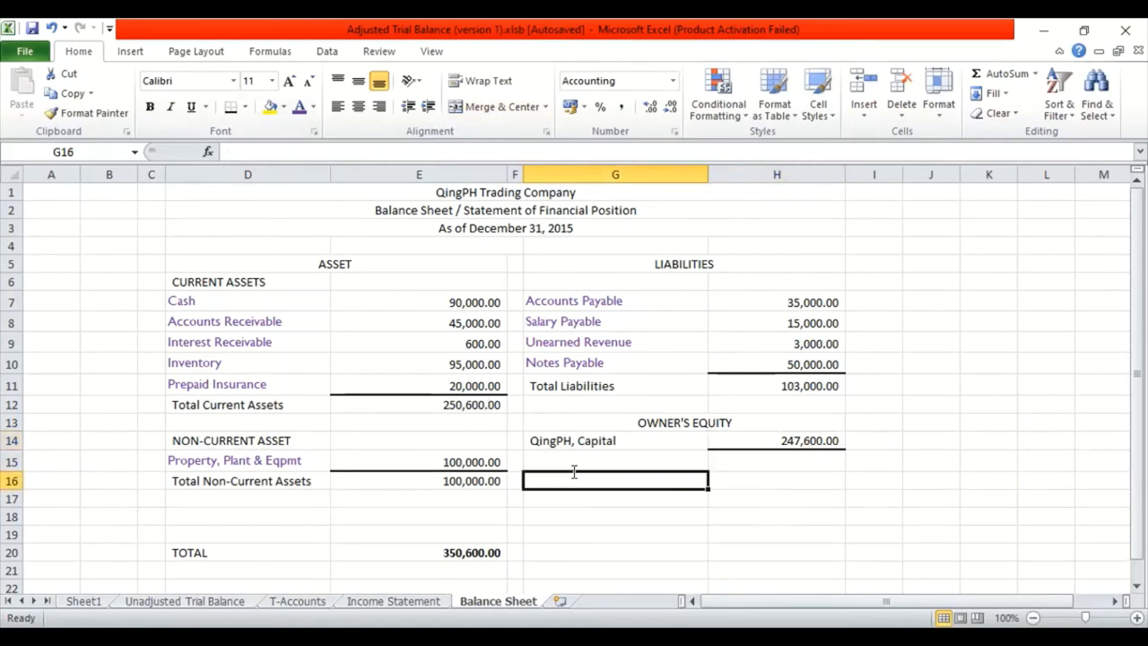
Enter 'Total Owner's Equity' in G16 with an amount of 247,600 in H16.
text(Tot)
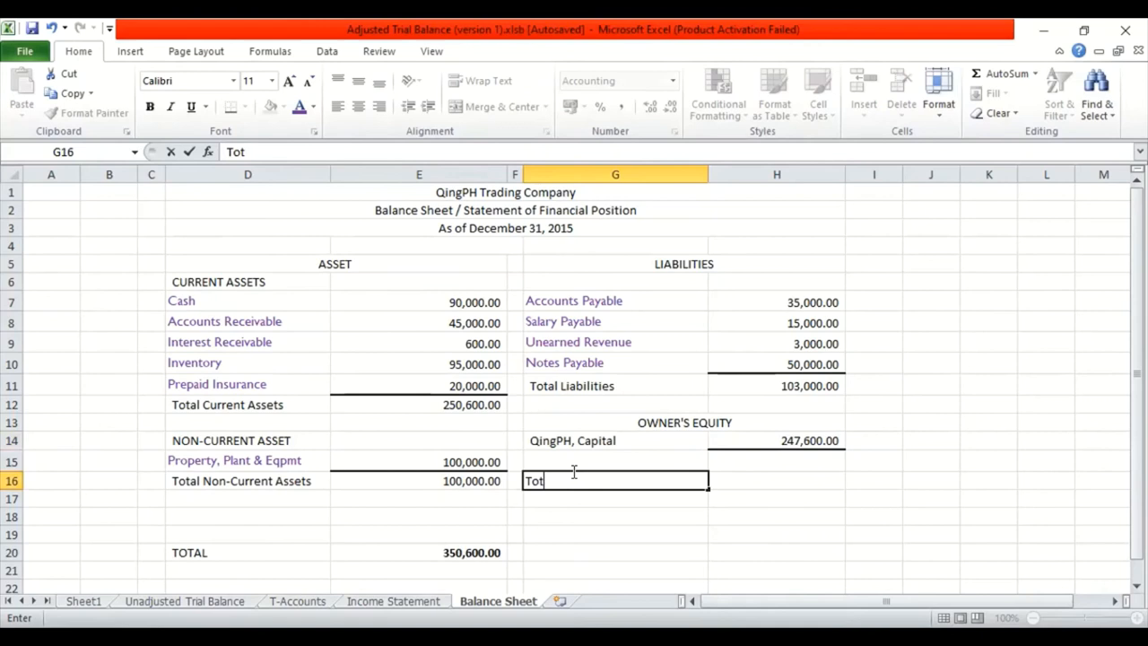
text(al)
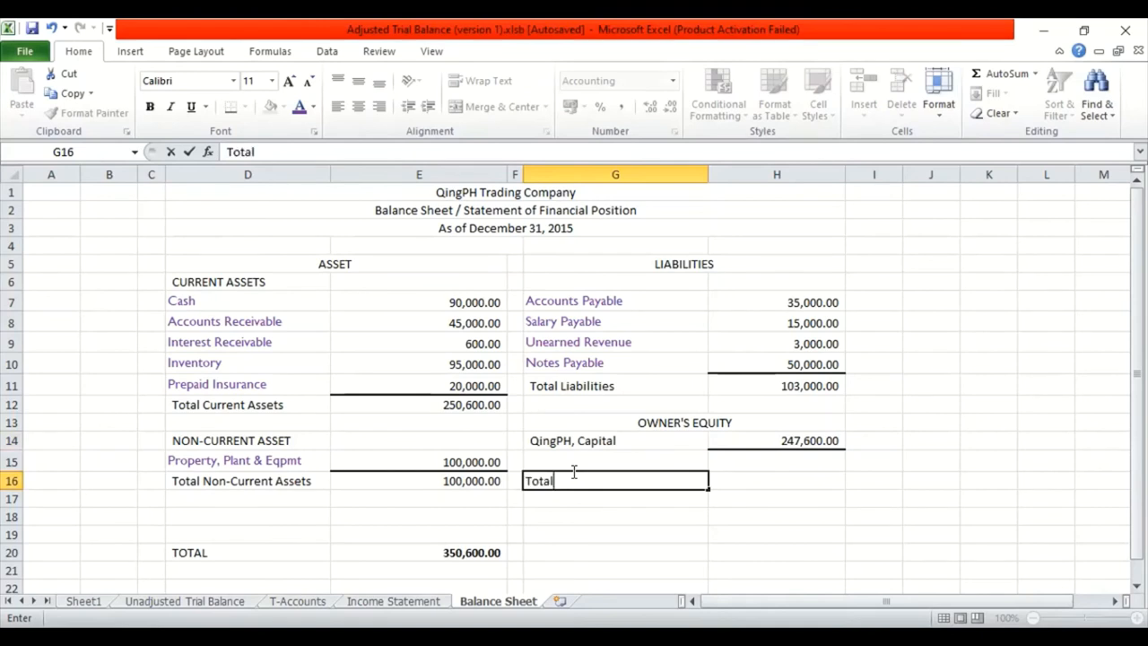
text(O)
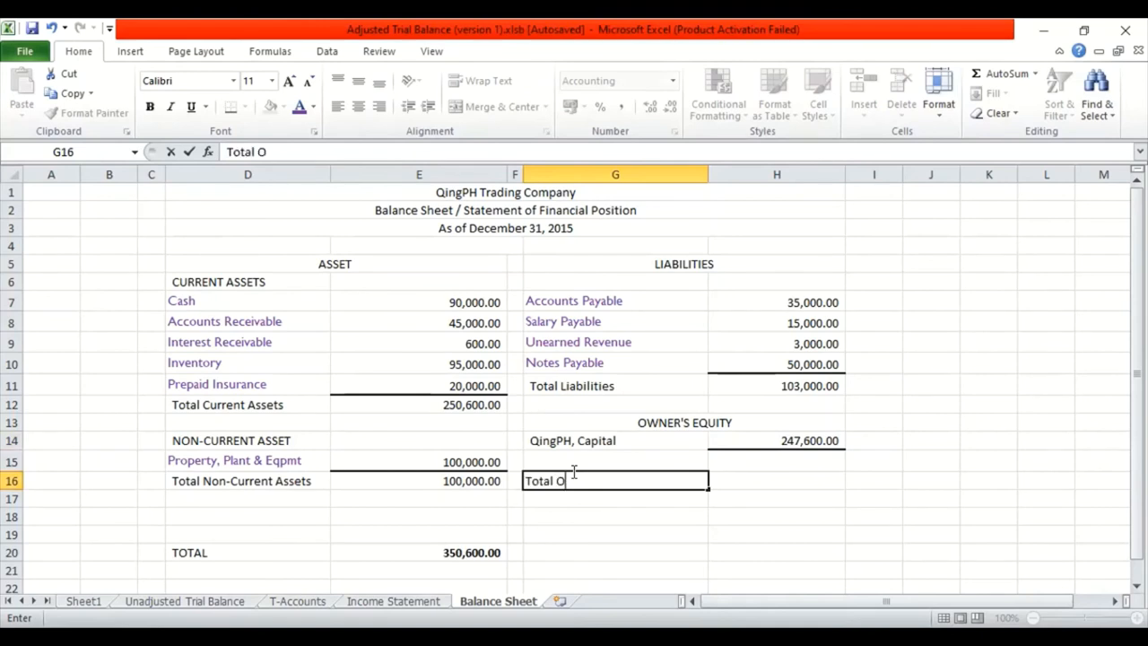
text(wner's)
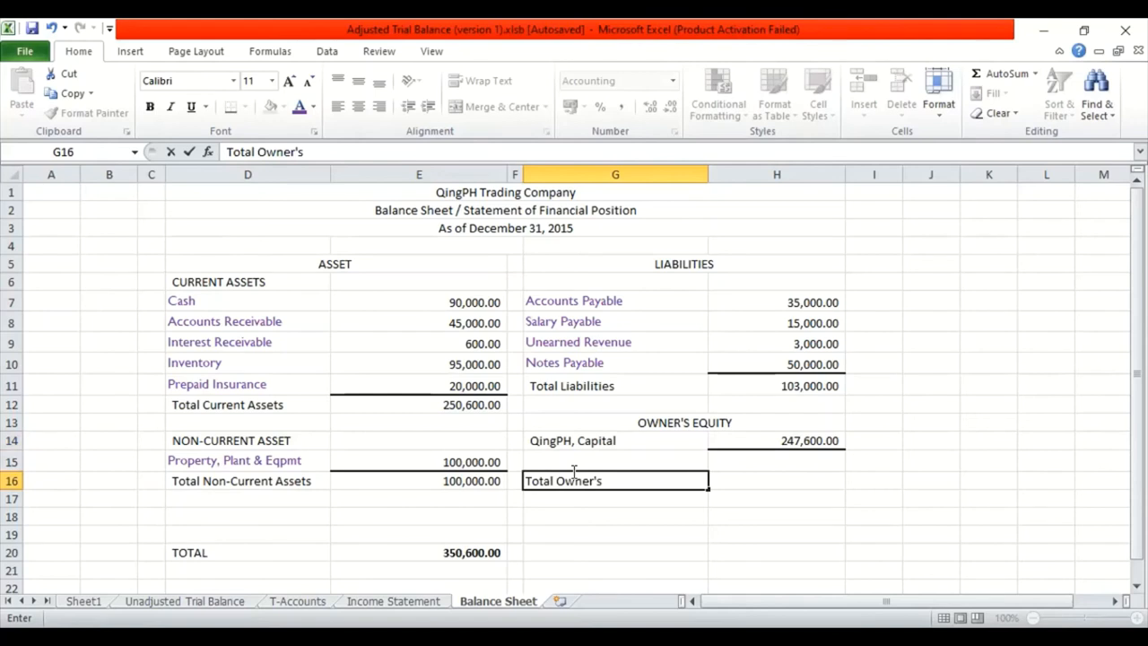
text(E)
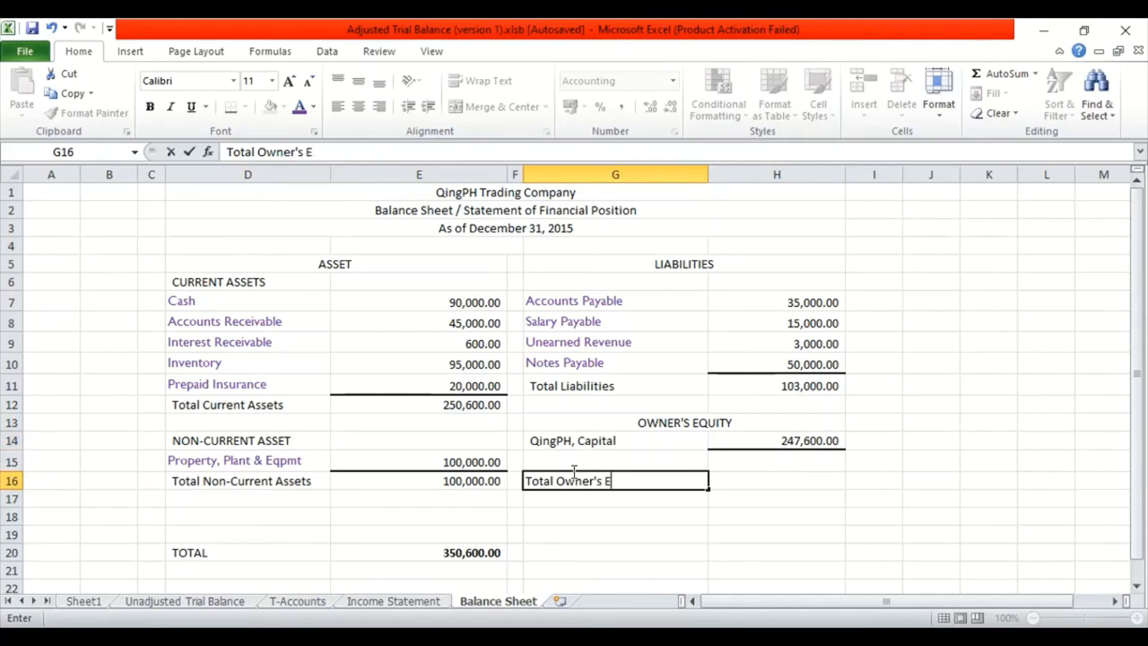
text(quity)
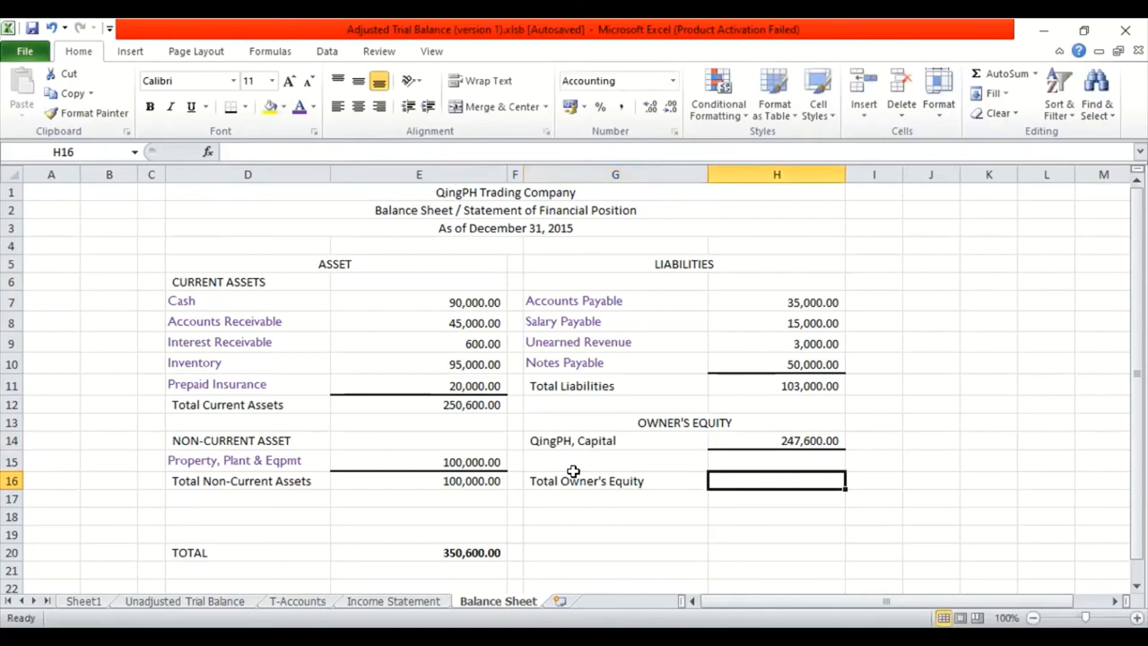
text(247)
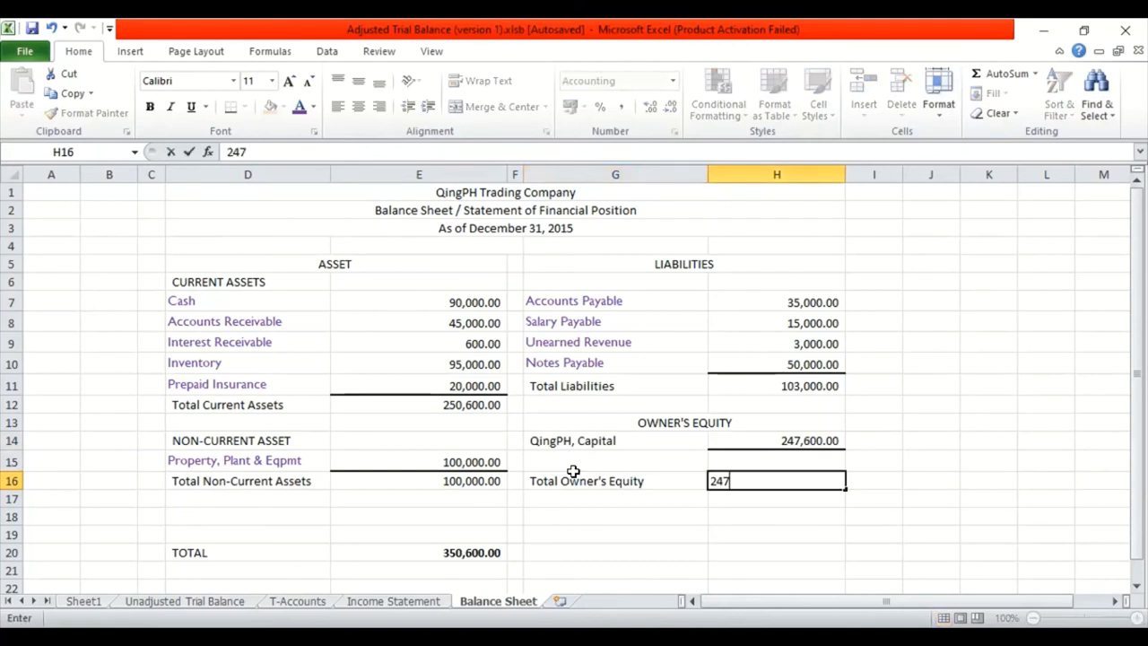
text(000)
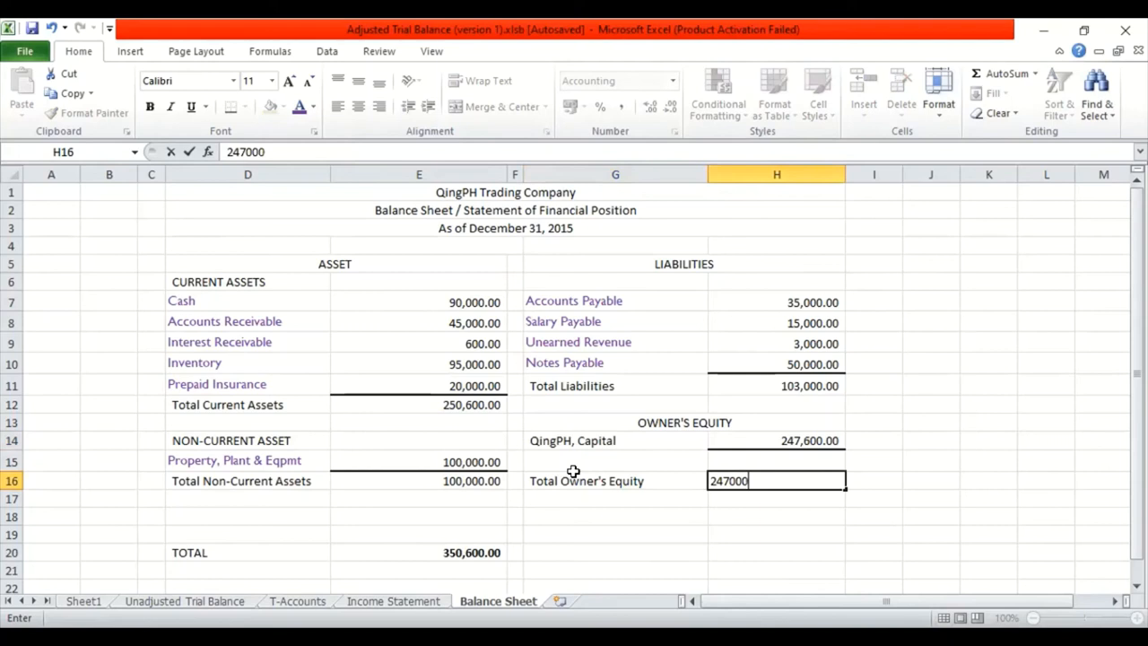
text(247600.00)
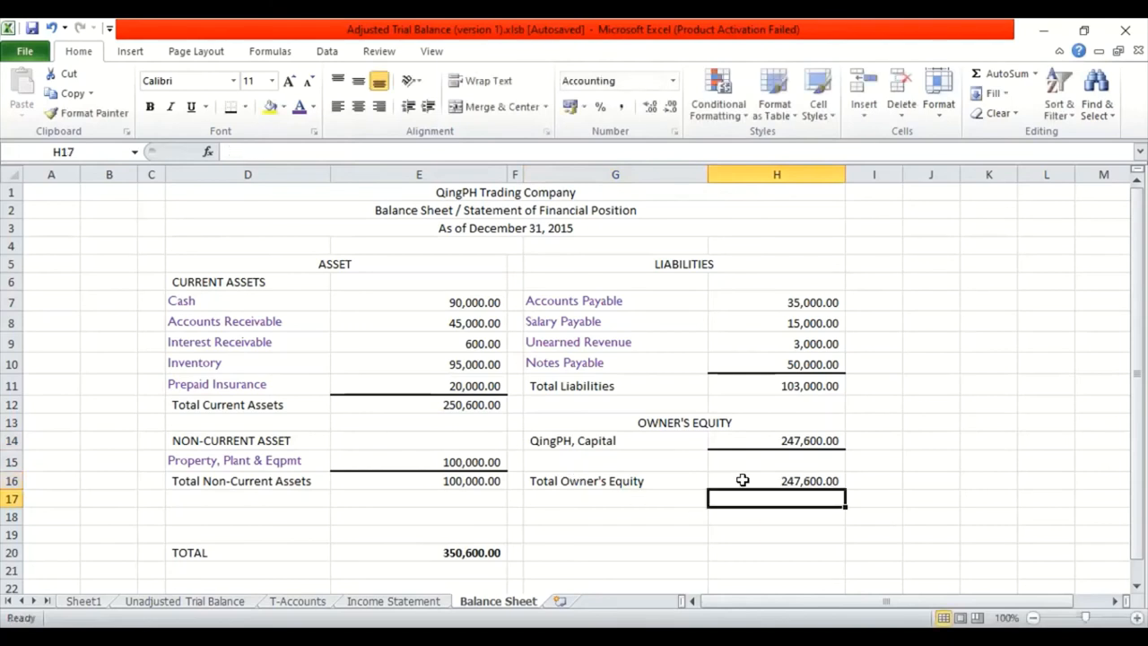
mouse_move(524, 509)
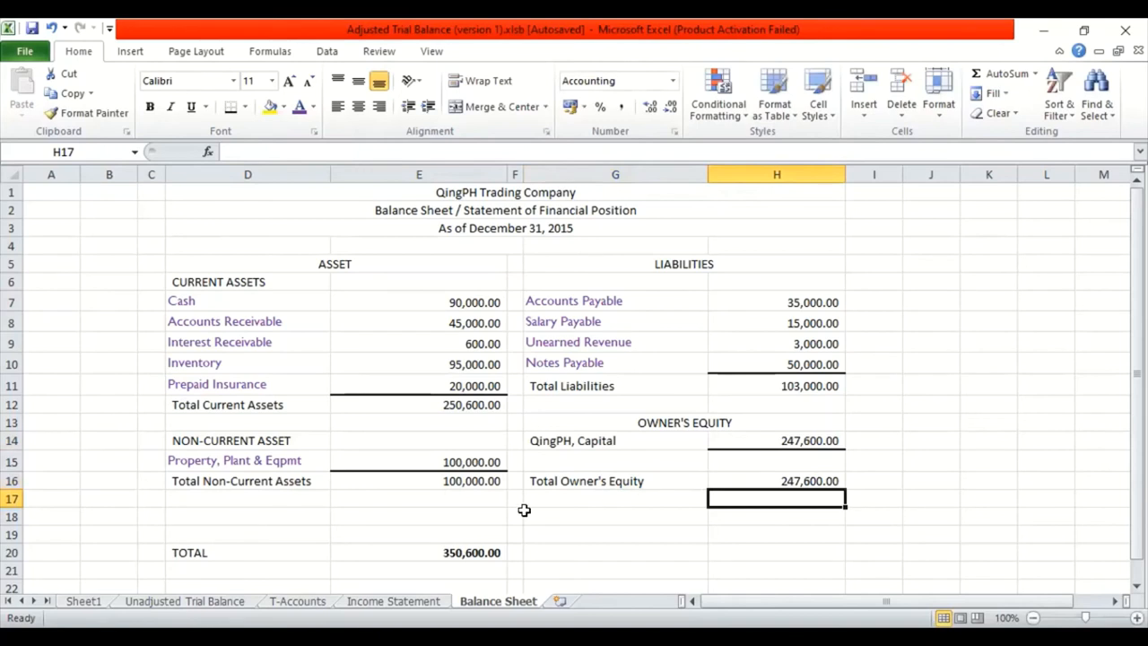
Label G20 'Total Liabilities and Owner's Equity' and widen column G to fit it.
click(615, 553)
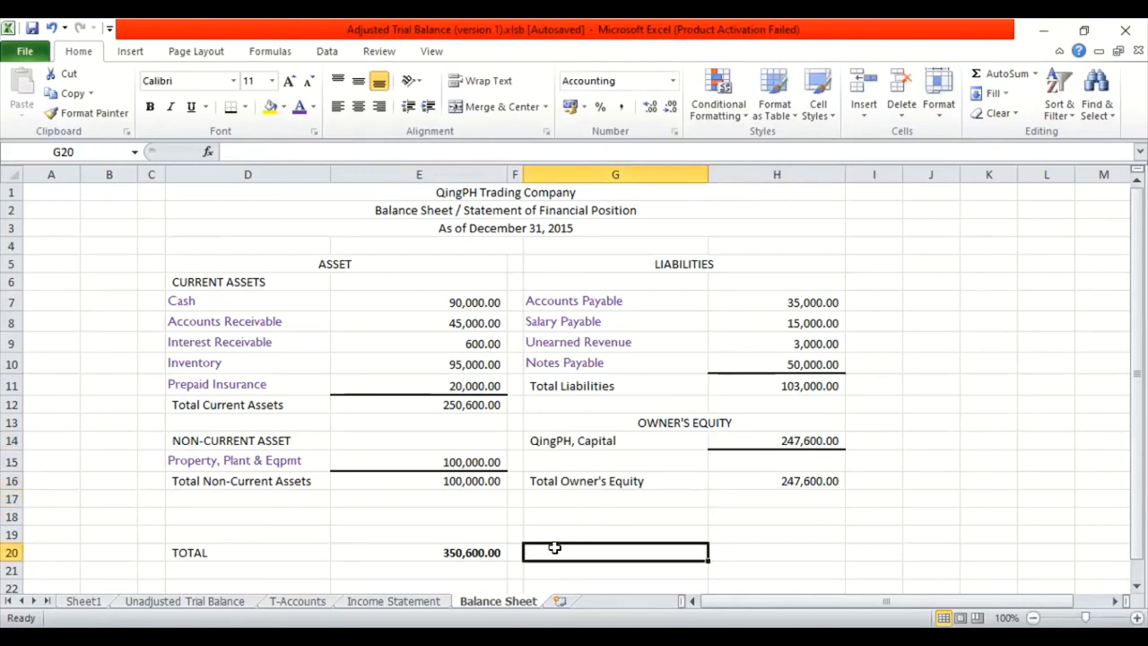
text(Total)
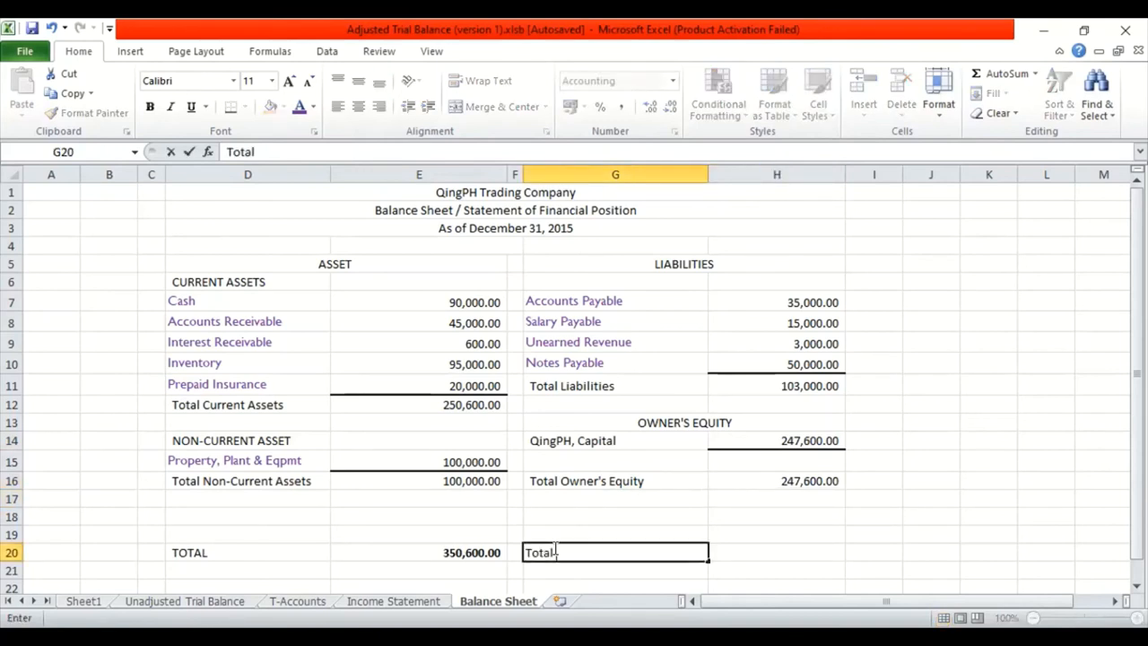
text(Liabilit)
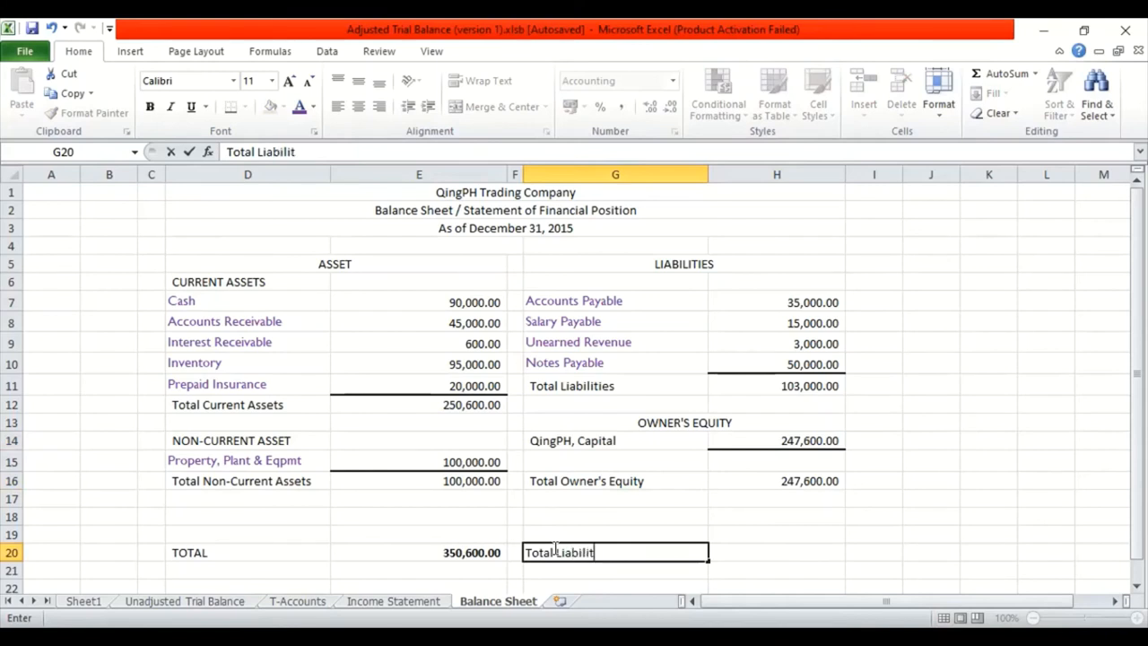
text(ies)
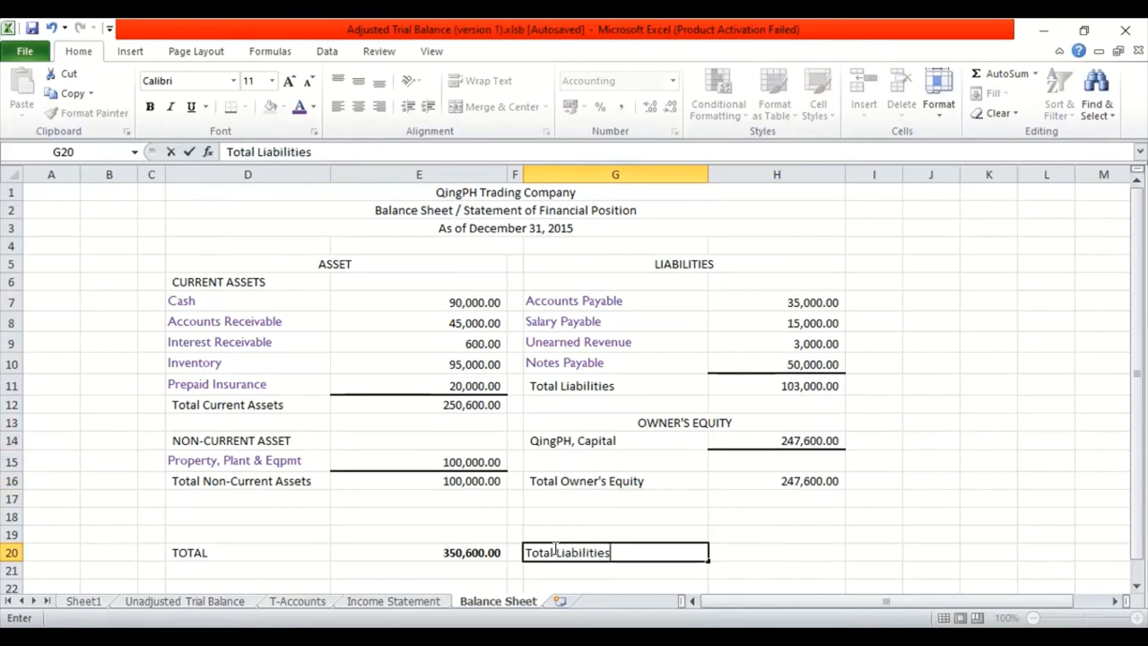
text(+)
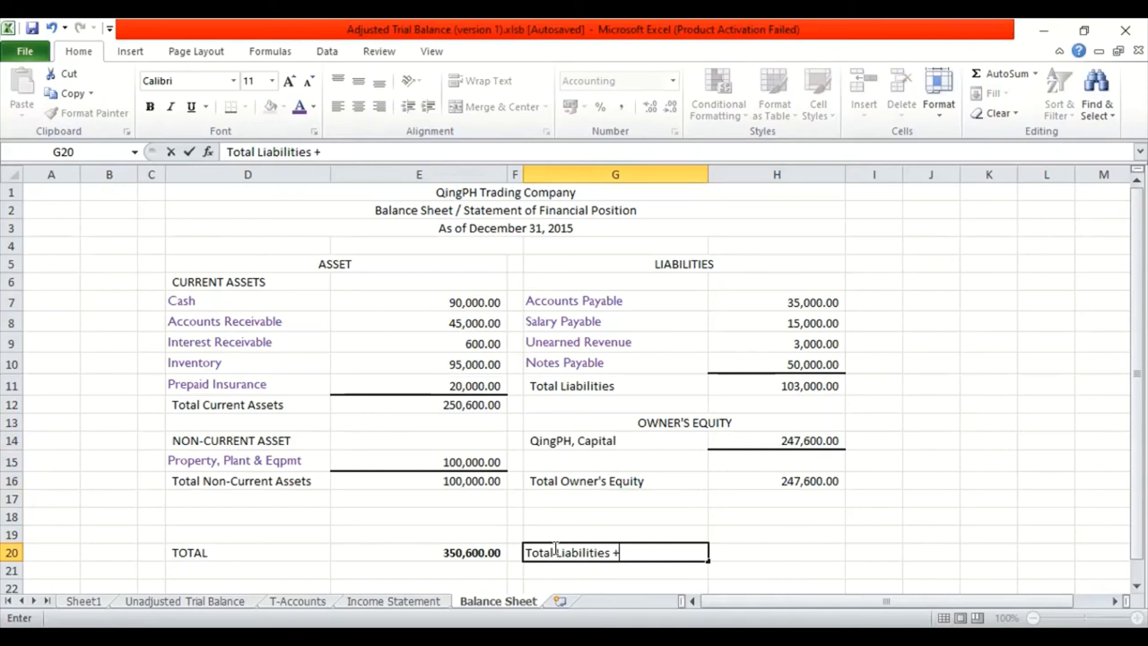
key(backspace)
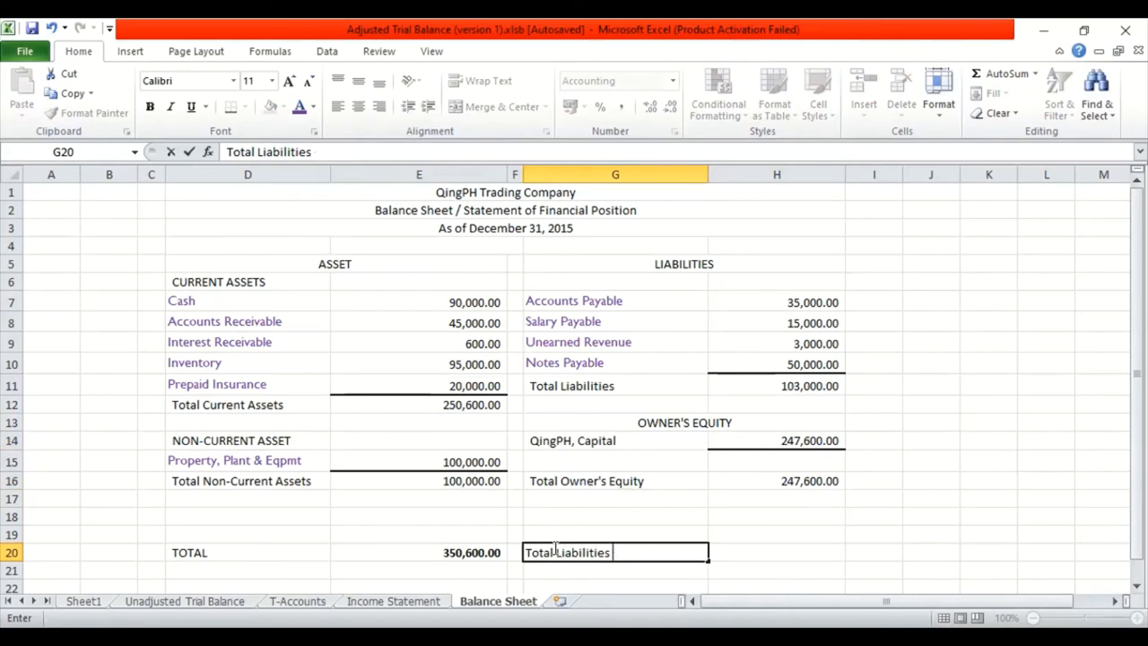
text(and)
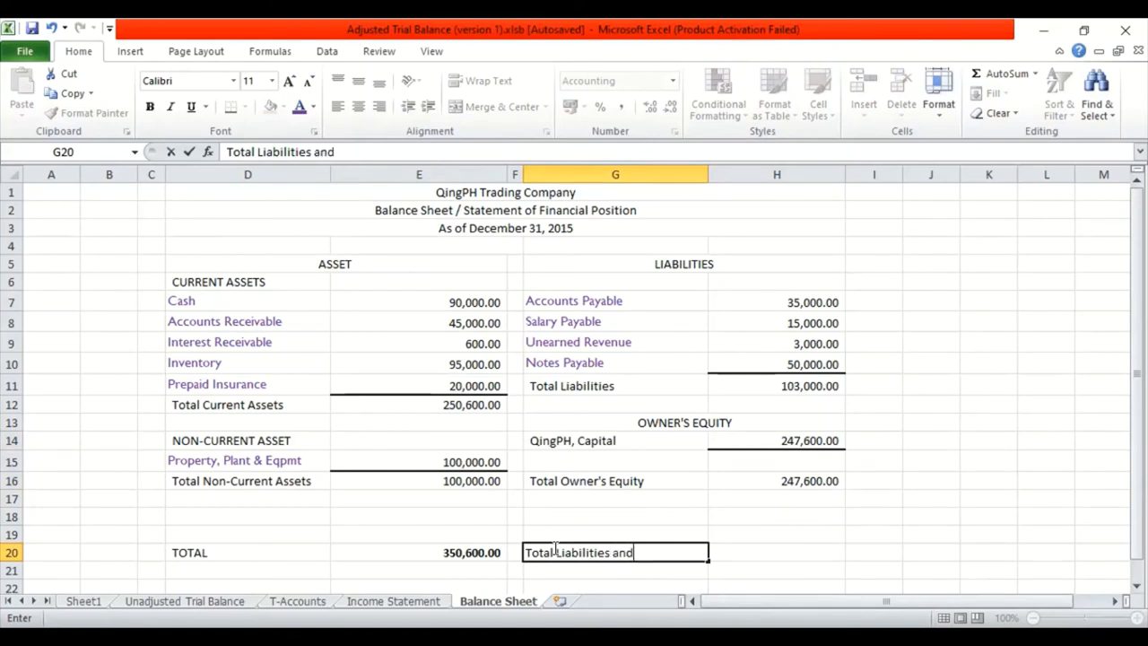
text(Own)
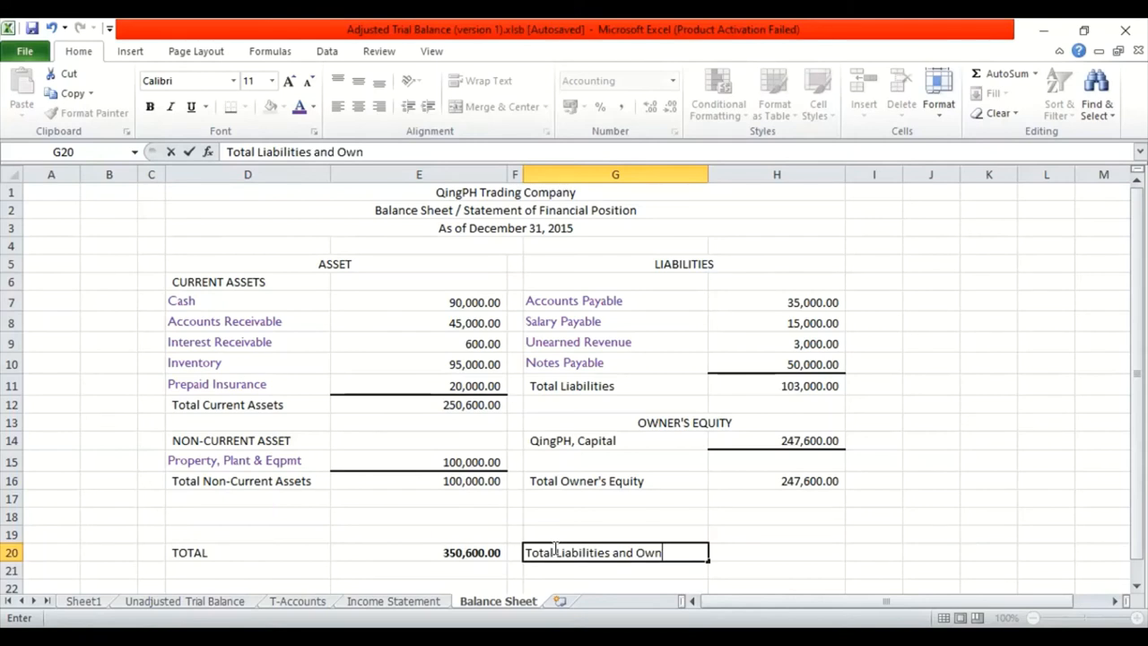
text(er)
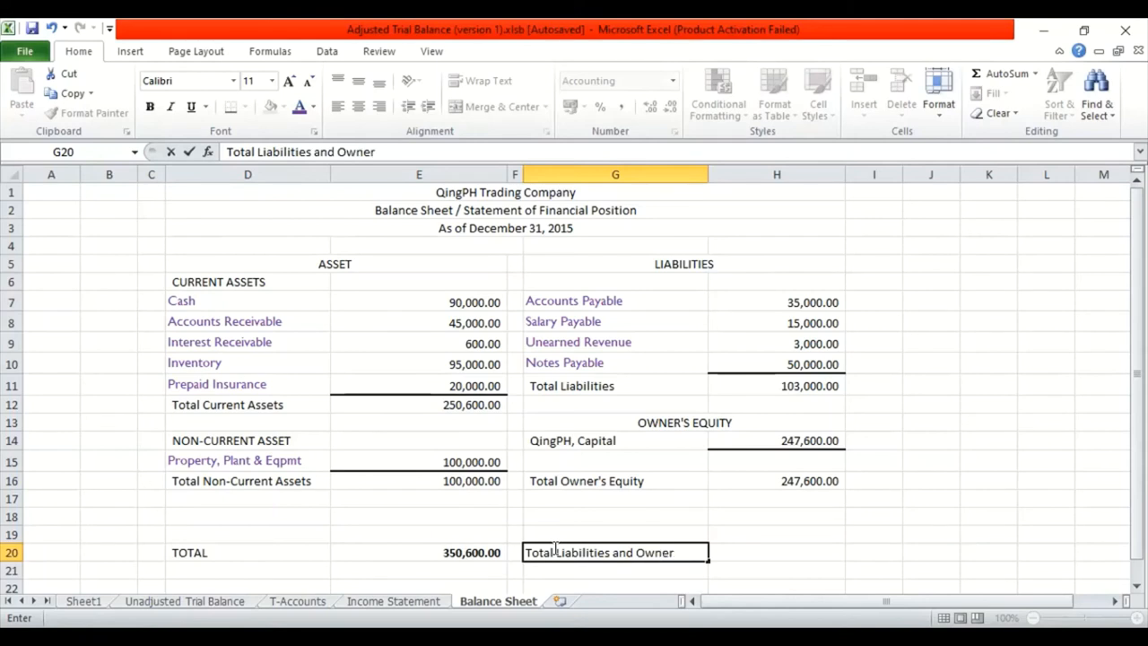
text('s)
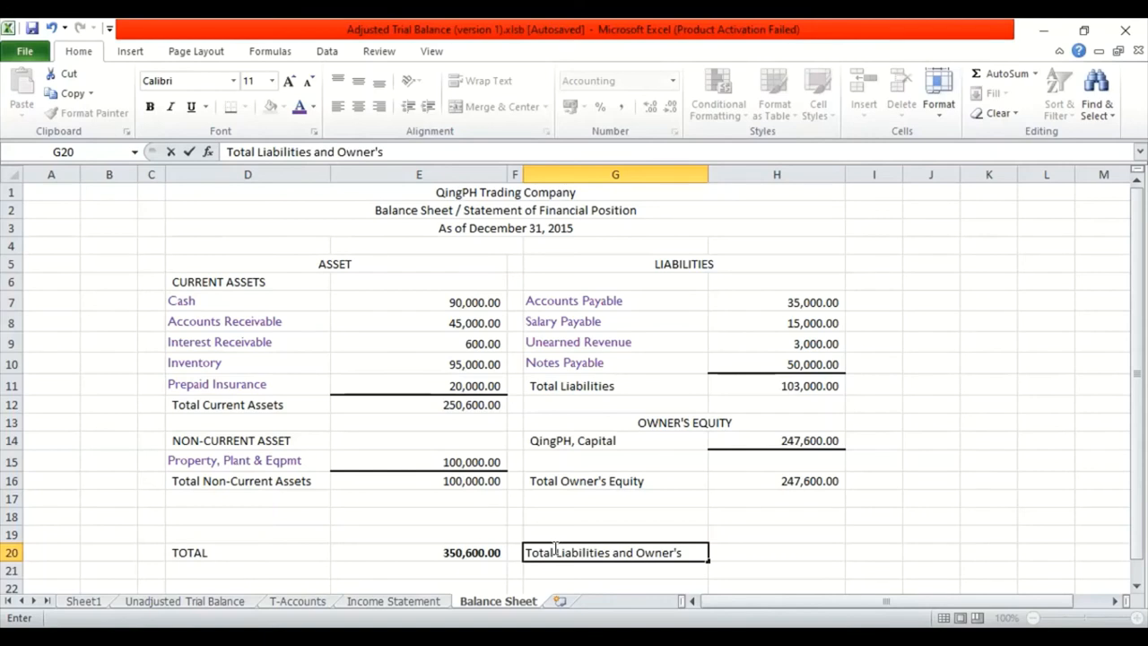
text(Equity)
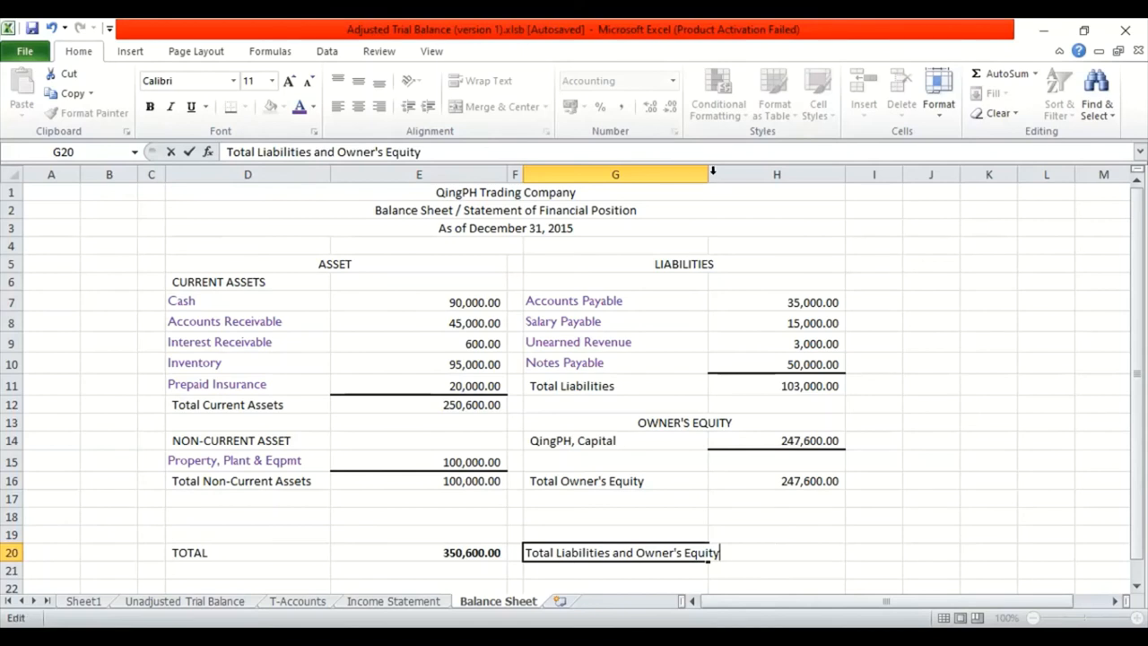
click(614, 174)
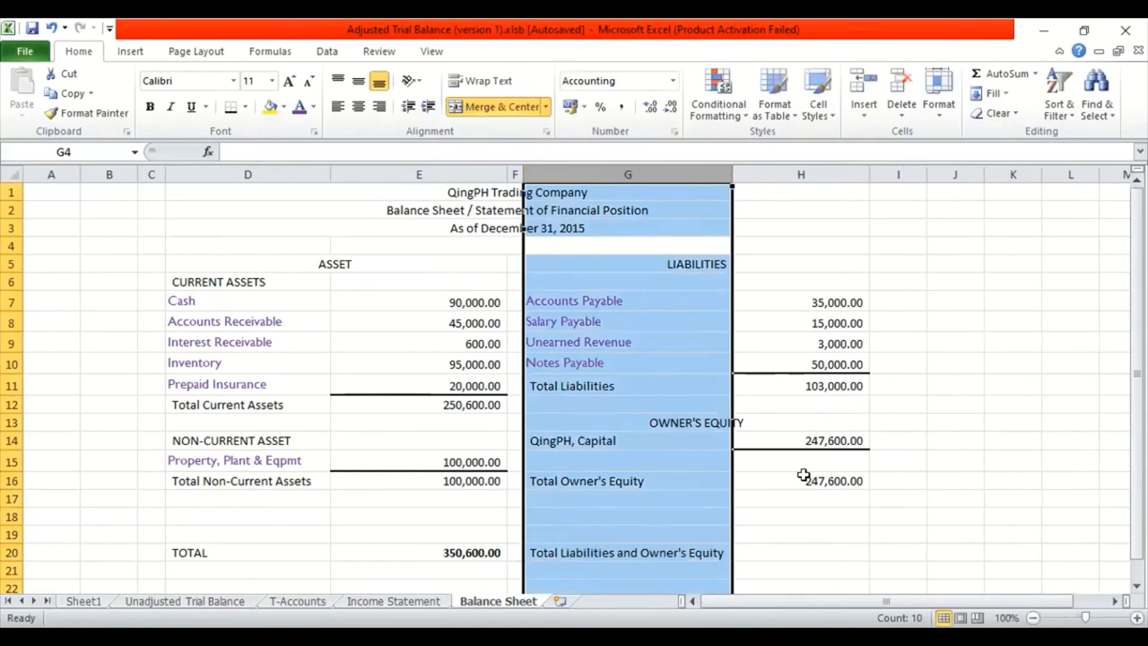
mouse_move(811, 546)
text(=)
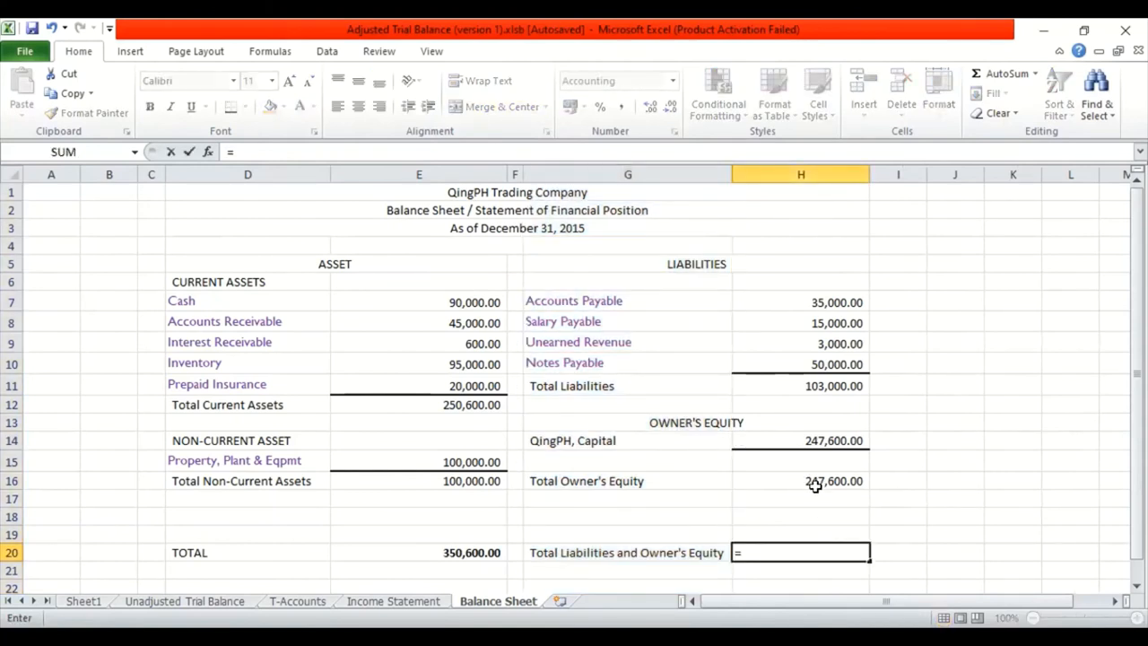
Make H20 the sum of Total Owner's Equity and Total Liabilities (=H16+H11), giving 350,600.00.
click(800, 481)
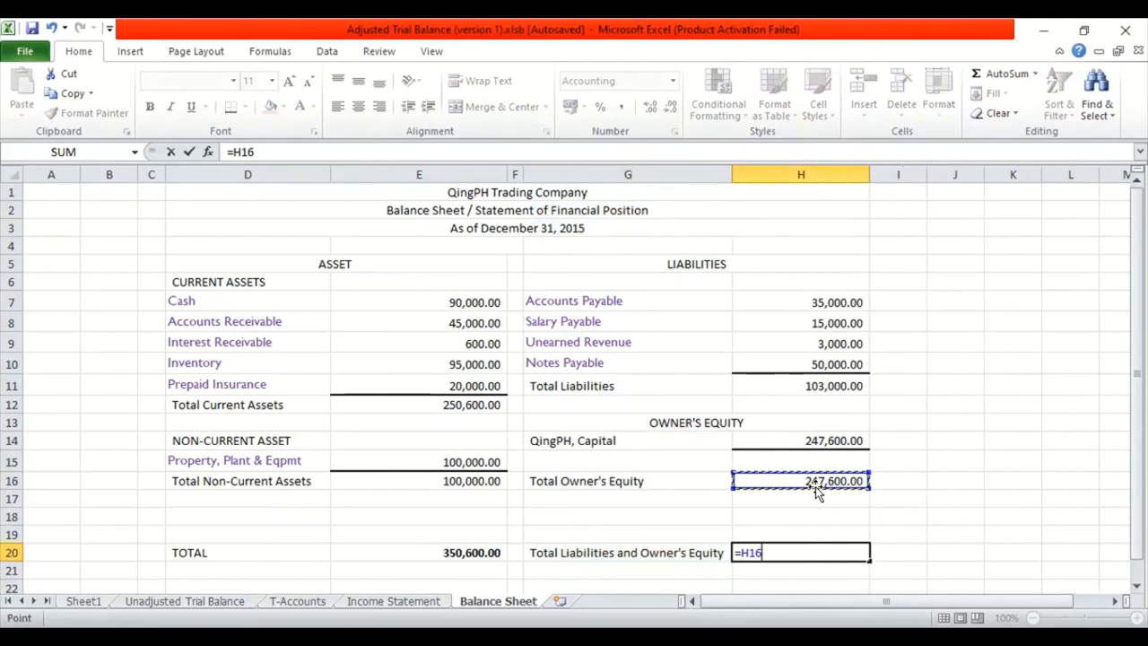
click(801, 384)
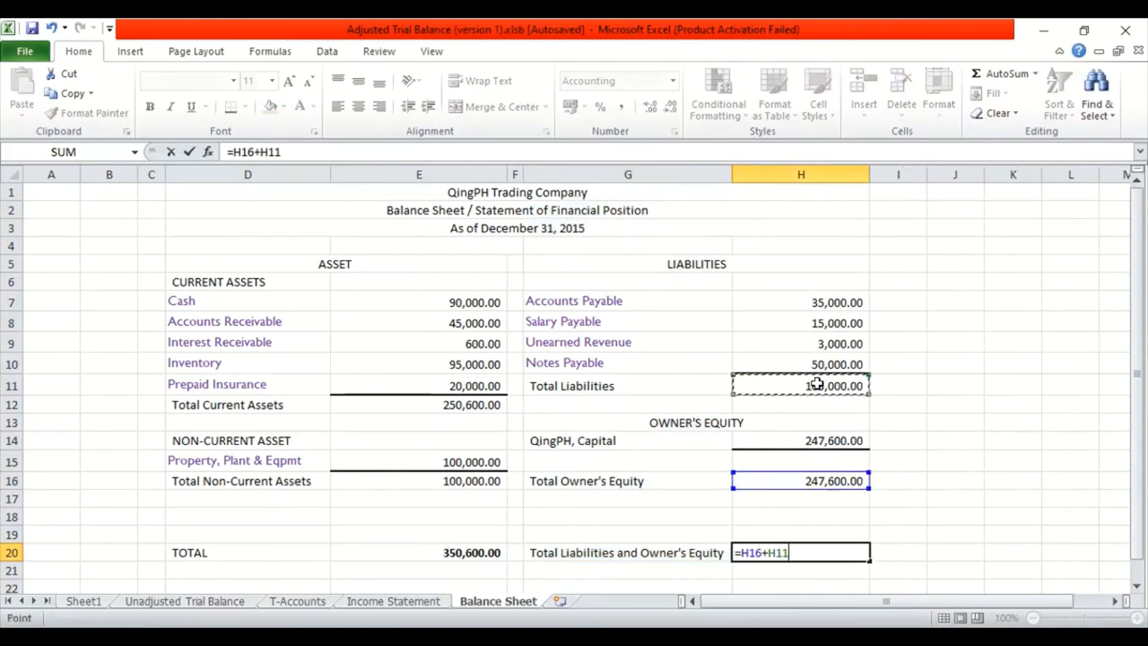
key(Return)
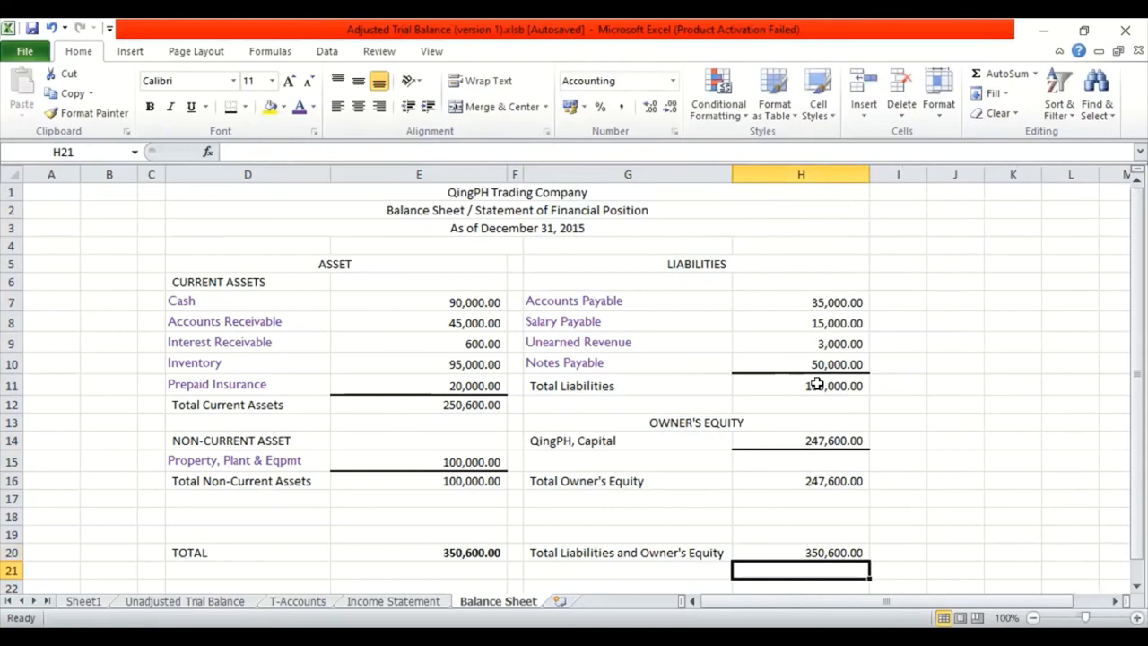
click(800, 552)
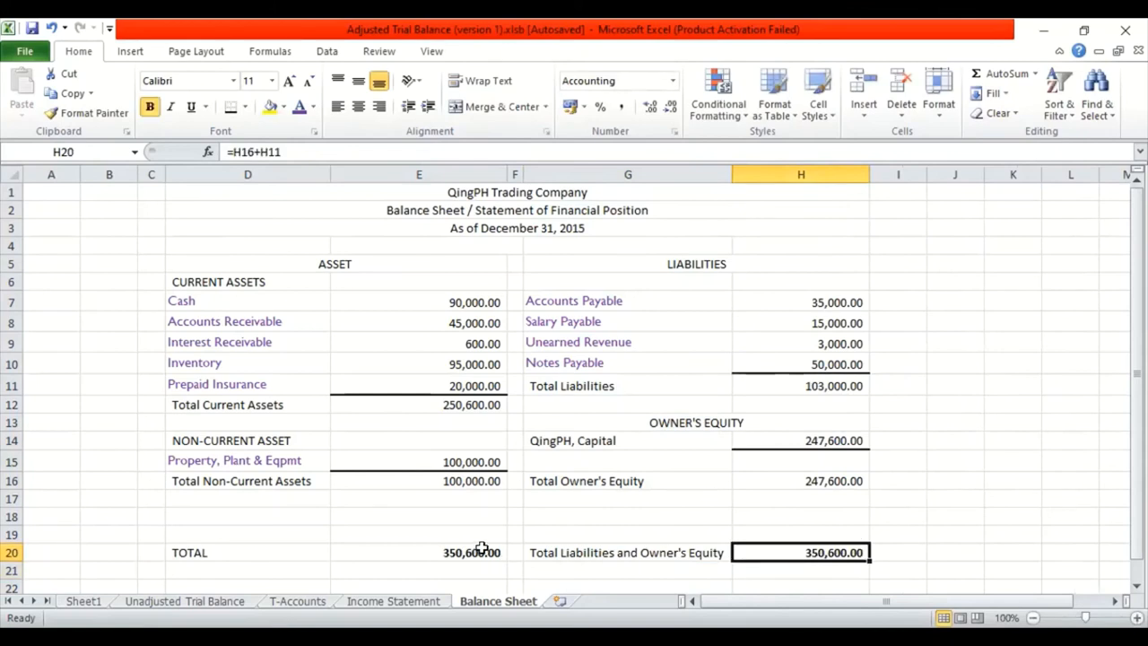
Give both 350,600.00 totals a top and double bottom border and bold the ASSET and LIABILITIES headings.
click(470, 552)
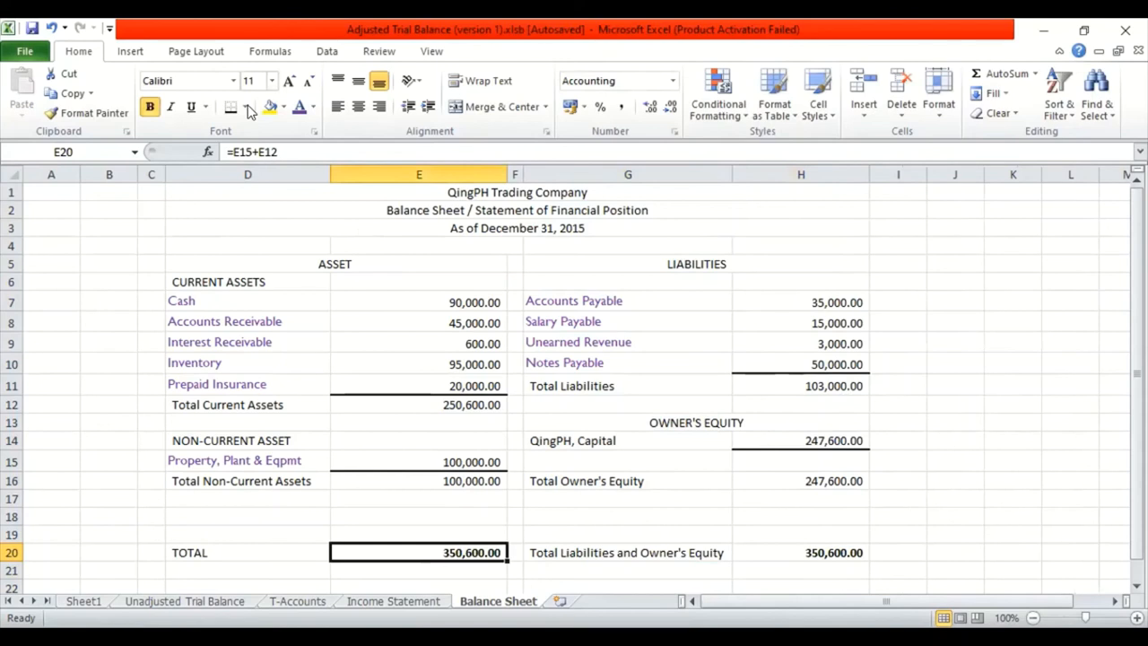
click(247, 107)
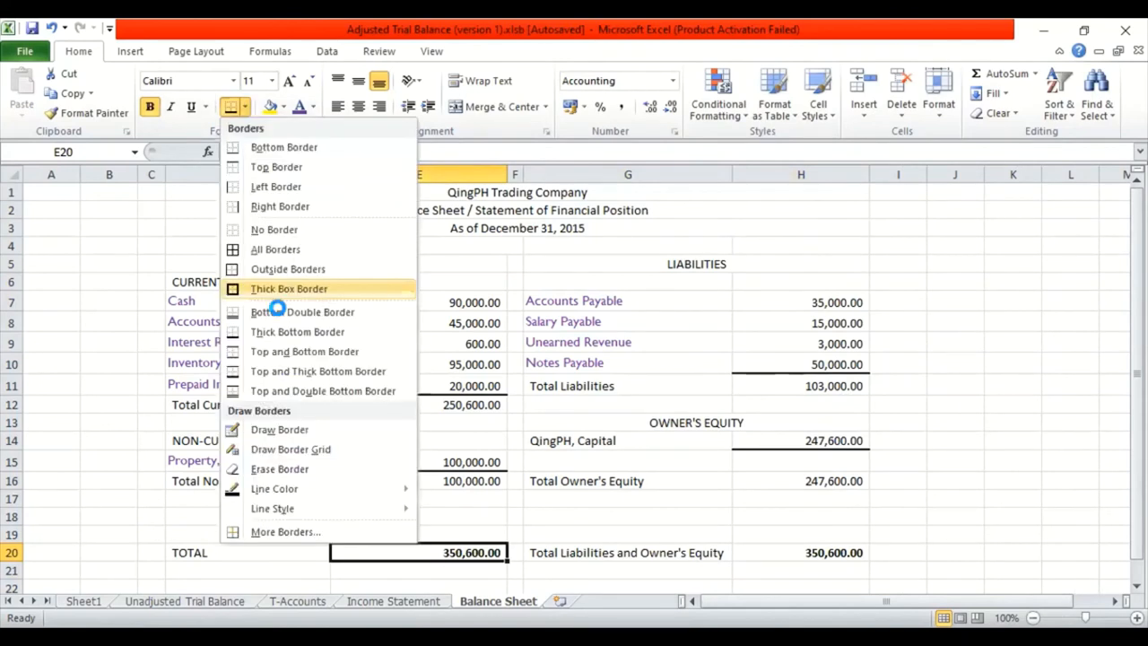
click(289, 287)
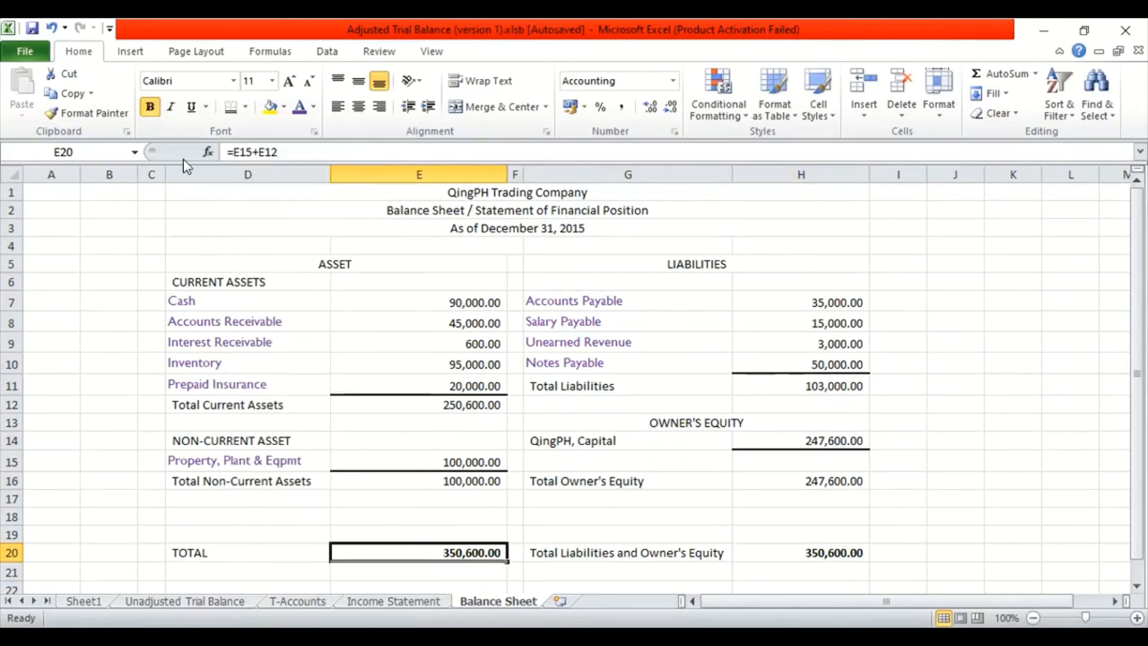
click(800, 553)
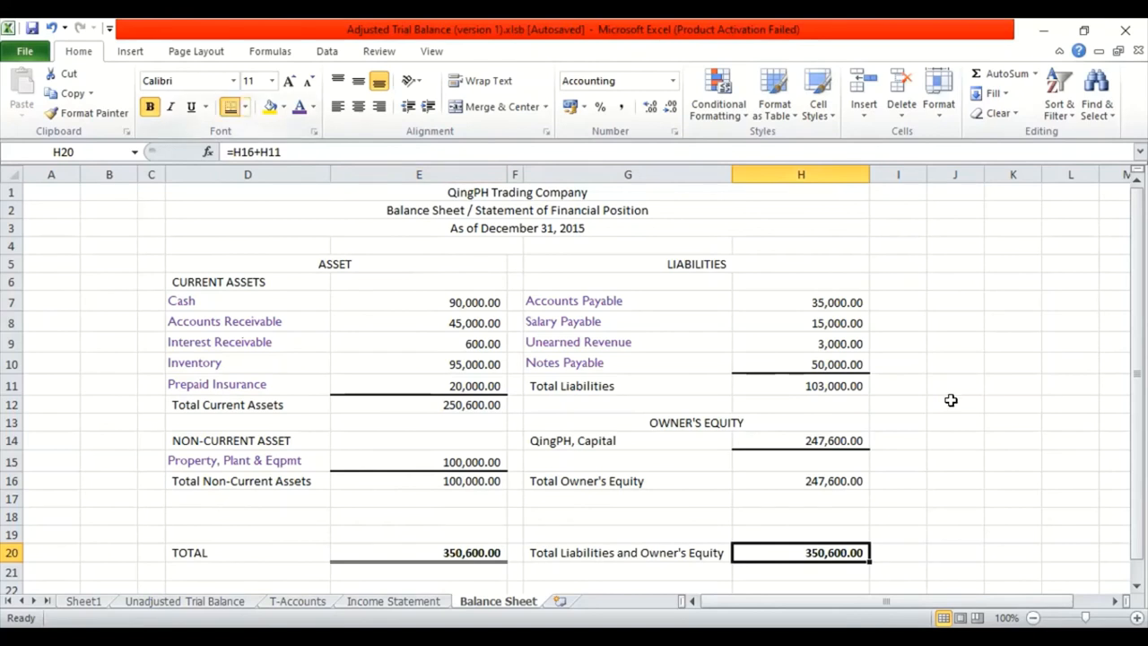
click(954, 403)
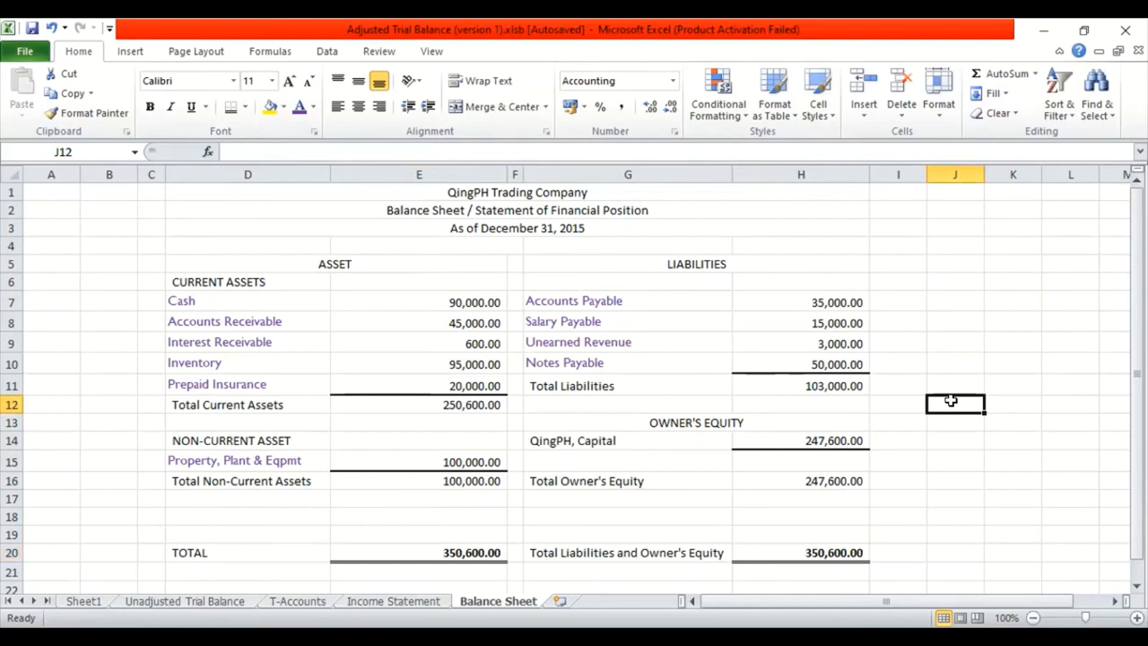
mouse_move(348, 272)
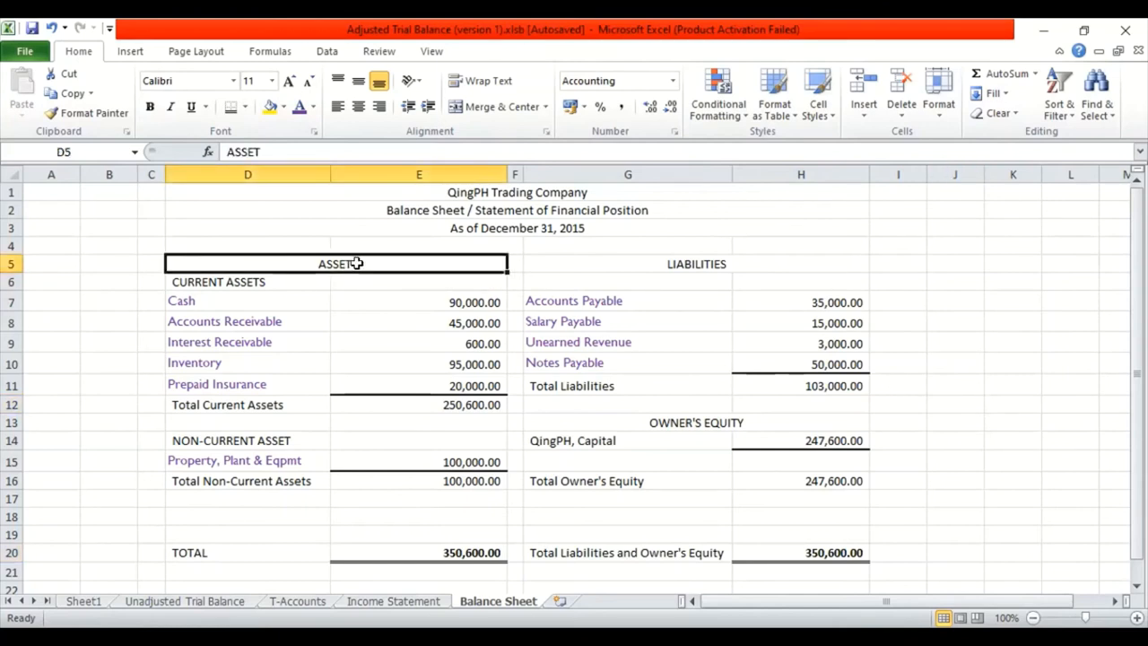
click(696, 264)
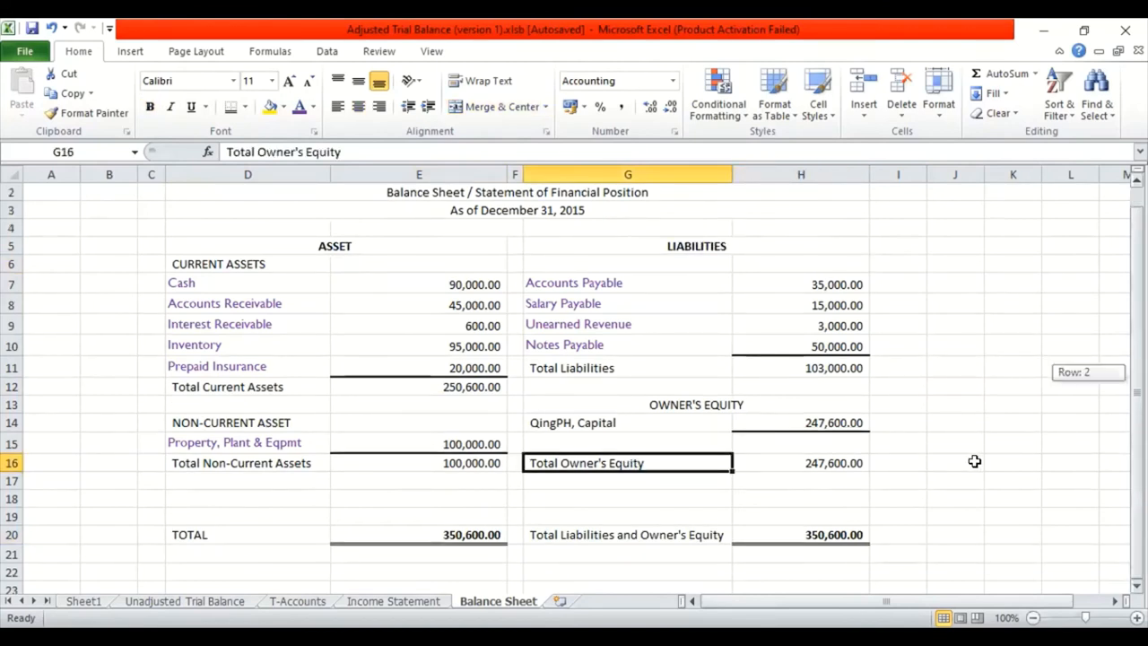
click(955, 463)
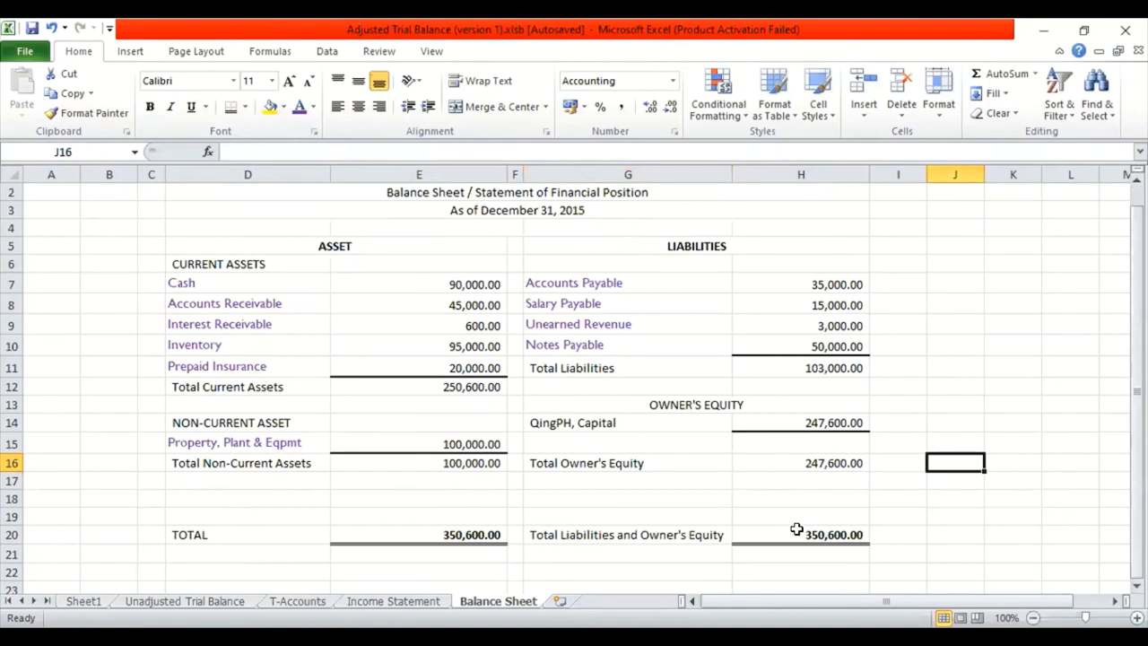
Bold the three title lines, increase row heights, and set the account names' font colour to black.
click(800, 535)
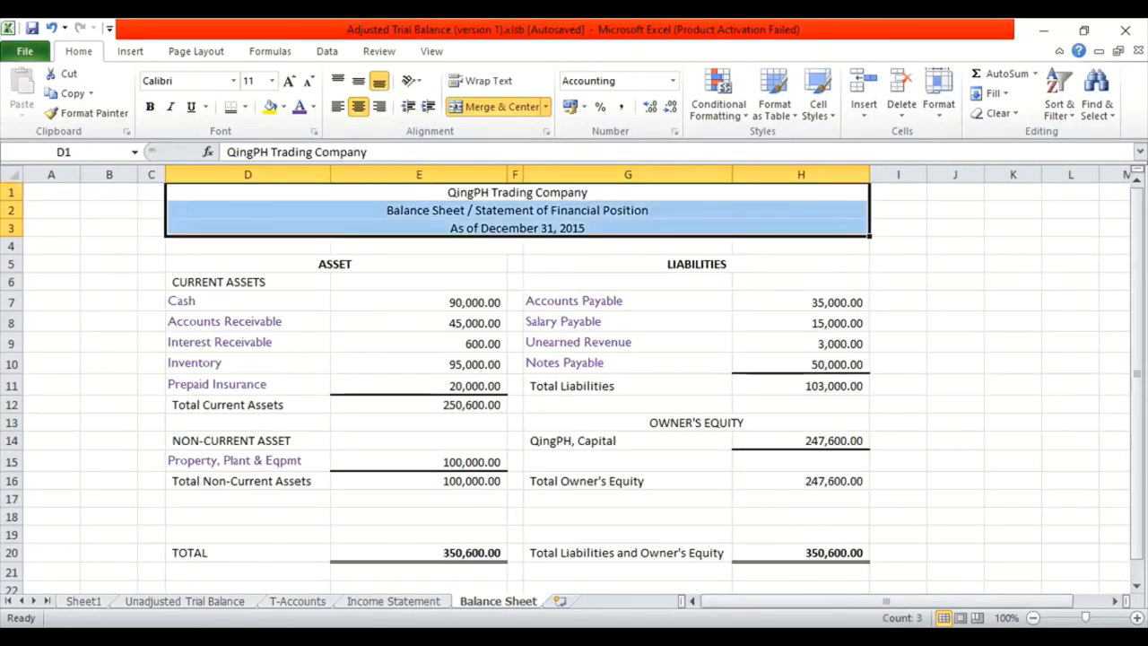
click(151, 107)
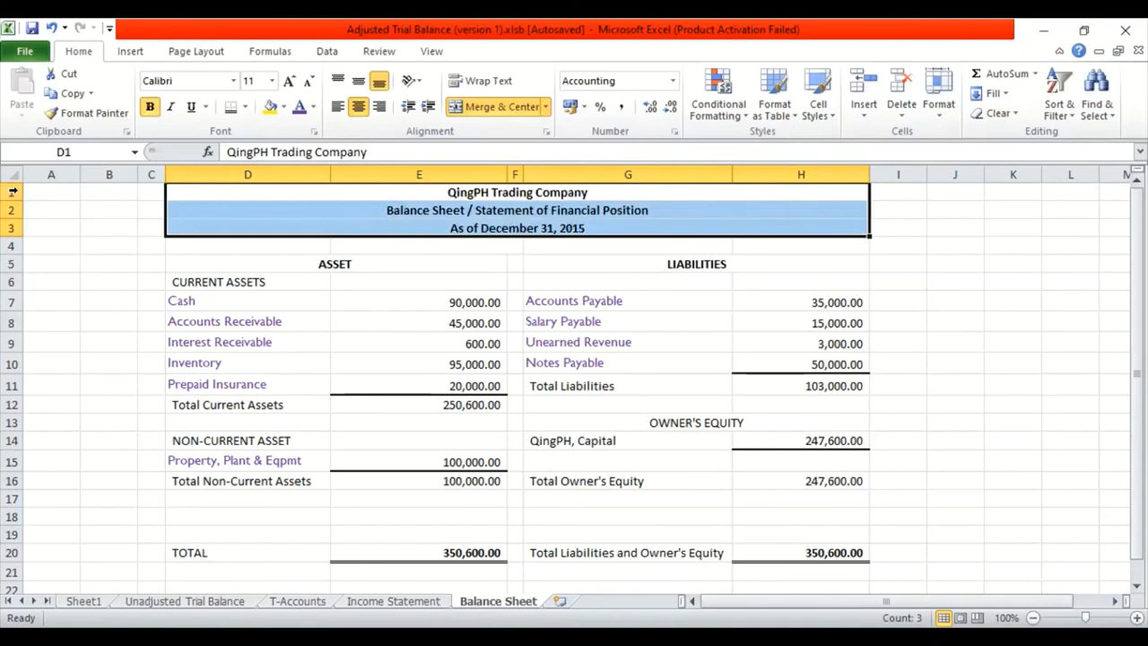
click(51, 192)
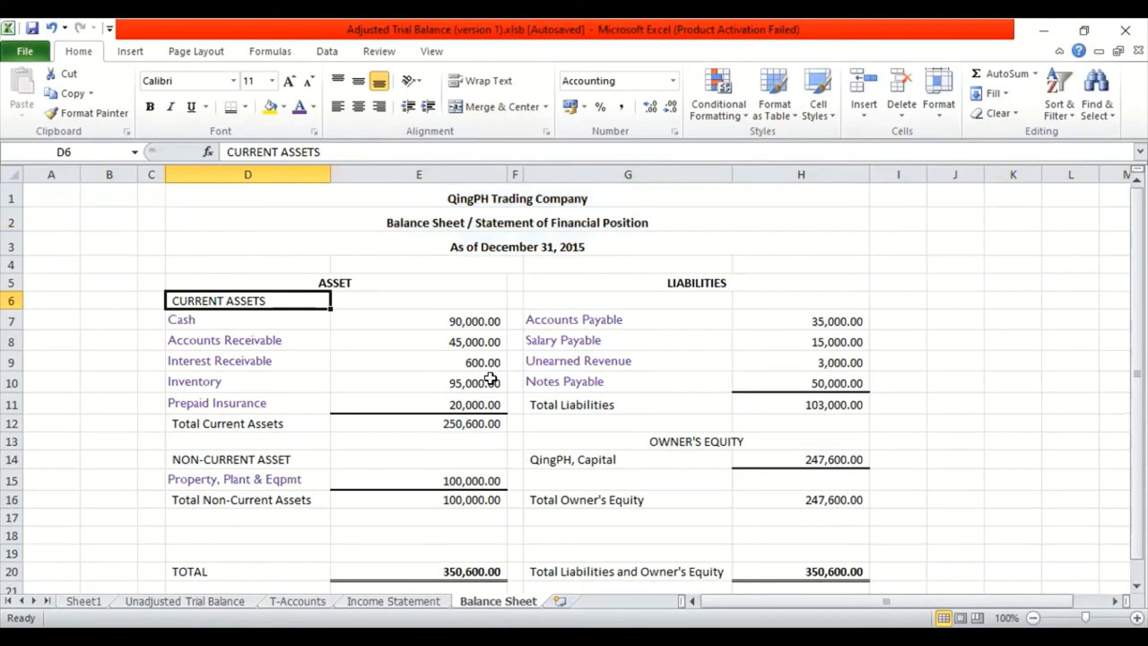
click(628, 405)
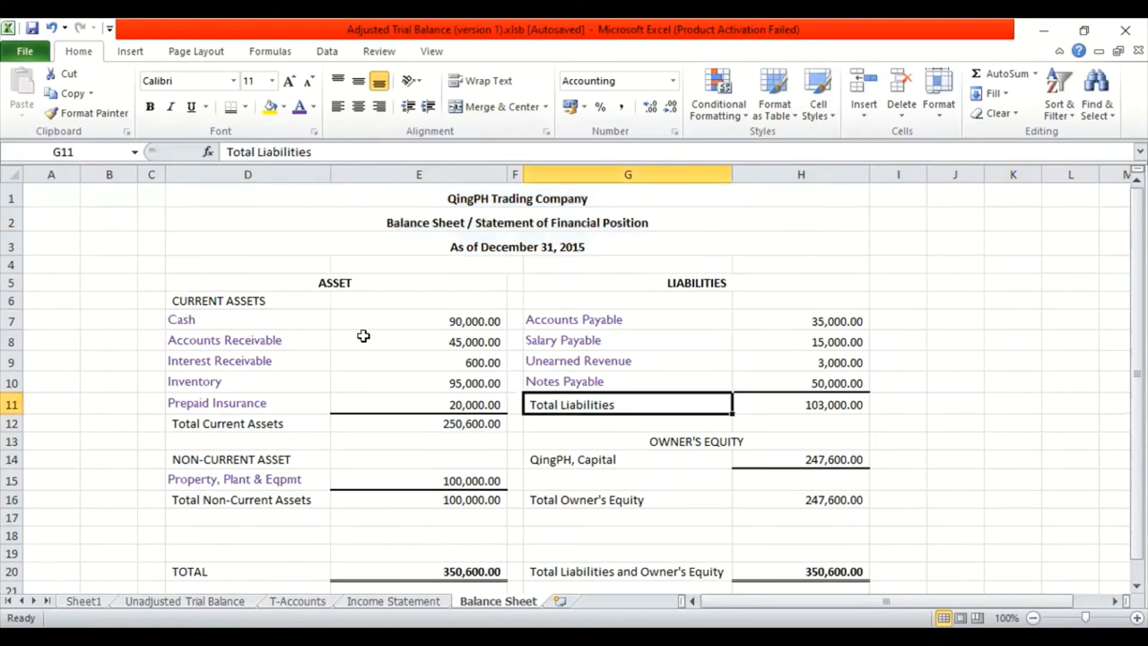
mouse_move(43, 204)
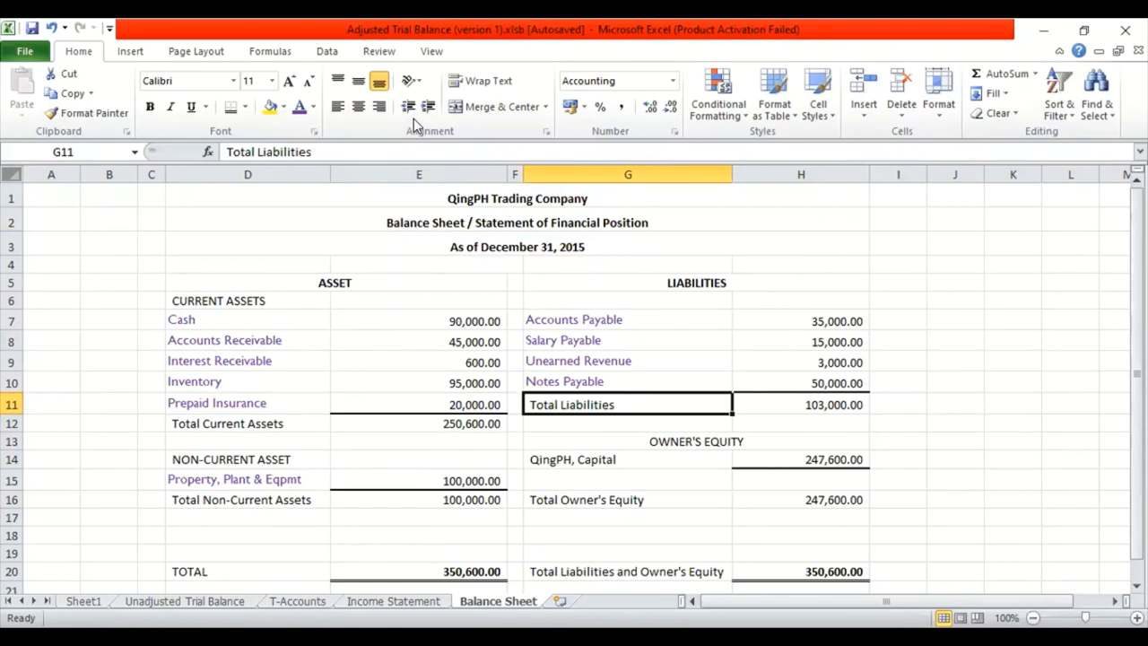
click(299, 106)
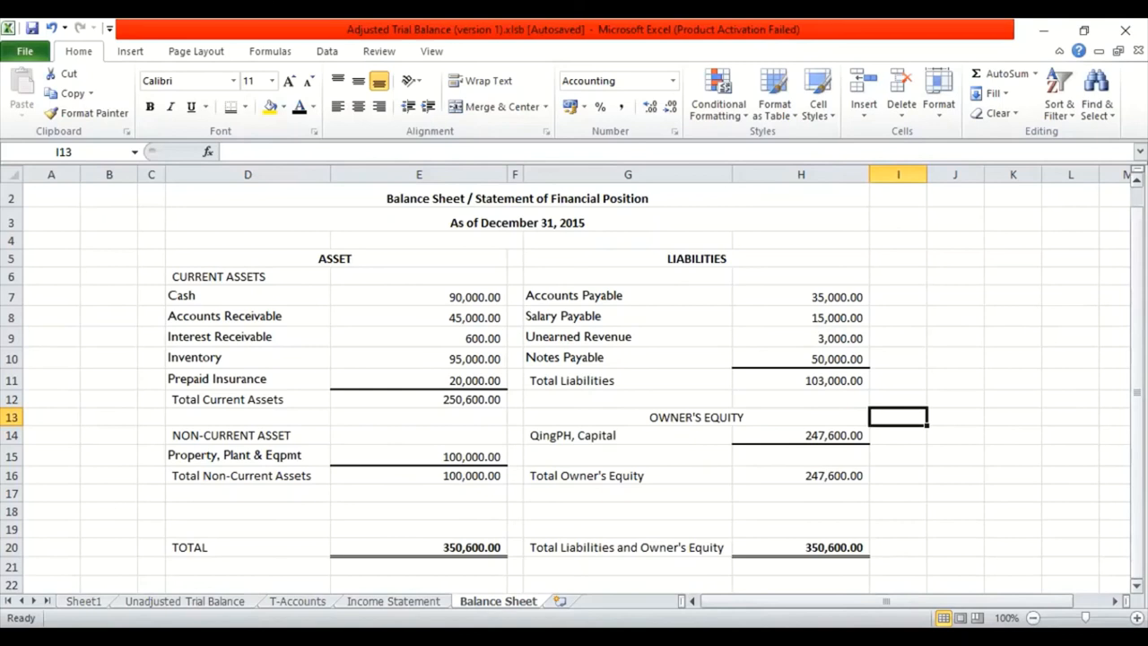
mouse_move(691, 119)
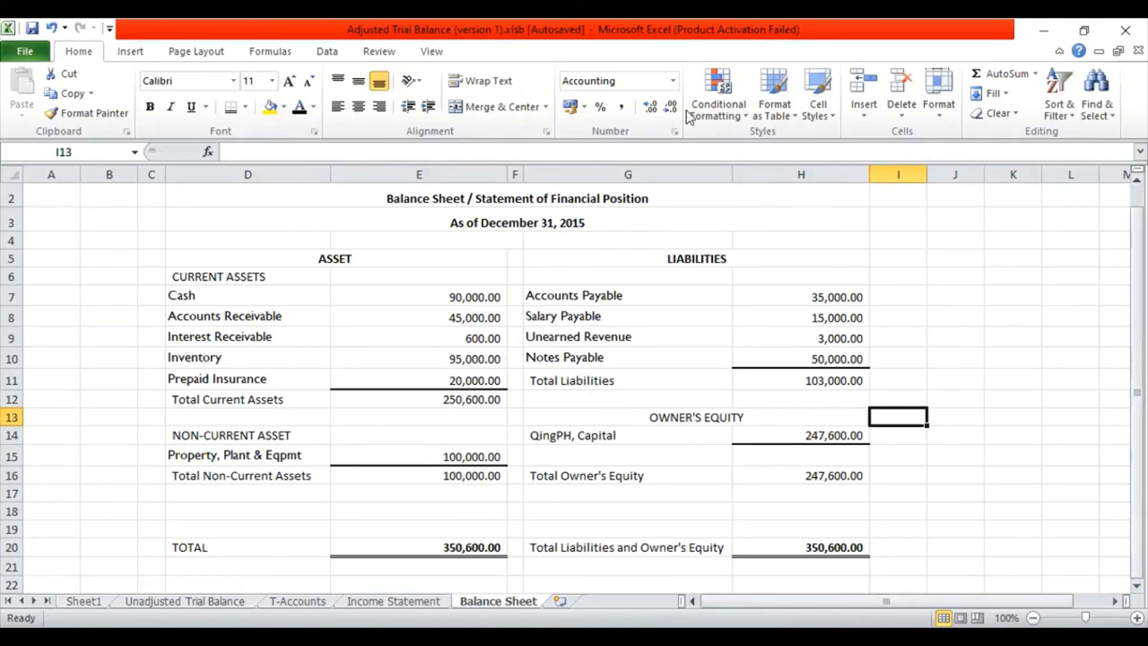
mouse_move(842, 303)
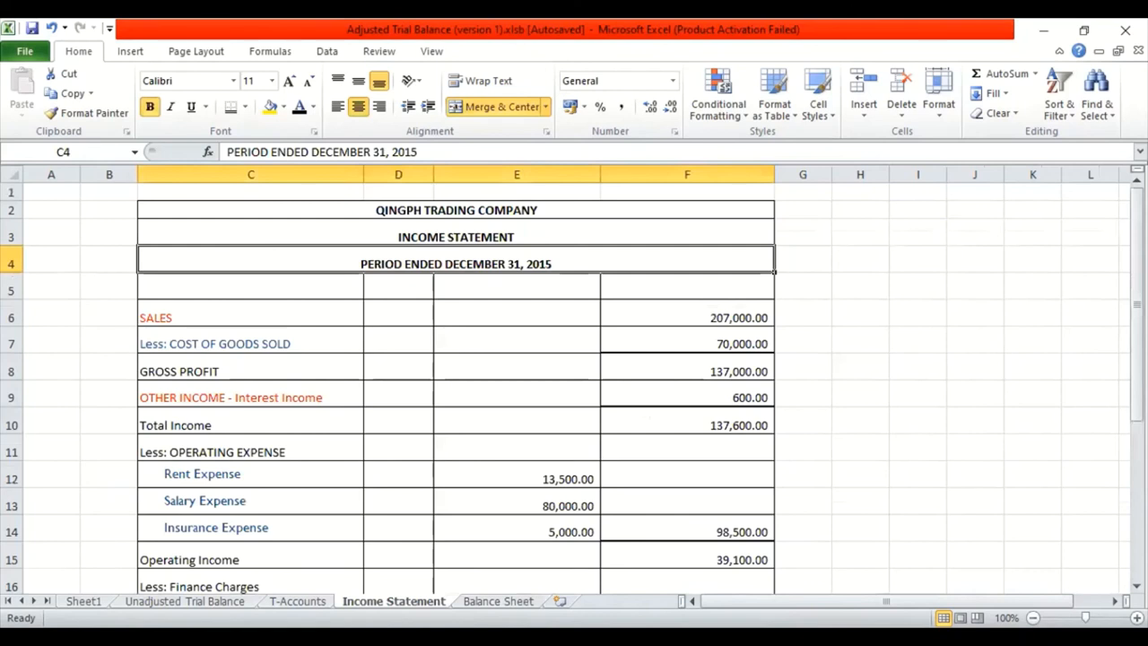
Check the SALES label on the Income Statement, then go back to the Balance Sheet.
click(251, 318)
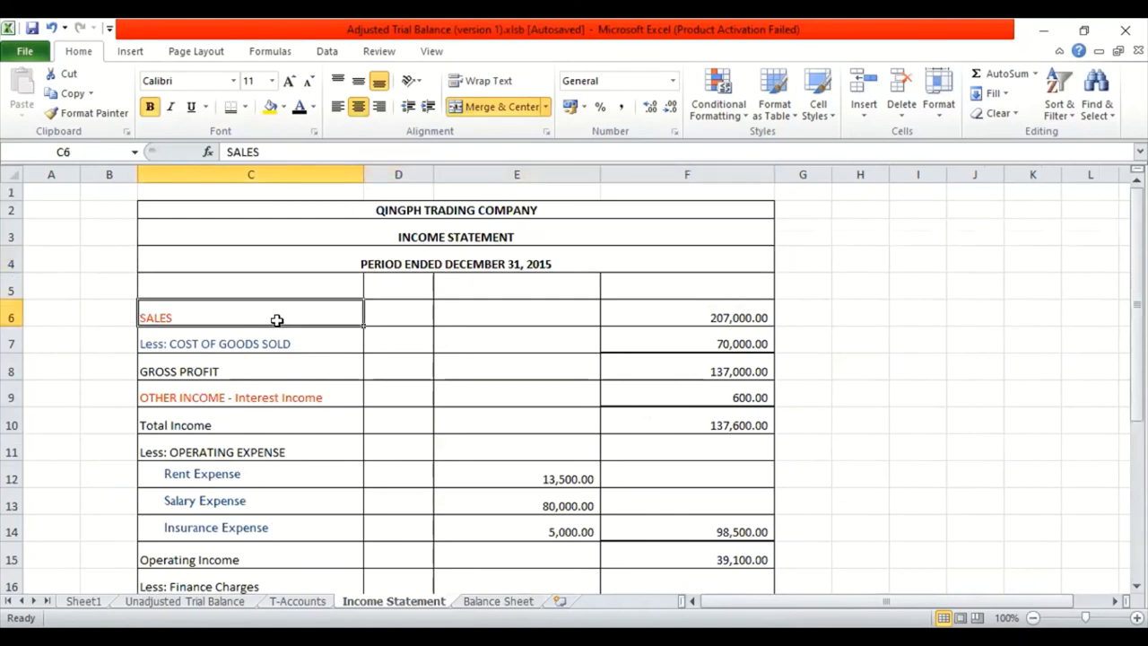
click(251, 398)
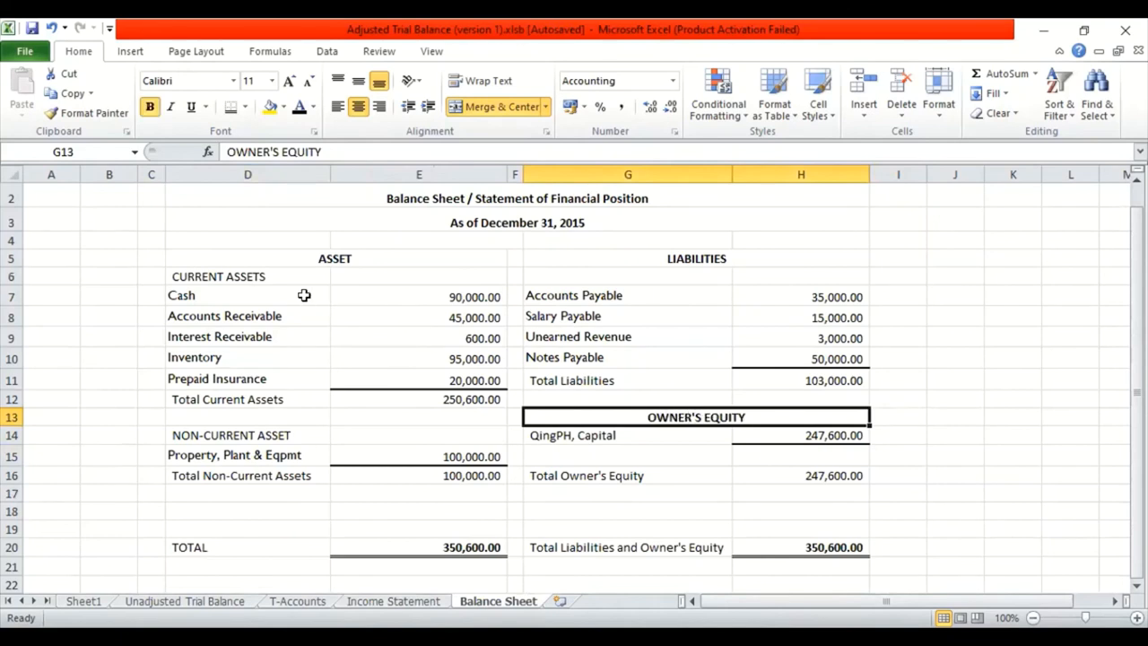
Check the Cash label and amount formatting, then select J4:K4 for the T-account heading.
click(247, 295)
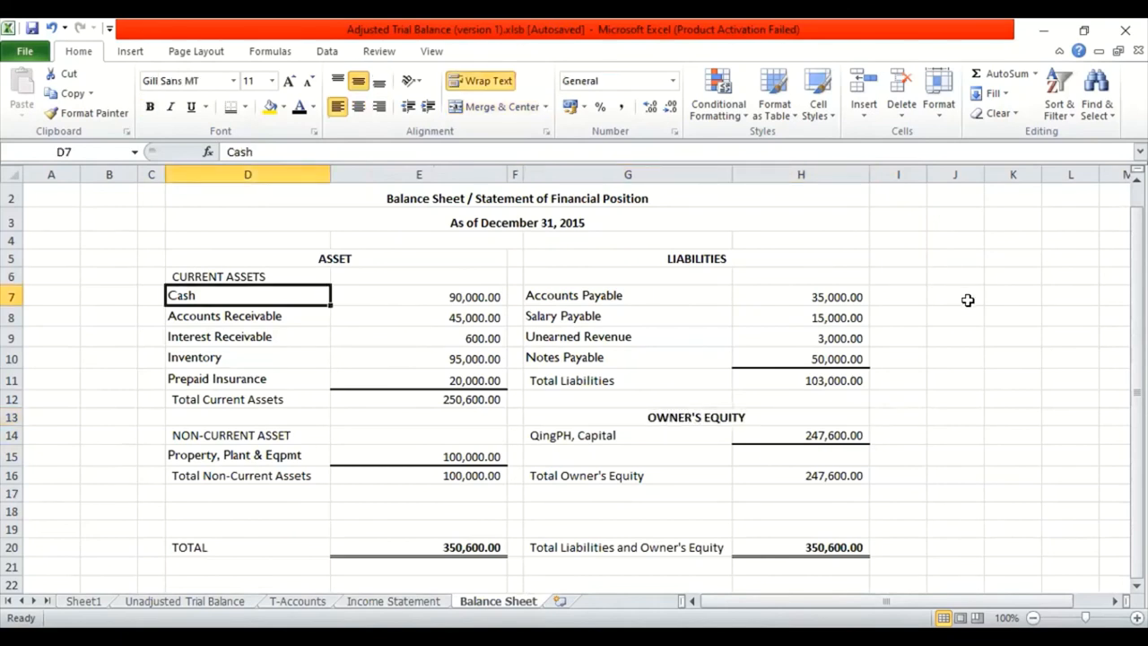
mouse_move(447, 292)
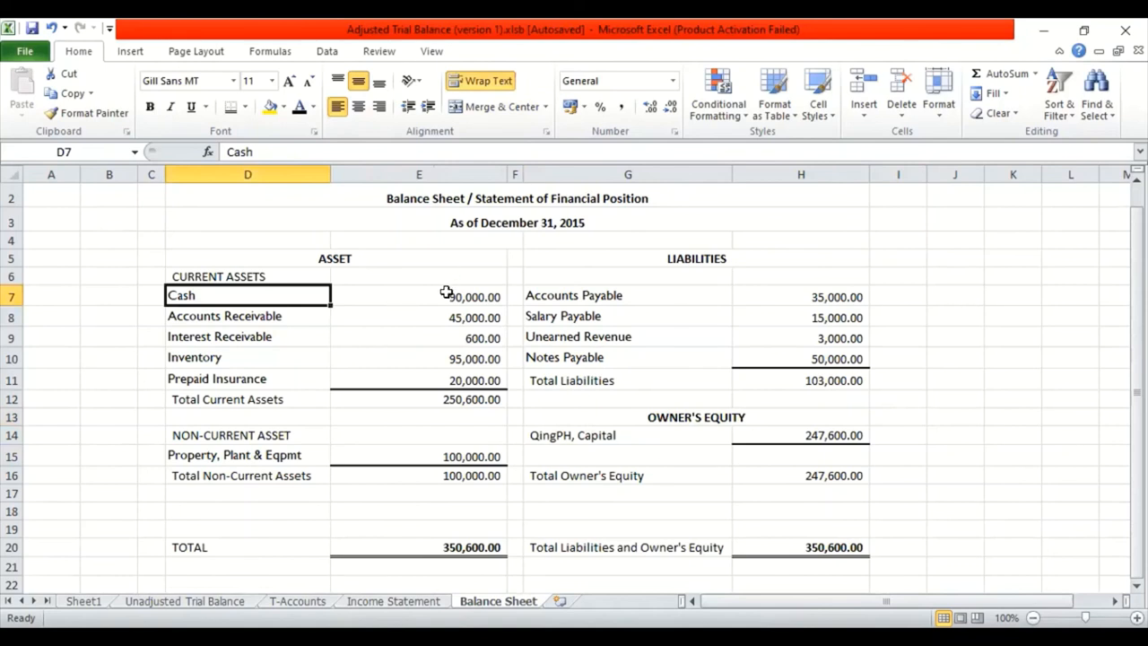
click(419, 296)
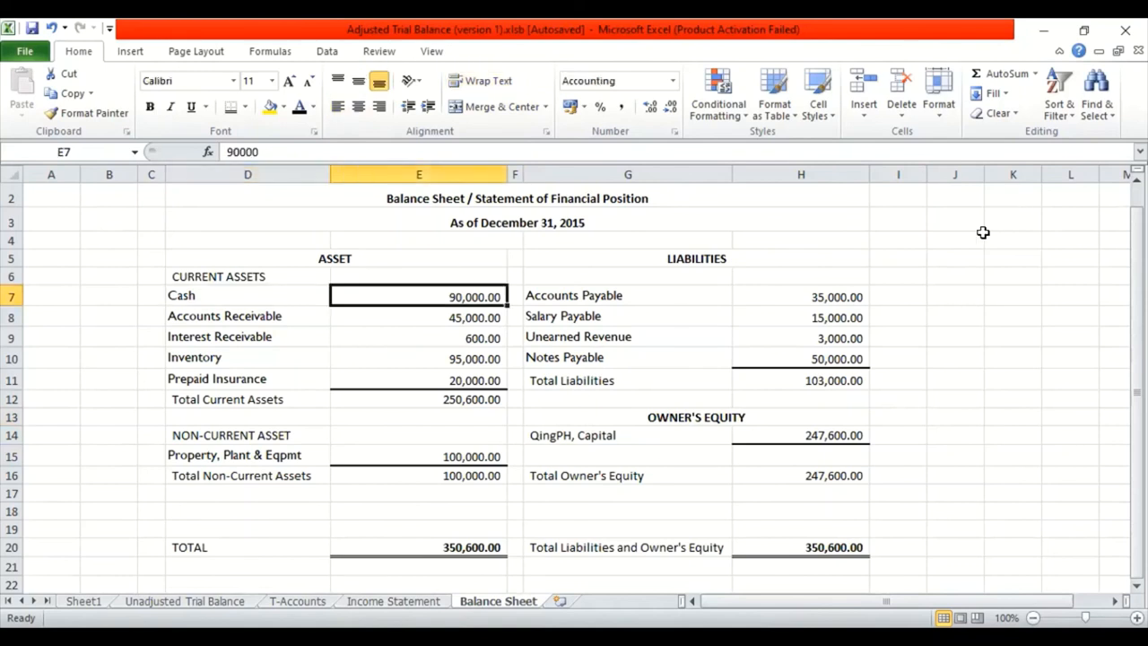
mouse_move(978, 173)
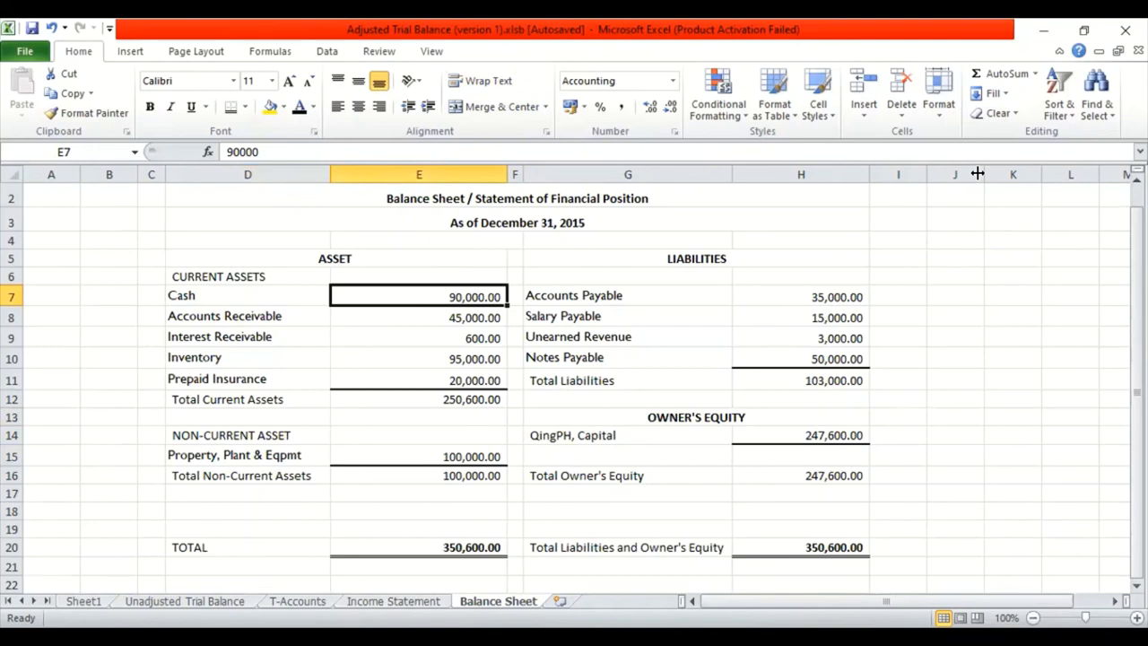
mouse_move(1065, 172)
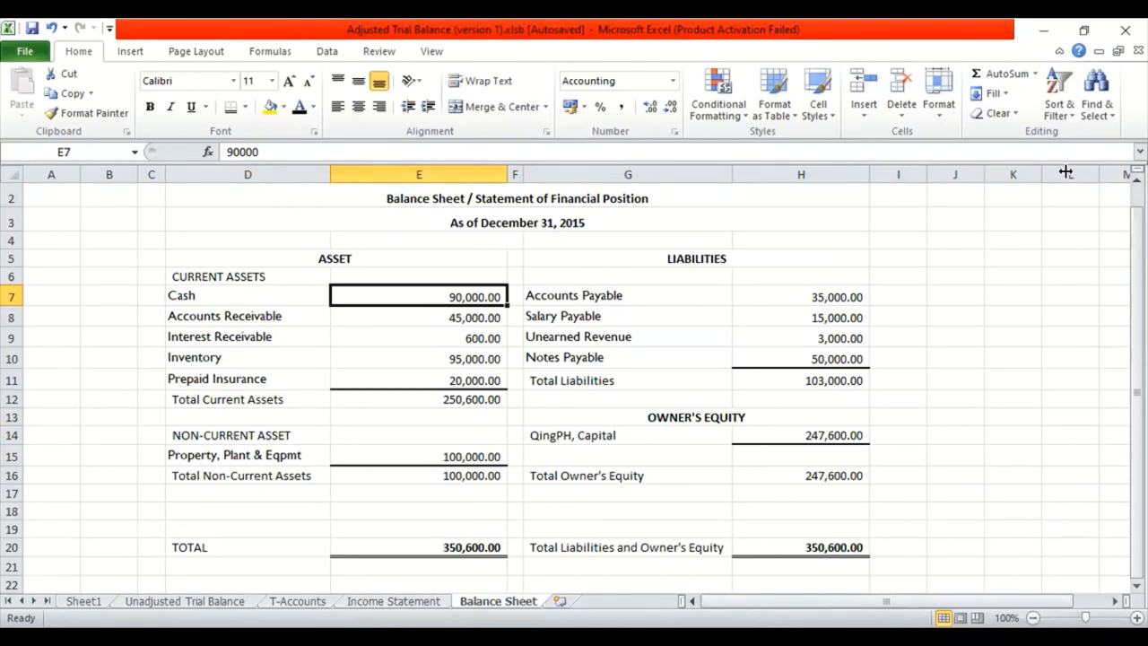
click(966, 240)
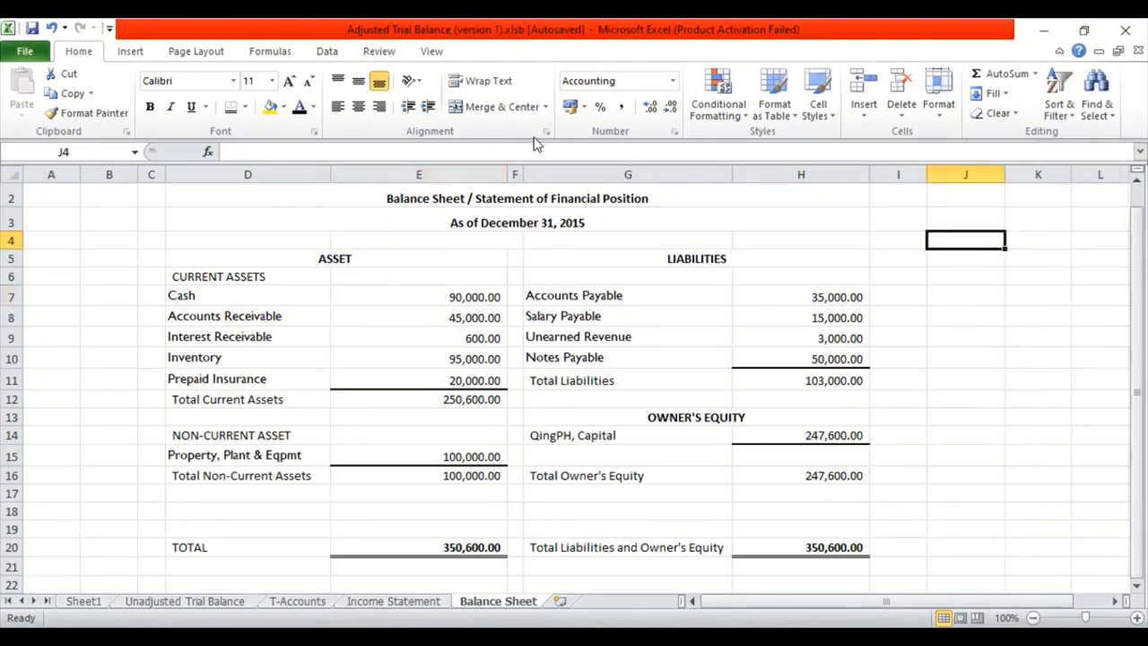
drag(965, 241, 1037, 240)
text(CASH)
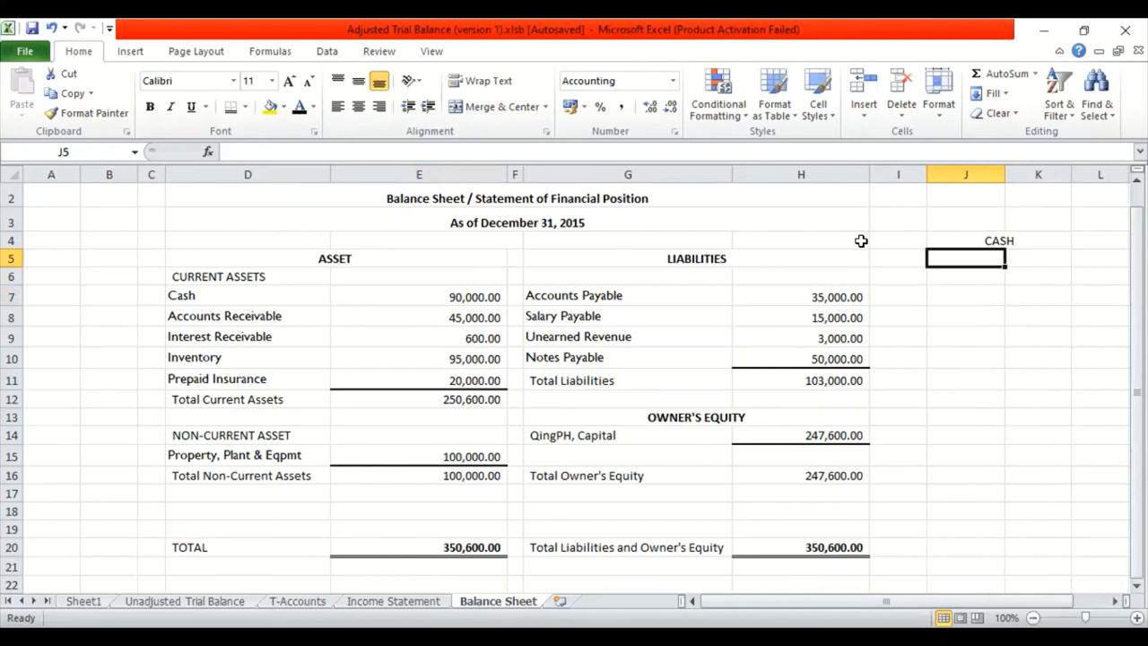
Enter 90000 under the CASH heading and select the T-account body cells.
text(90000)
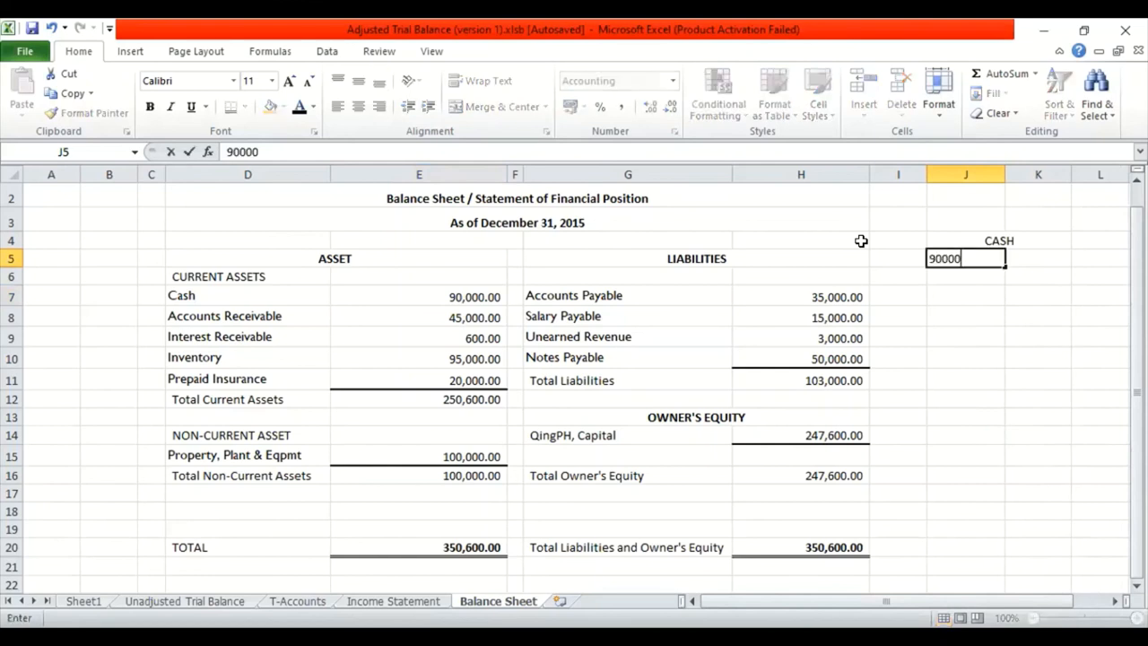
key(Return)
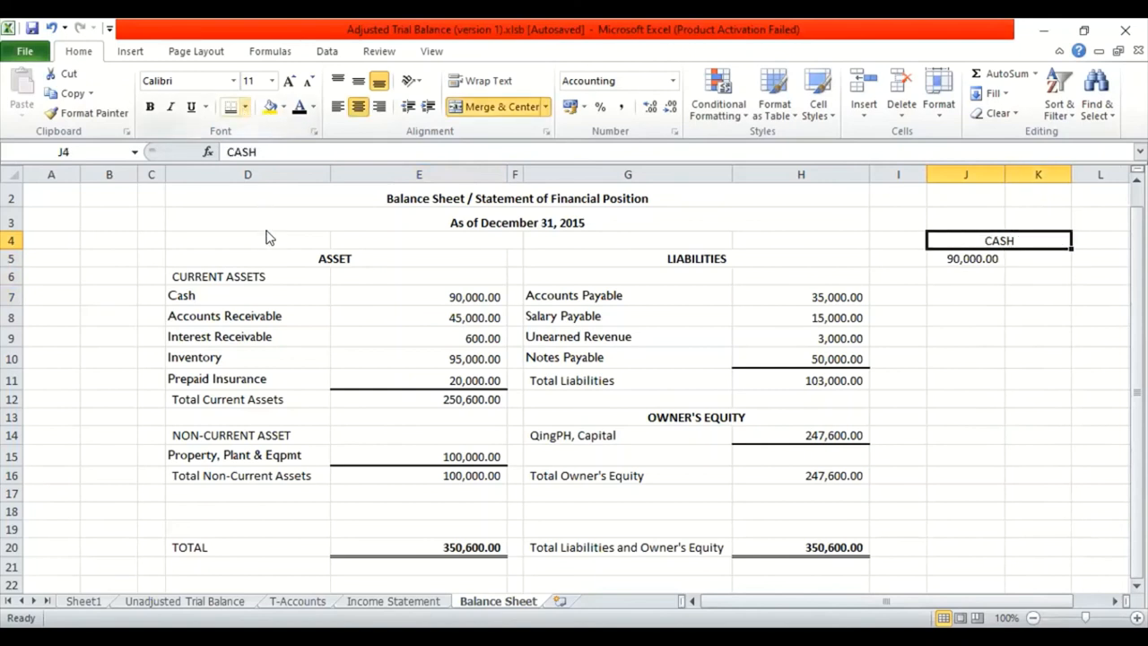
click(248, 108)
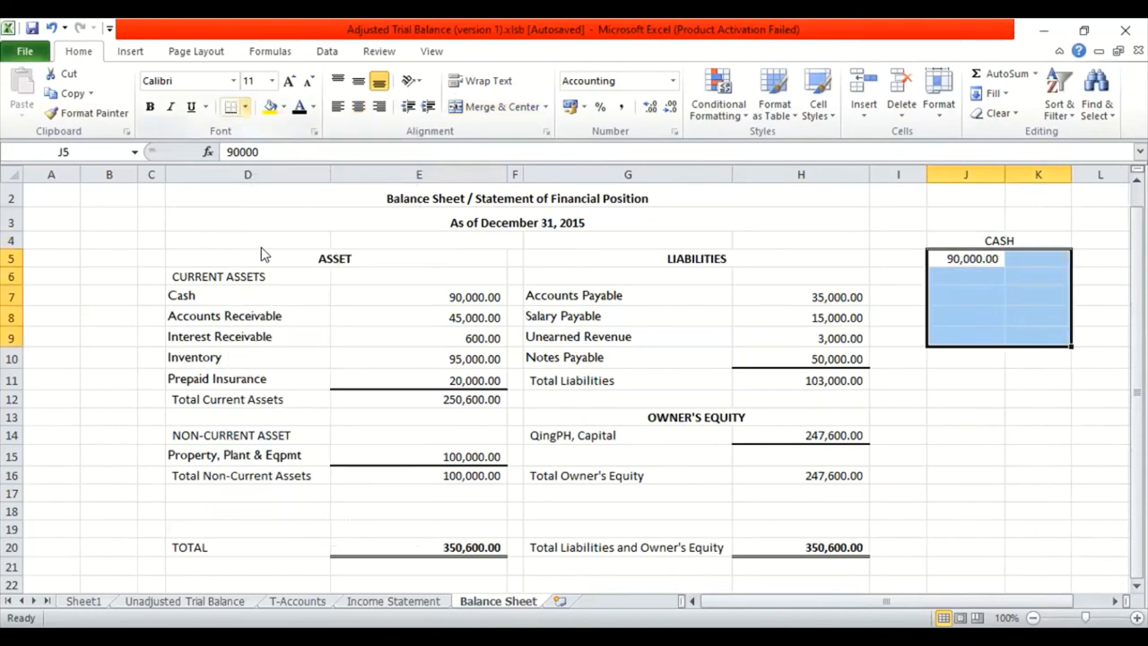
Apply All Borders to the Cash T-account cells and review the CASH heading and 90,000.00 amount.
click(248, 107)
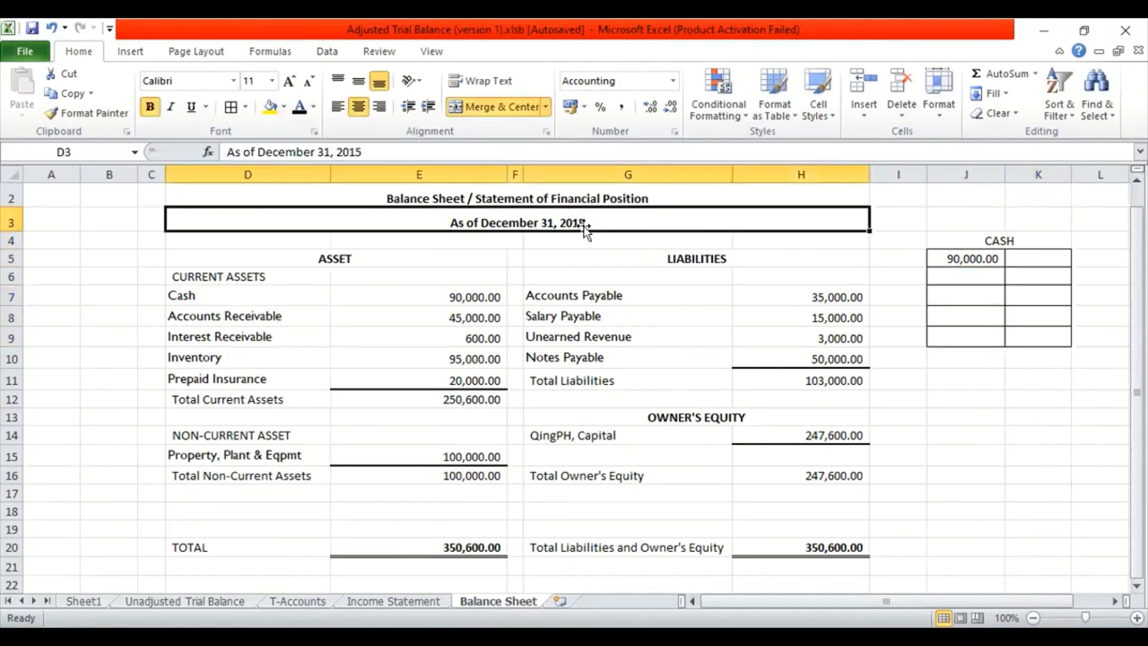
mouse_move(585, 222)
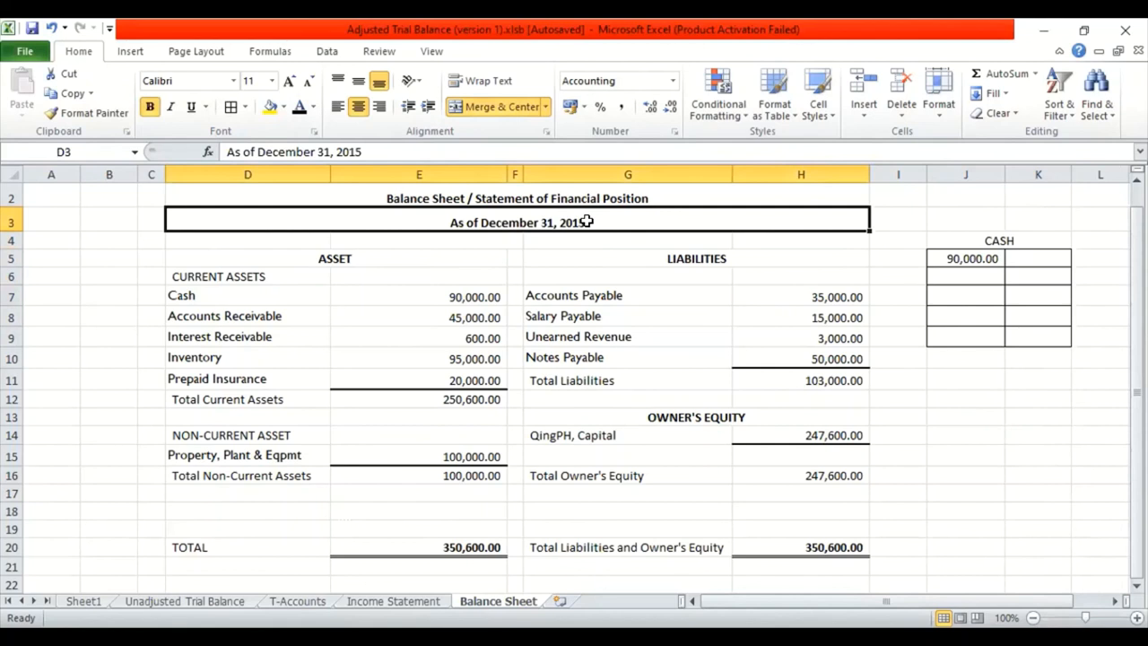
mouse_move(986, 282)
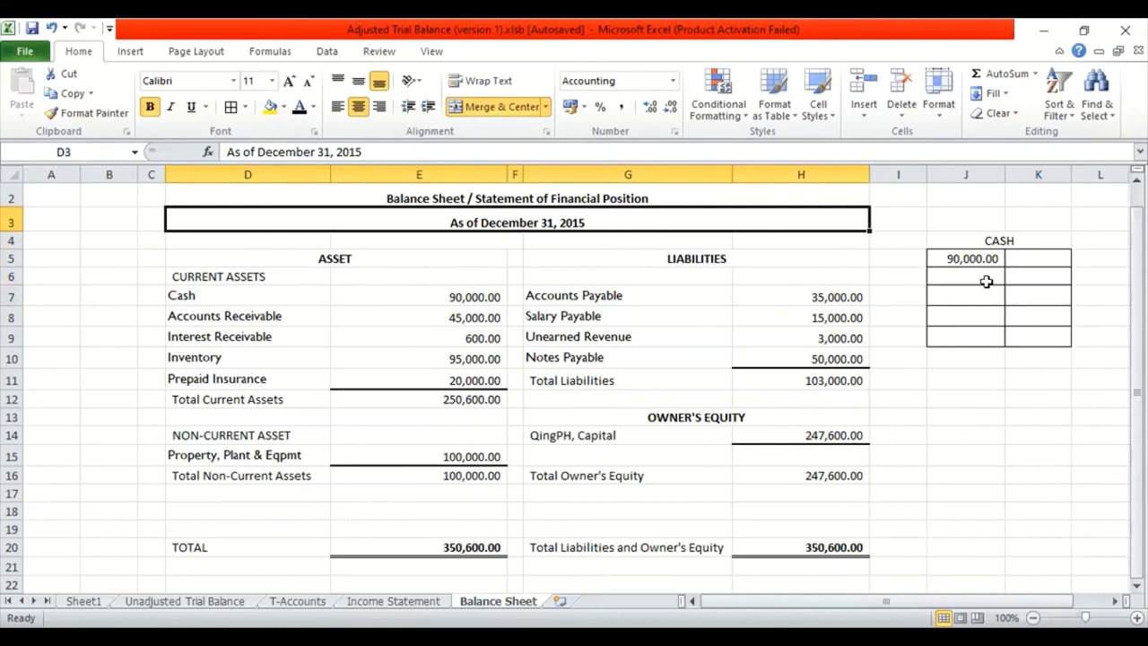
click(965, 337)
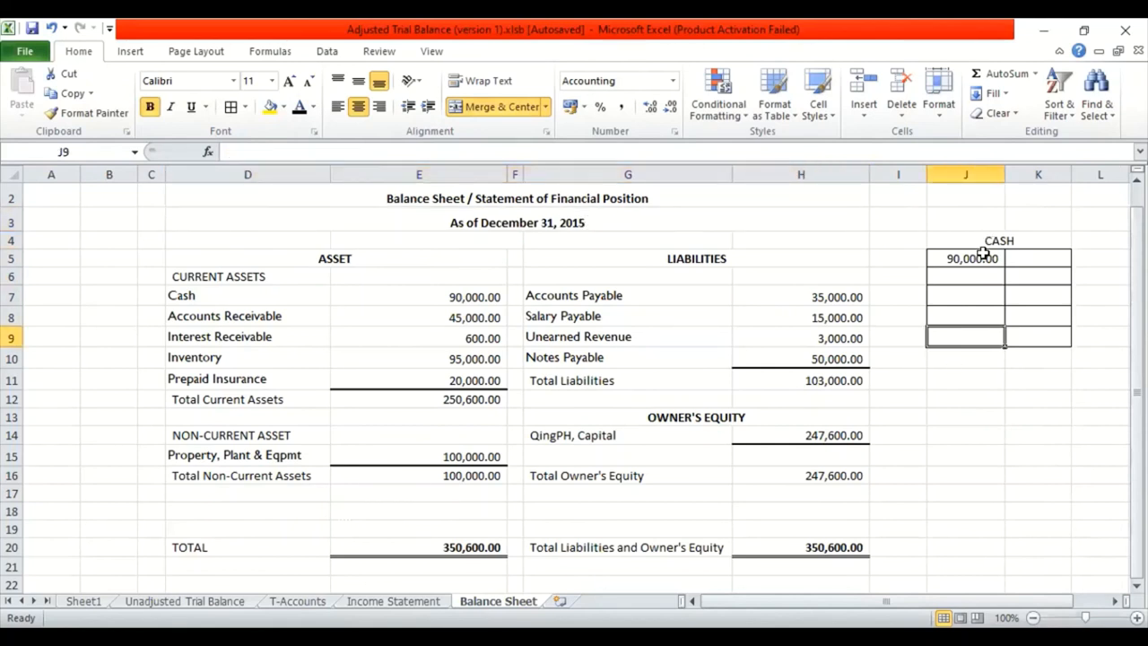
click(965, 258)
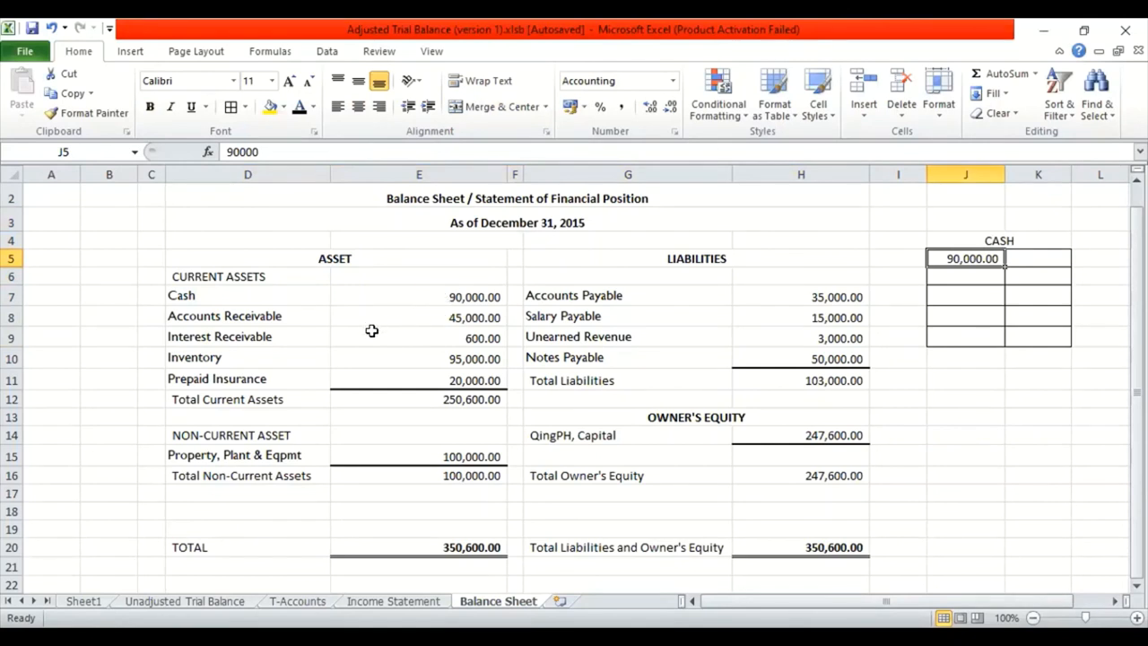
mouse_move(438, 330)
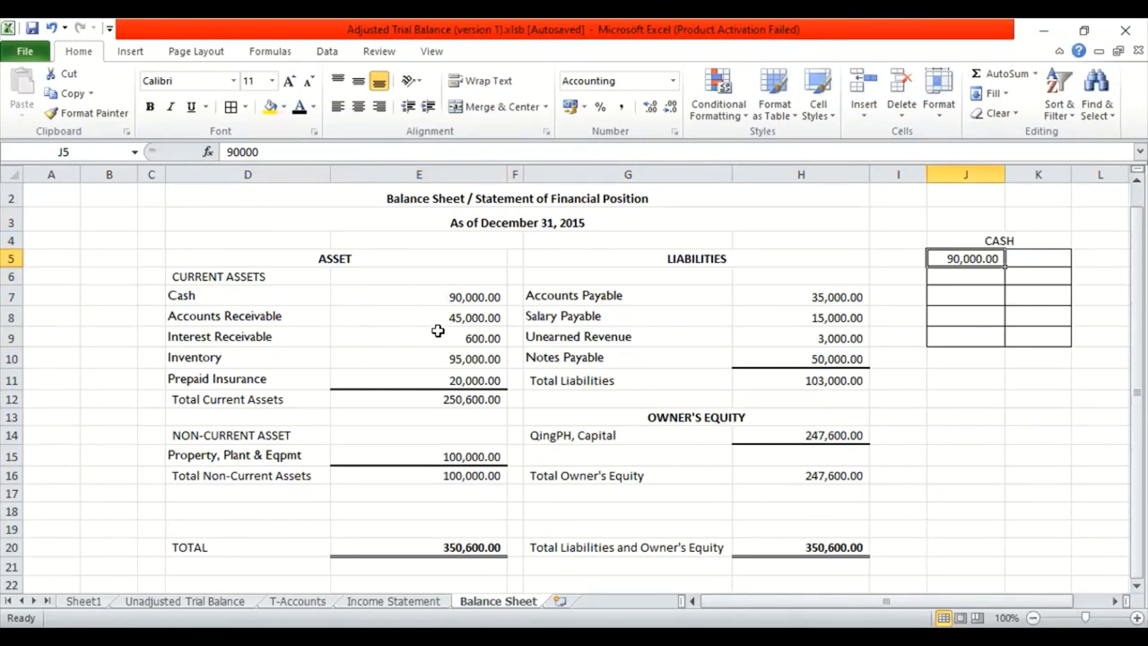
click(419, 316)
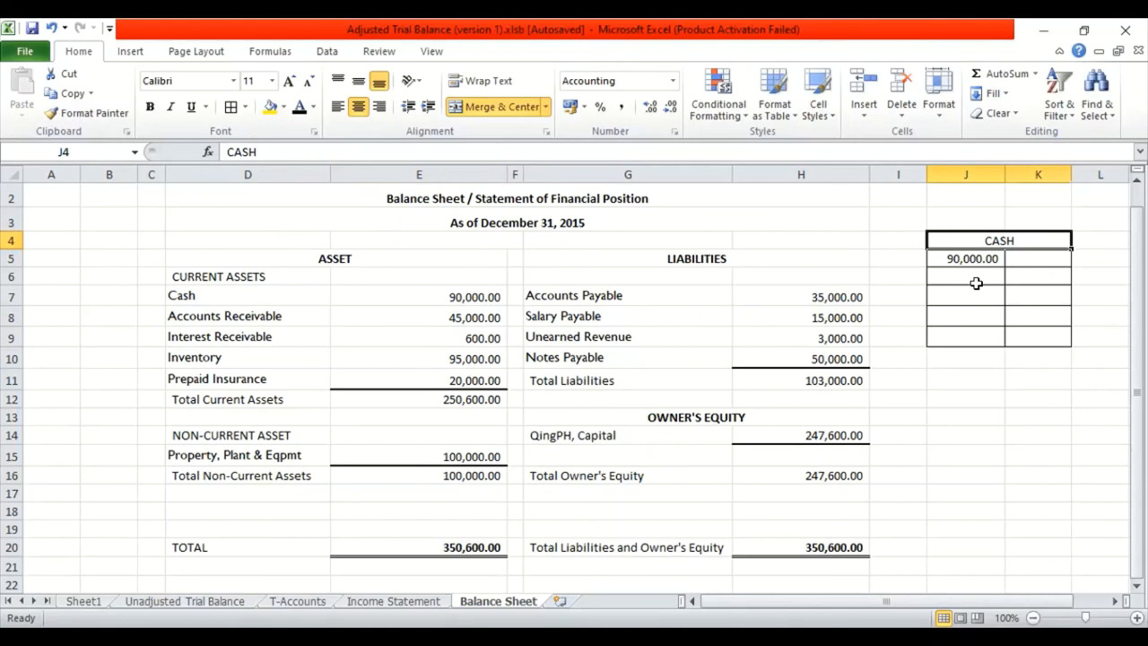
mouse_move(969, 276)
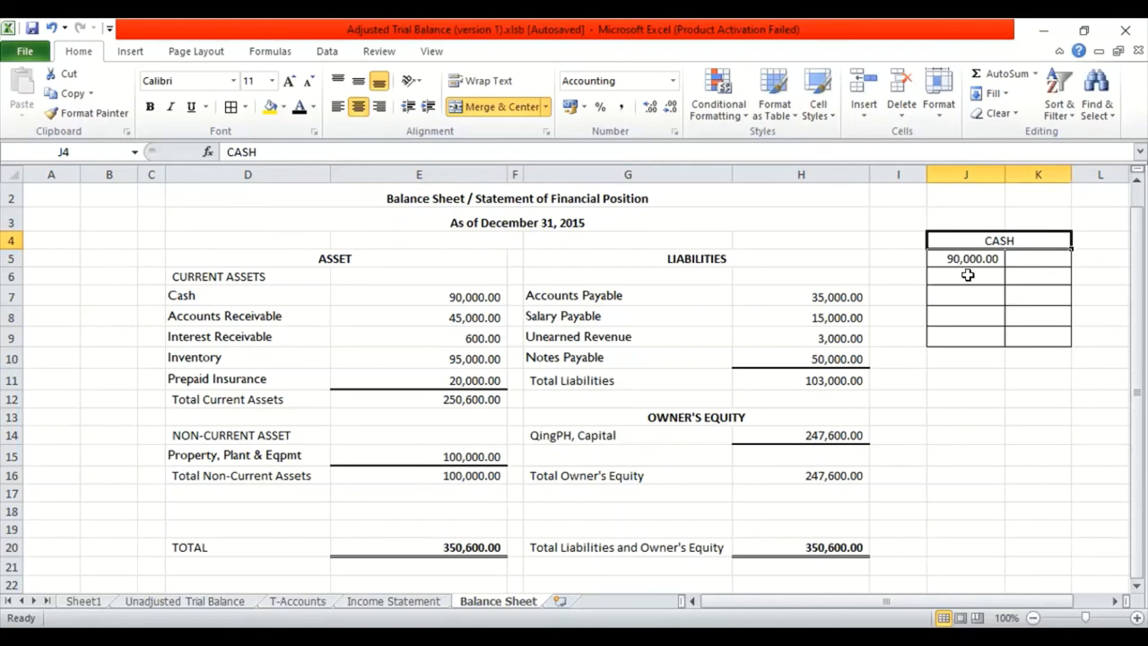
click(966, 276)
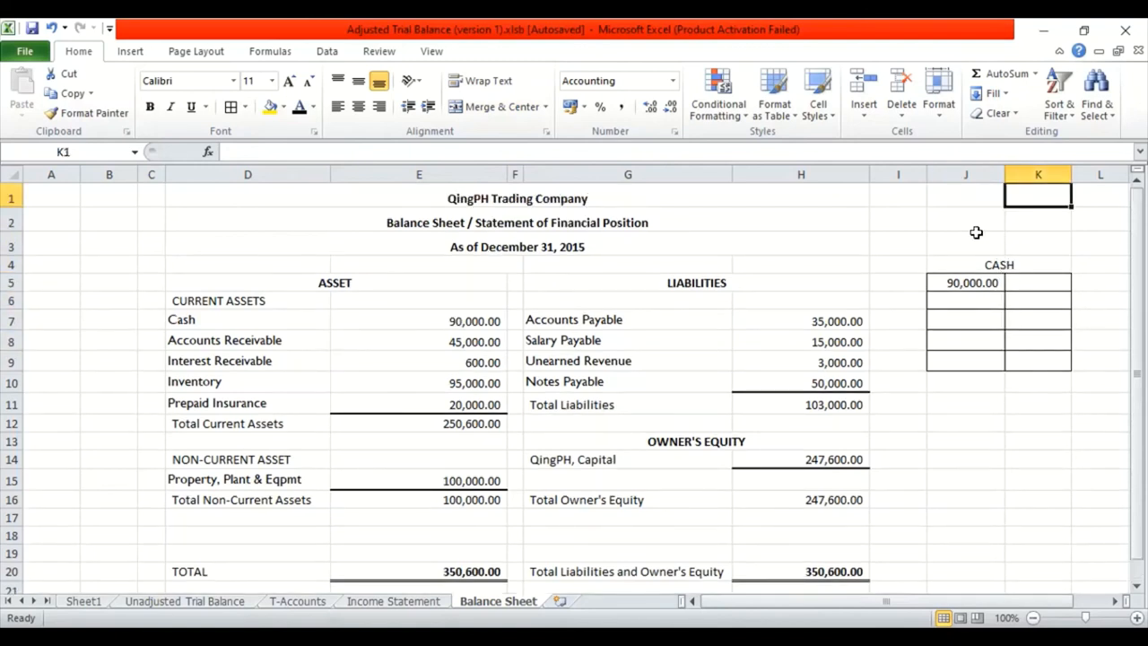
Remove all borders from columns J:K.
click(965, 174)
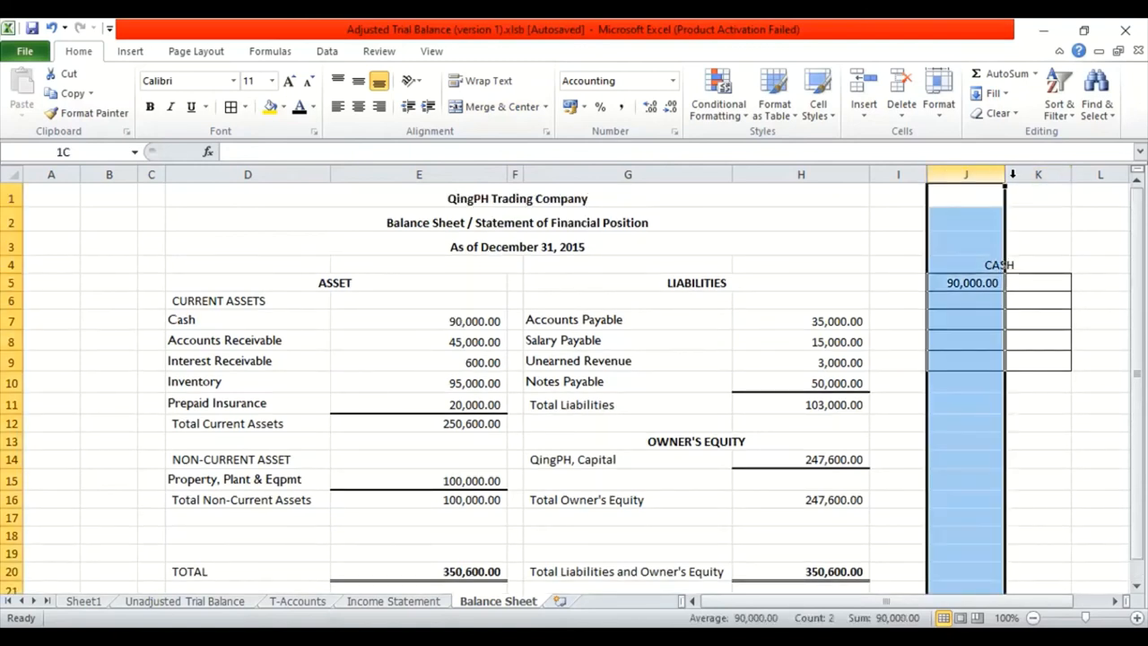
click(1037, 174)
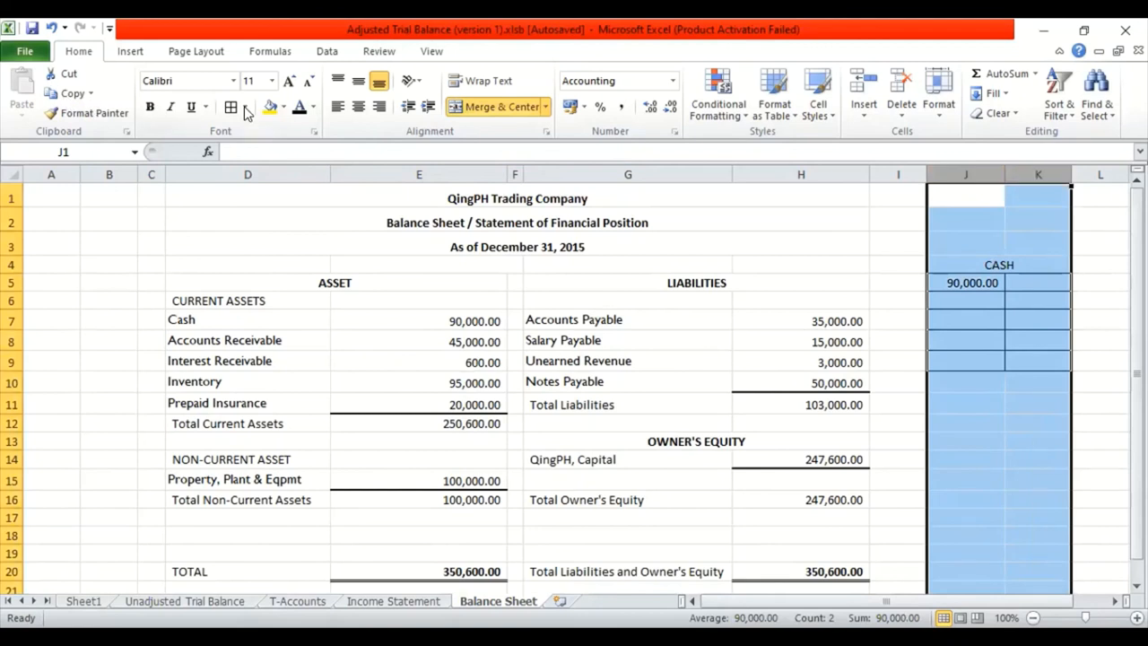
click(248, 108)
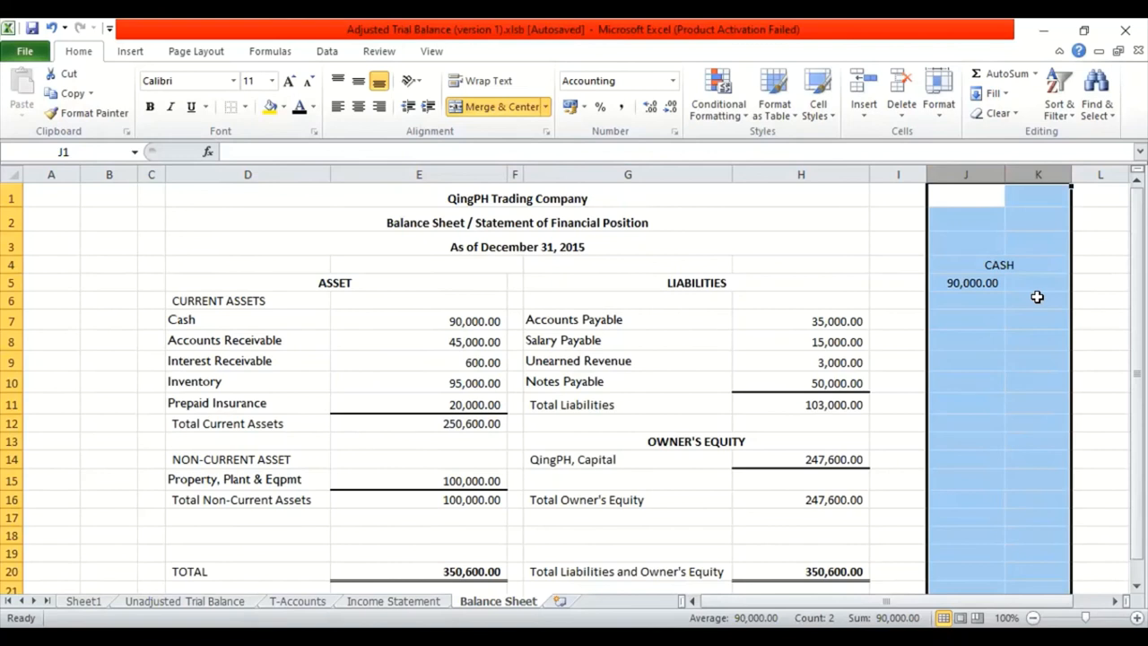
Clear the CASH heading and 90,000.00 amount, leaving only the balance sheet.
click(965, 219)
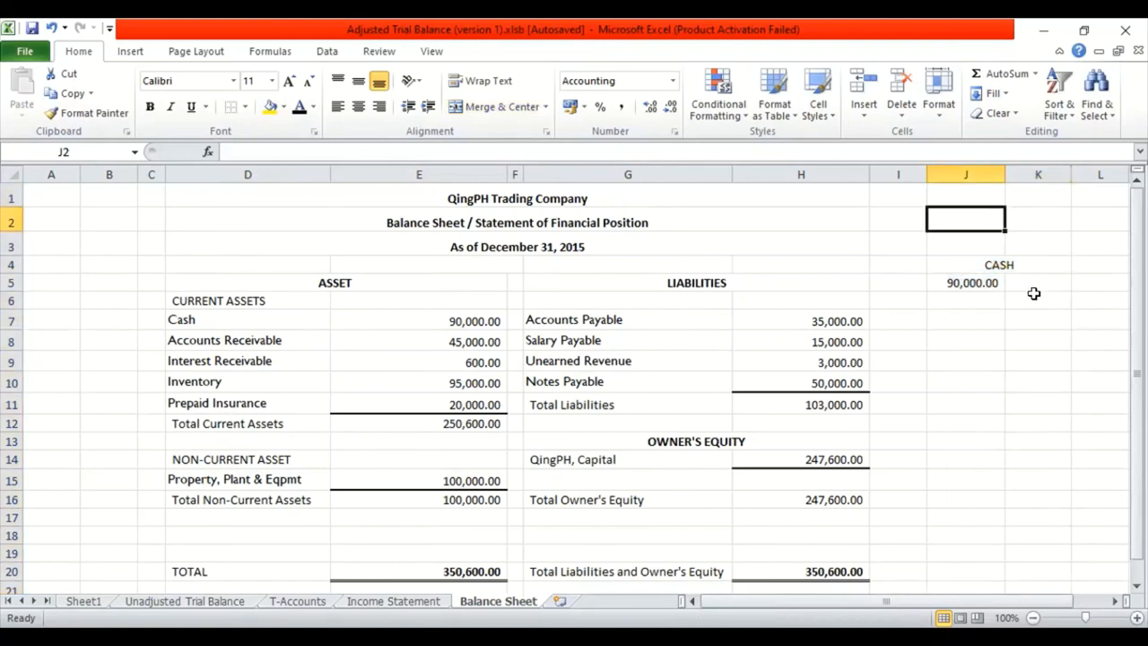
drag(965, 218, 1037, 319)
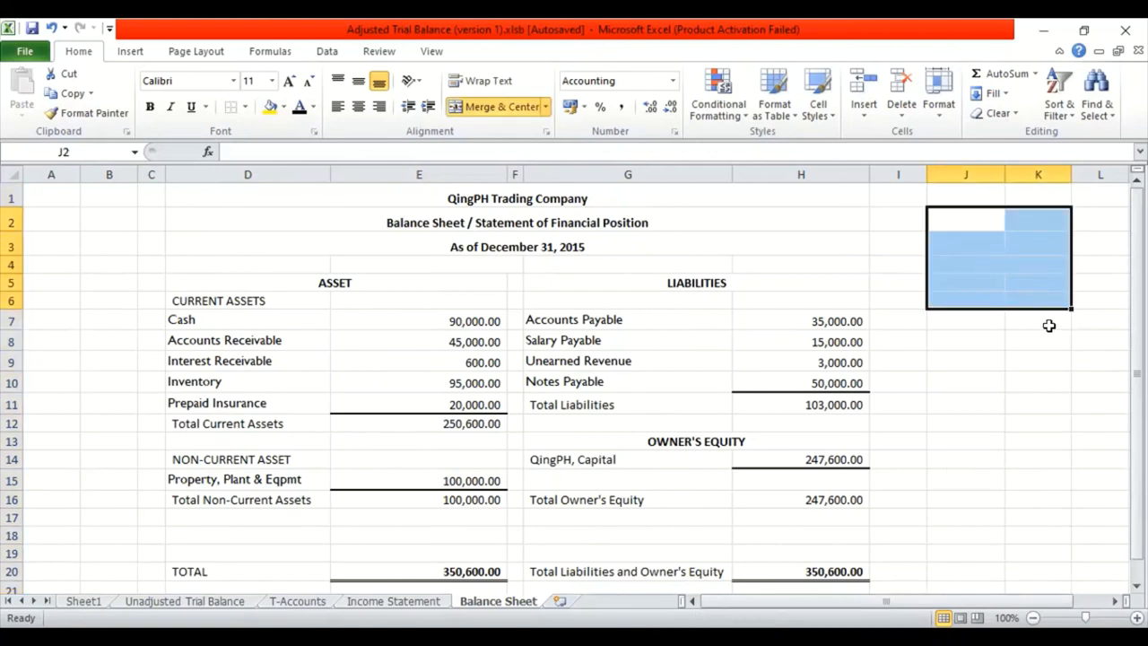
click(1037, 381)
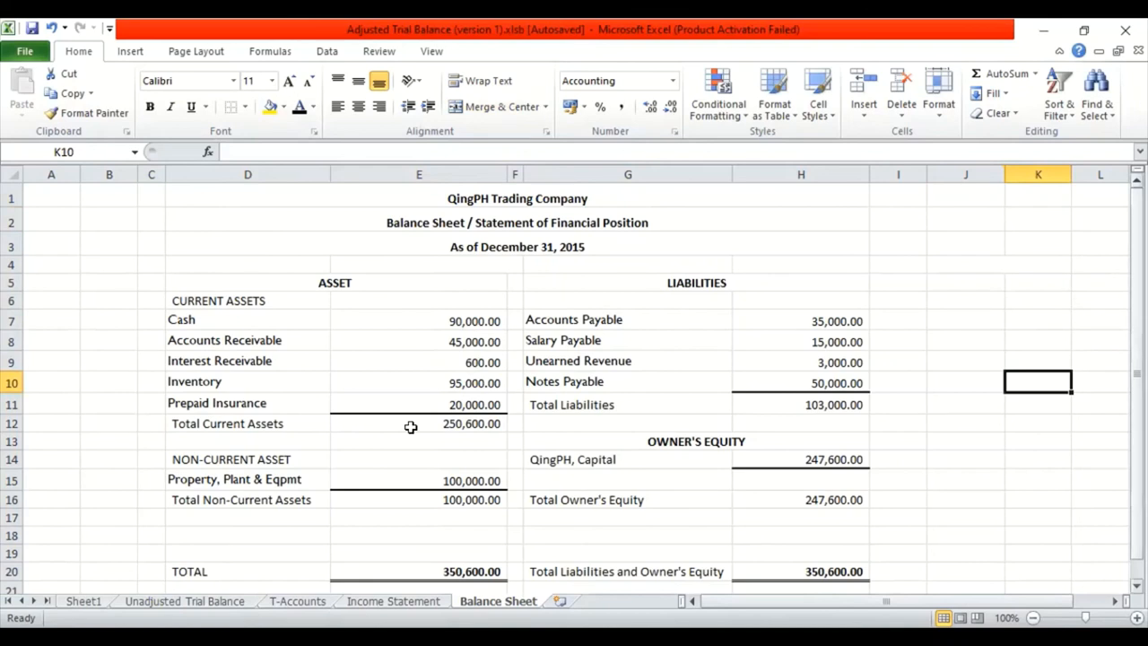
click(420, 436)
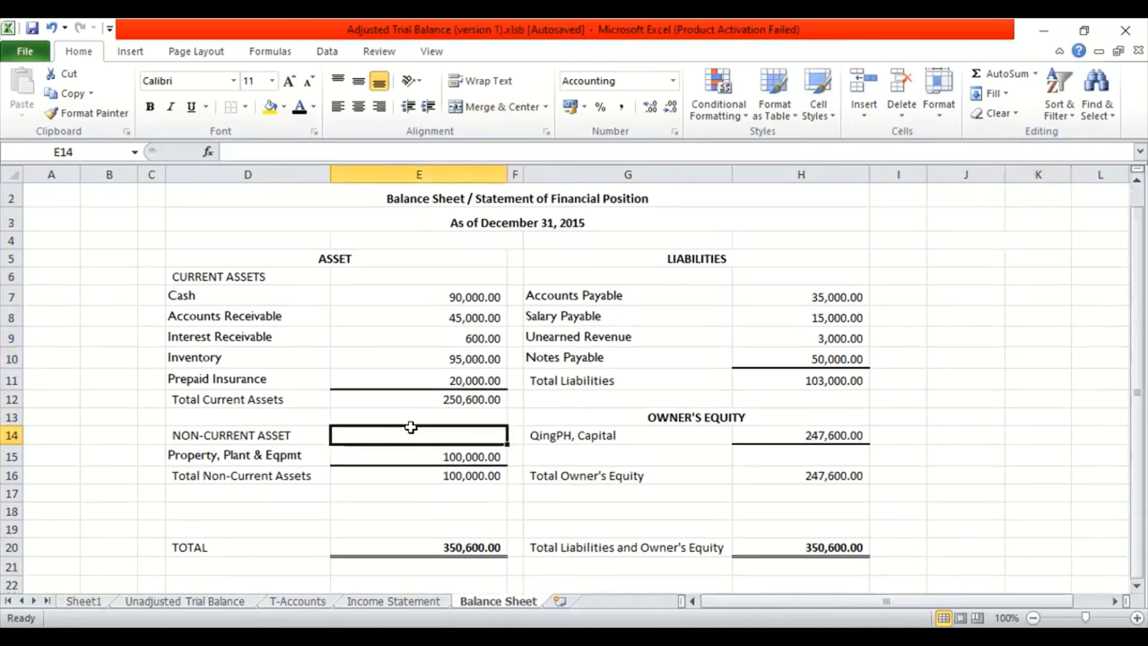